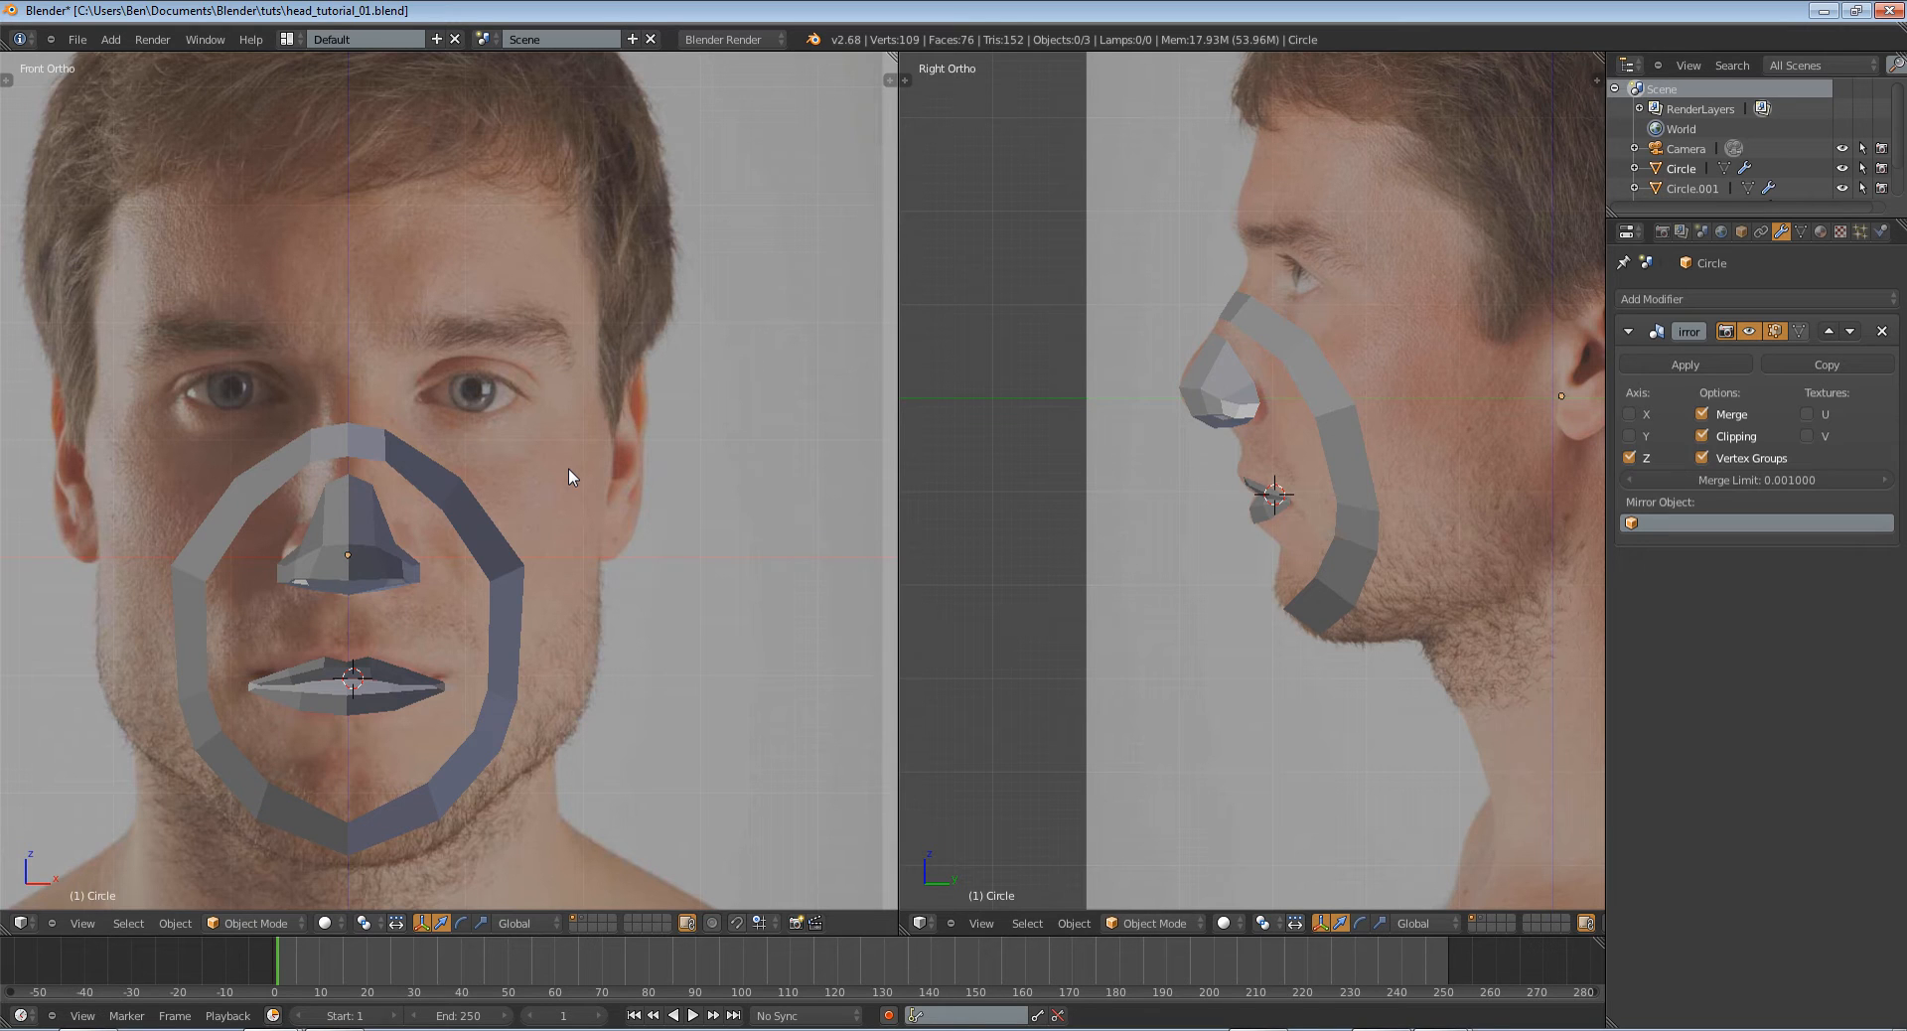
mouse_move(501, 385)
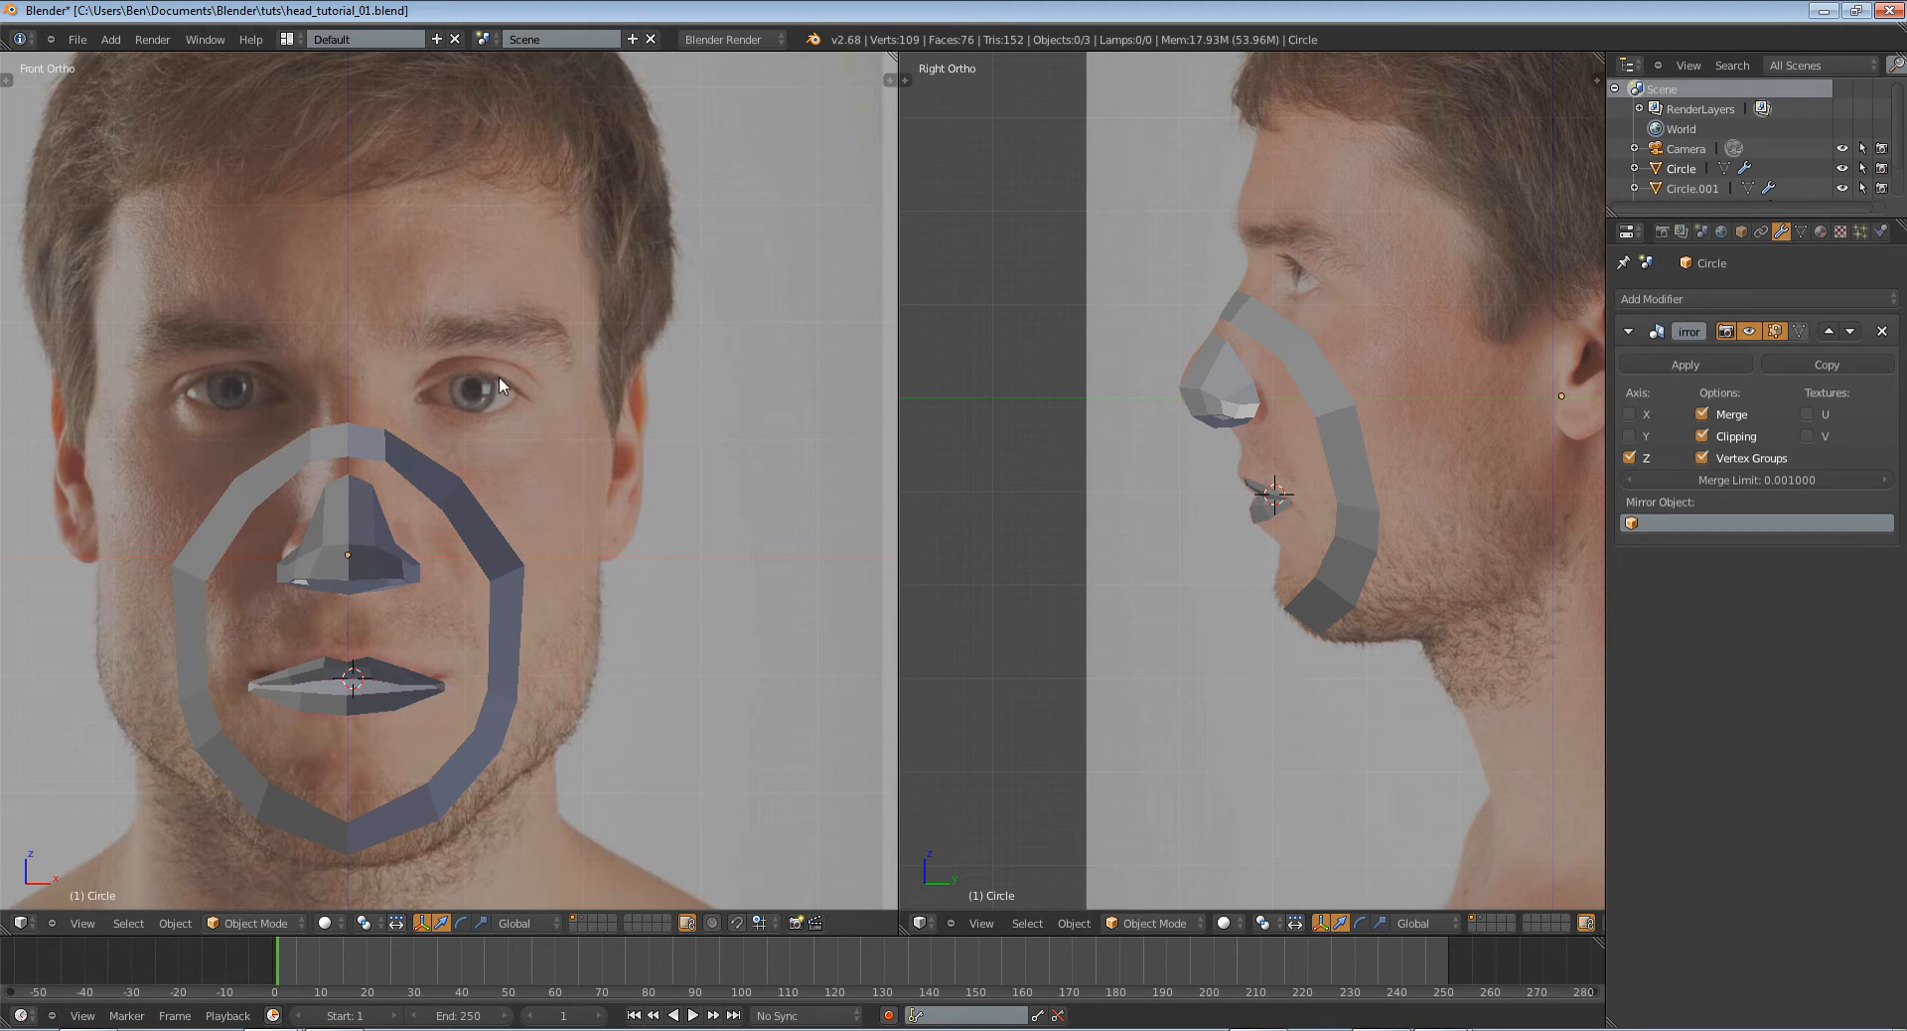
mouse_move(280, 349)
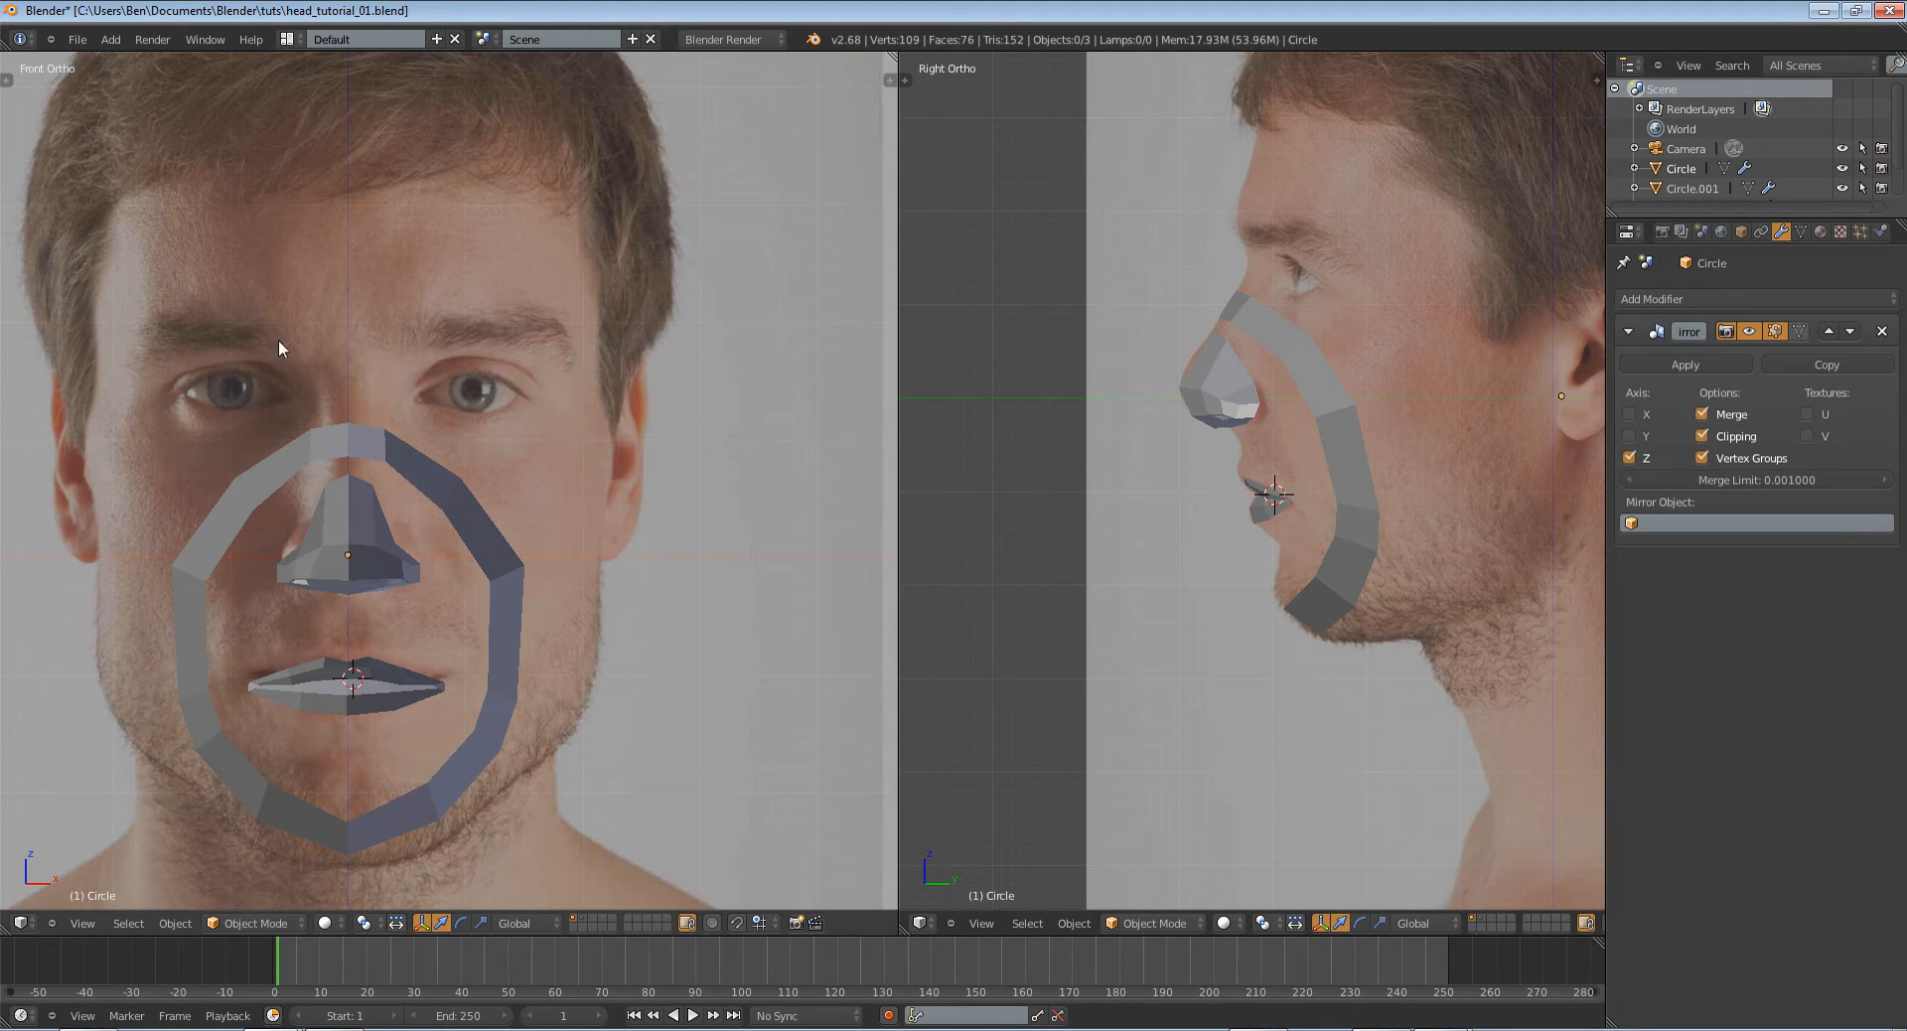
Place the 3D cursor at the right eye centre in both the front and side views.
scroll("up", 3)
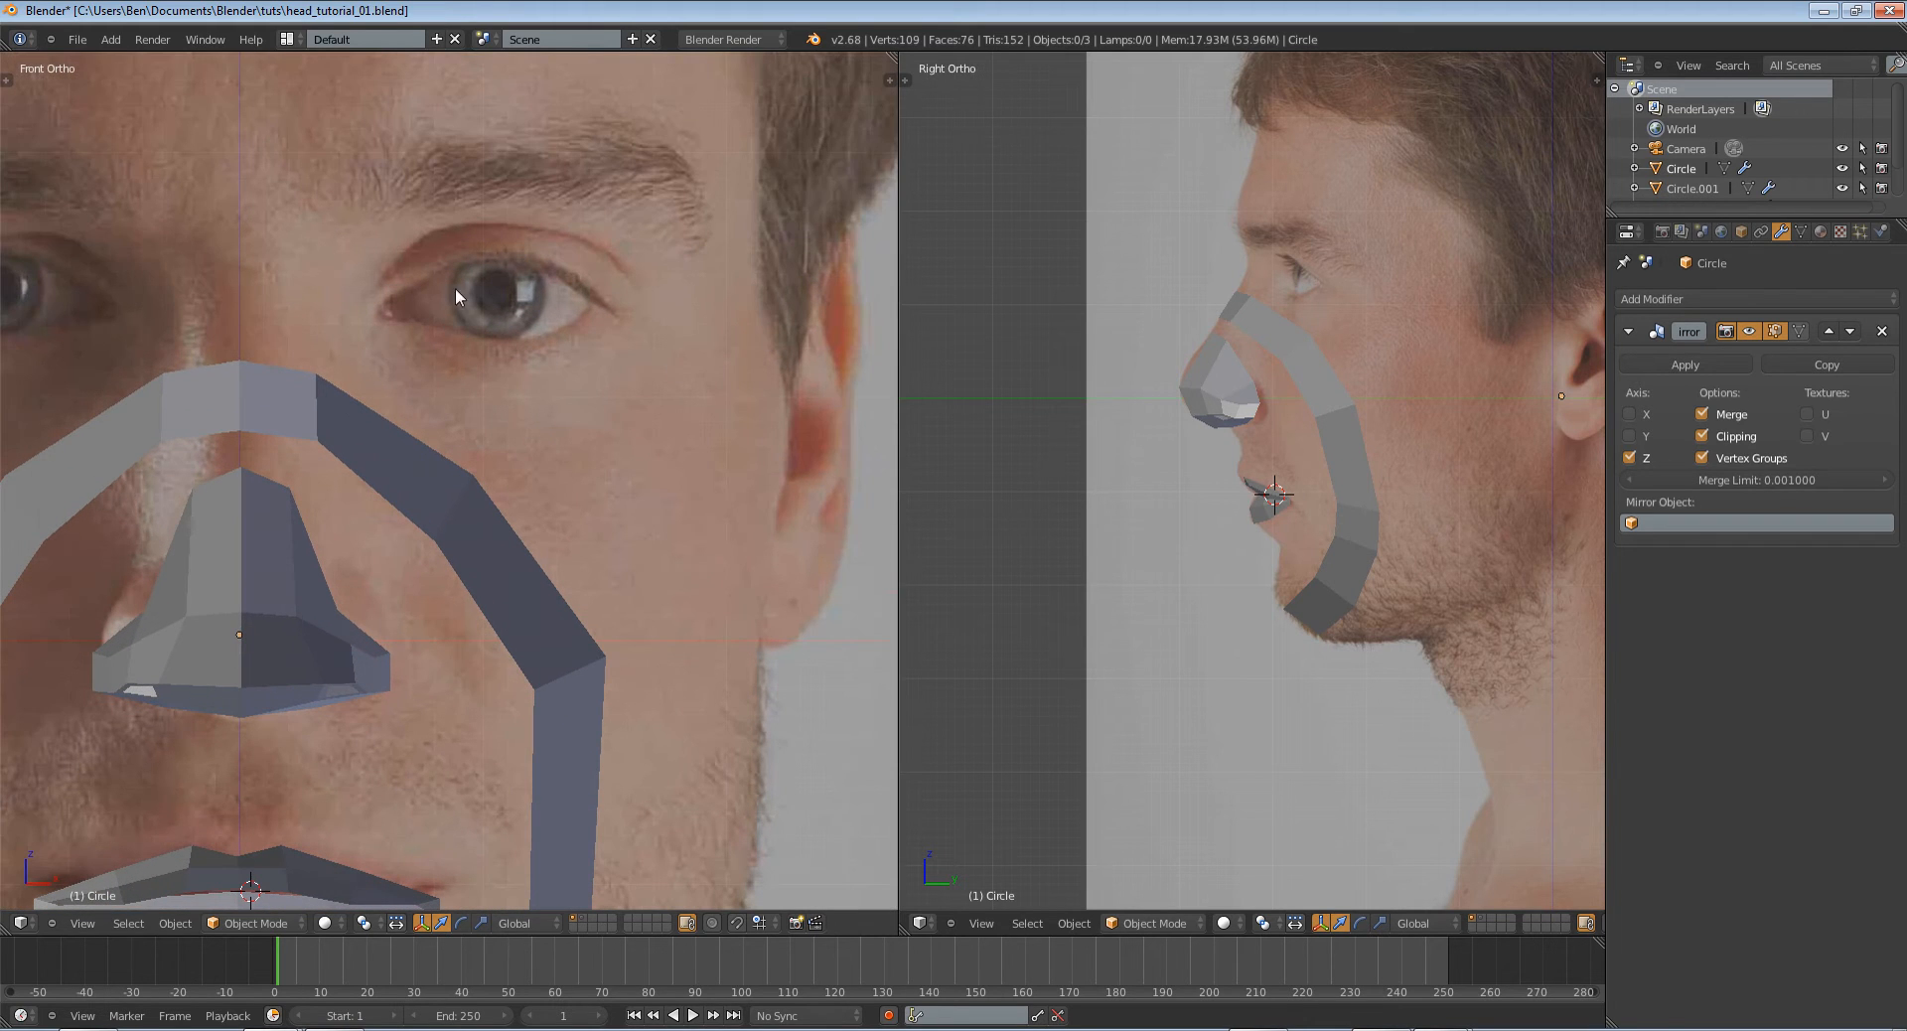
mouse_move(530, 305)
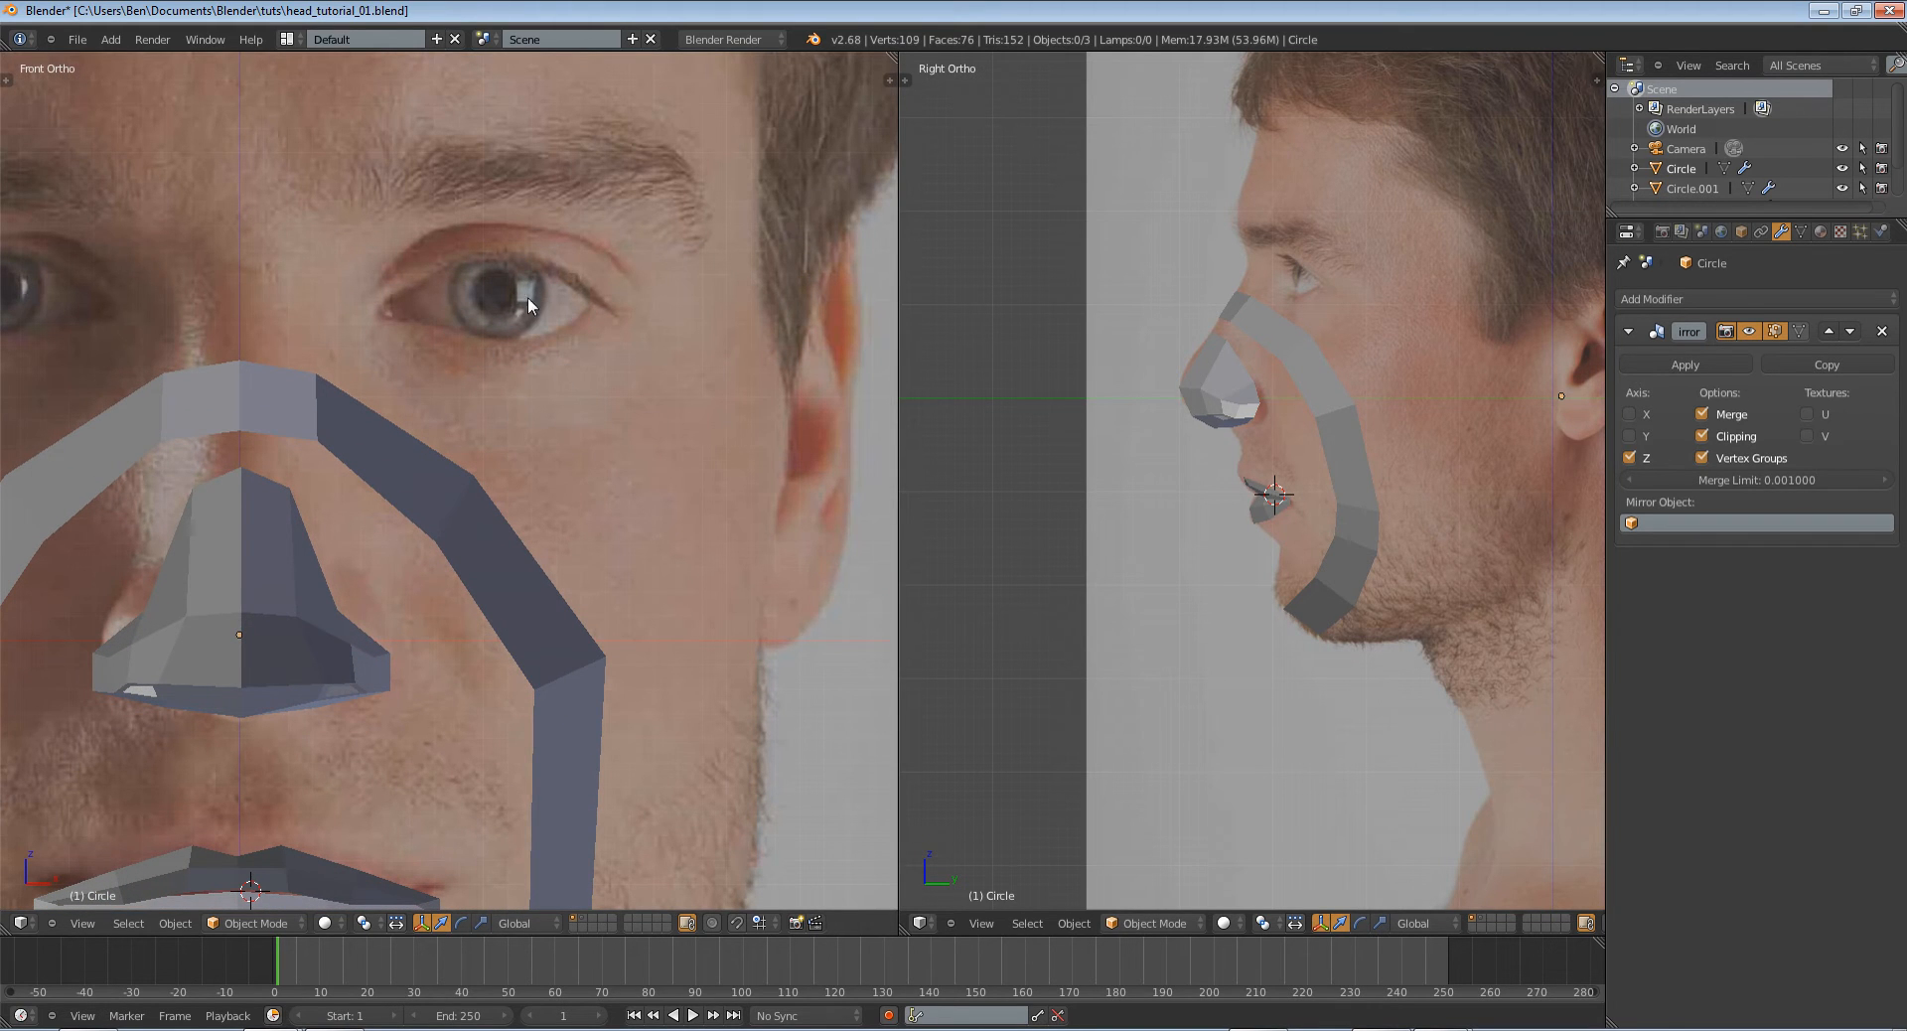
left_click(499, 289)
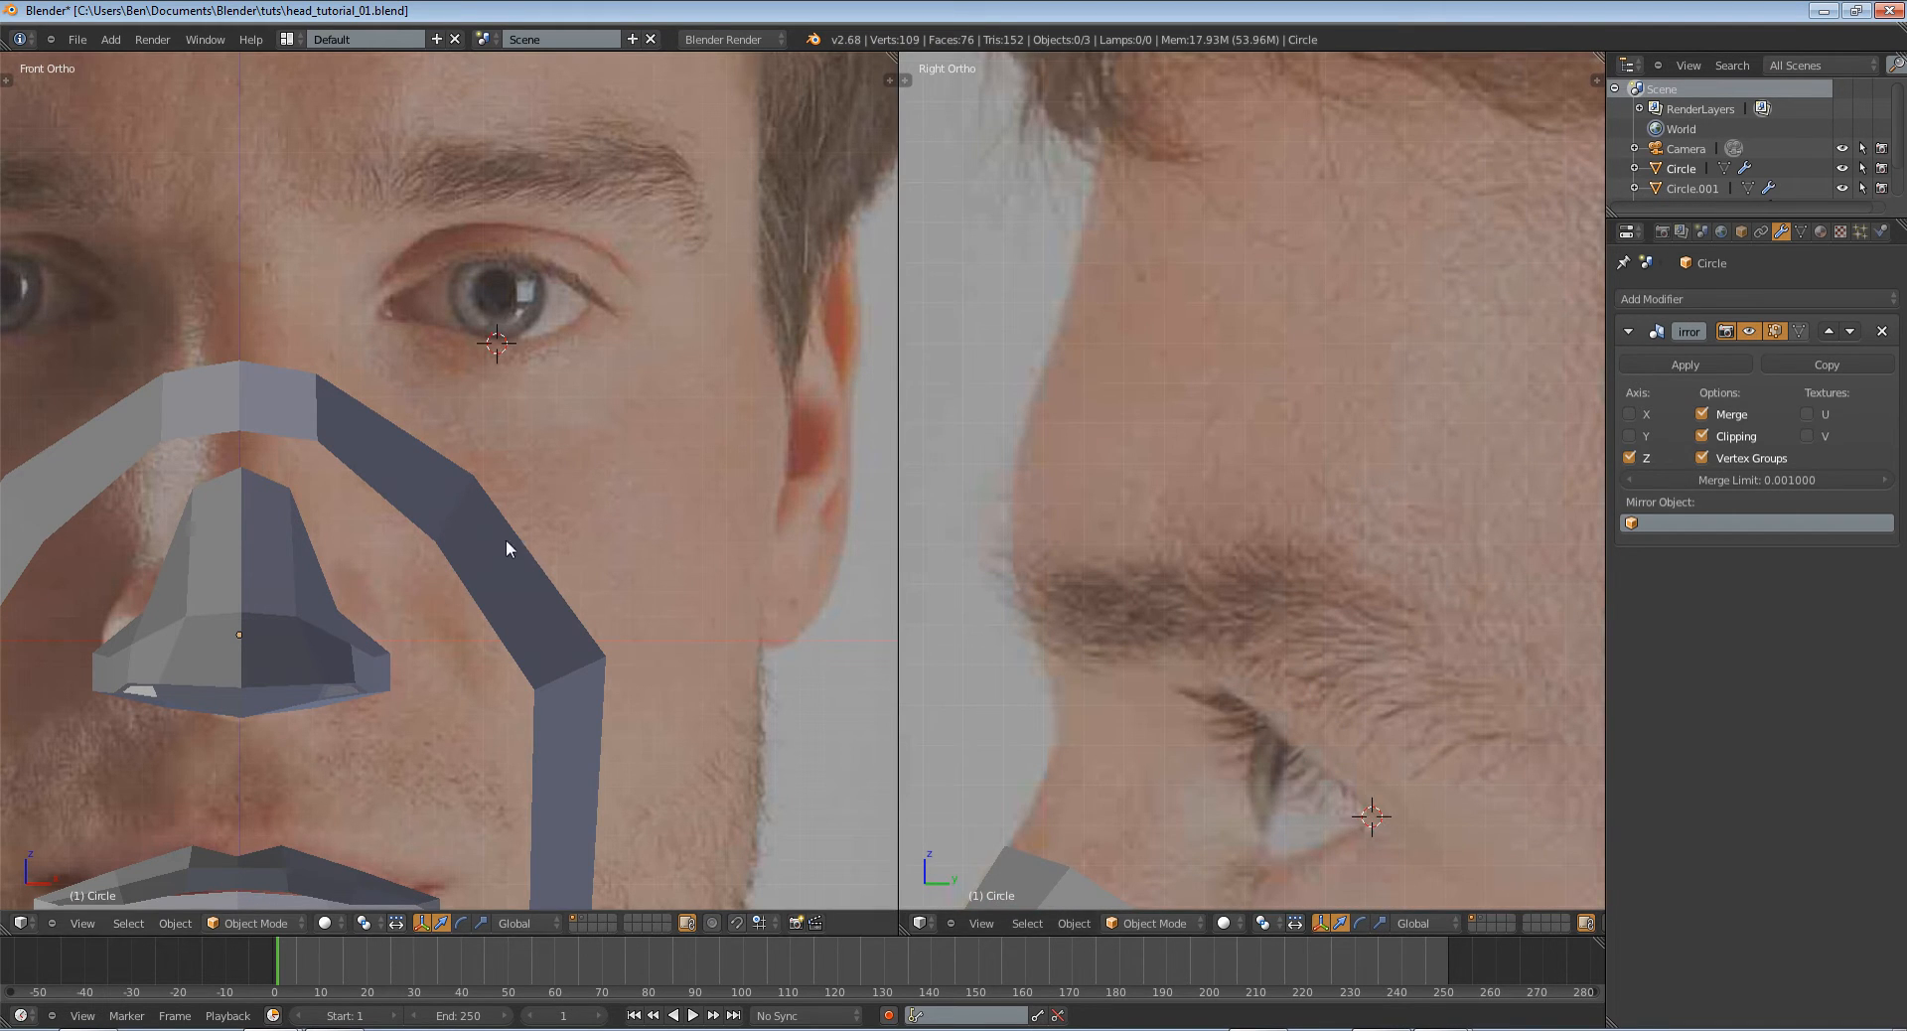
mouse_move(833, 495)
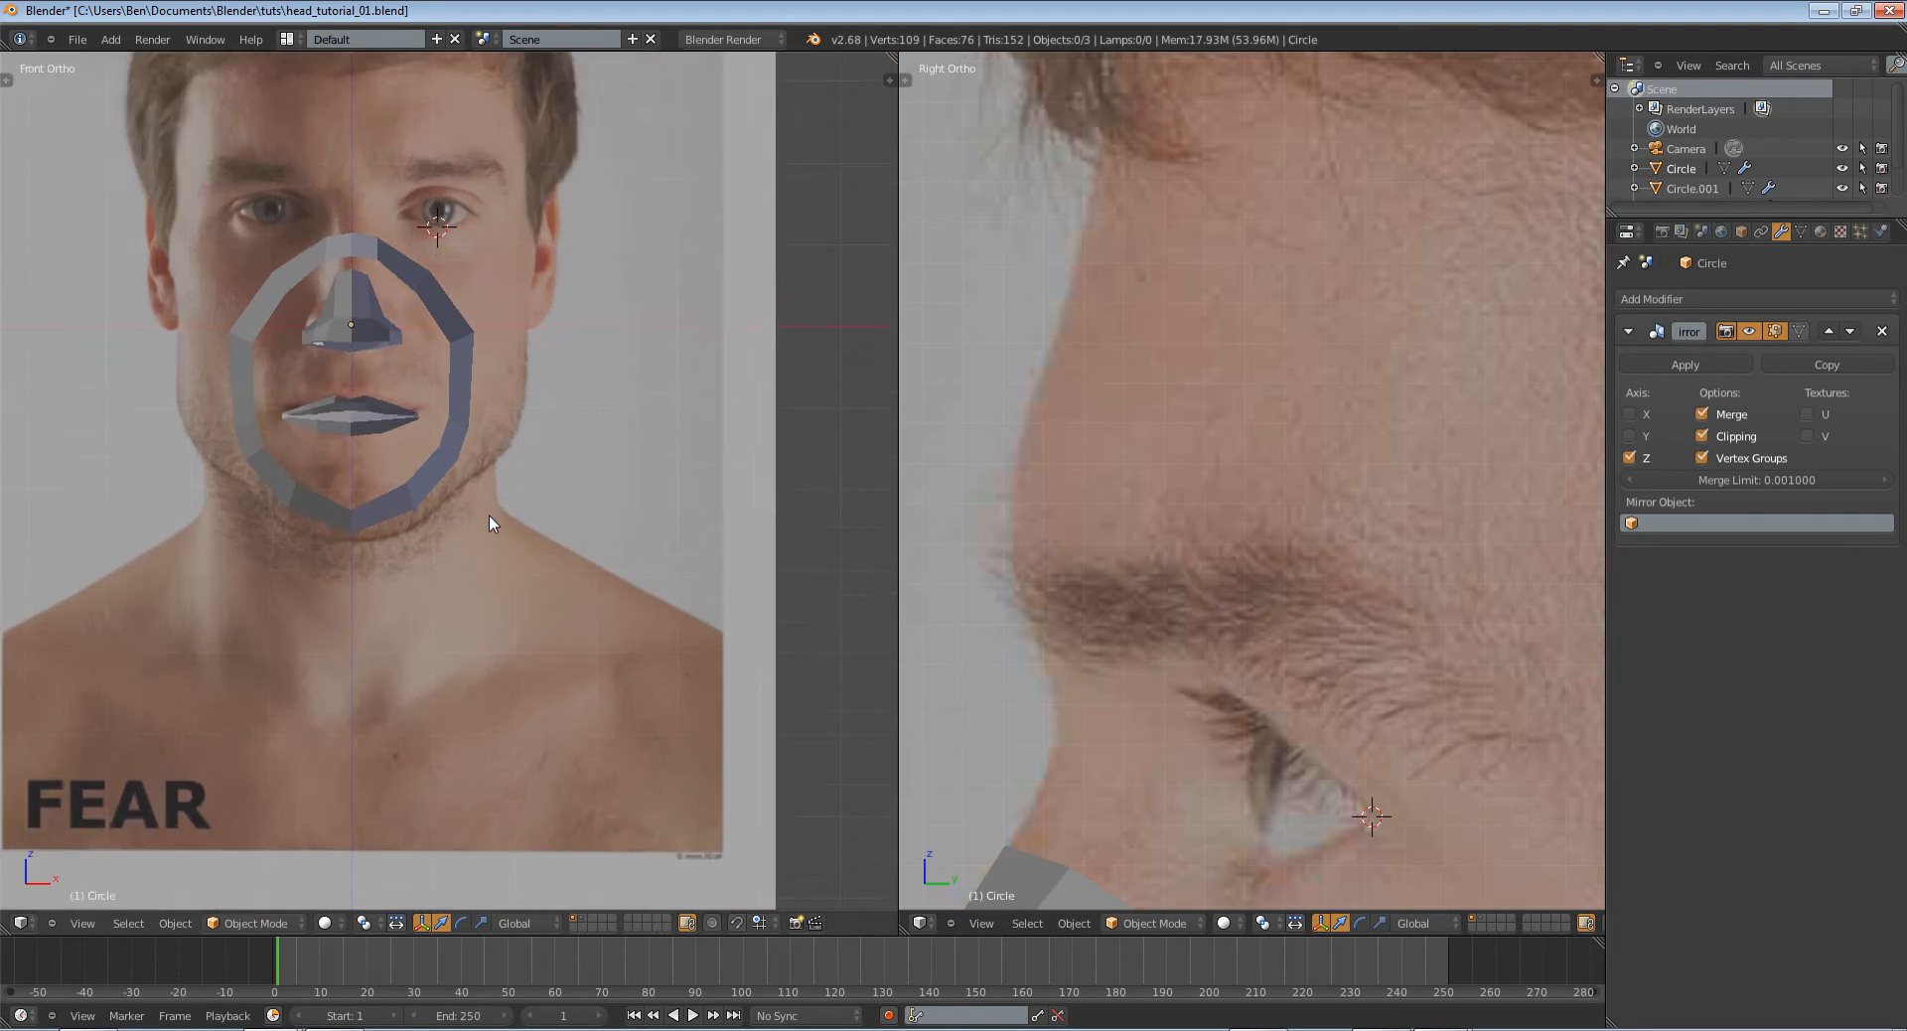
scroll("up", 3)
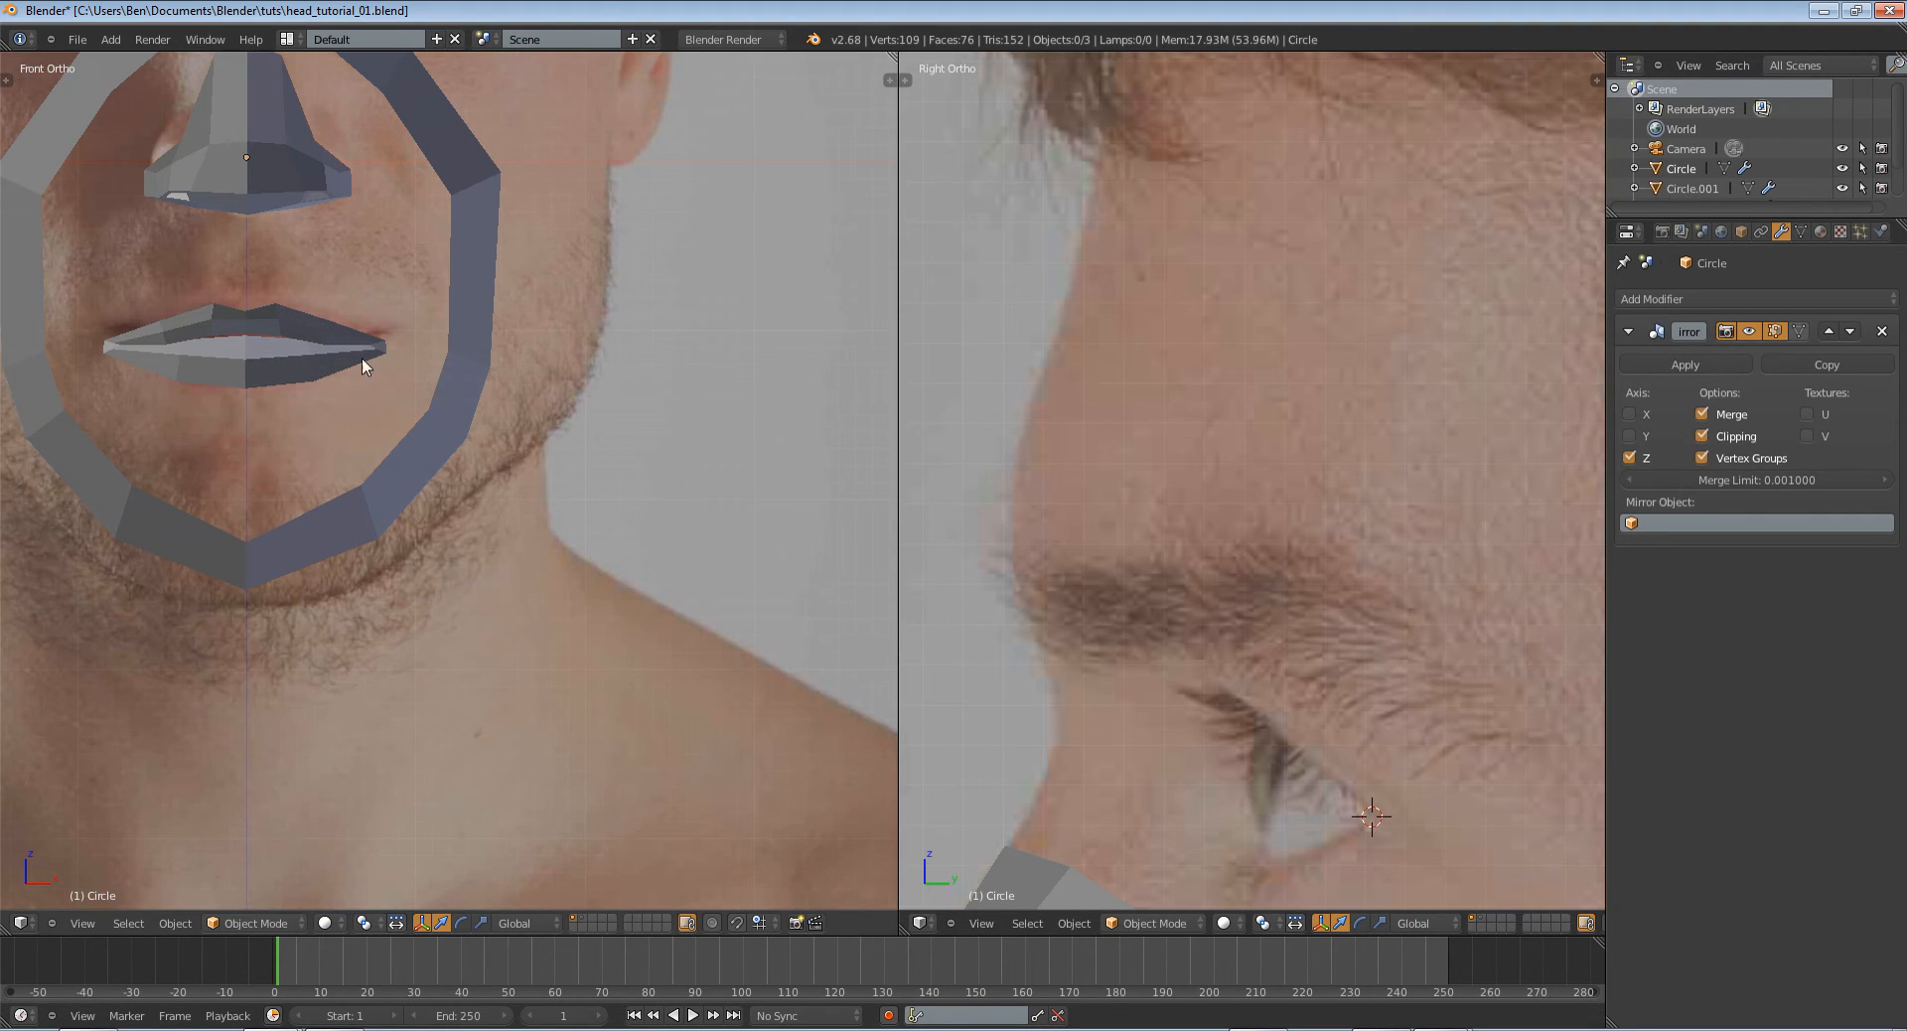
left_click(280, 340)
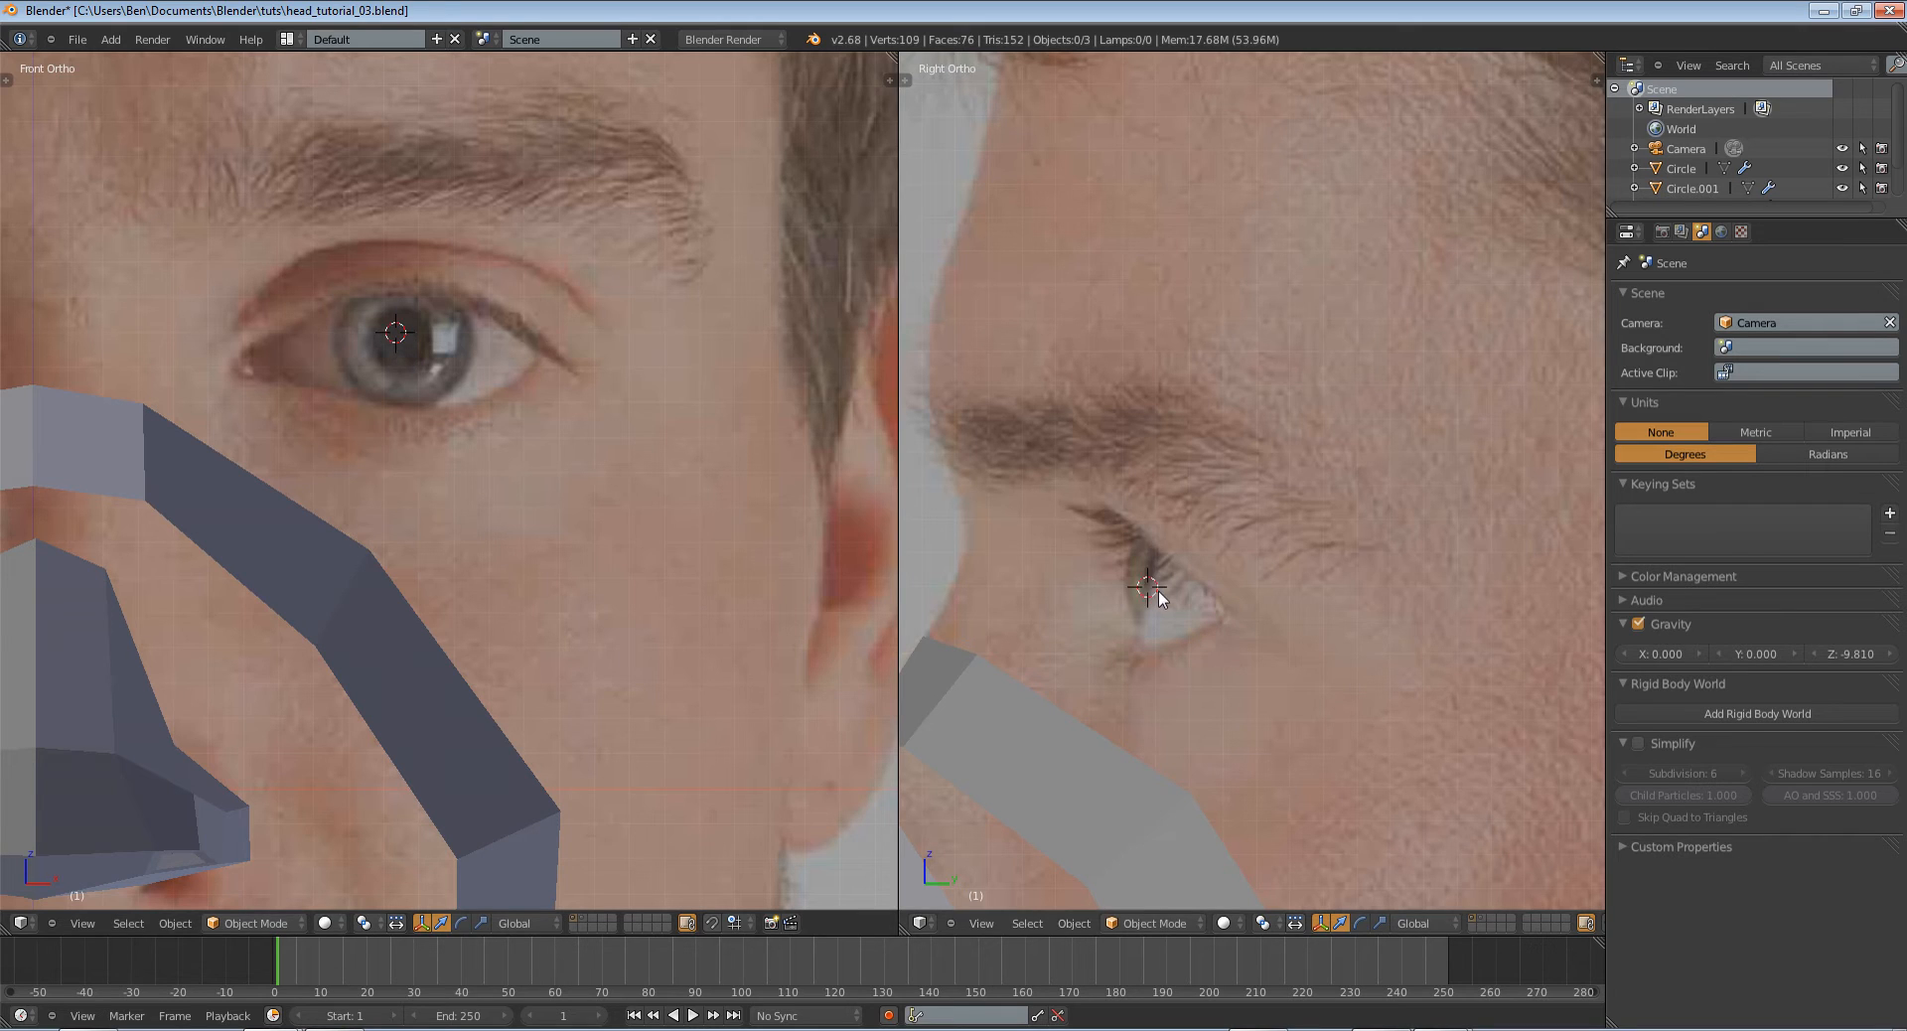
Snap the 3D cursor to the top nose-bridge vertex and add a circle there.
left_click(109, 38)
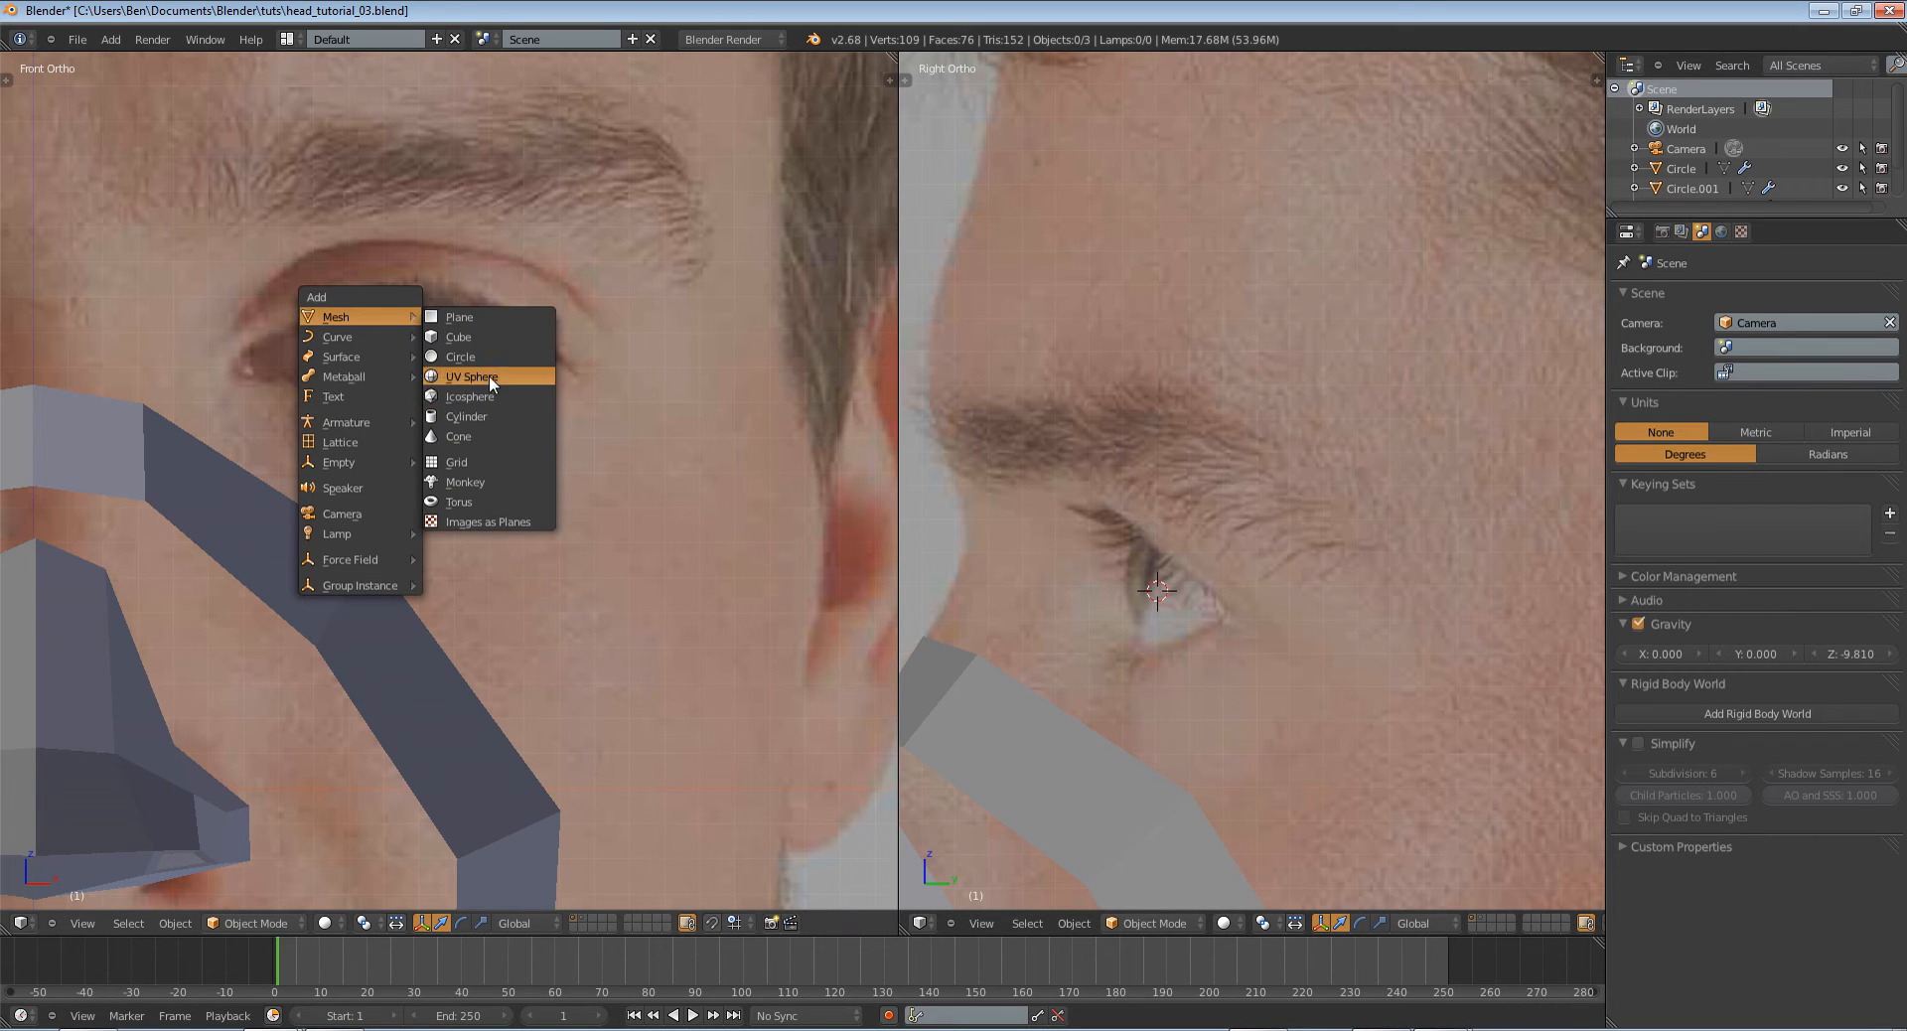
left_click(460, 357)
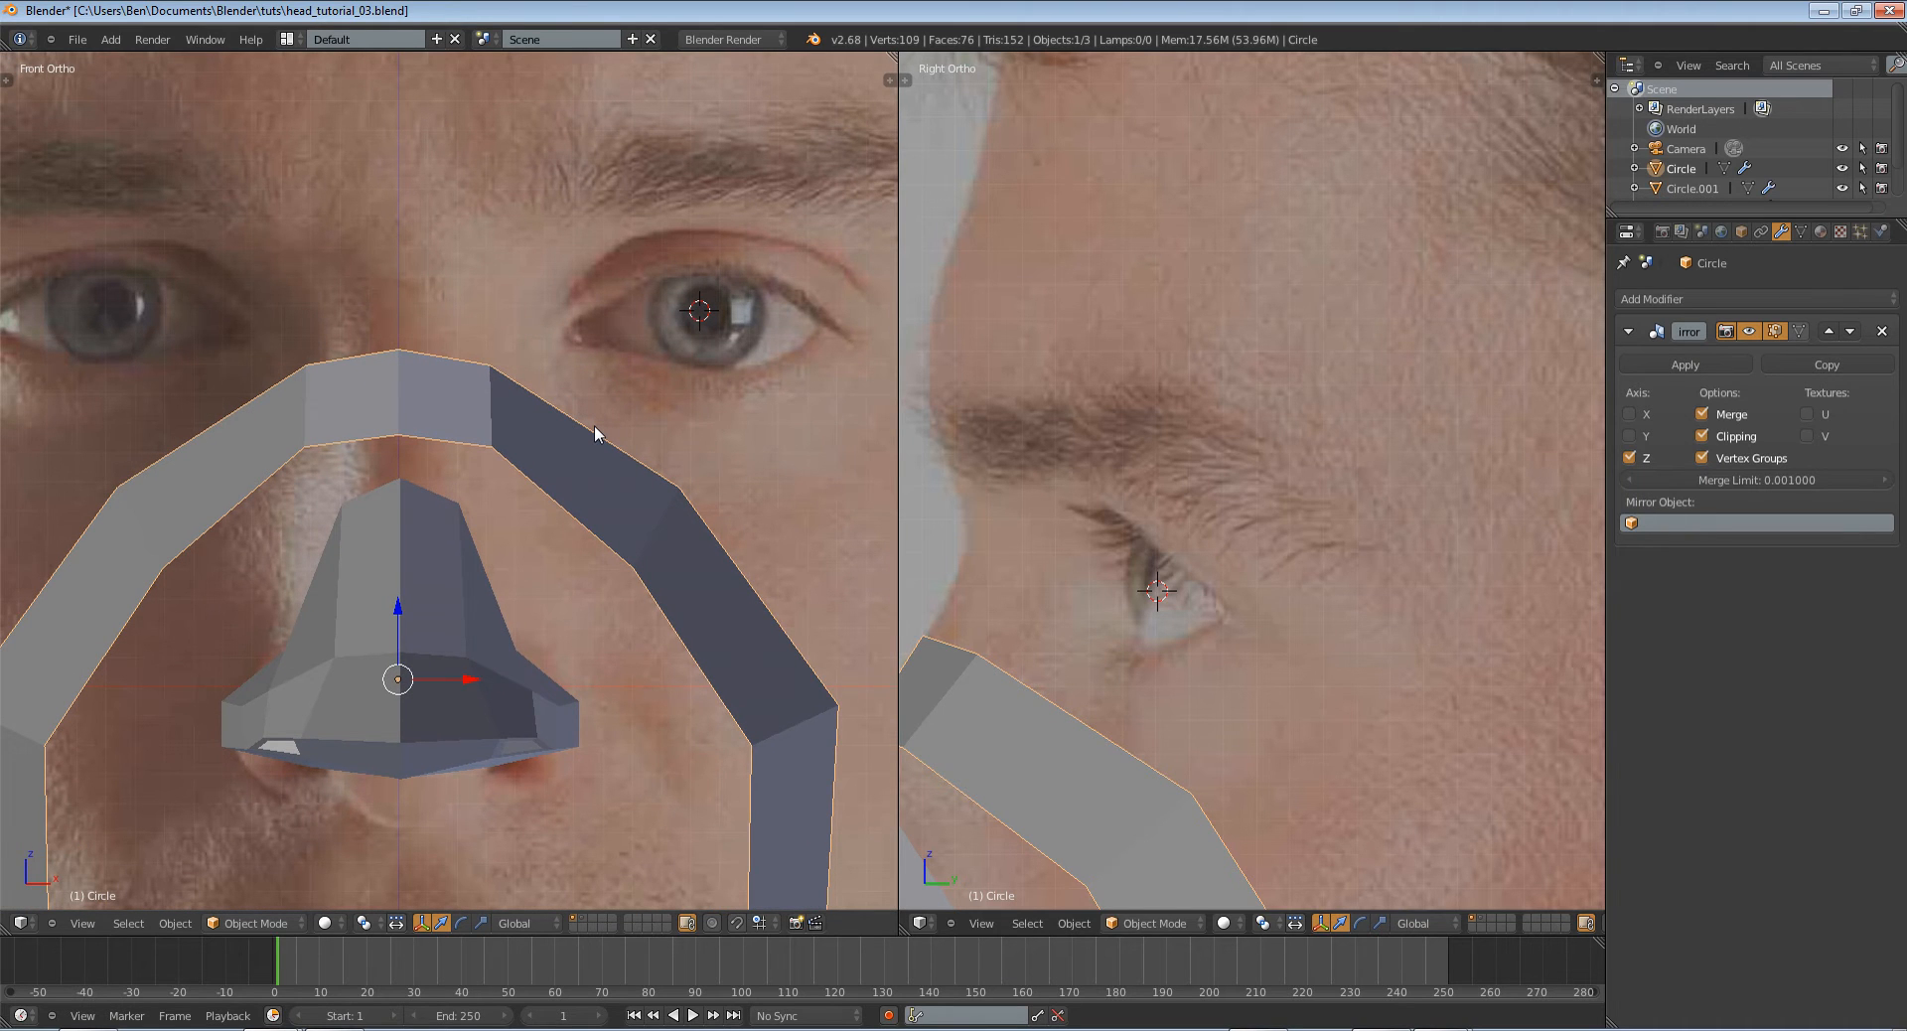
mouse_move(384, 536)
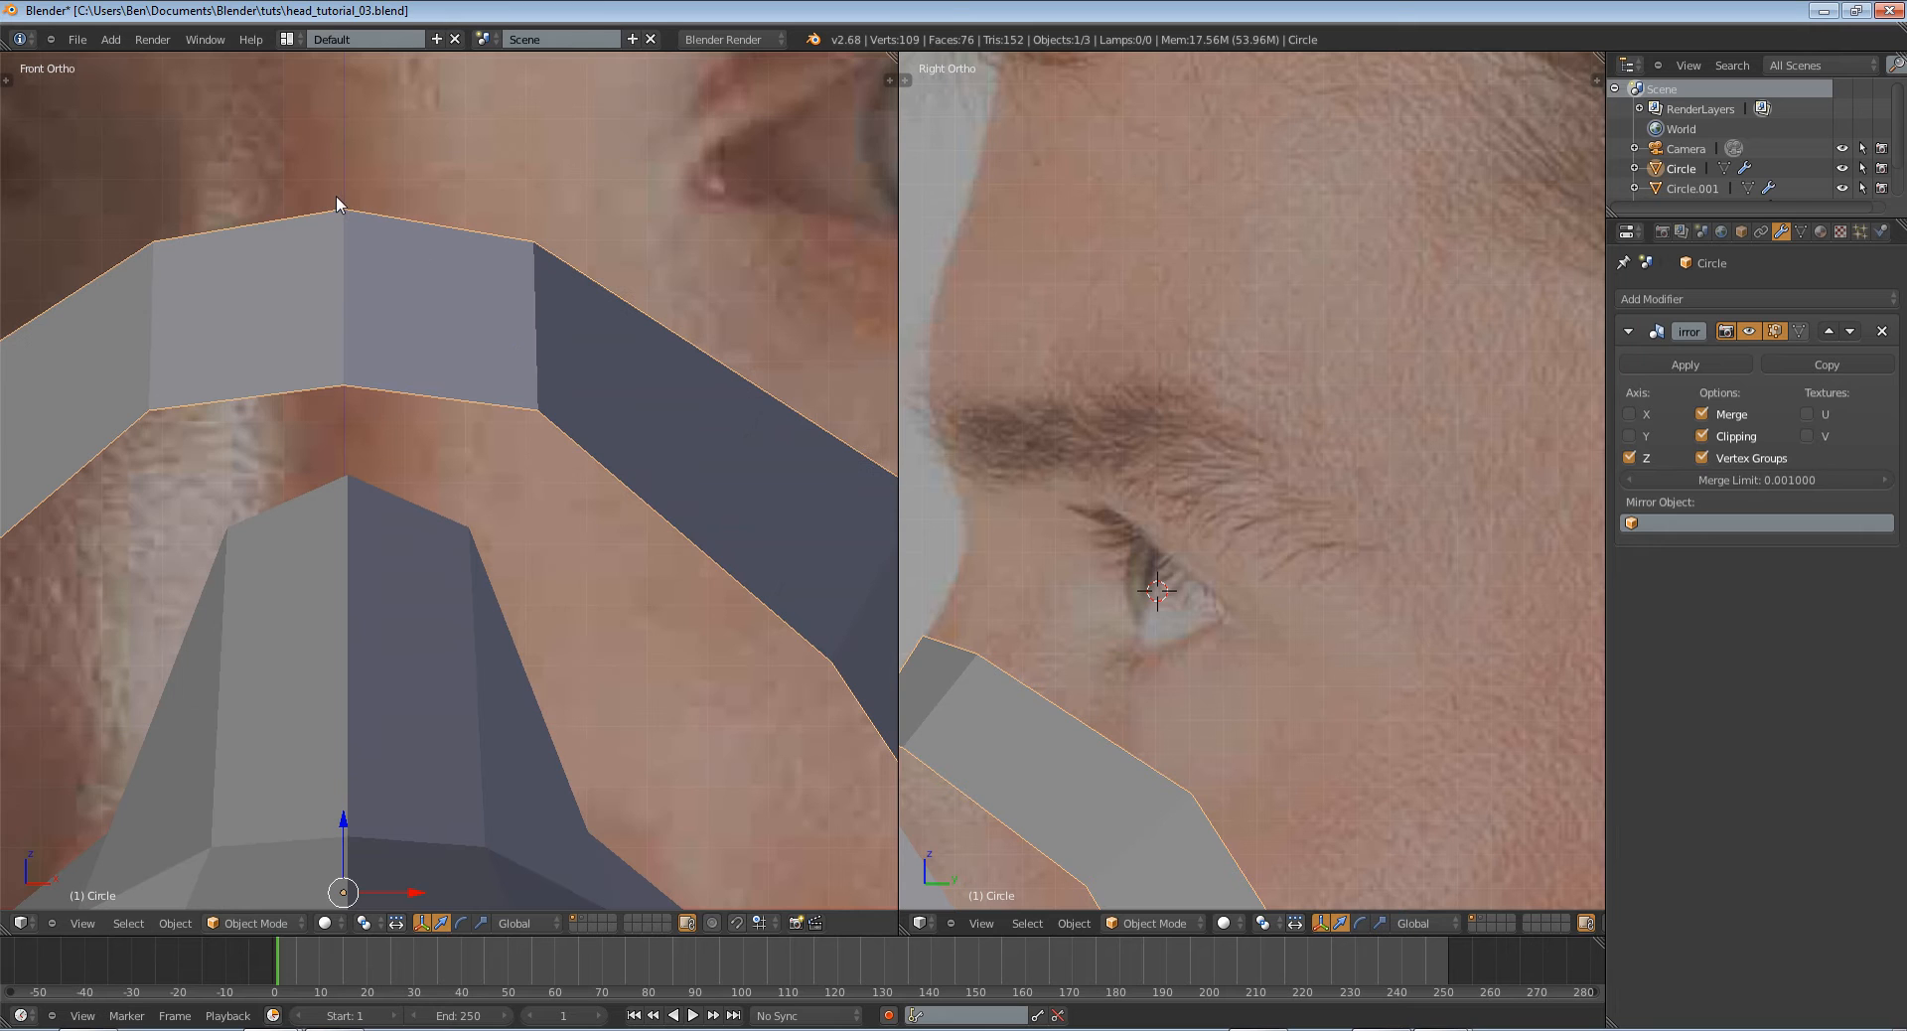
key("Tab")
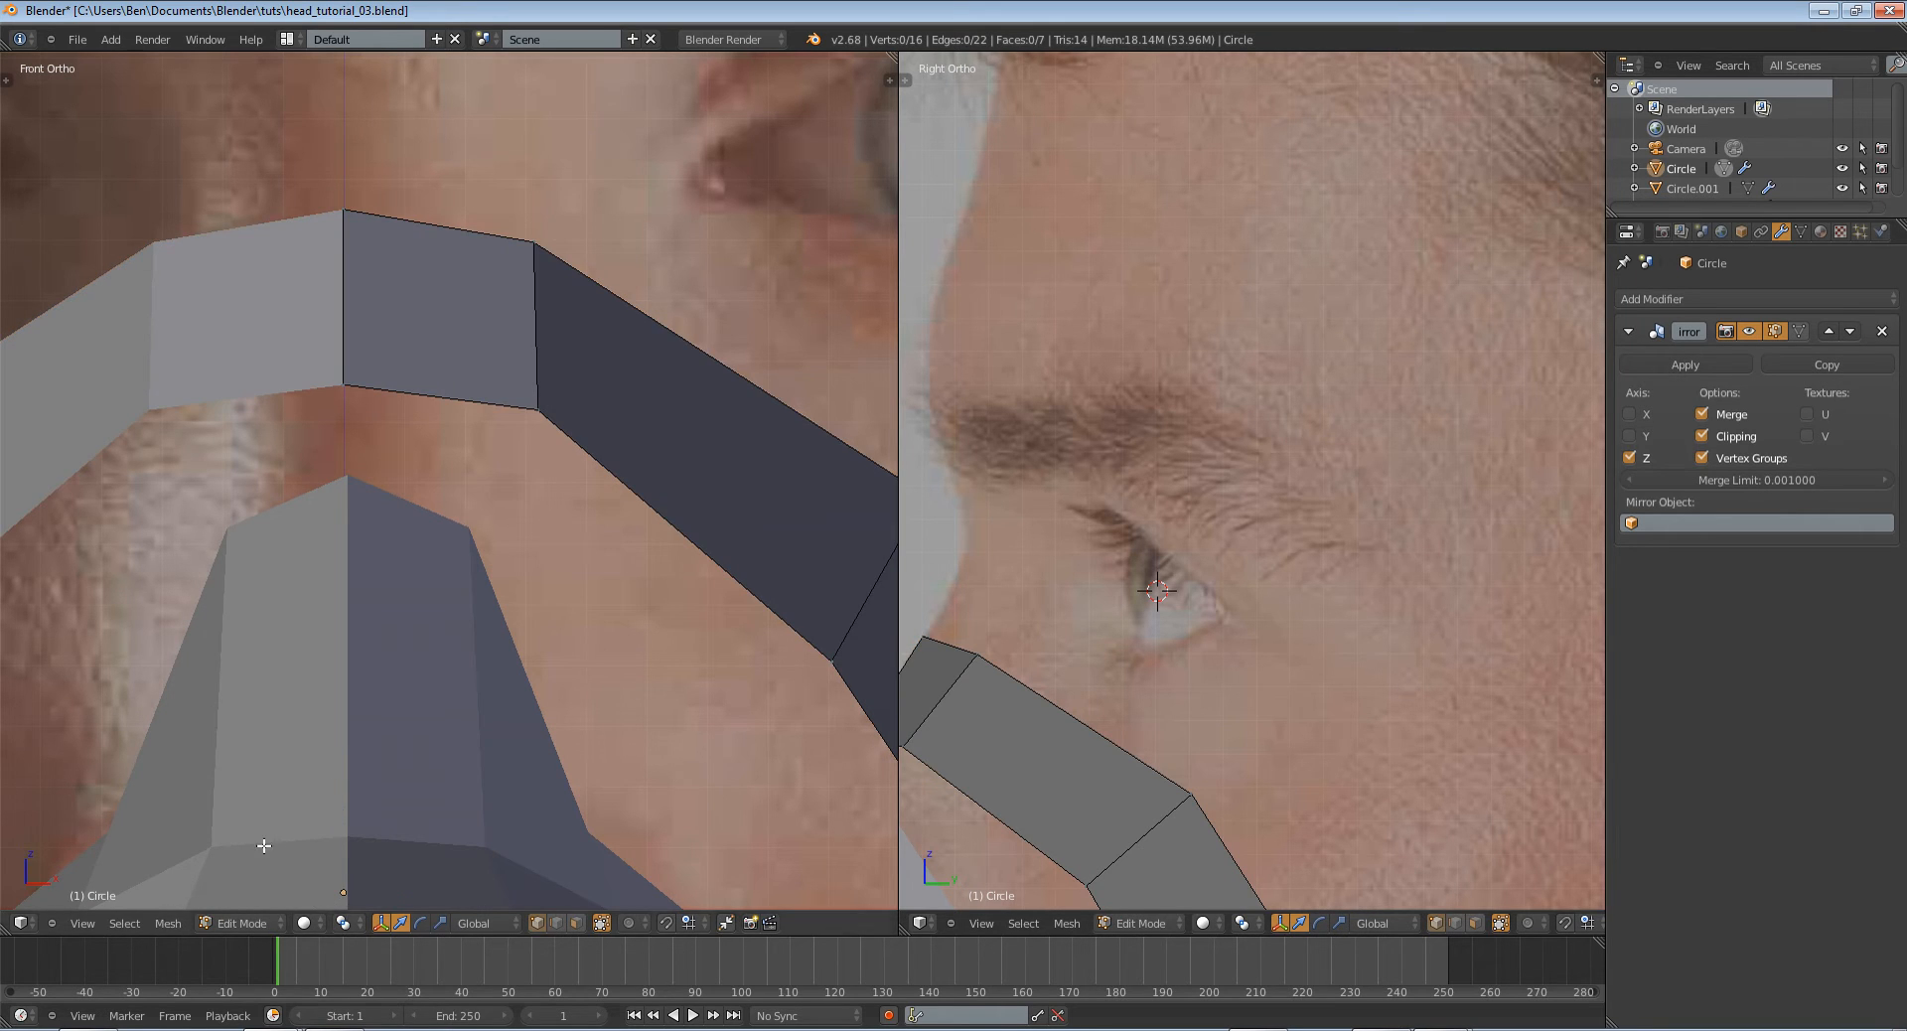
scroll("down", 3)
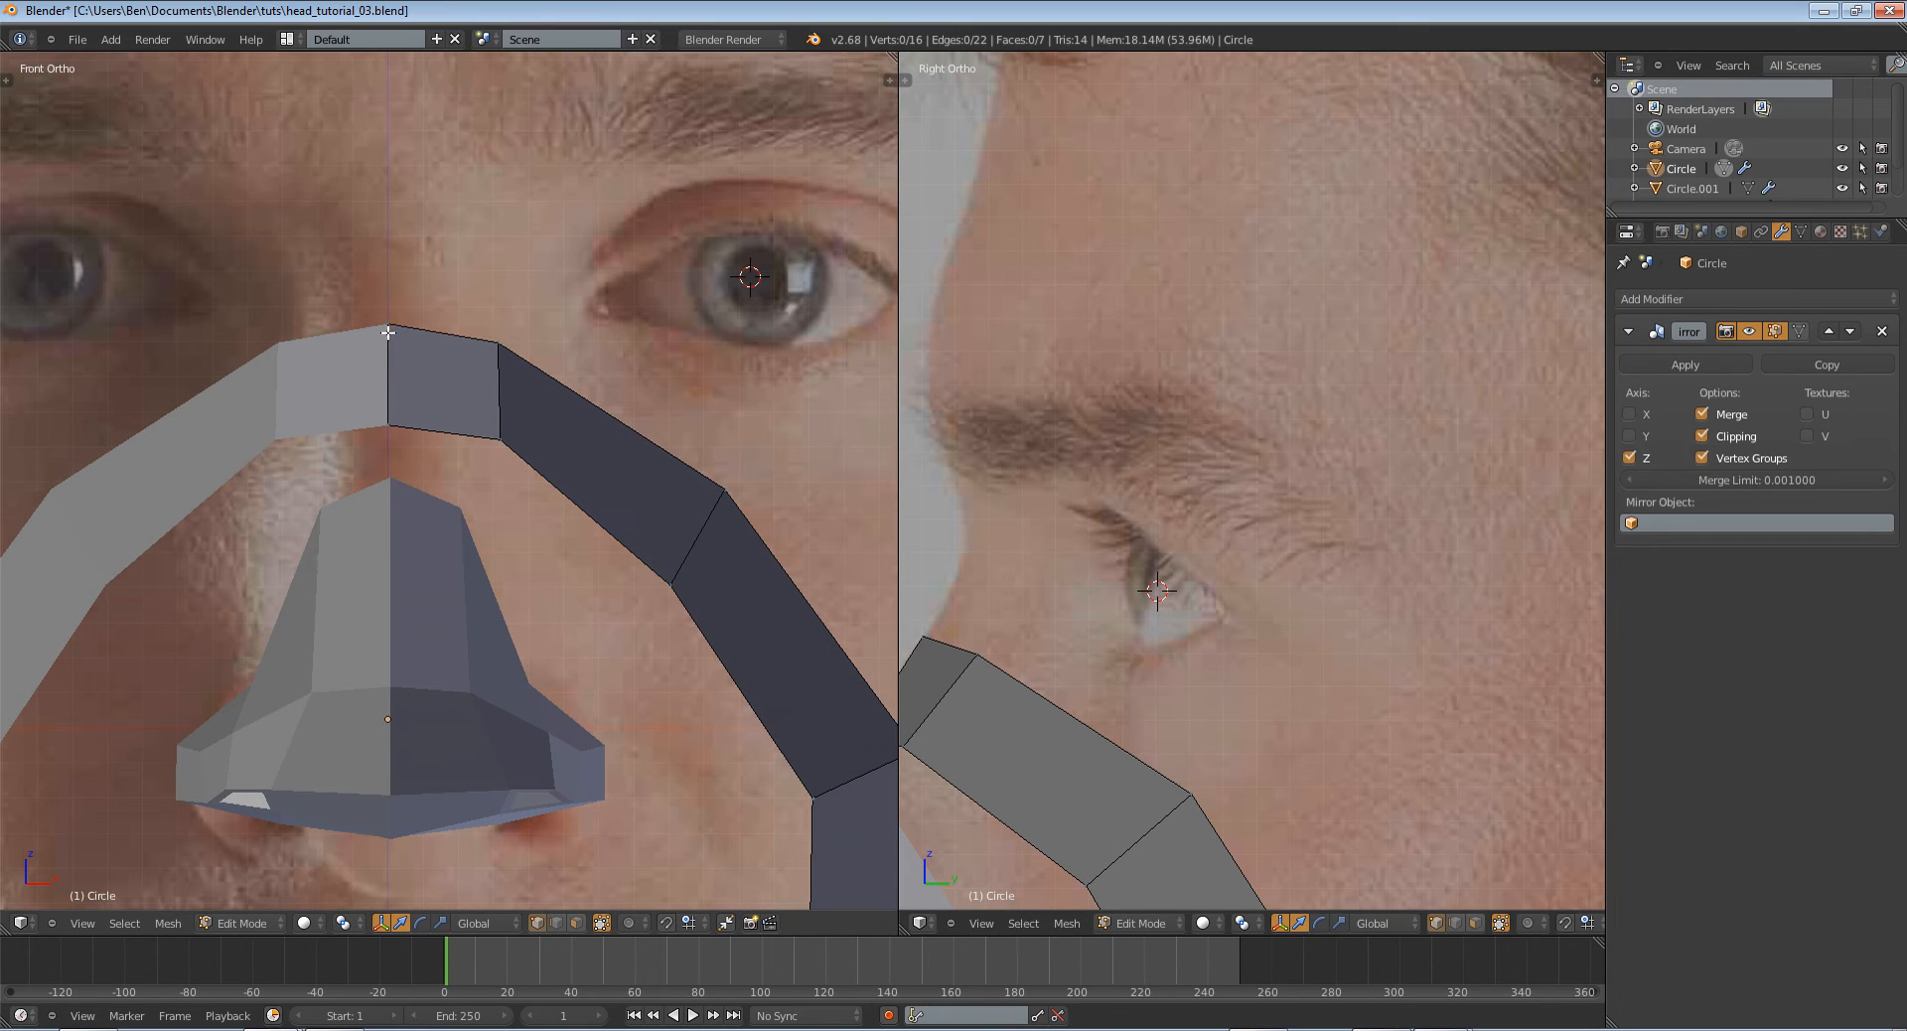
left_click(387, 326)
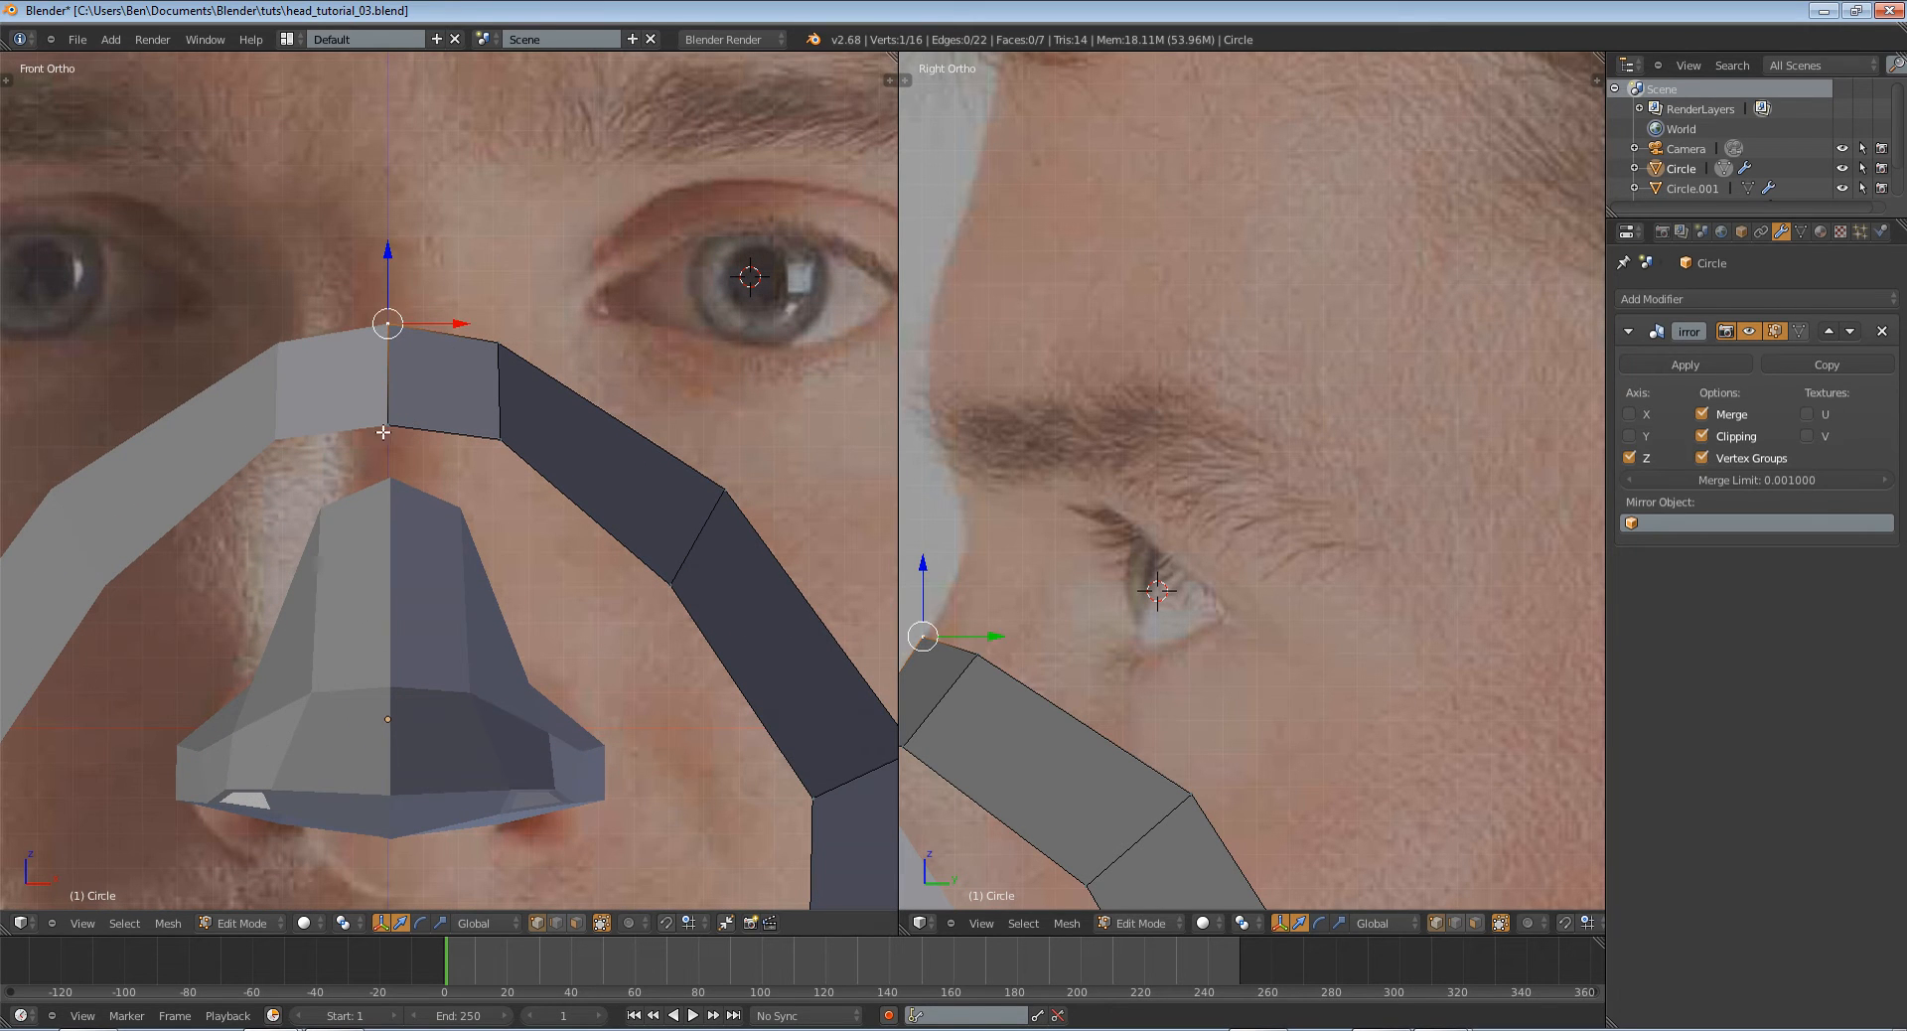
mouse_move(353, 547)
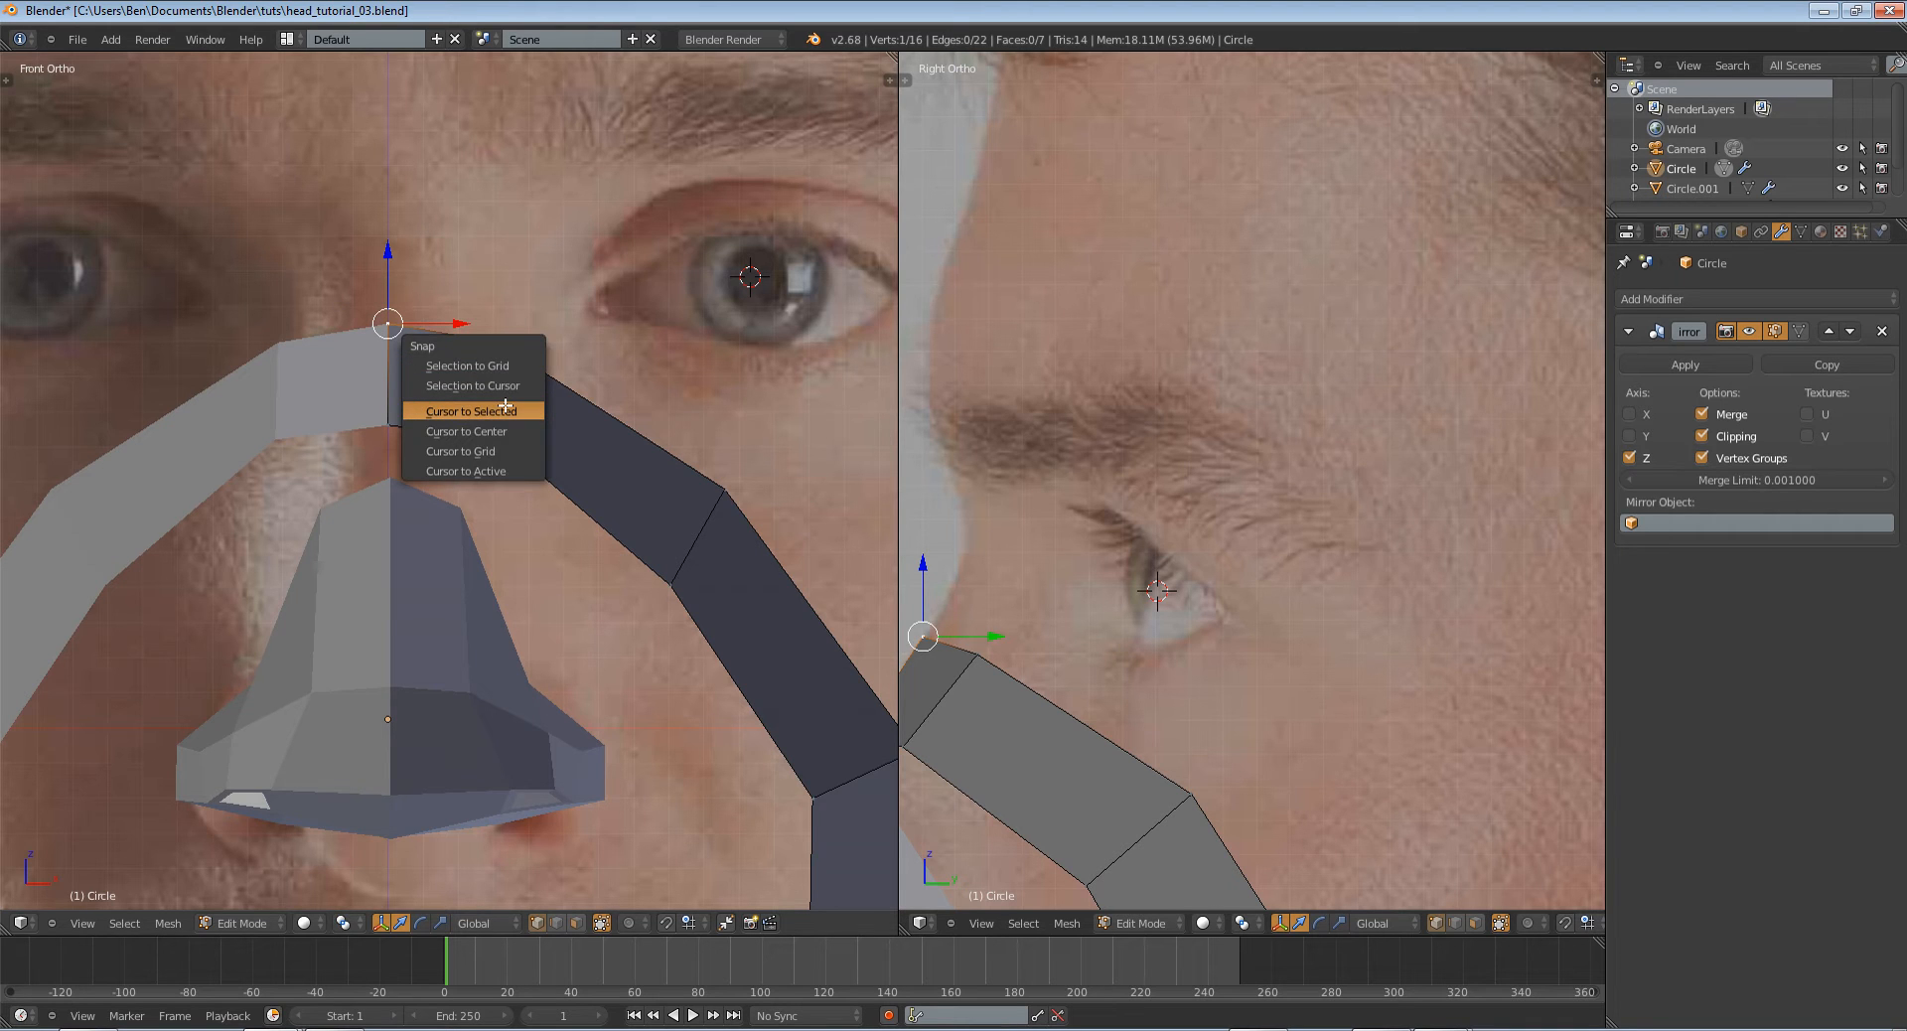
left_click(470, 412)
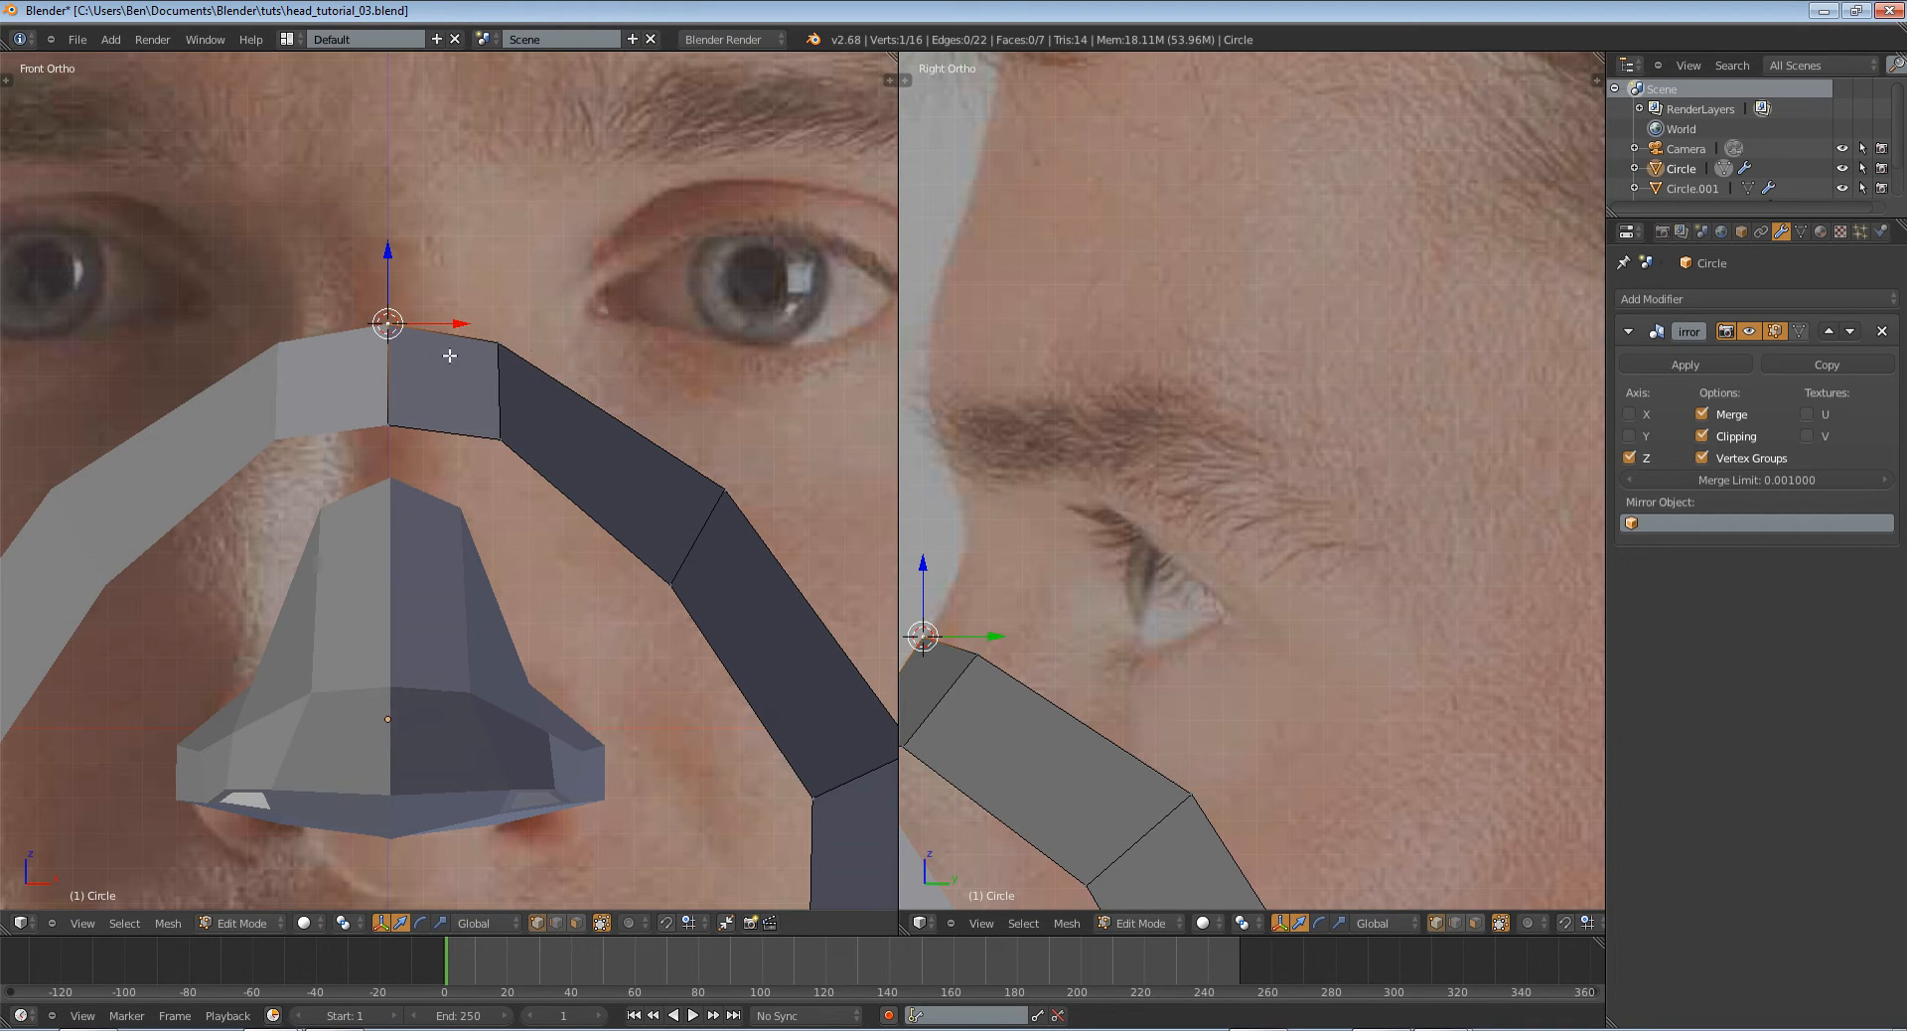
key("Tab")
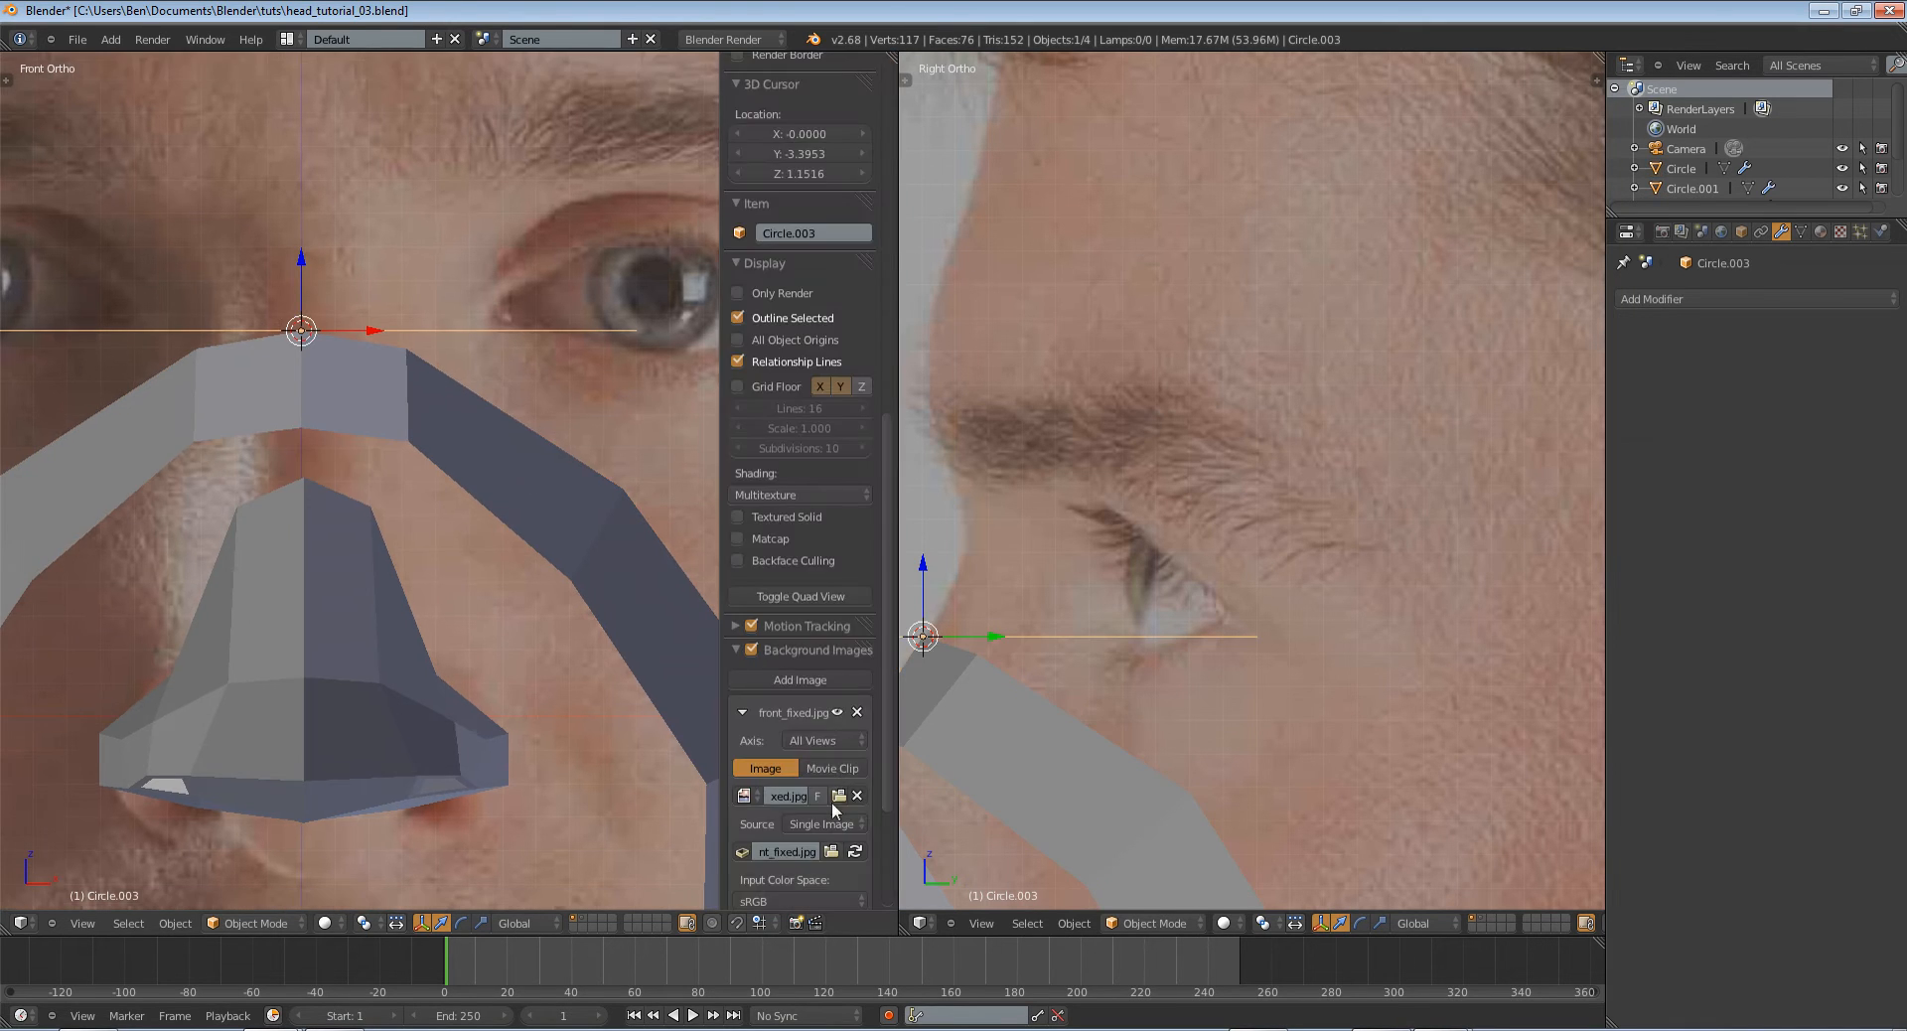
Enable Screencast Keys, hide the N panels, and rotate the circle 90° on X.
scroll("down", 3)
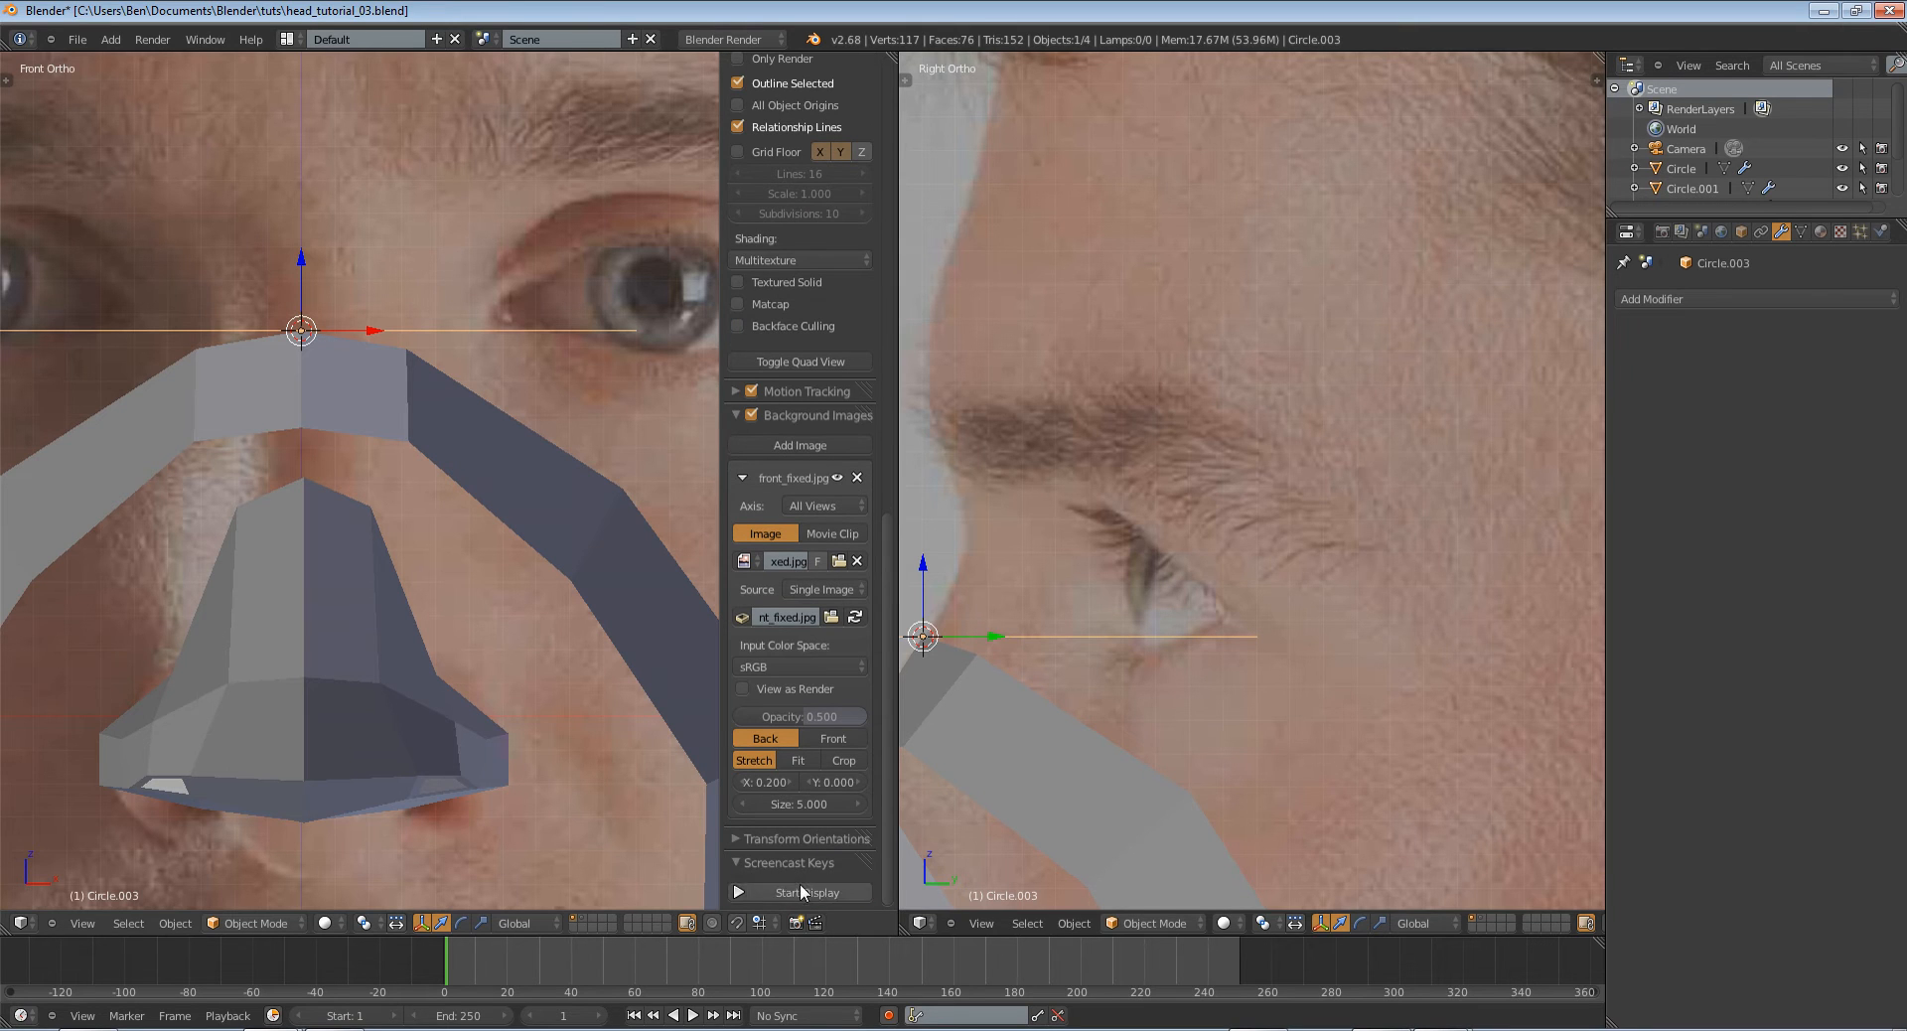
left_click(798, 893)
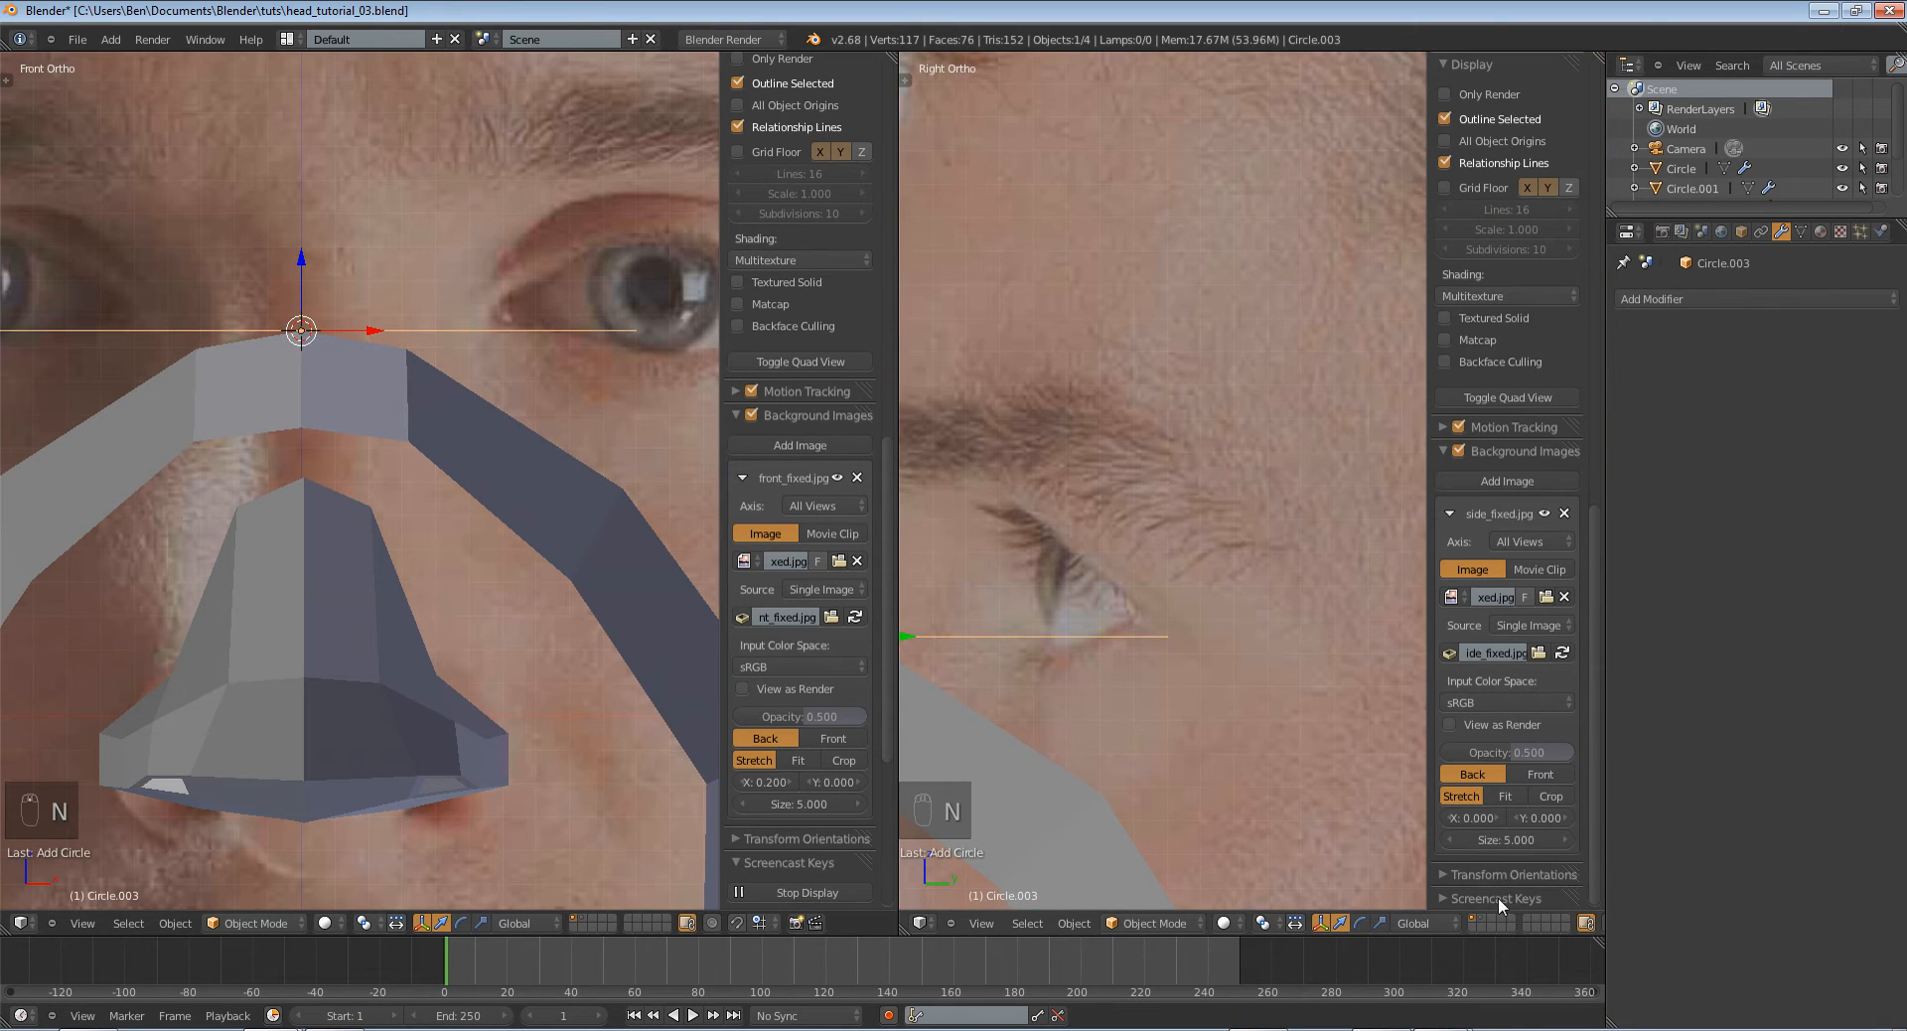
key("n")
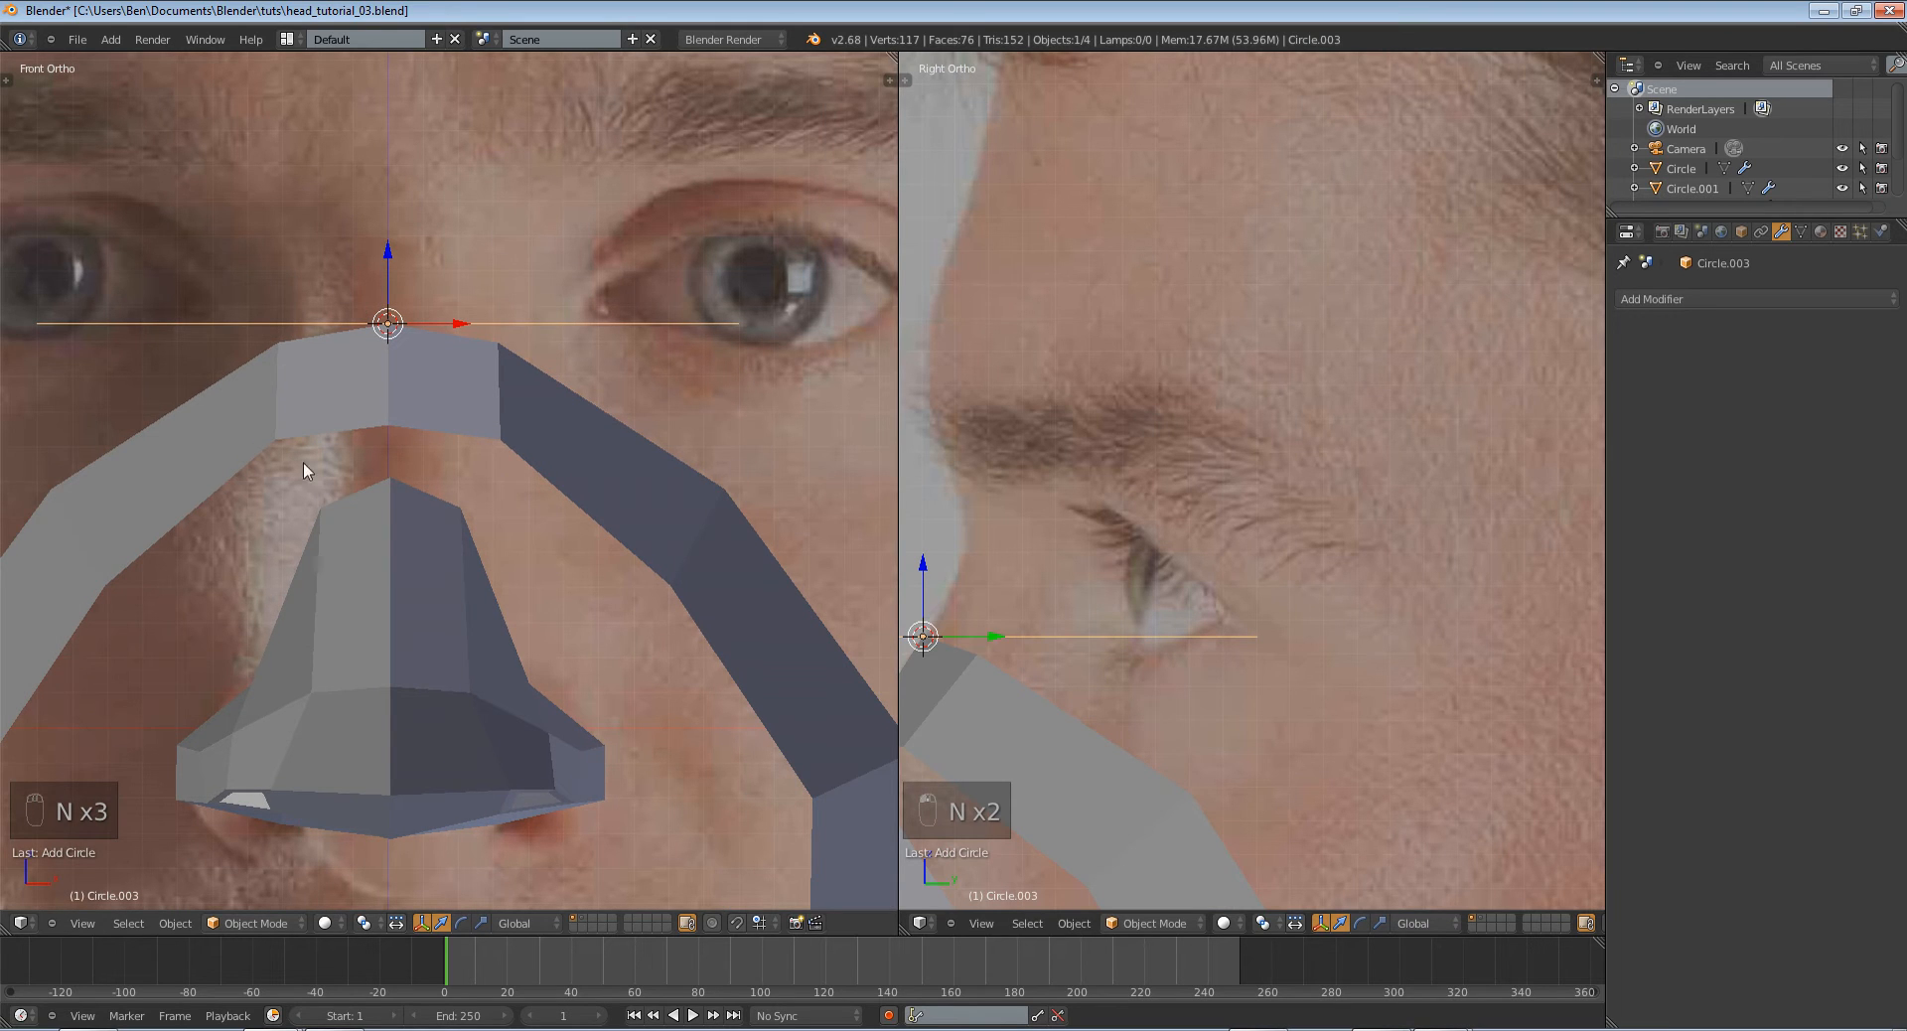
mouse_move(1031, 628)
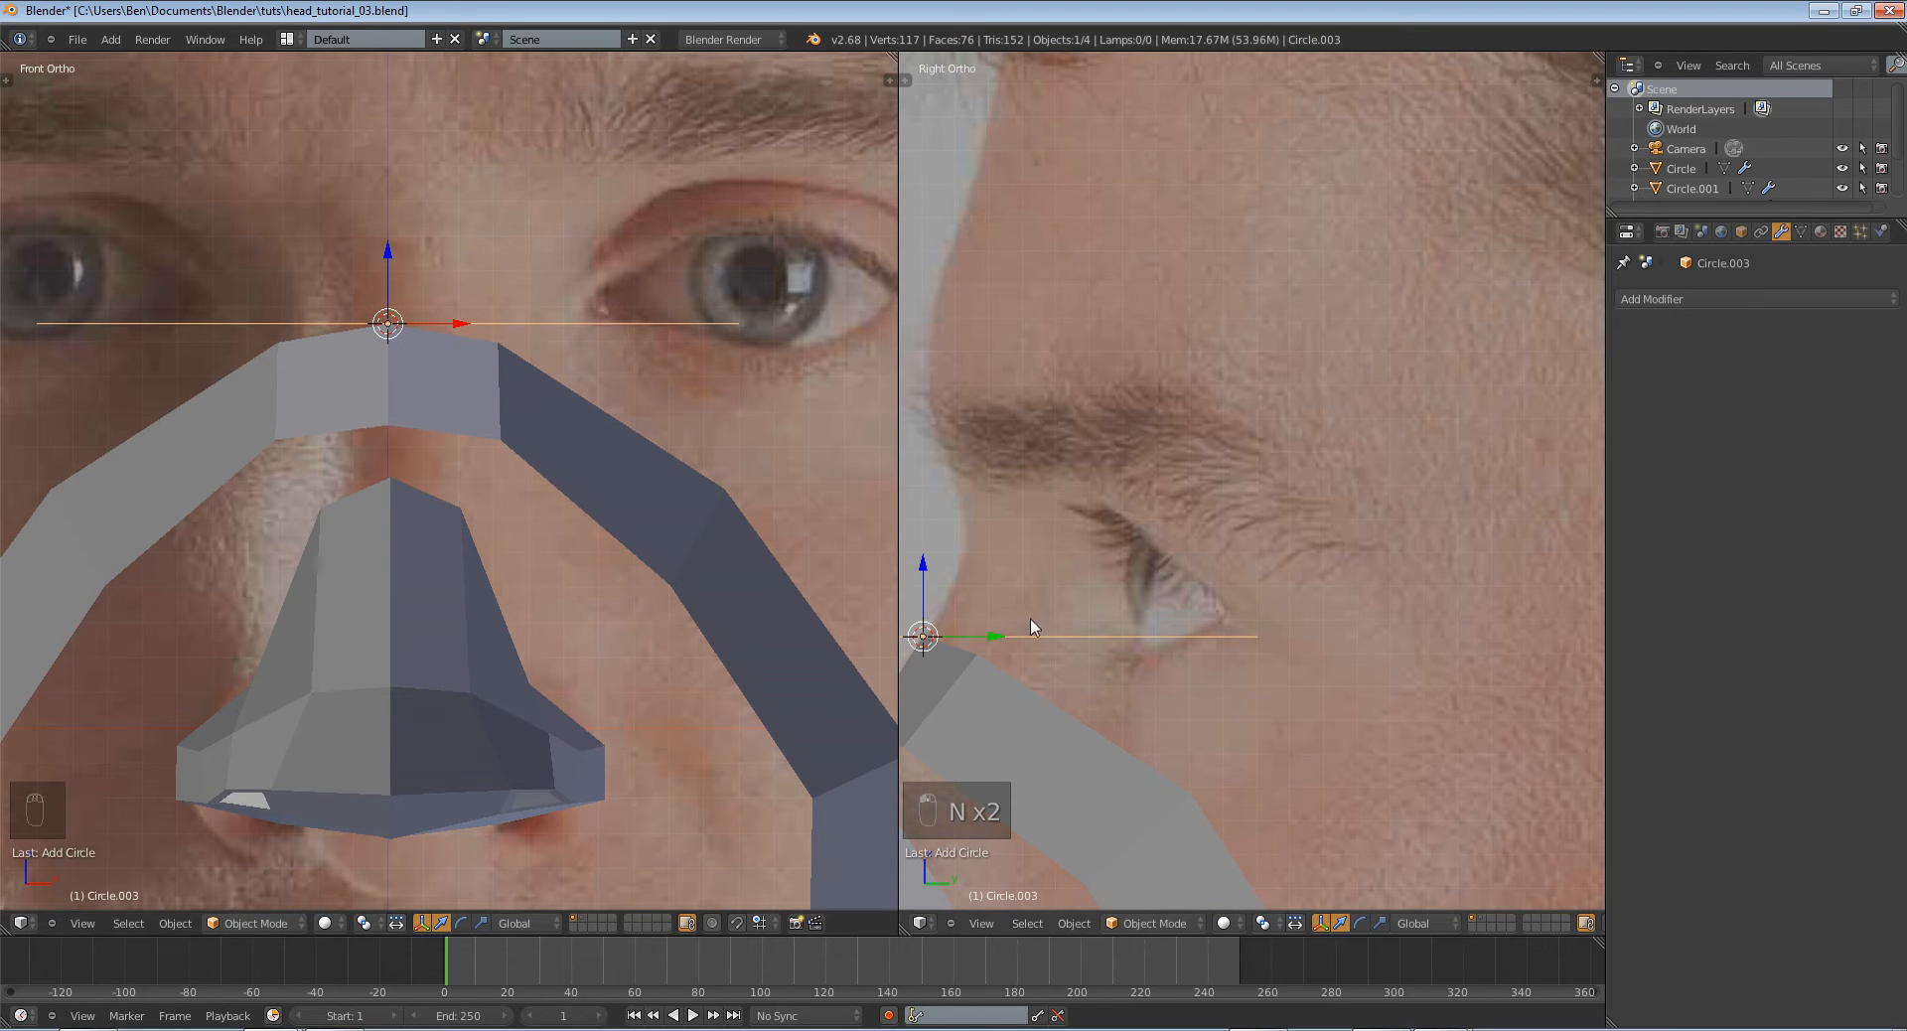
mouse_move(1187, 663)
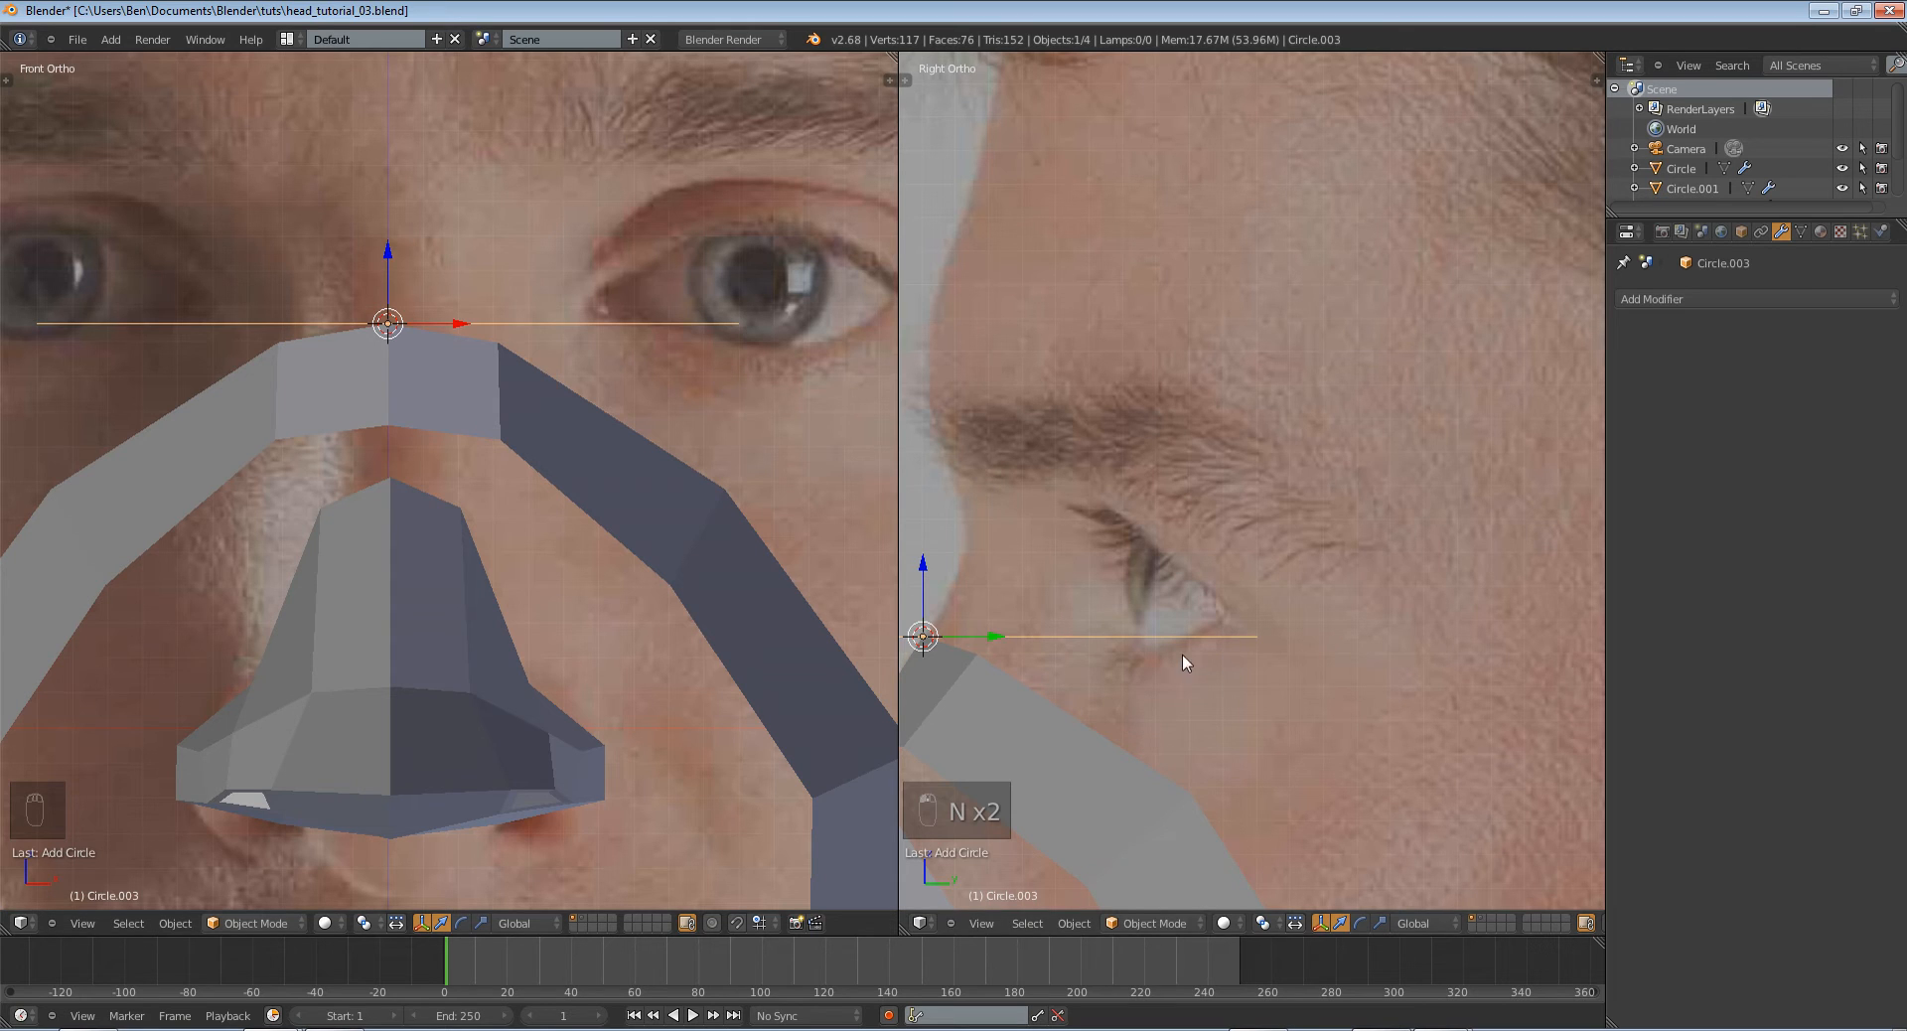
key("r")
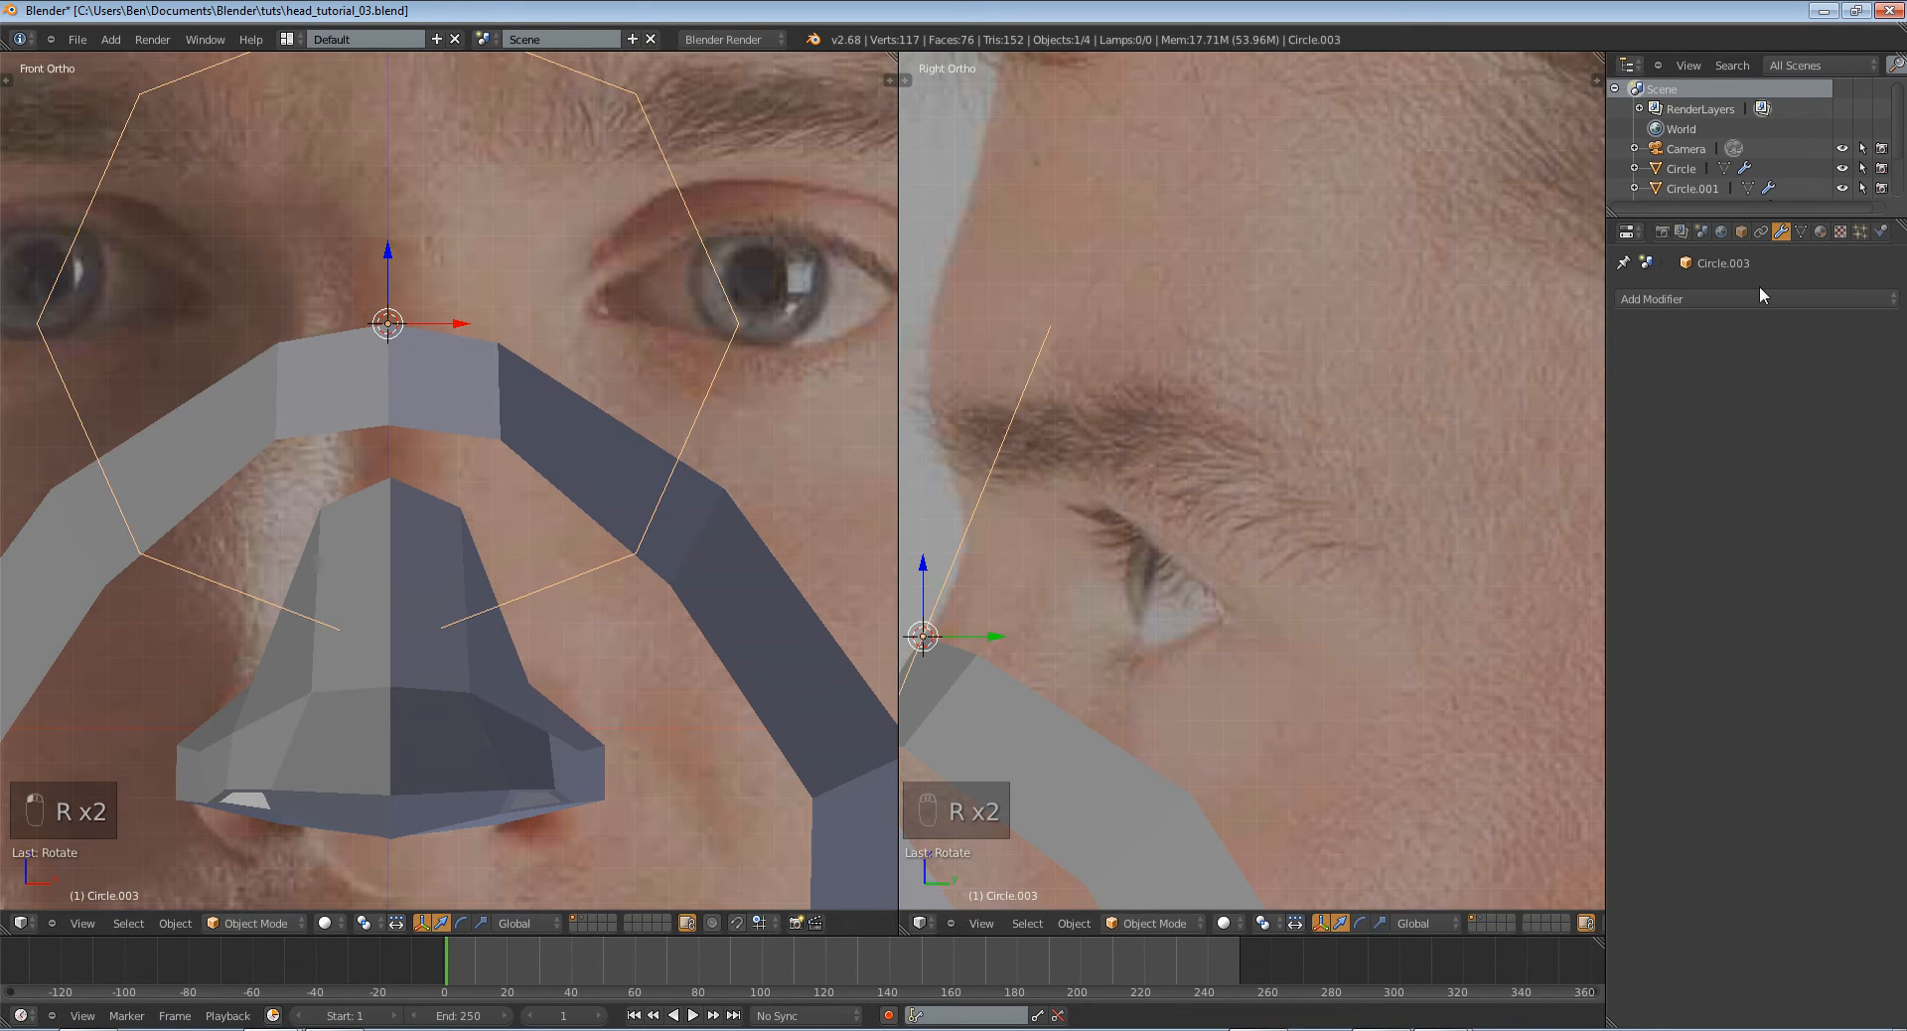
Add a Mirror modifier to the eight-sided circle.
left_click(1653, 299)
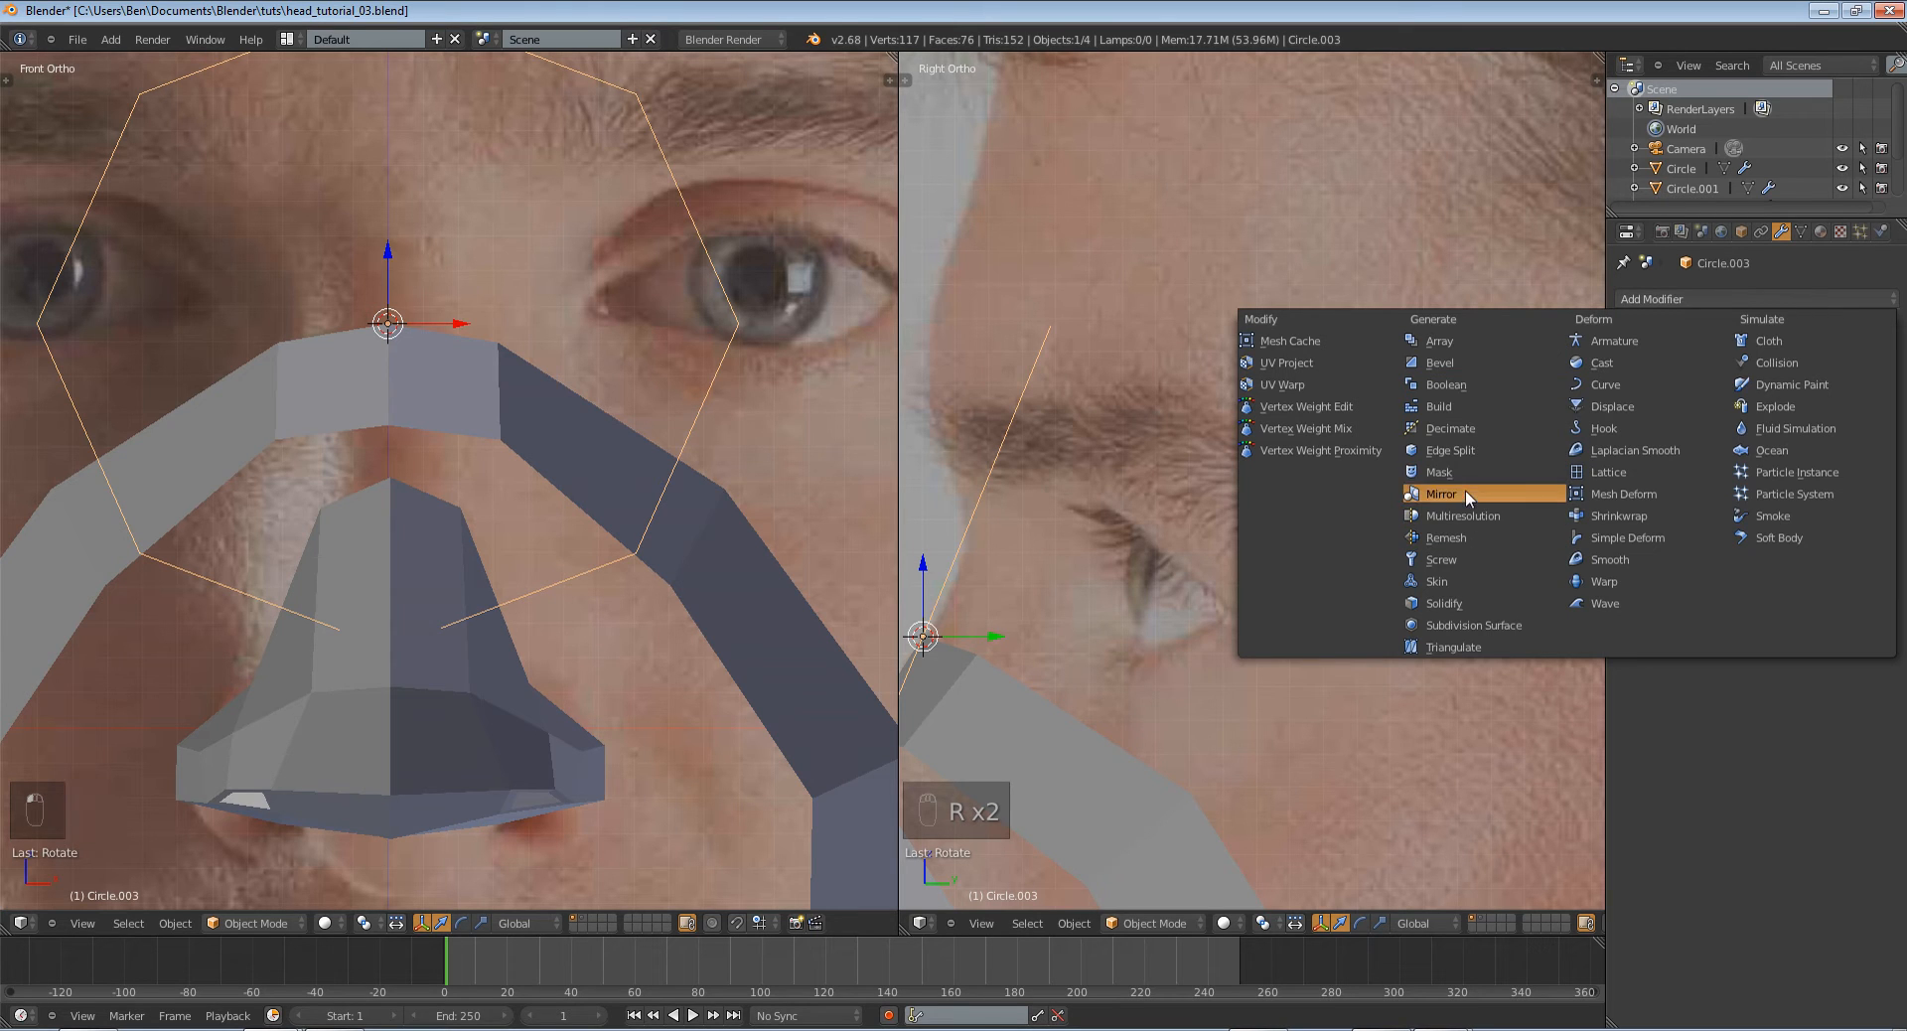
left_click(1441, 493)
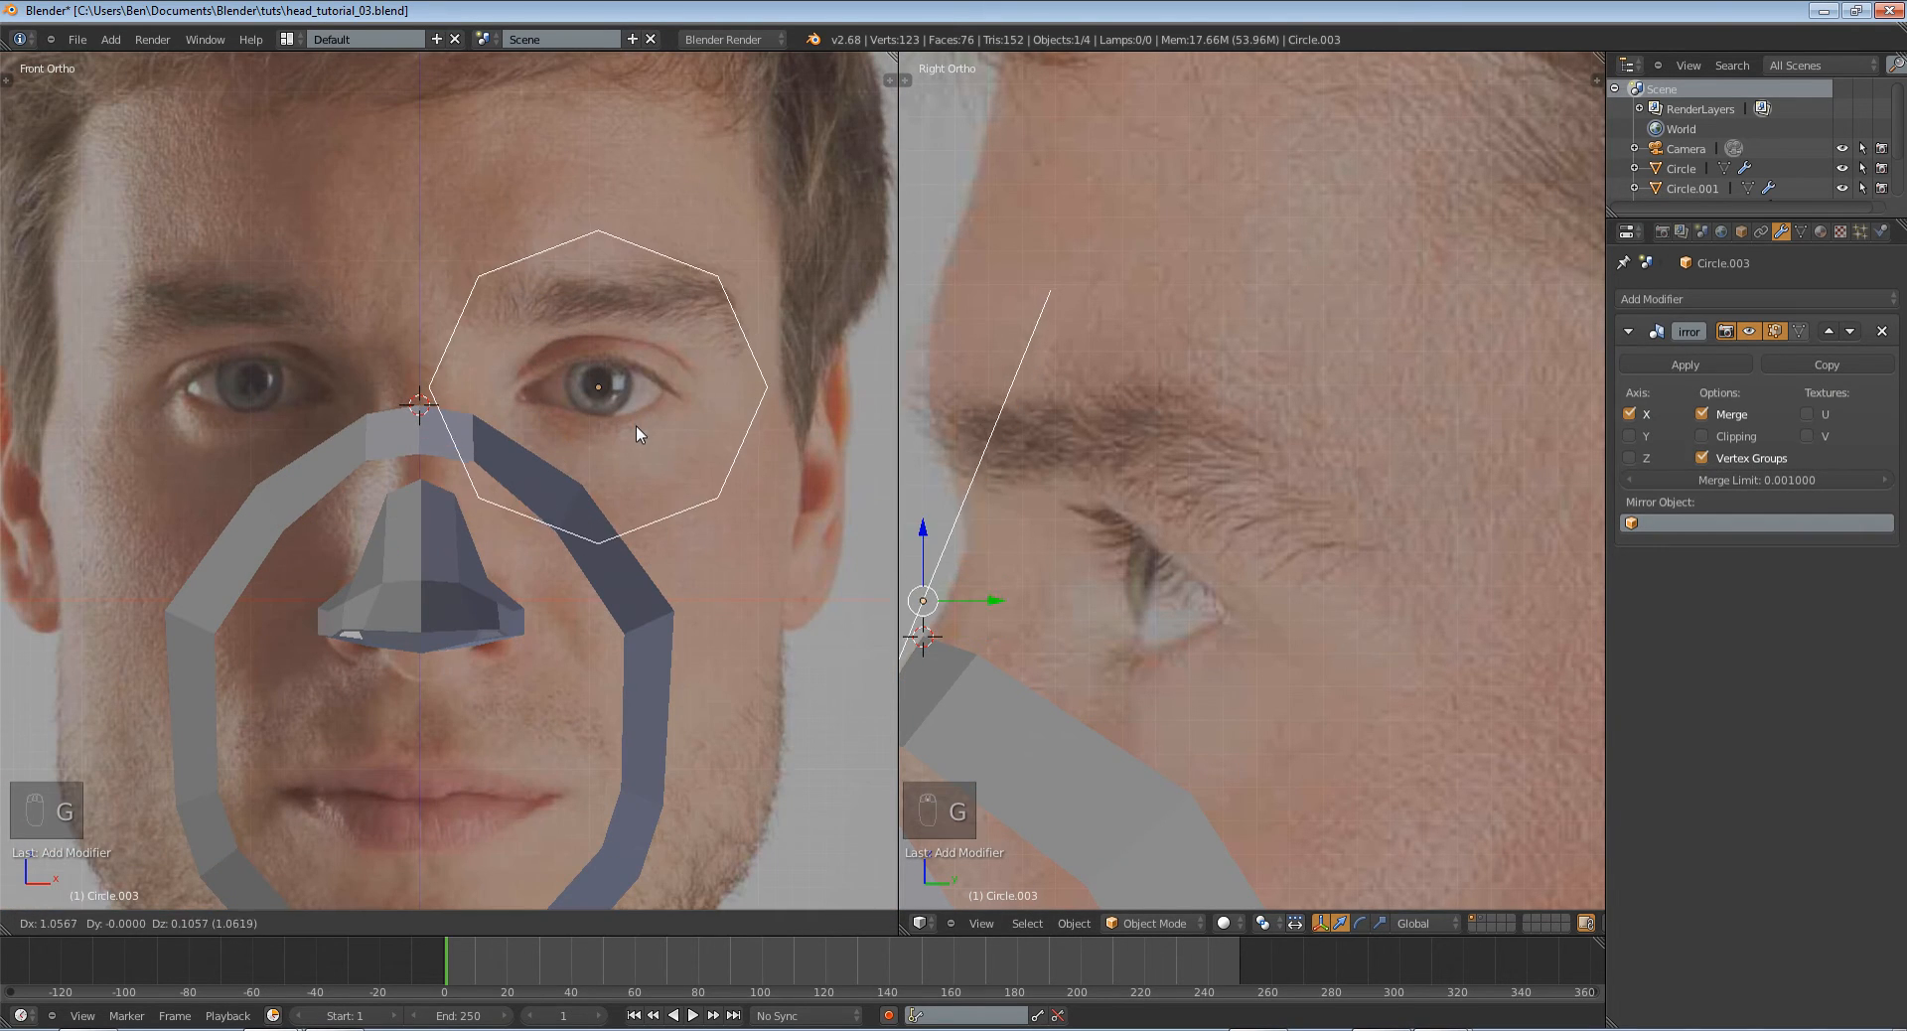
key("Tab")
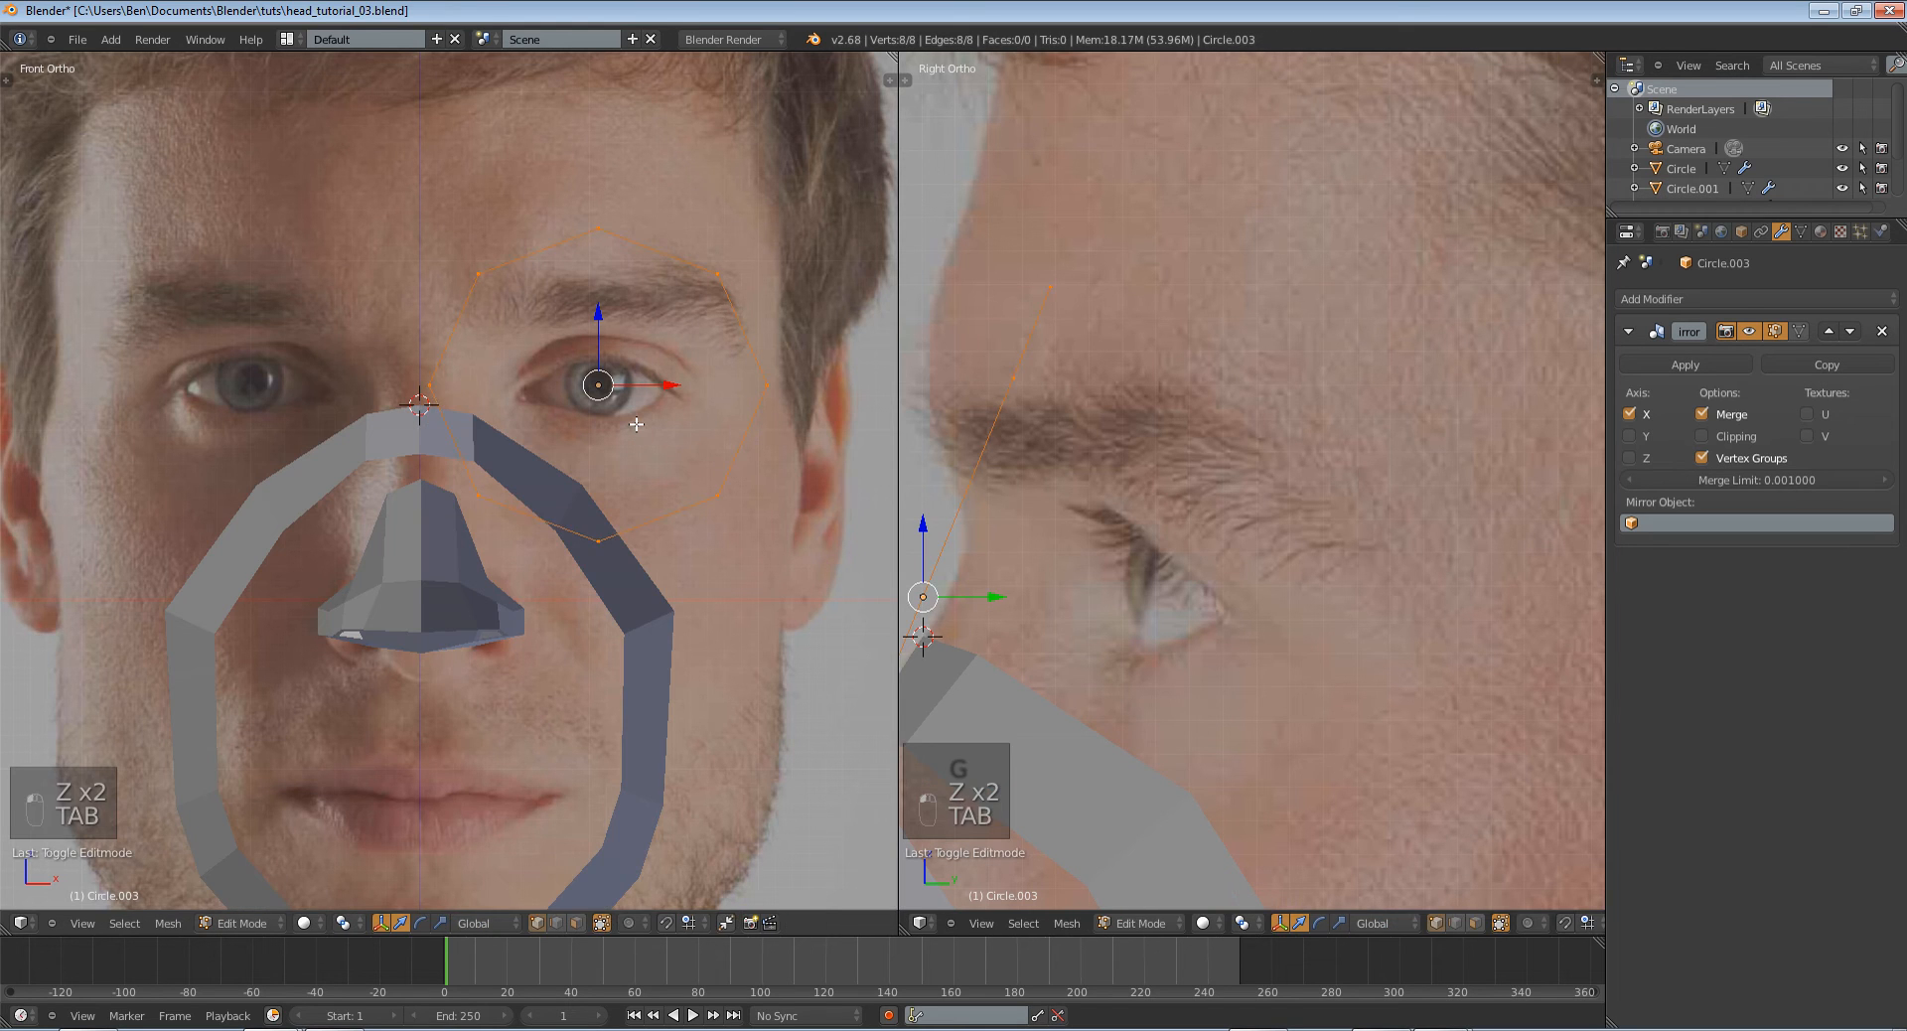
key("ctrl+z")
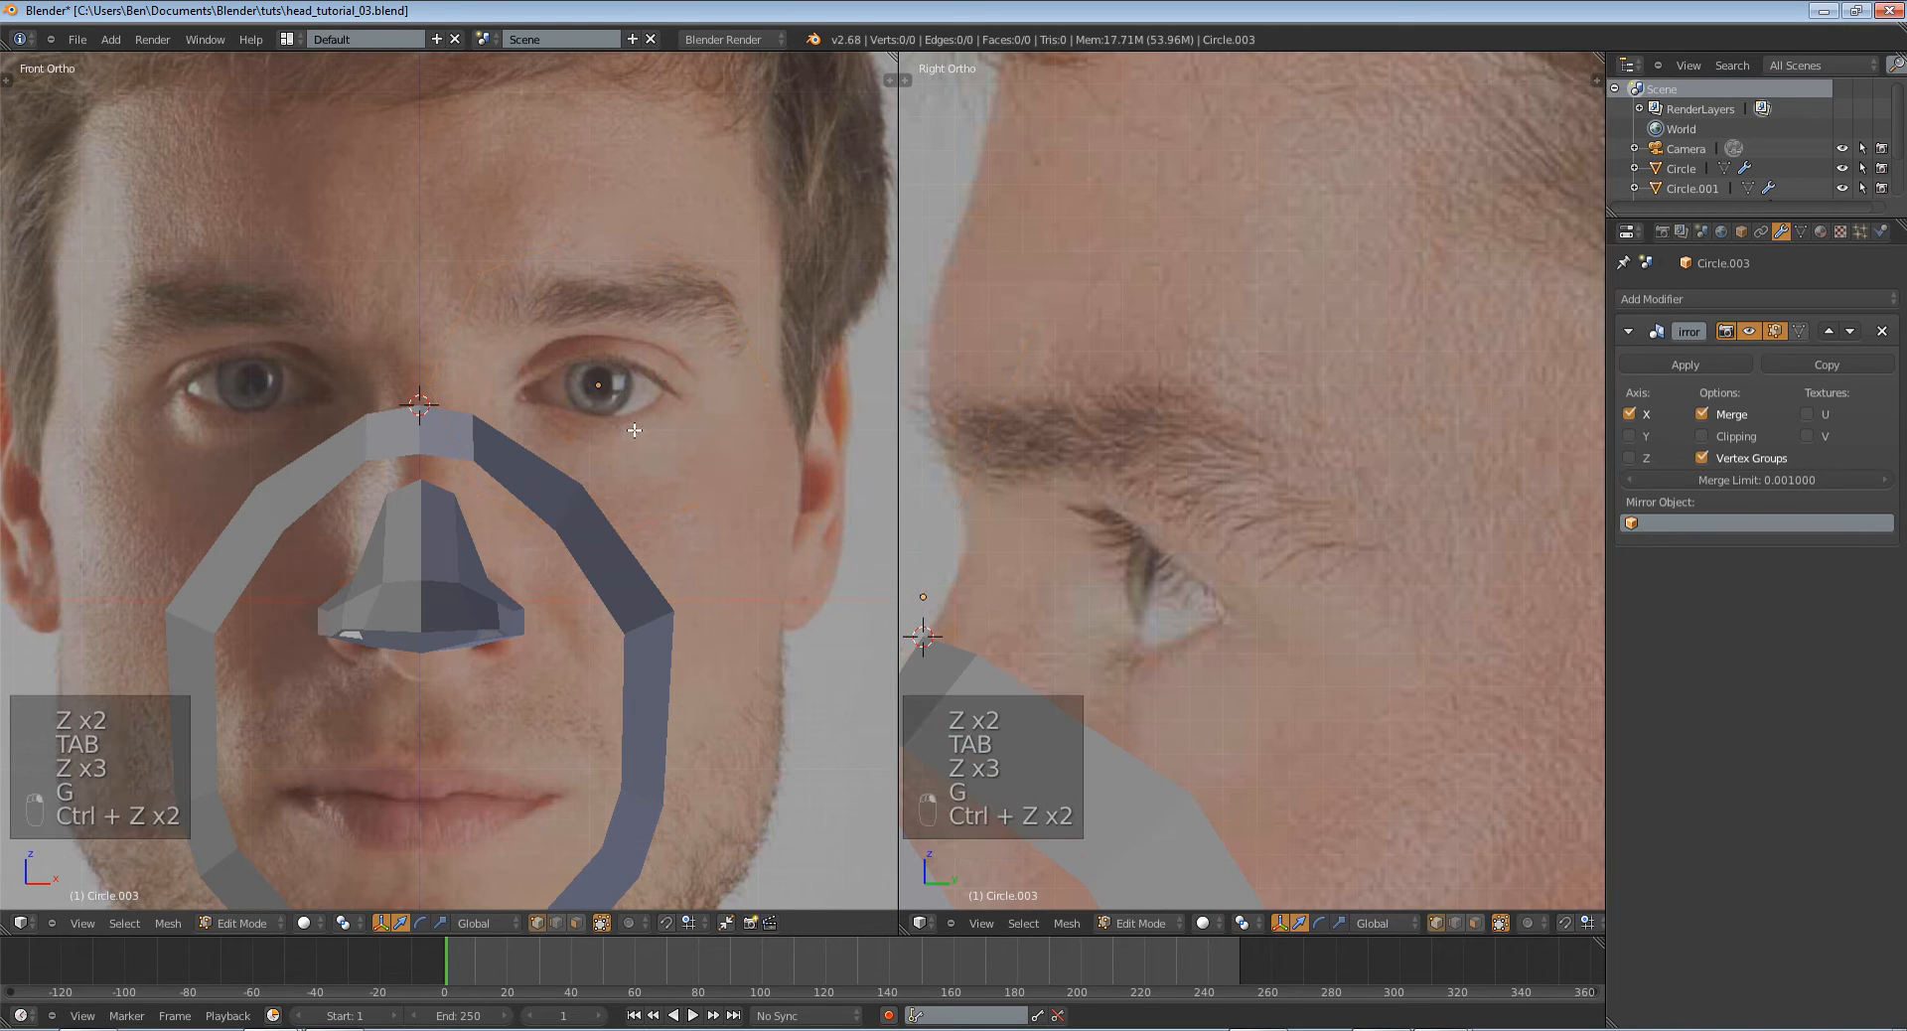
key("Tab")
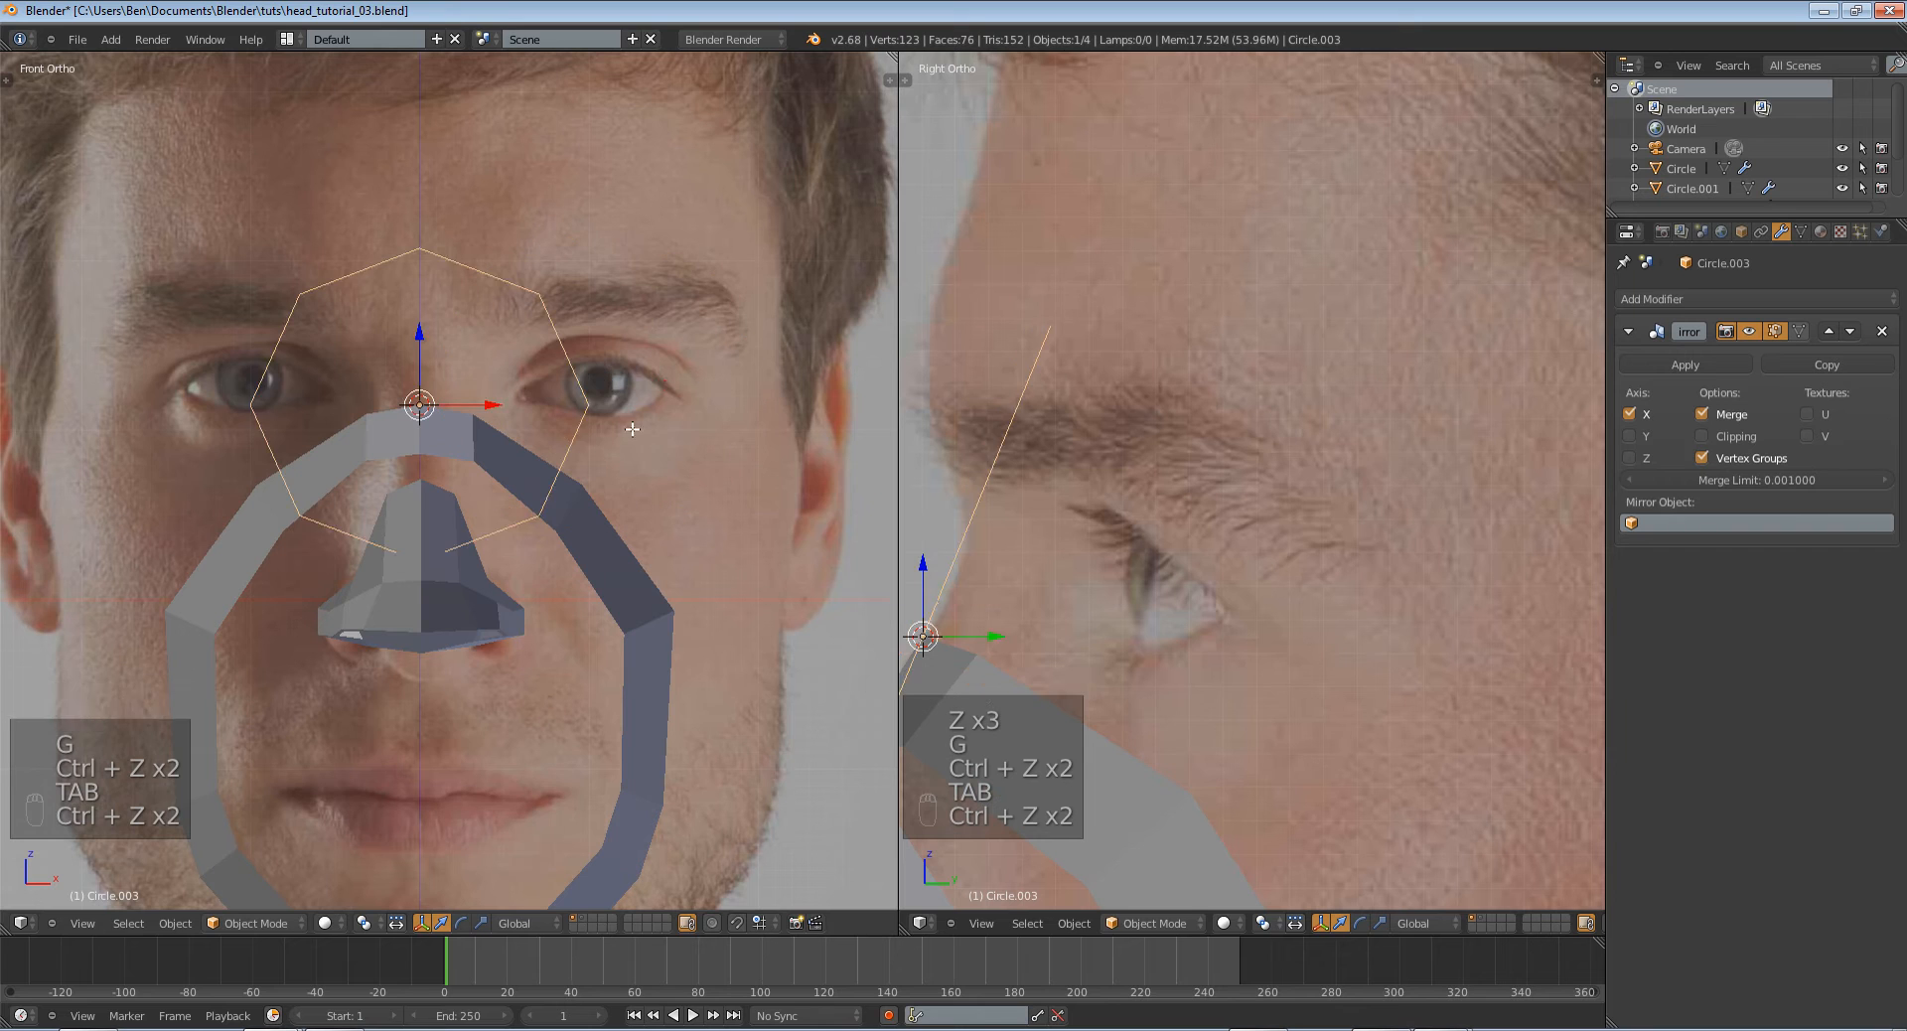
Position the loop over the eye in wireframe and turn on mirror Clipping.
key("Tab")
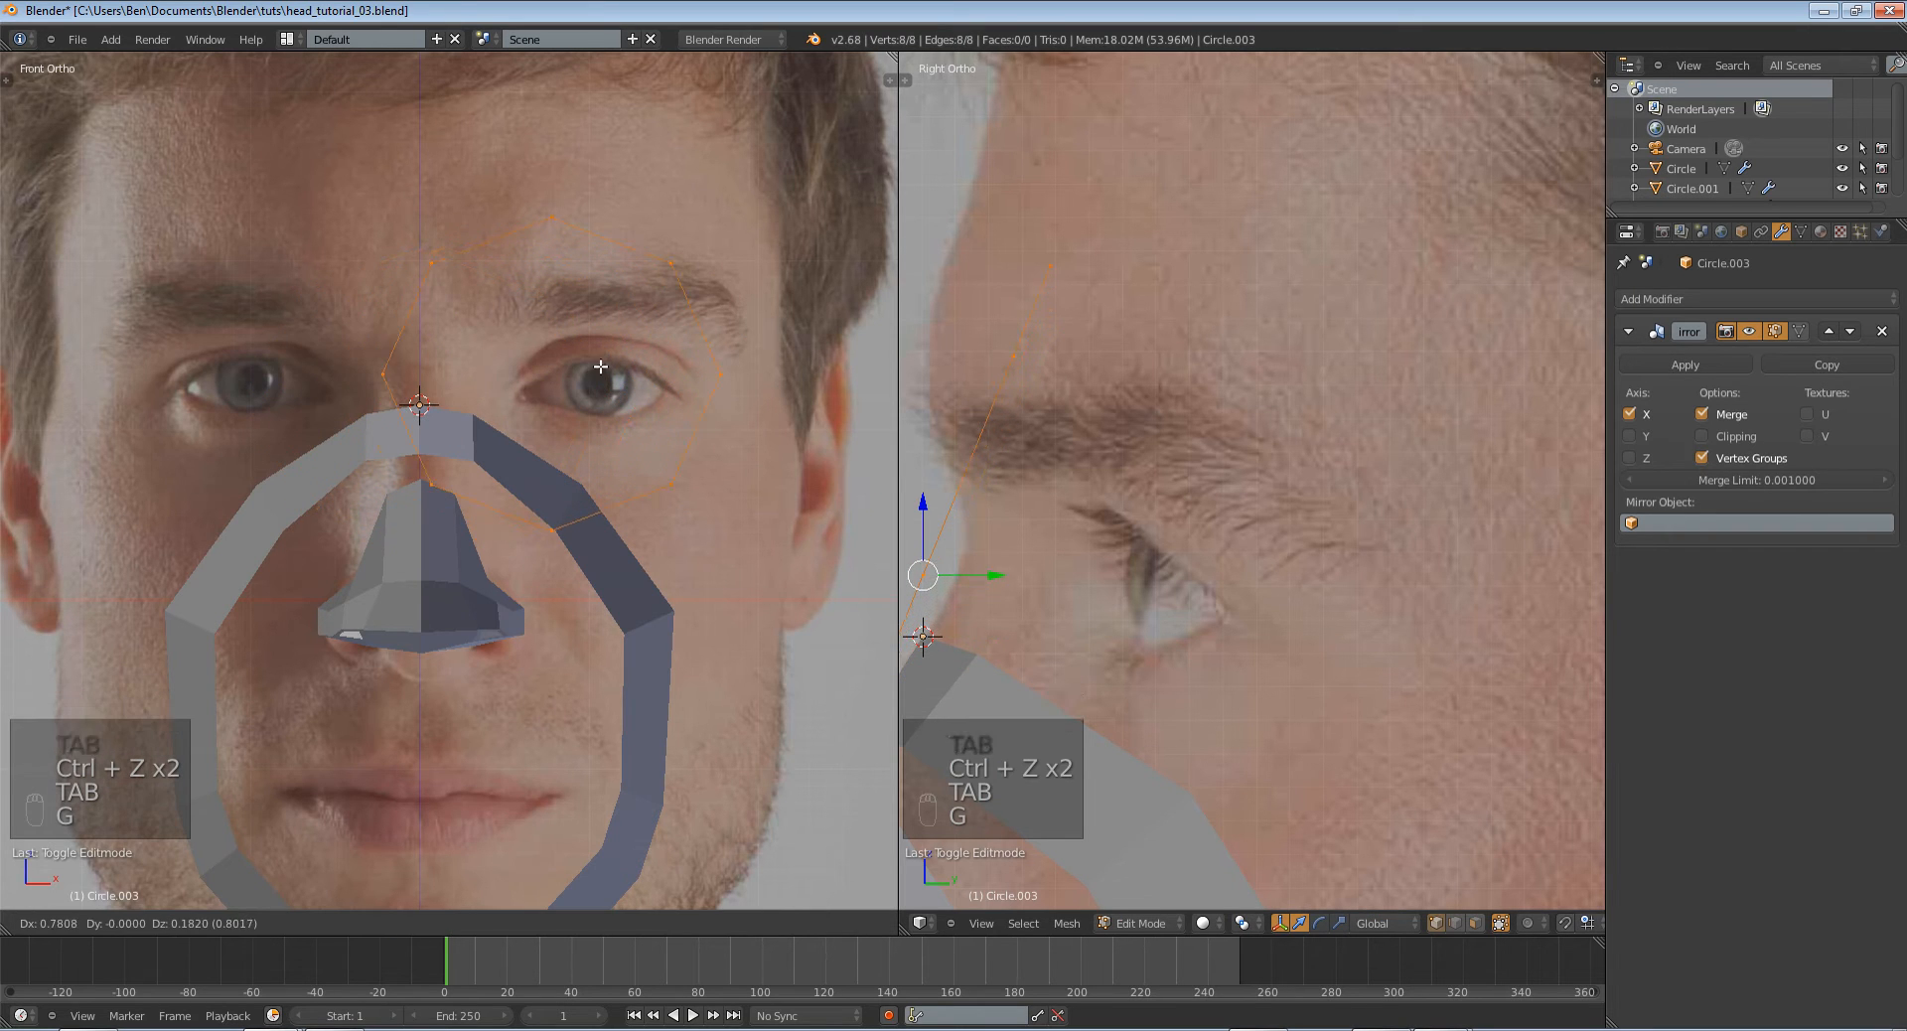
key("Tab")
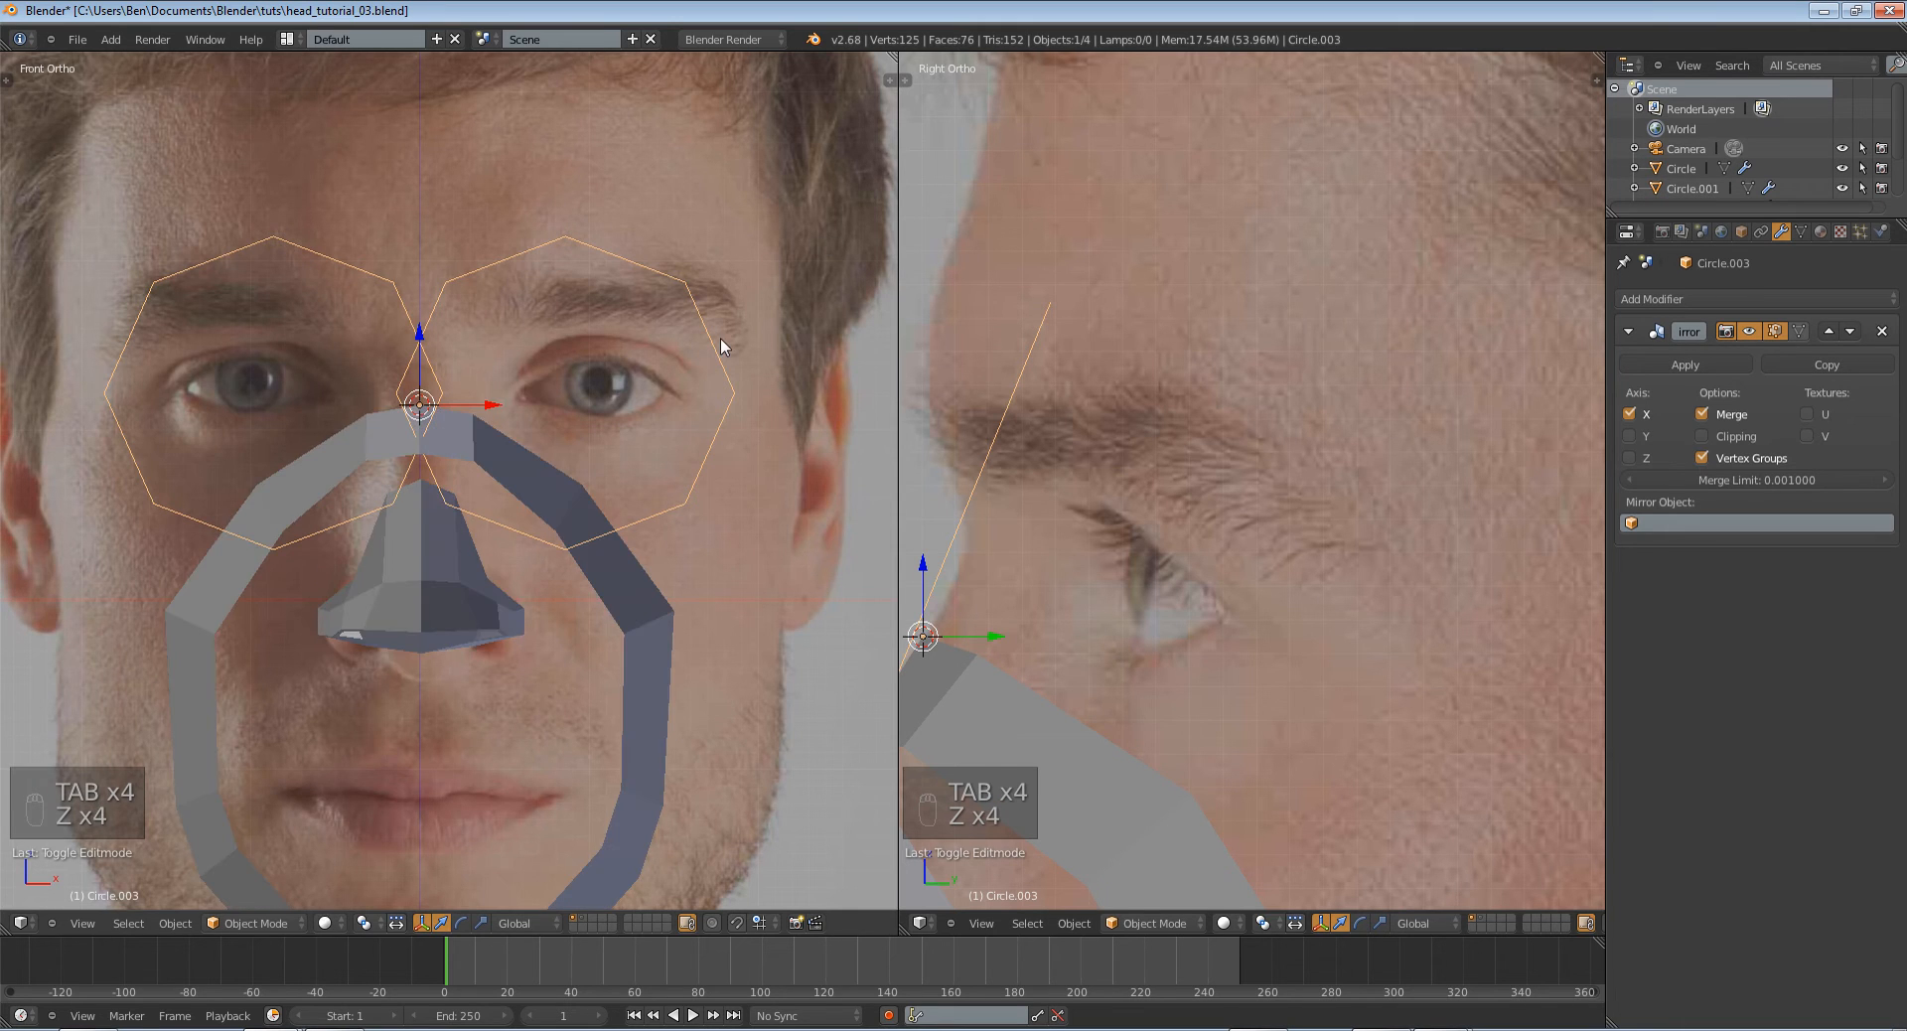
key("Tab")
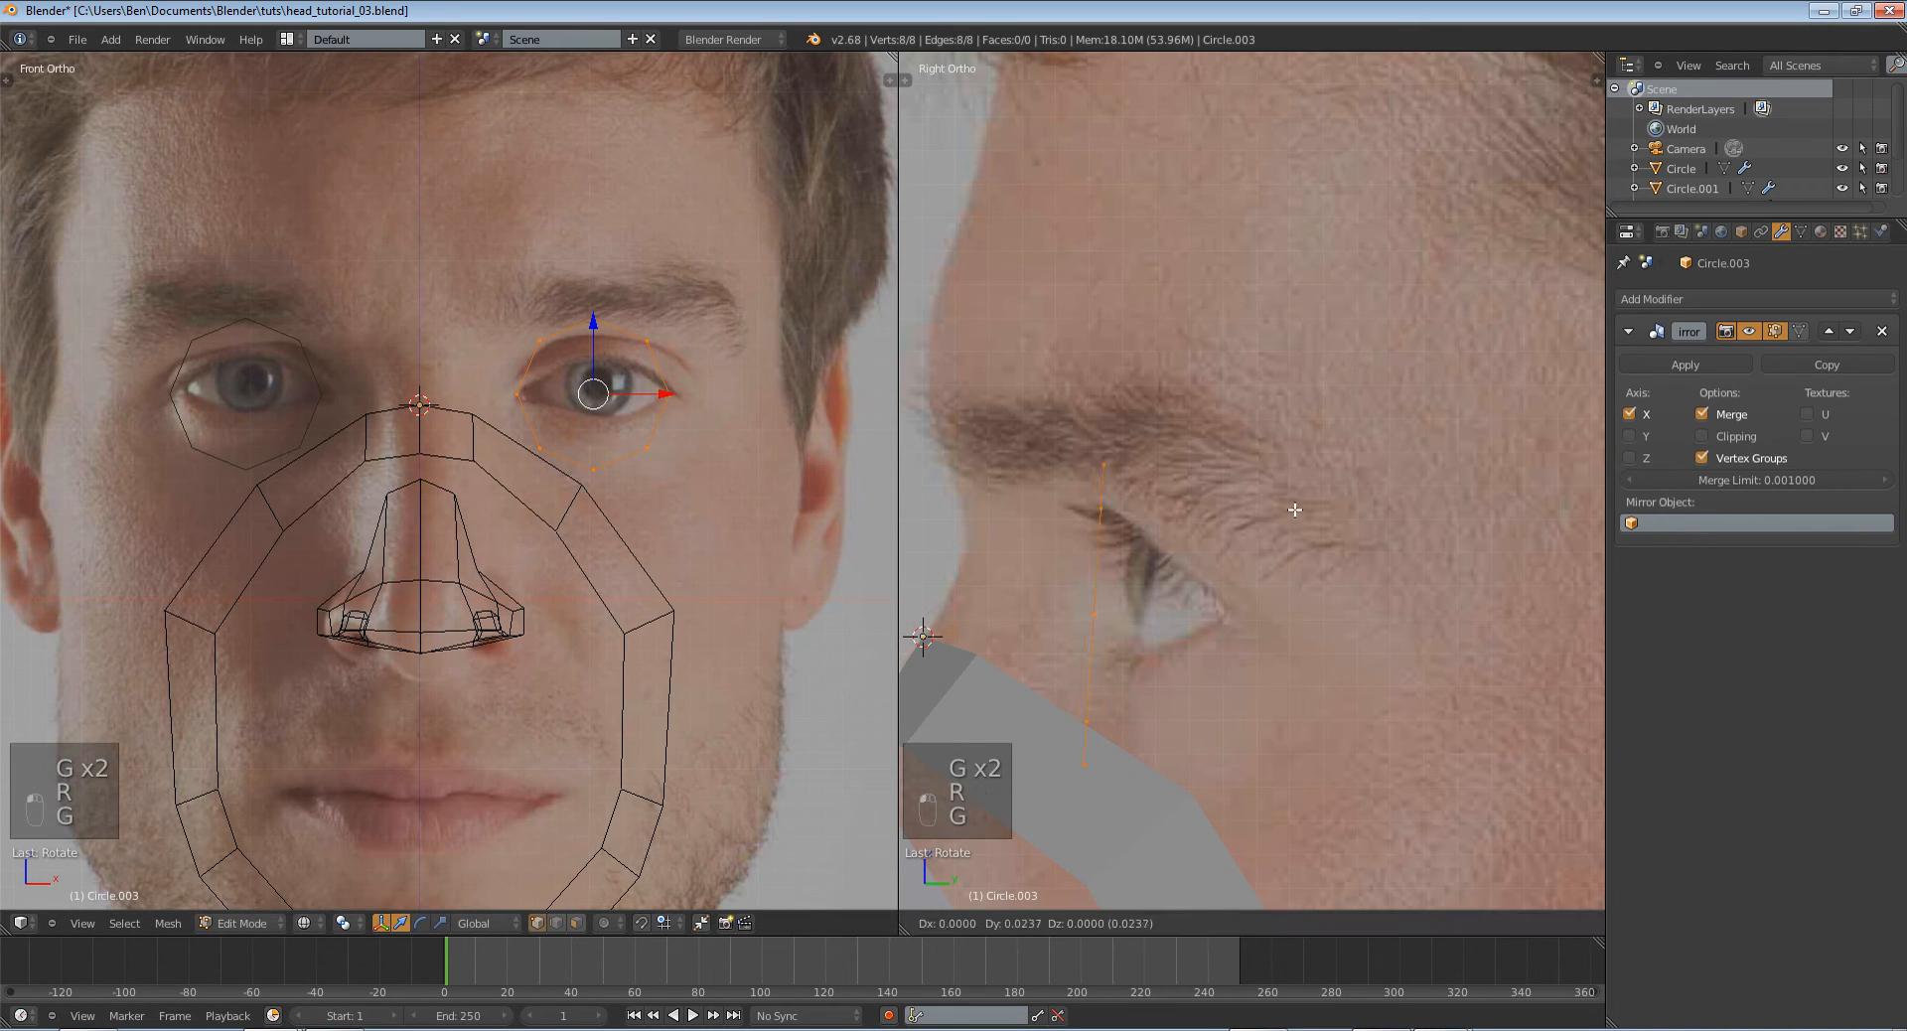
key("Tab")
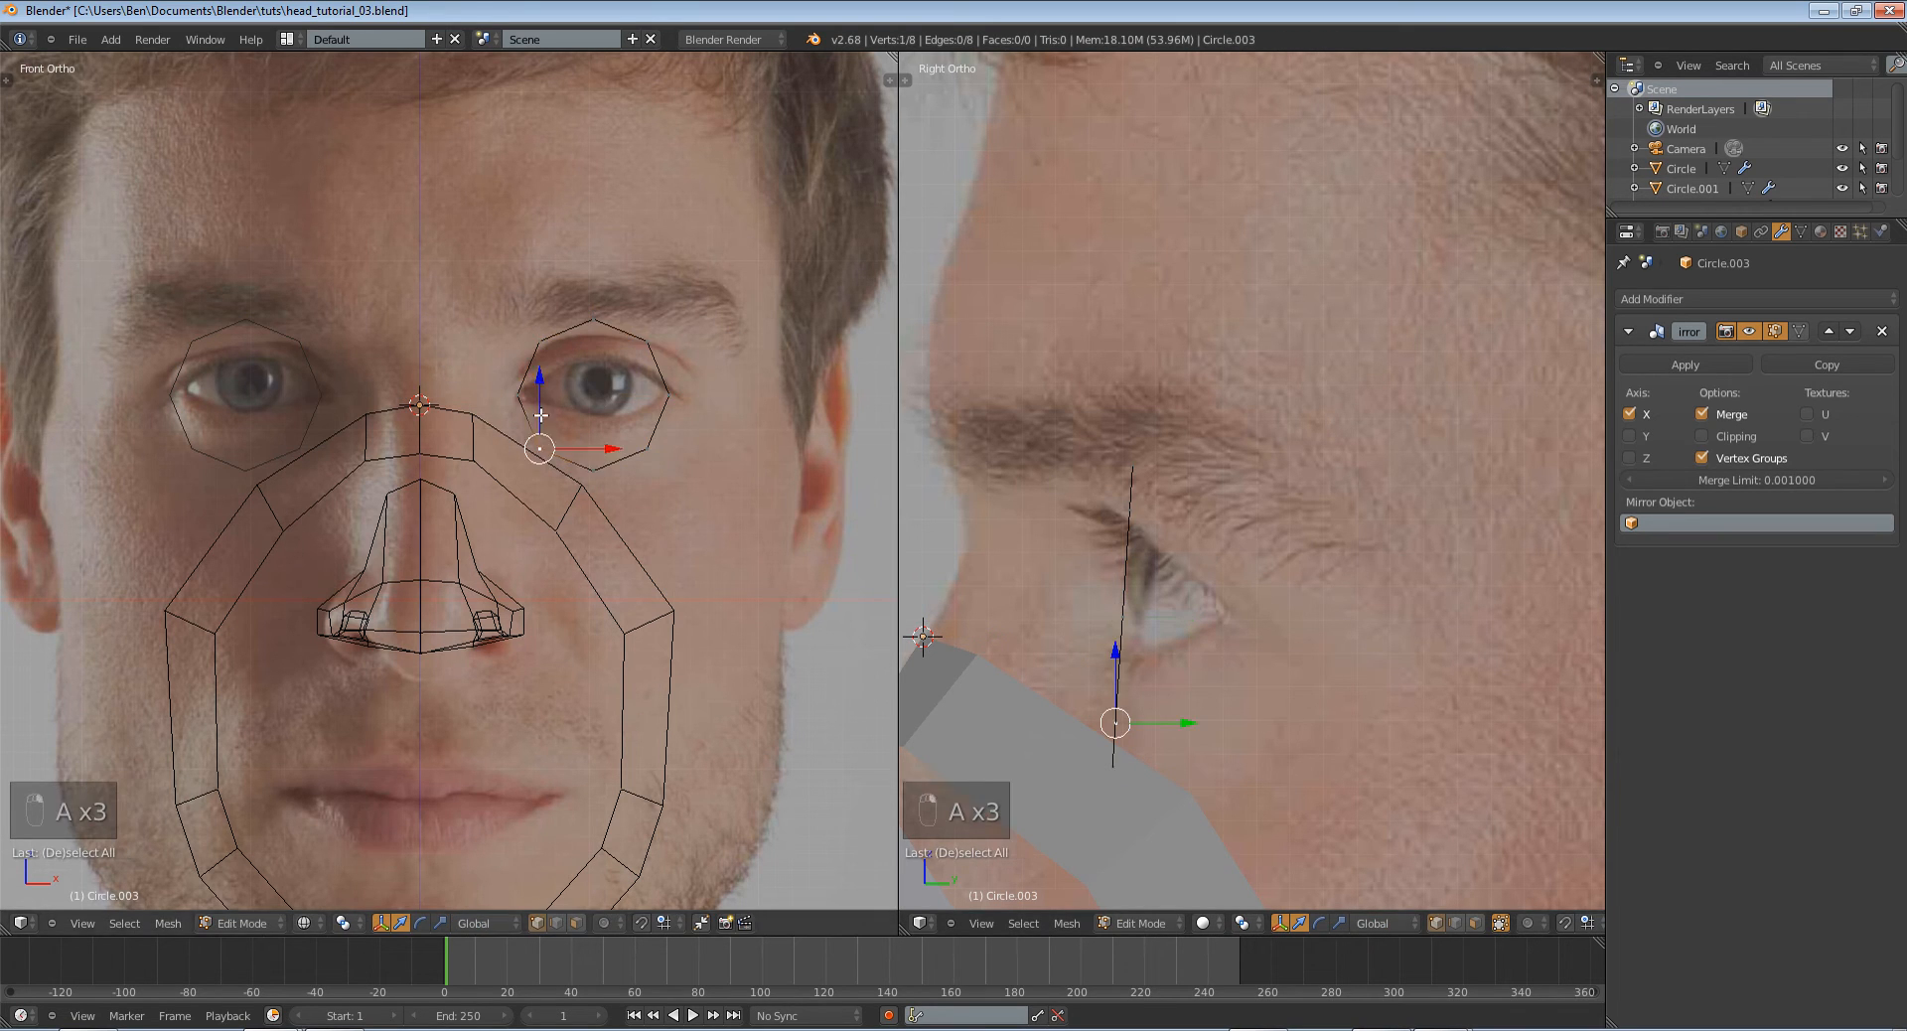
key("g")
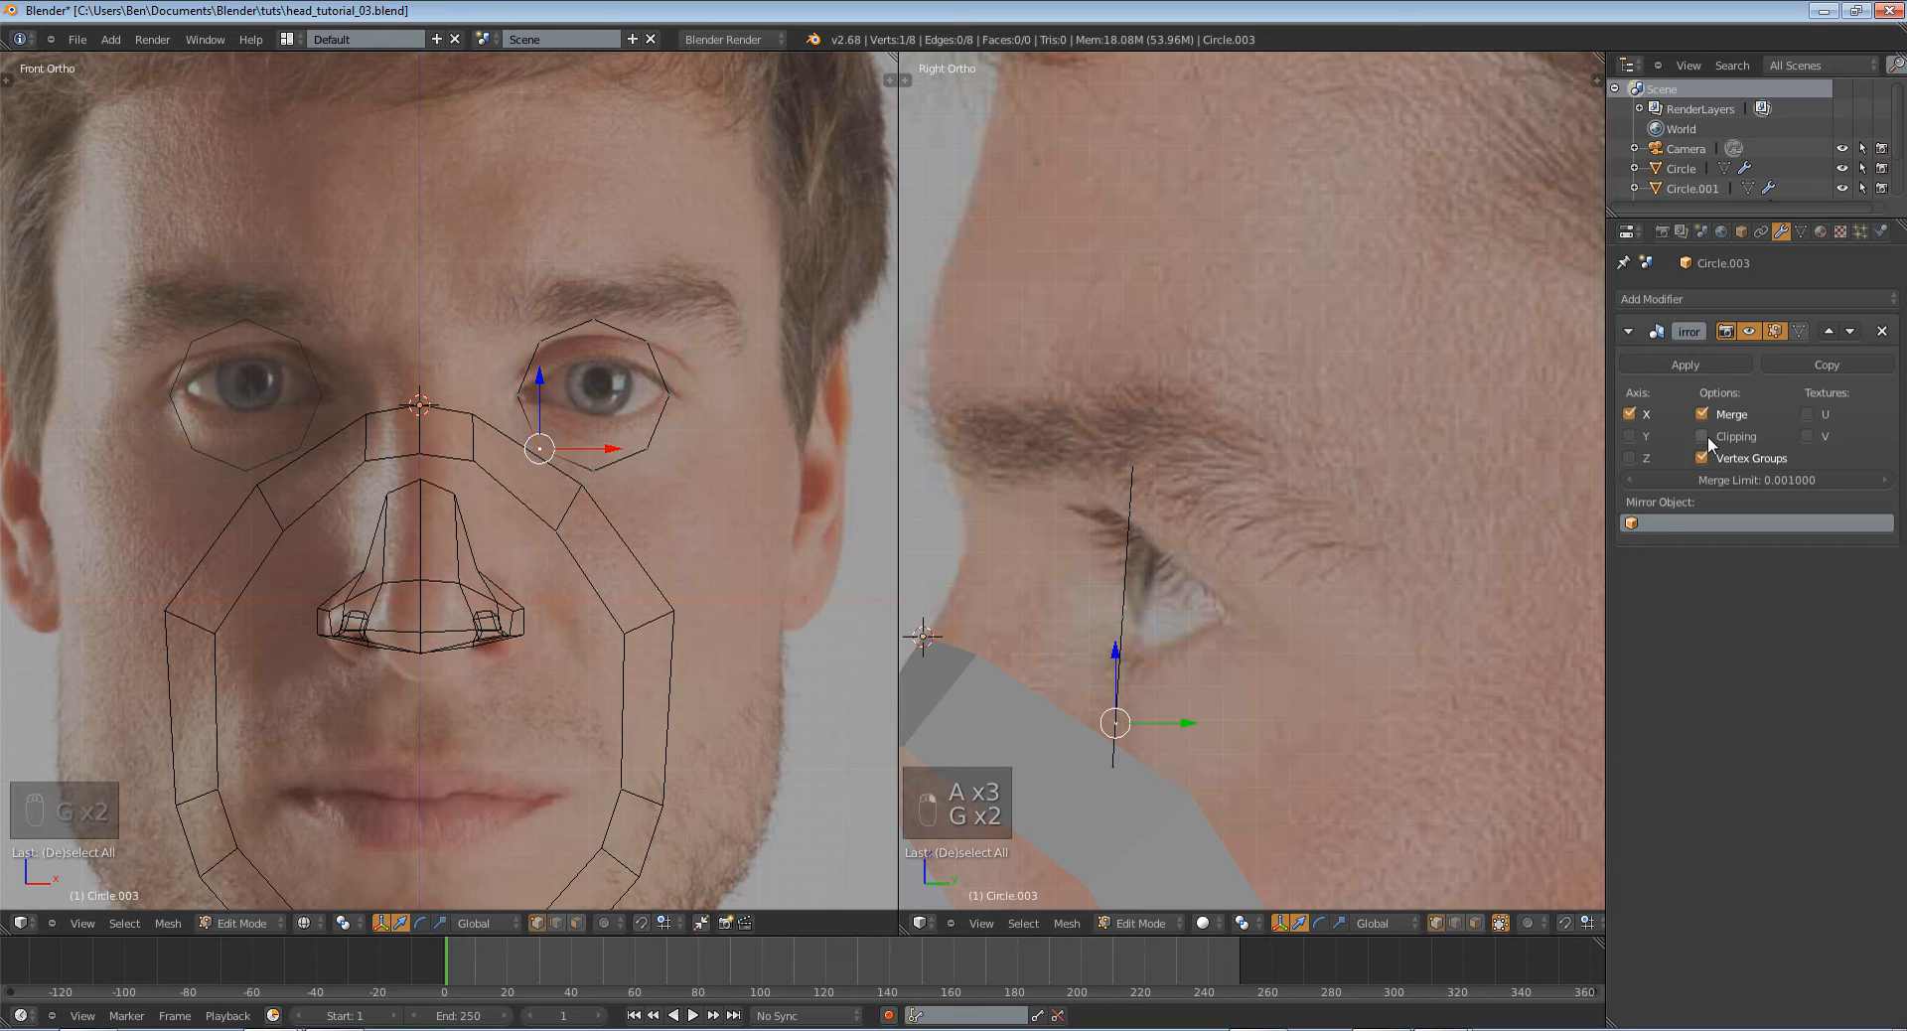
left_click(1705, 435)
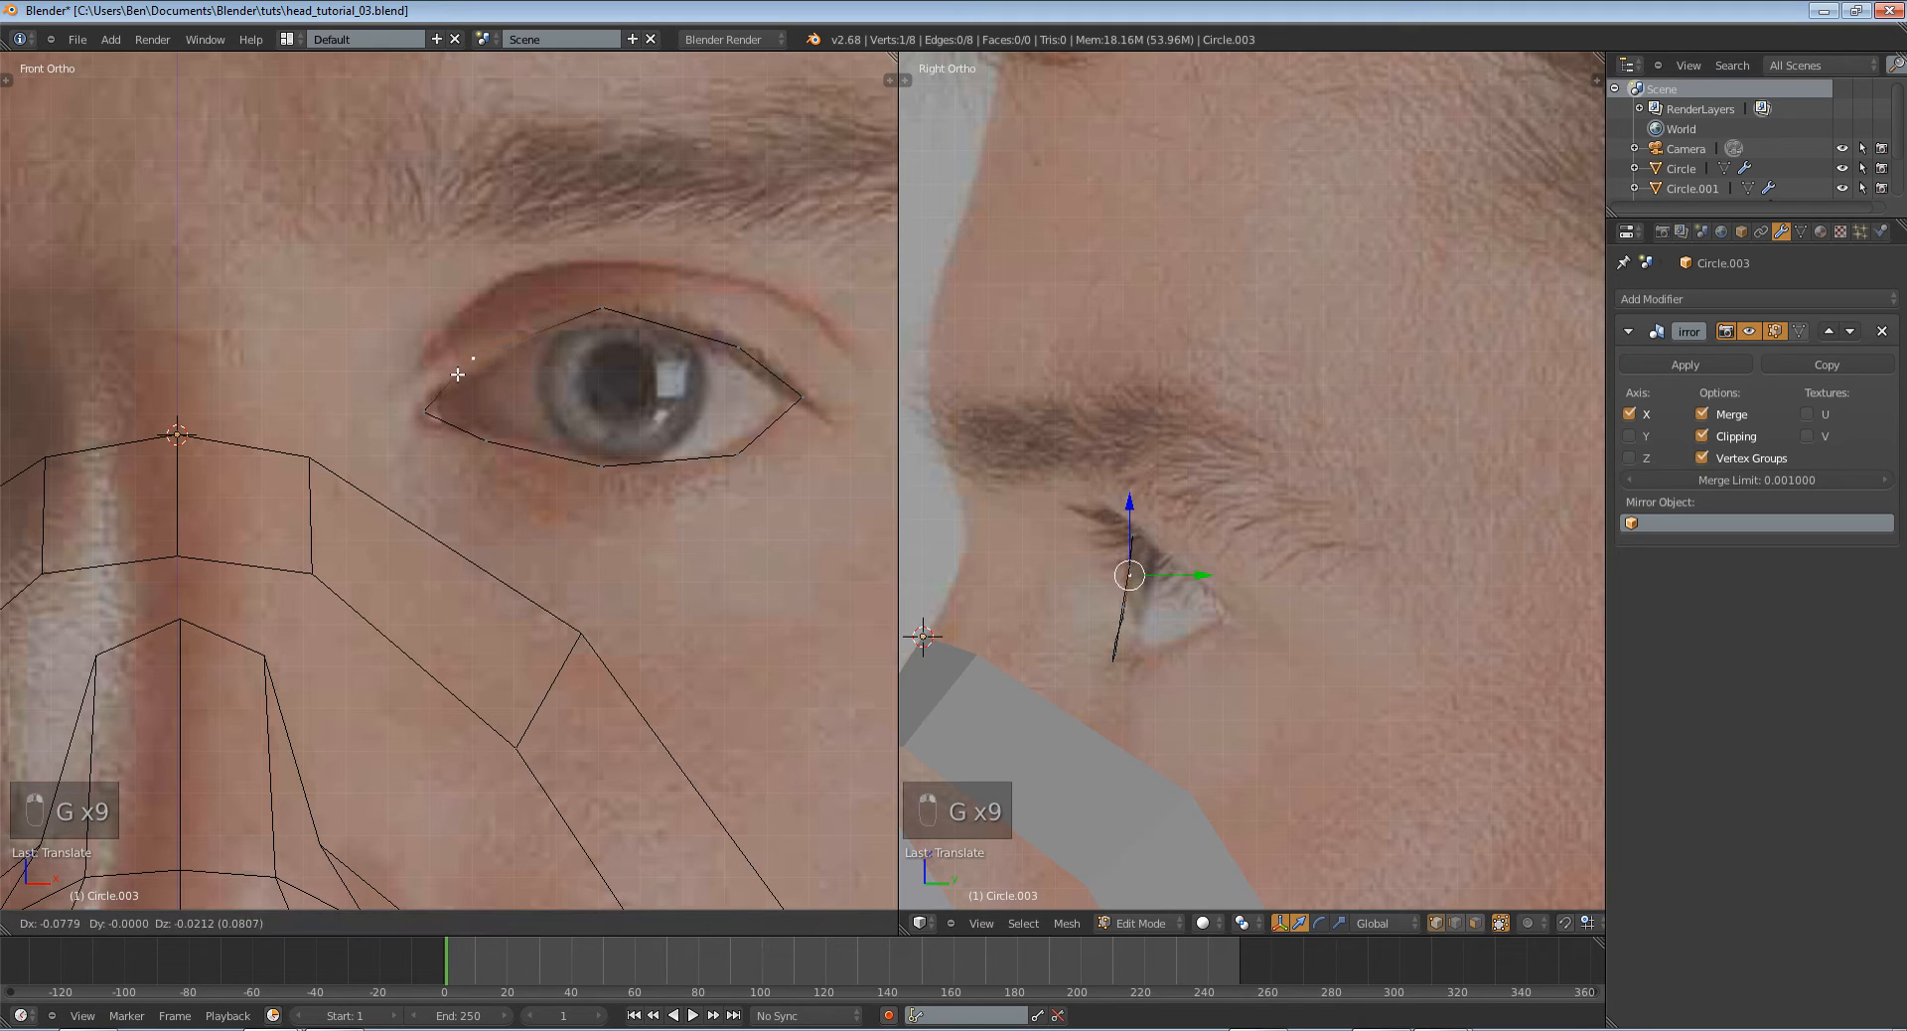
mouse_move(736, 344)
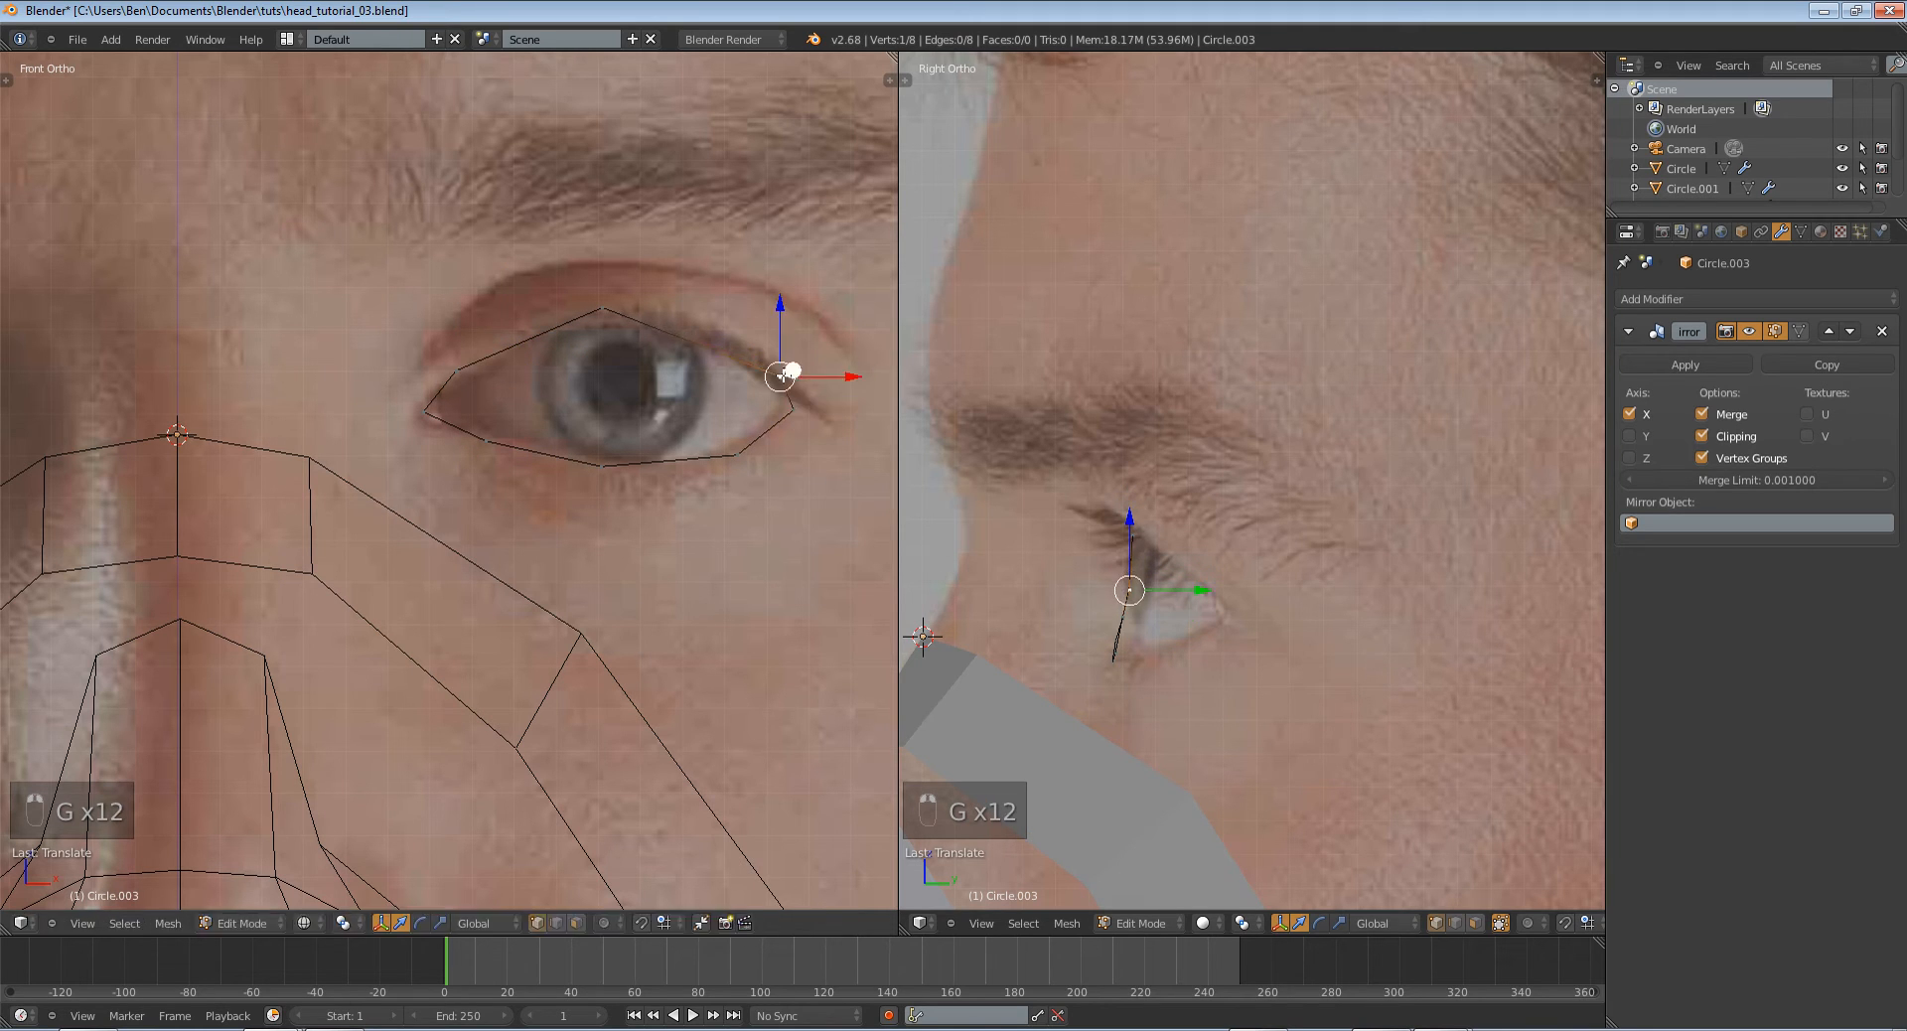
mouse_move(433, 375)
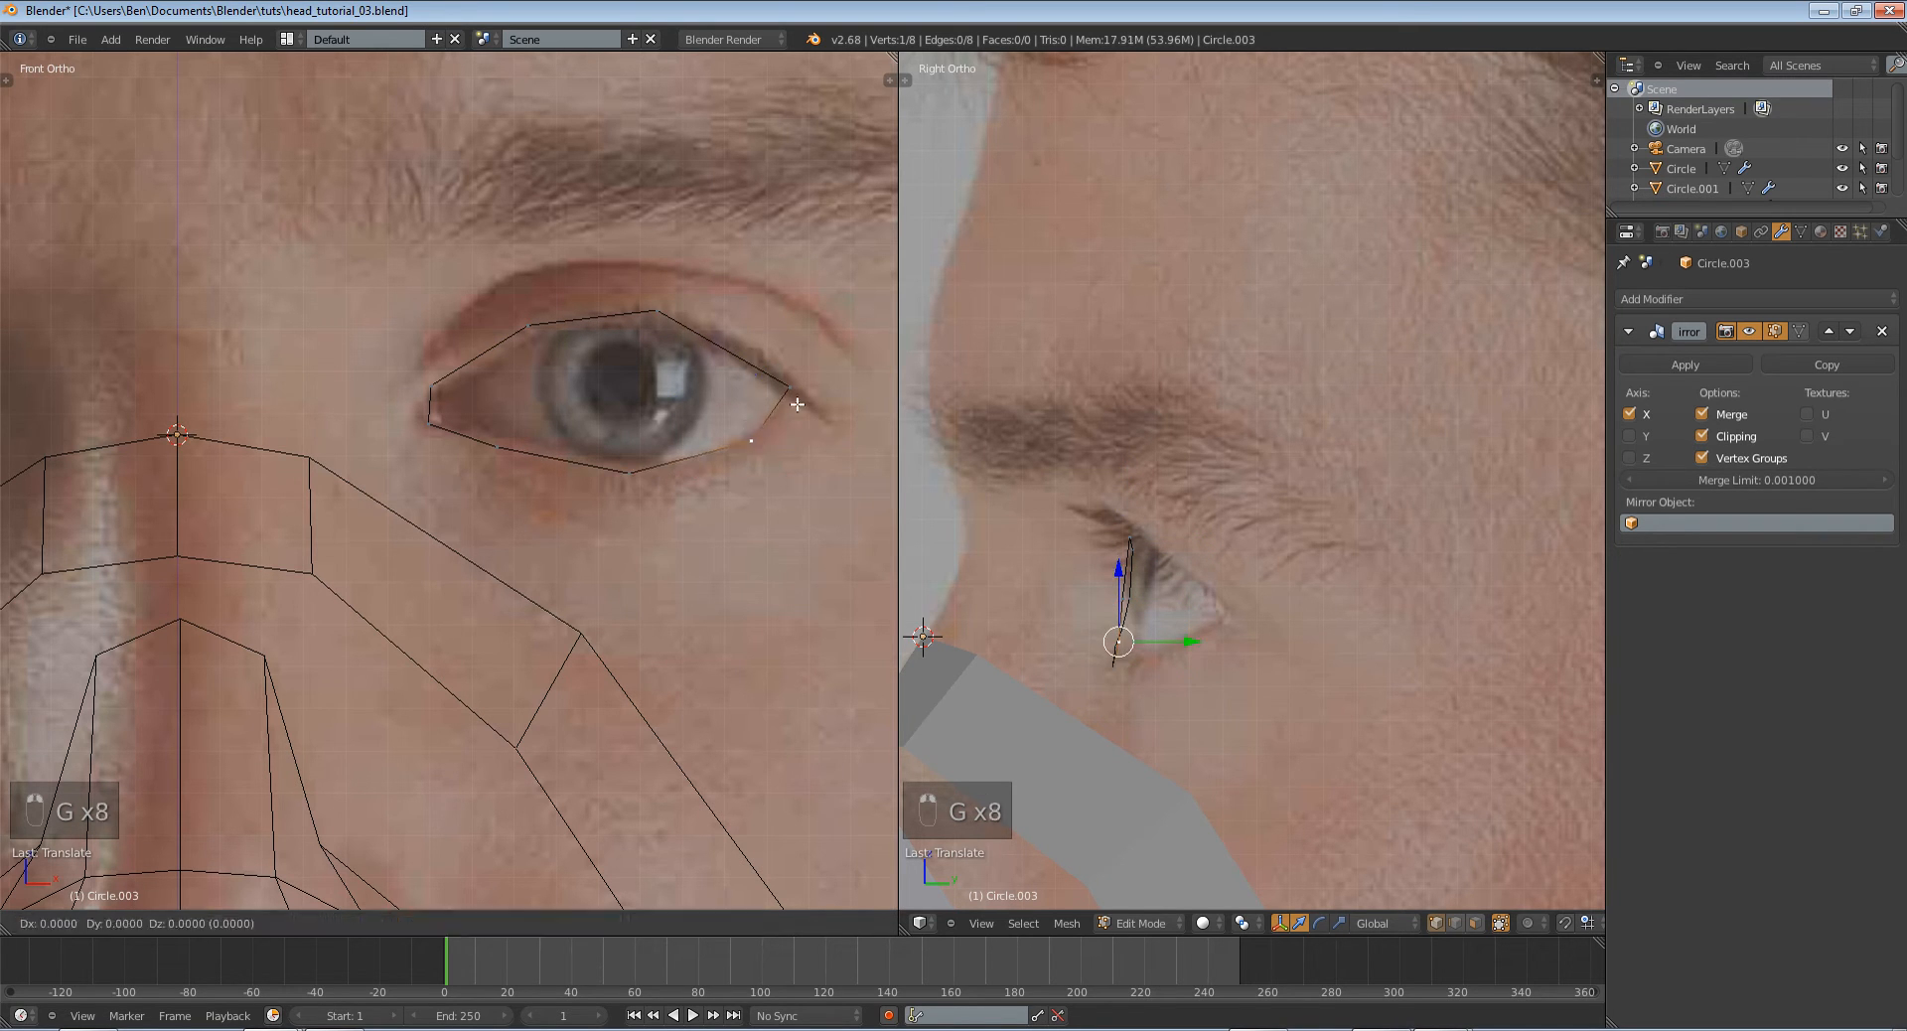
Grab each loop vertex onto the eyelid edge in the zoomed front view.
key("a")
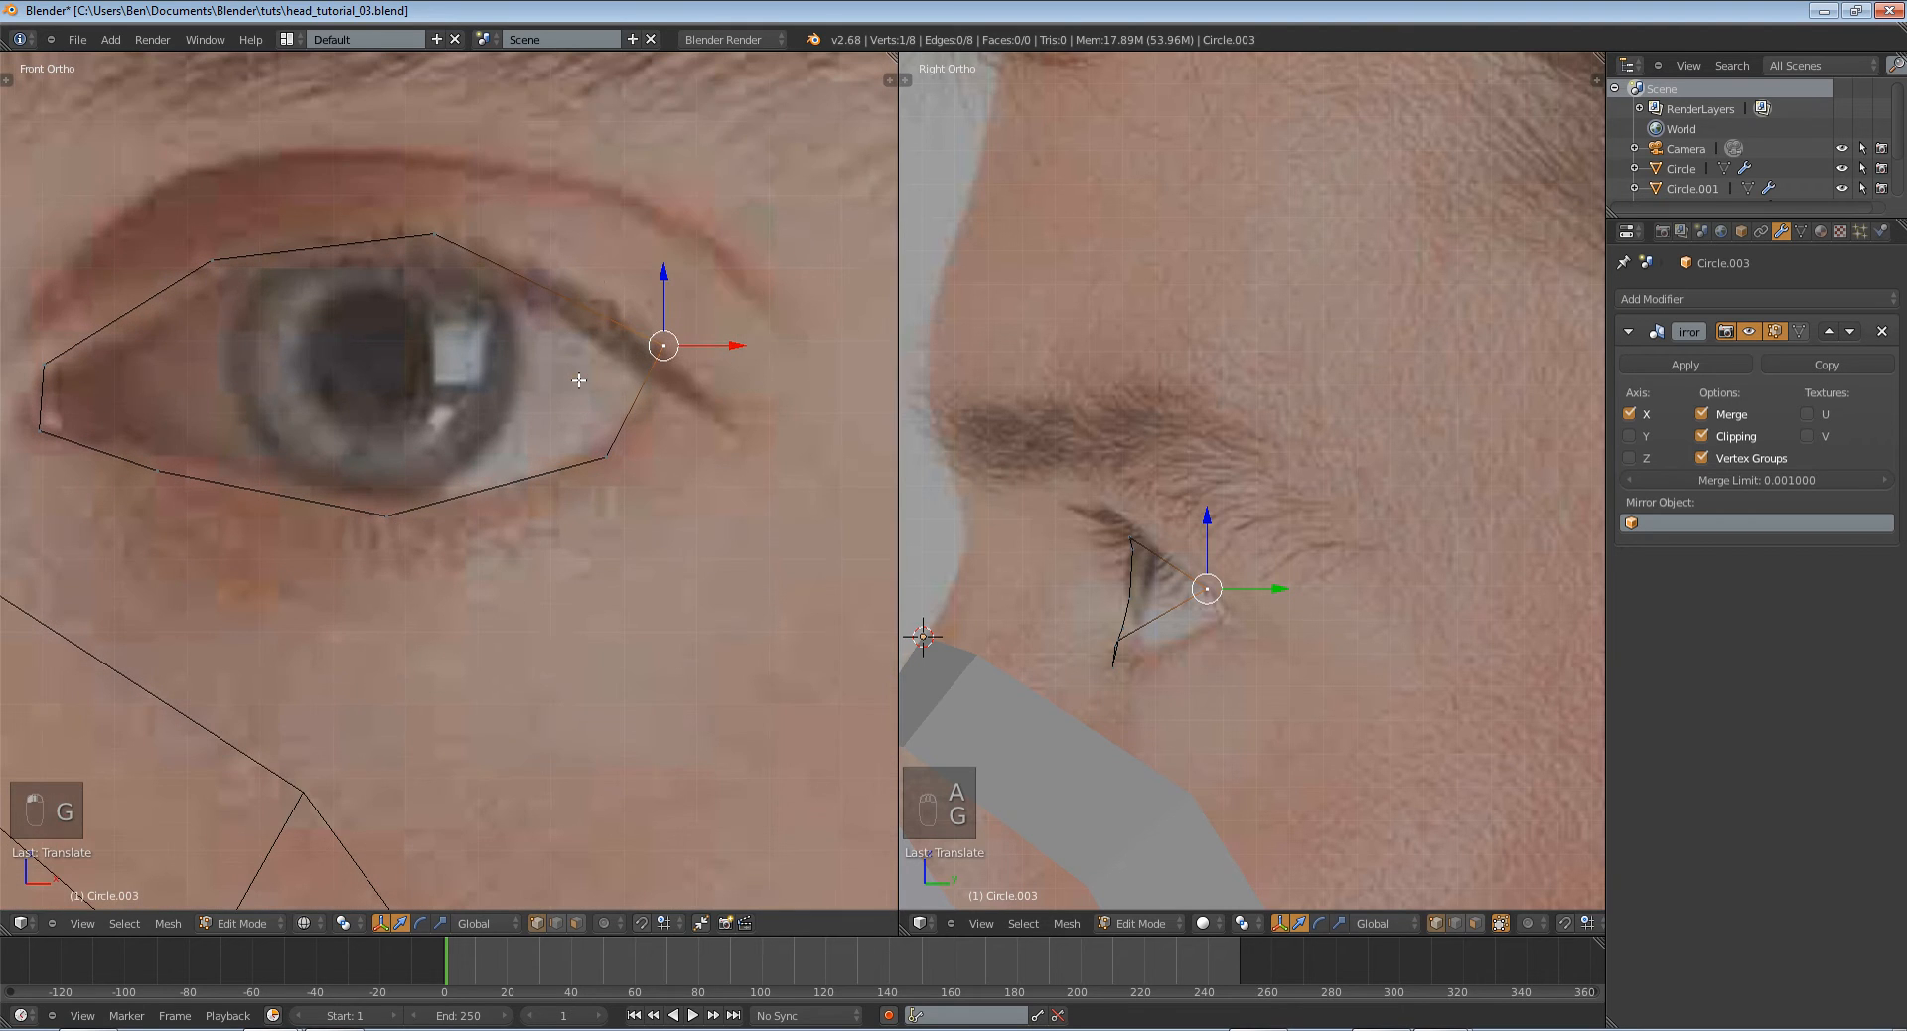
Pull the eye-corner and upper-eyelid vertices back in depth along the side profile.
key("g")
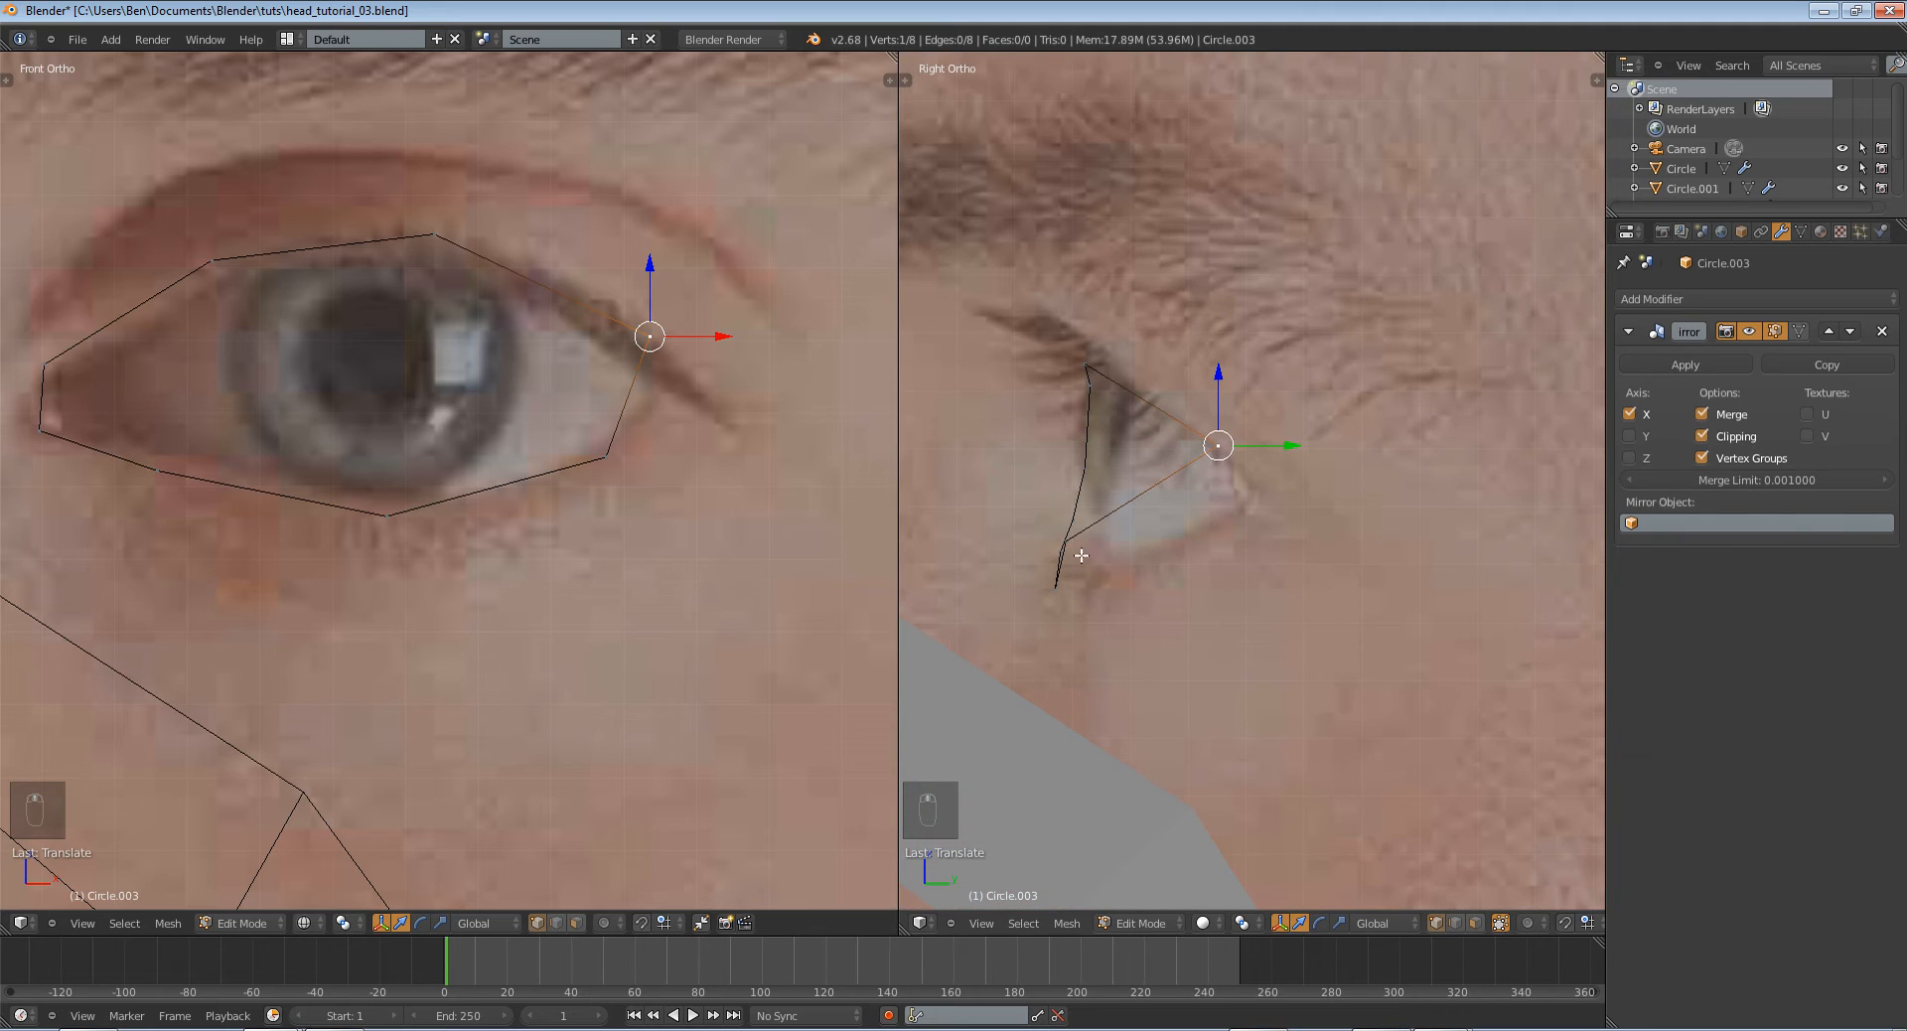
key("g")
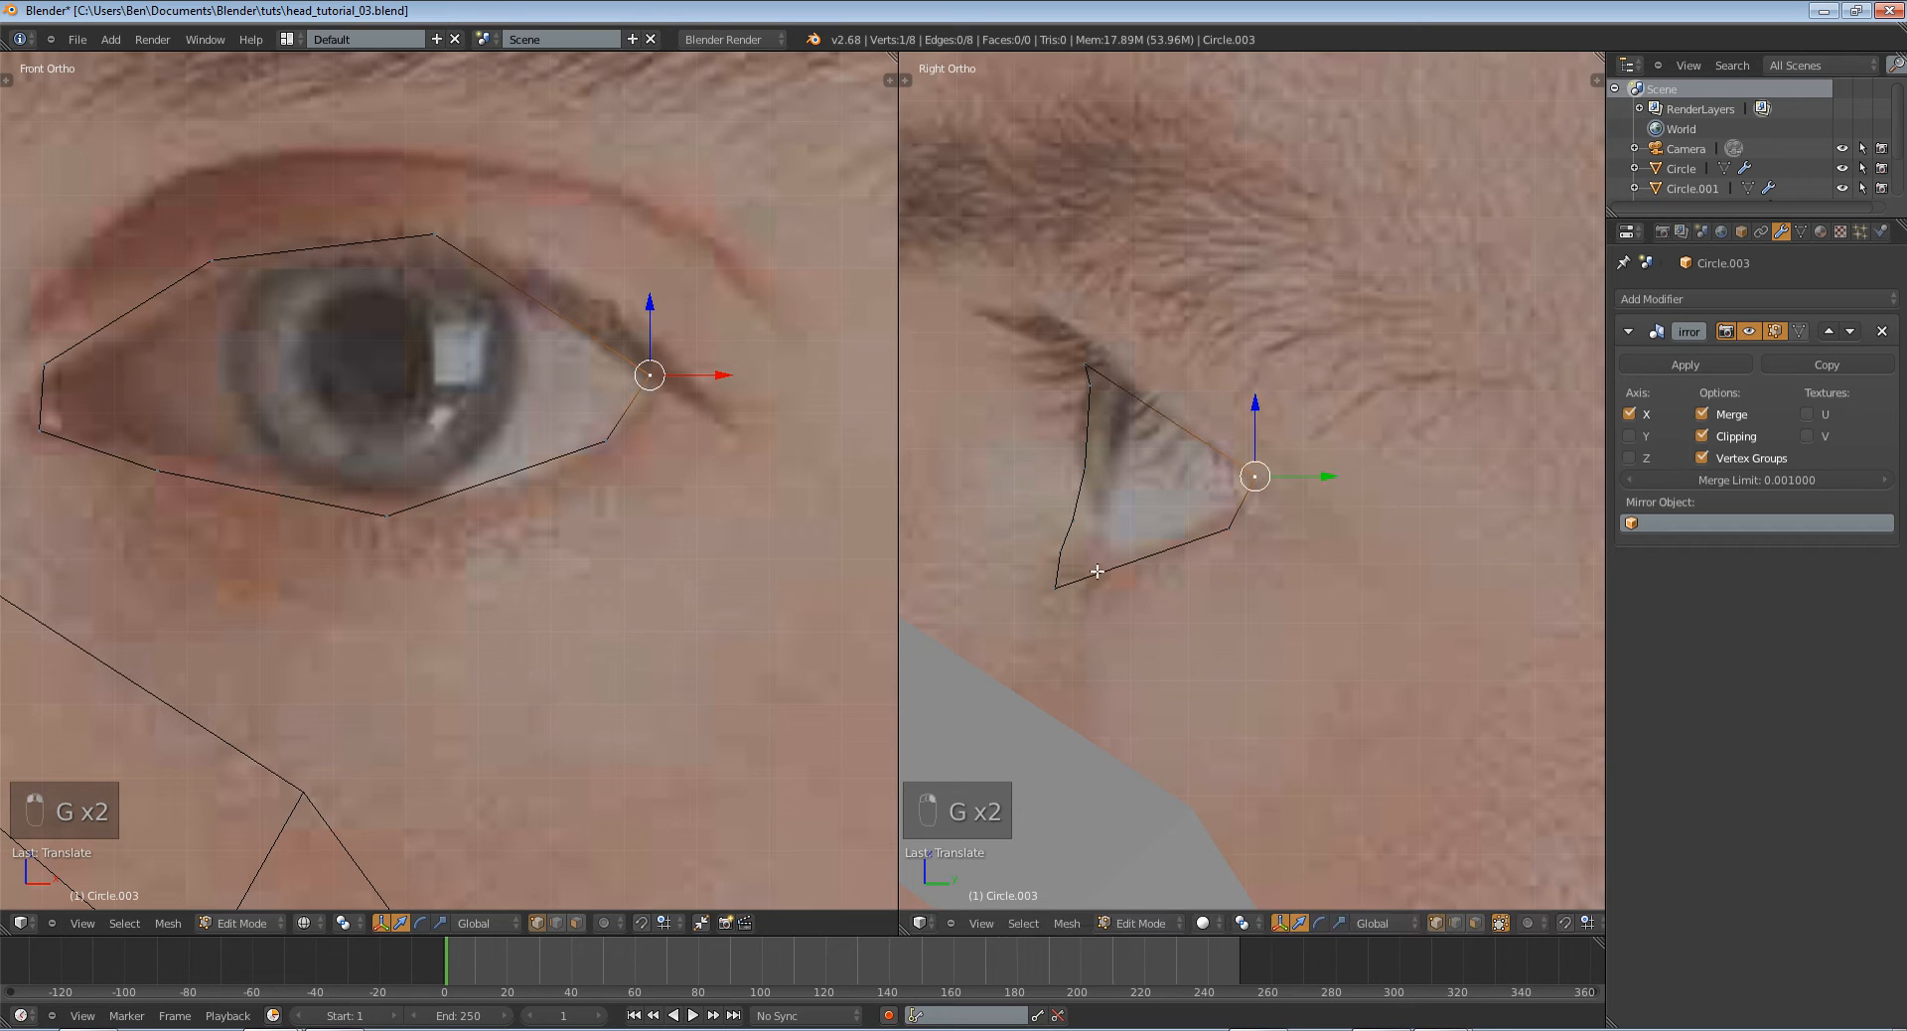
left_click_drag(649, 374, 387, 516)
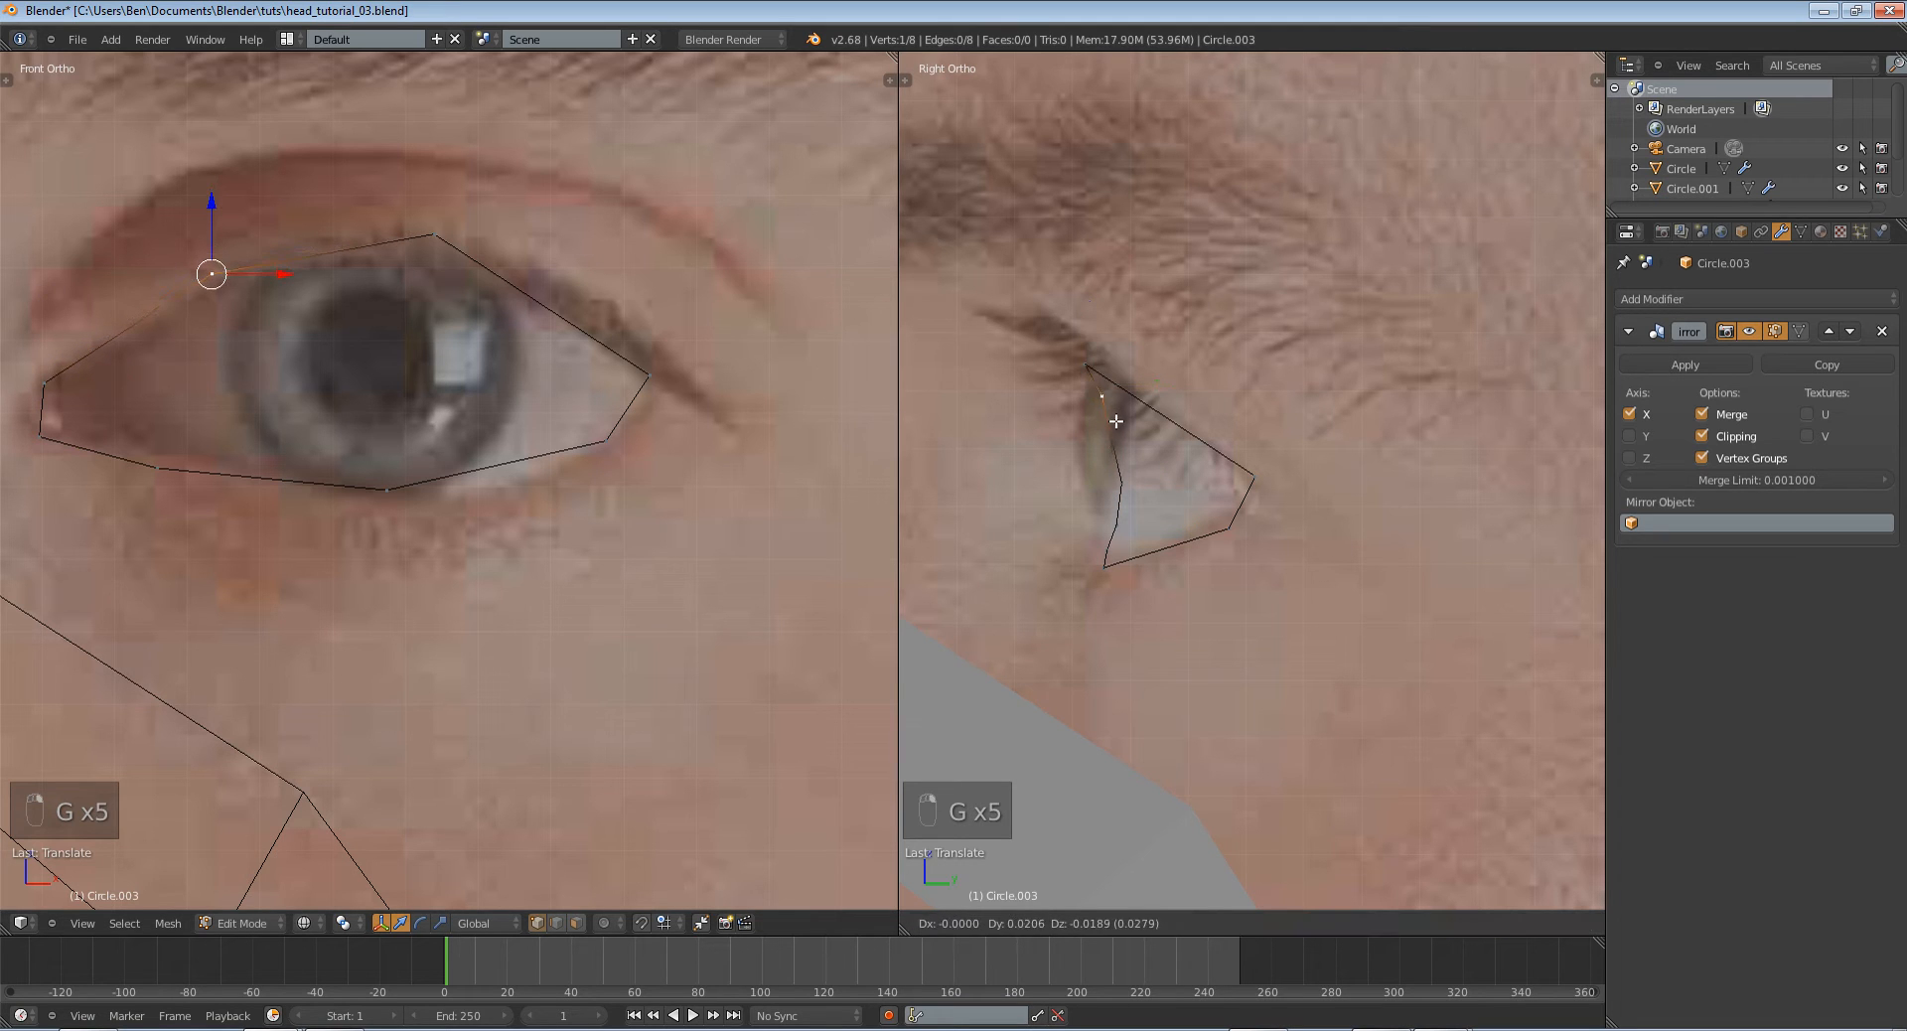
key("Tab")
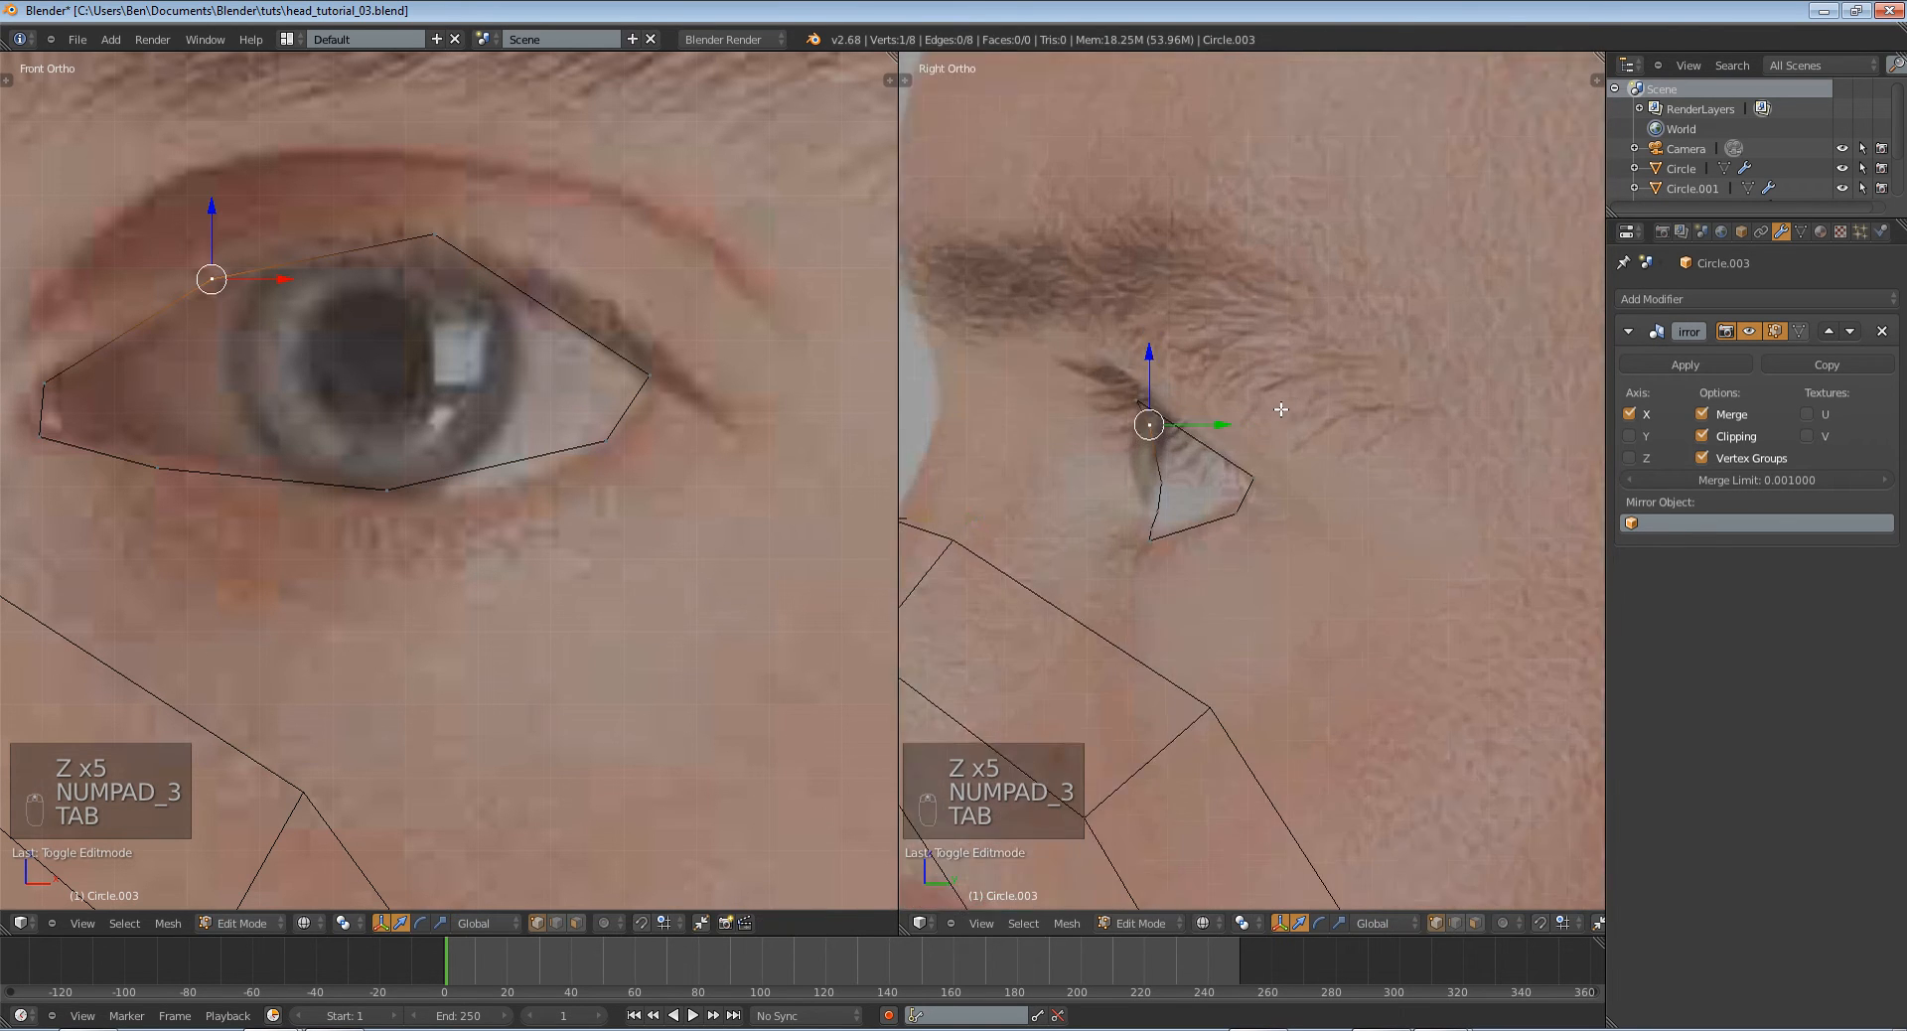
key("g")
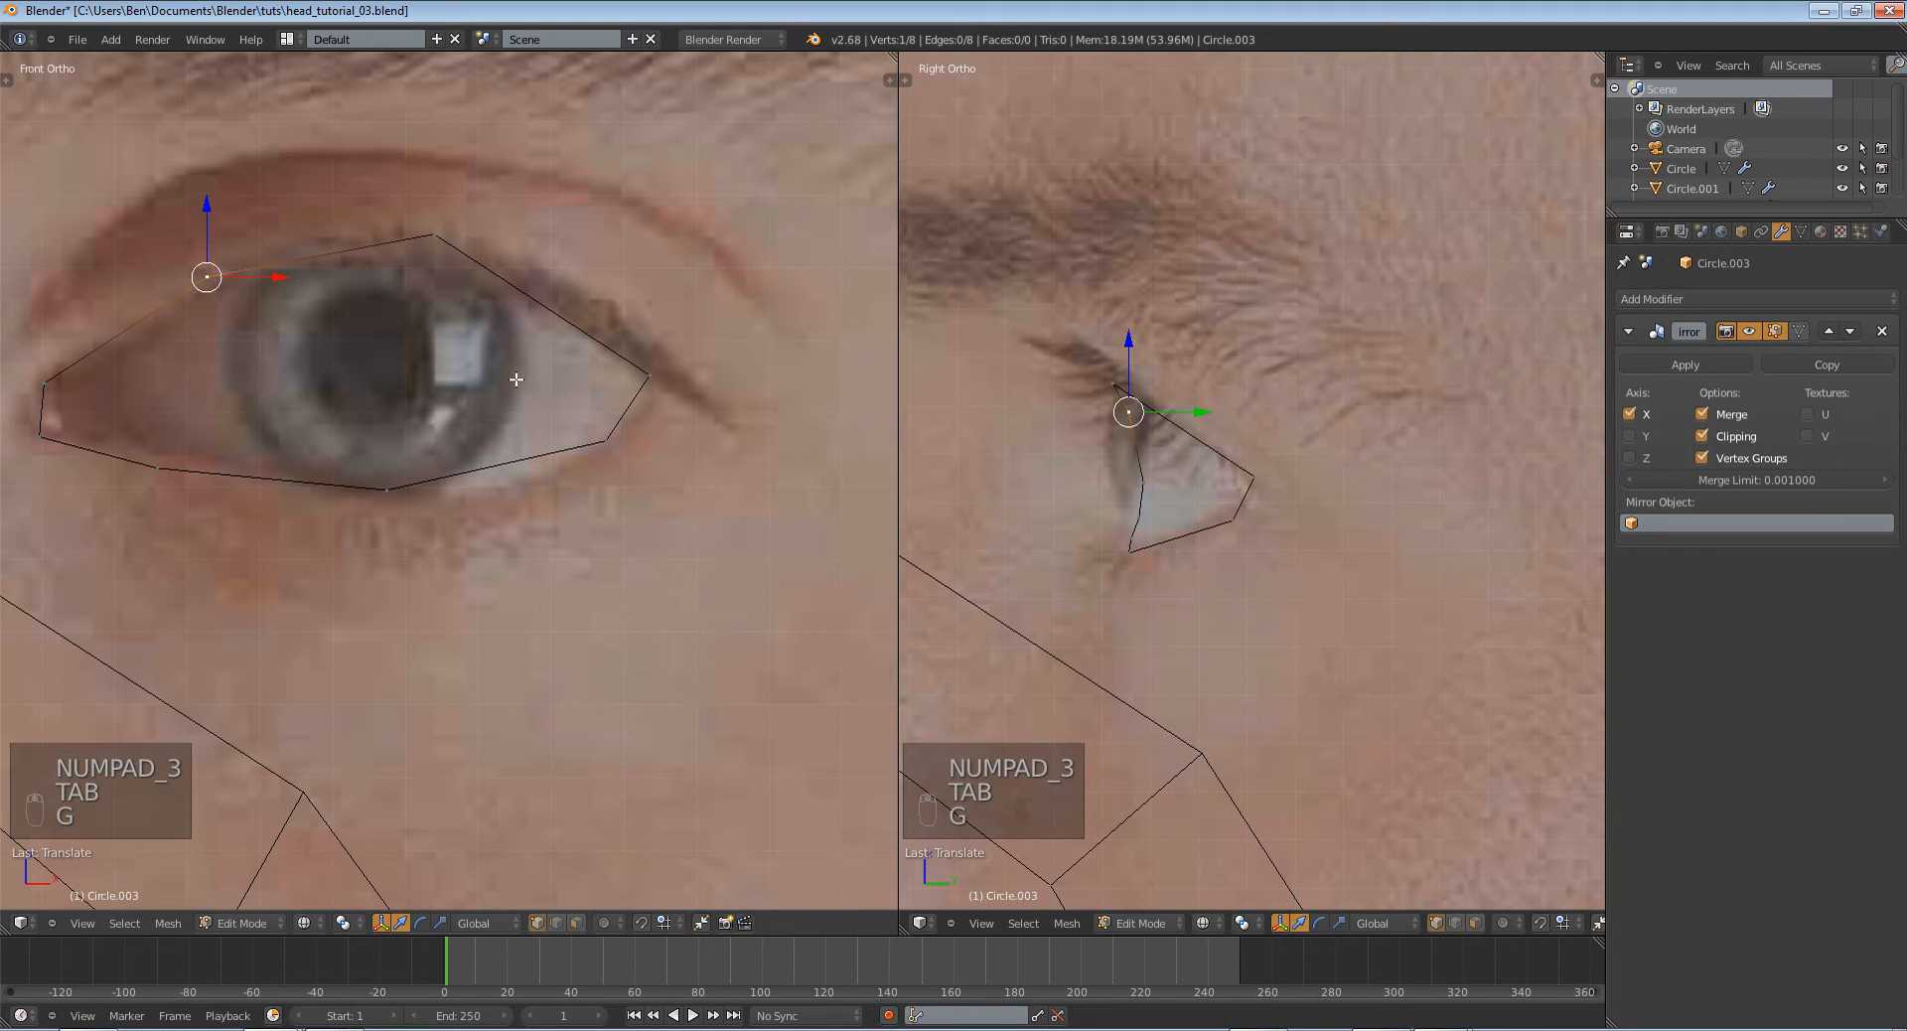
Select the whole eye loop, extrude it, and scale the new ring outward.
key("e")
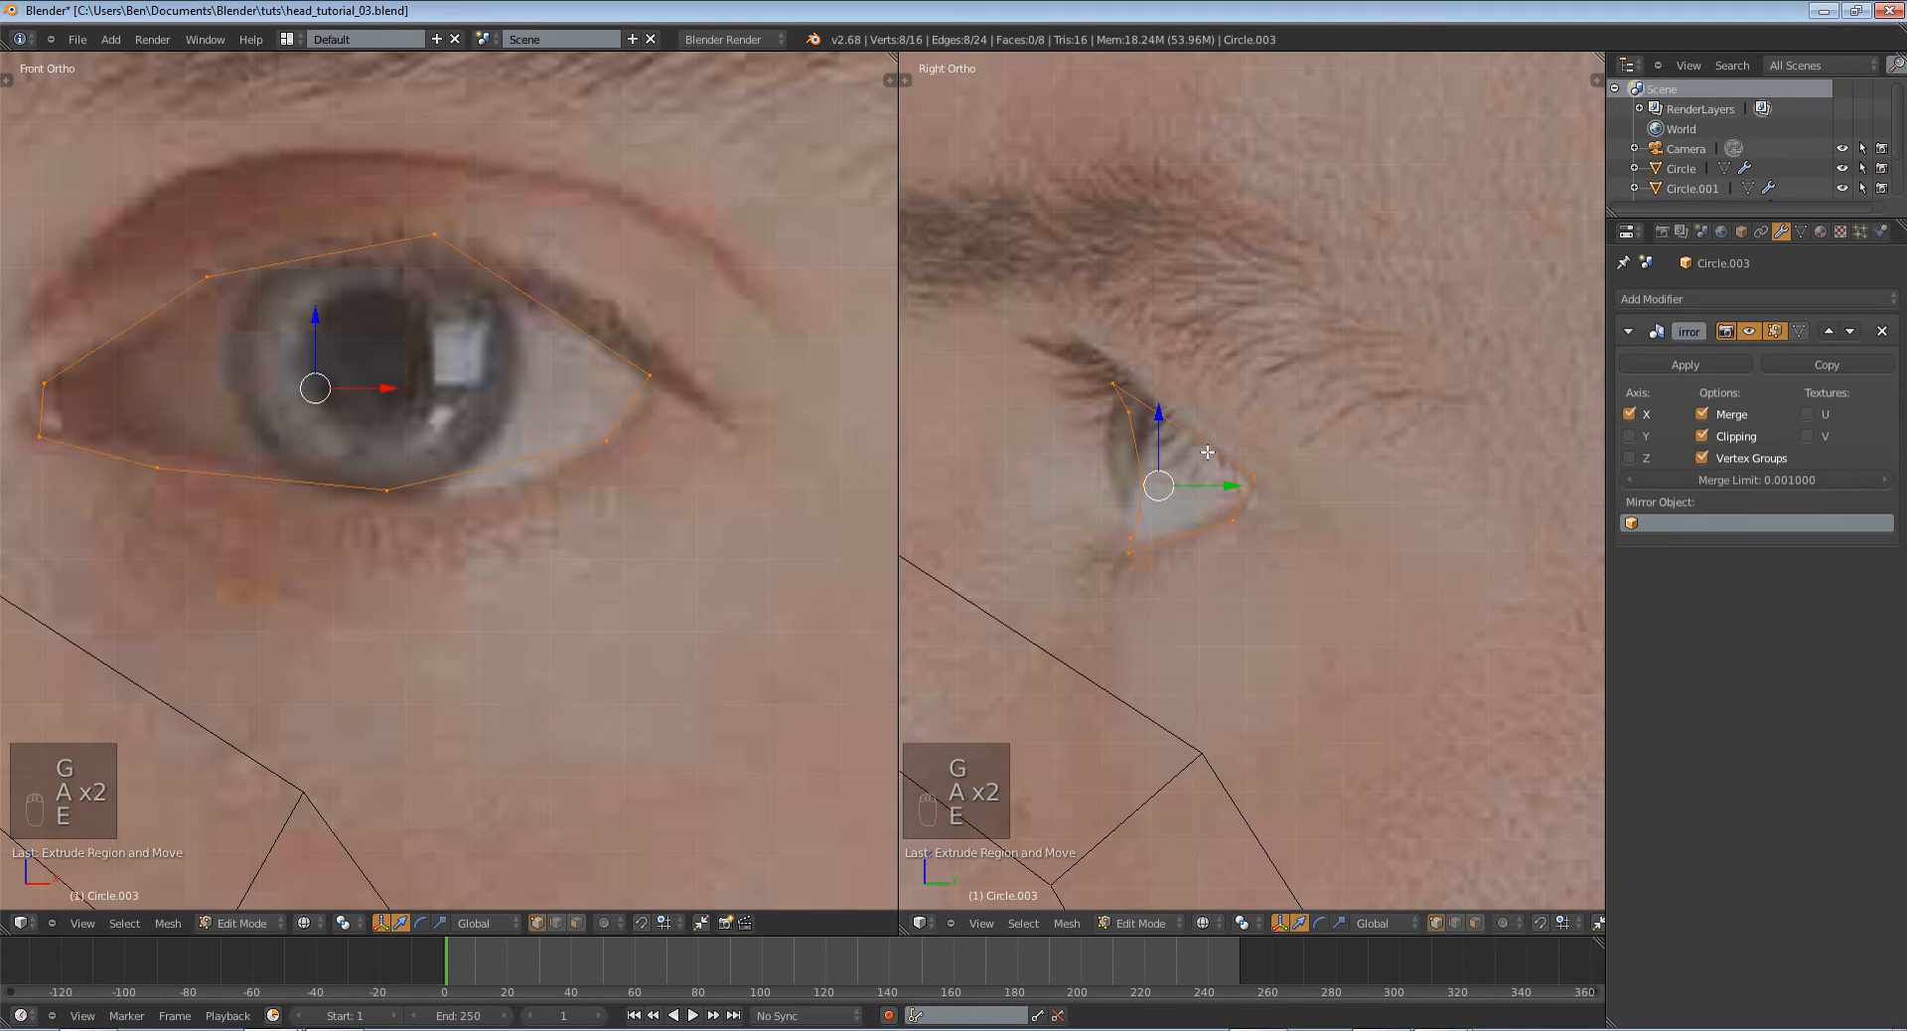
key("s")
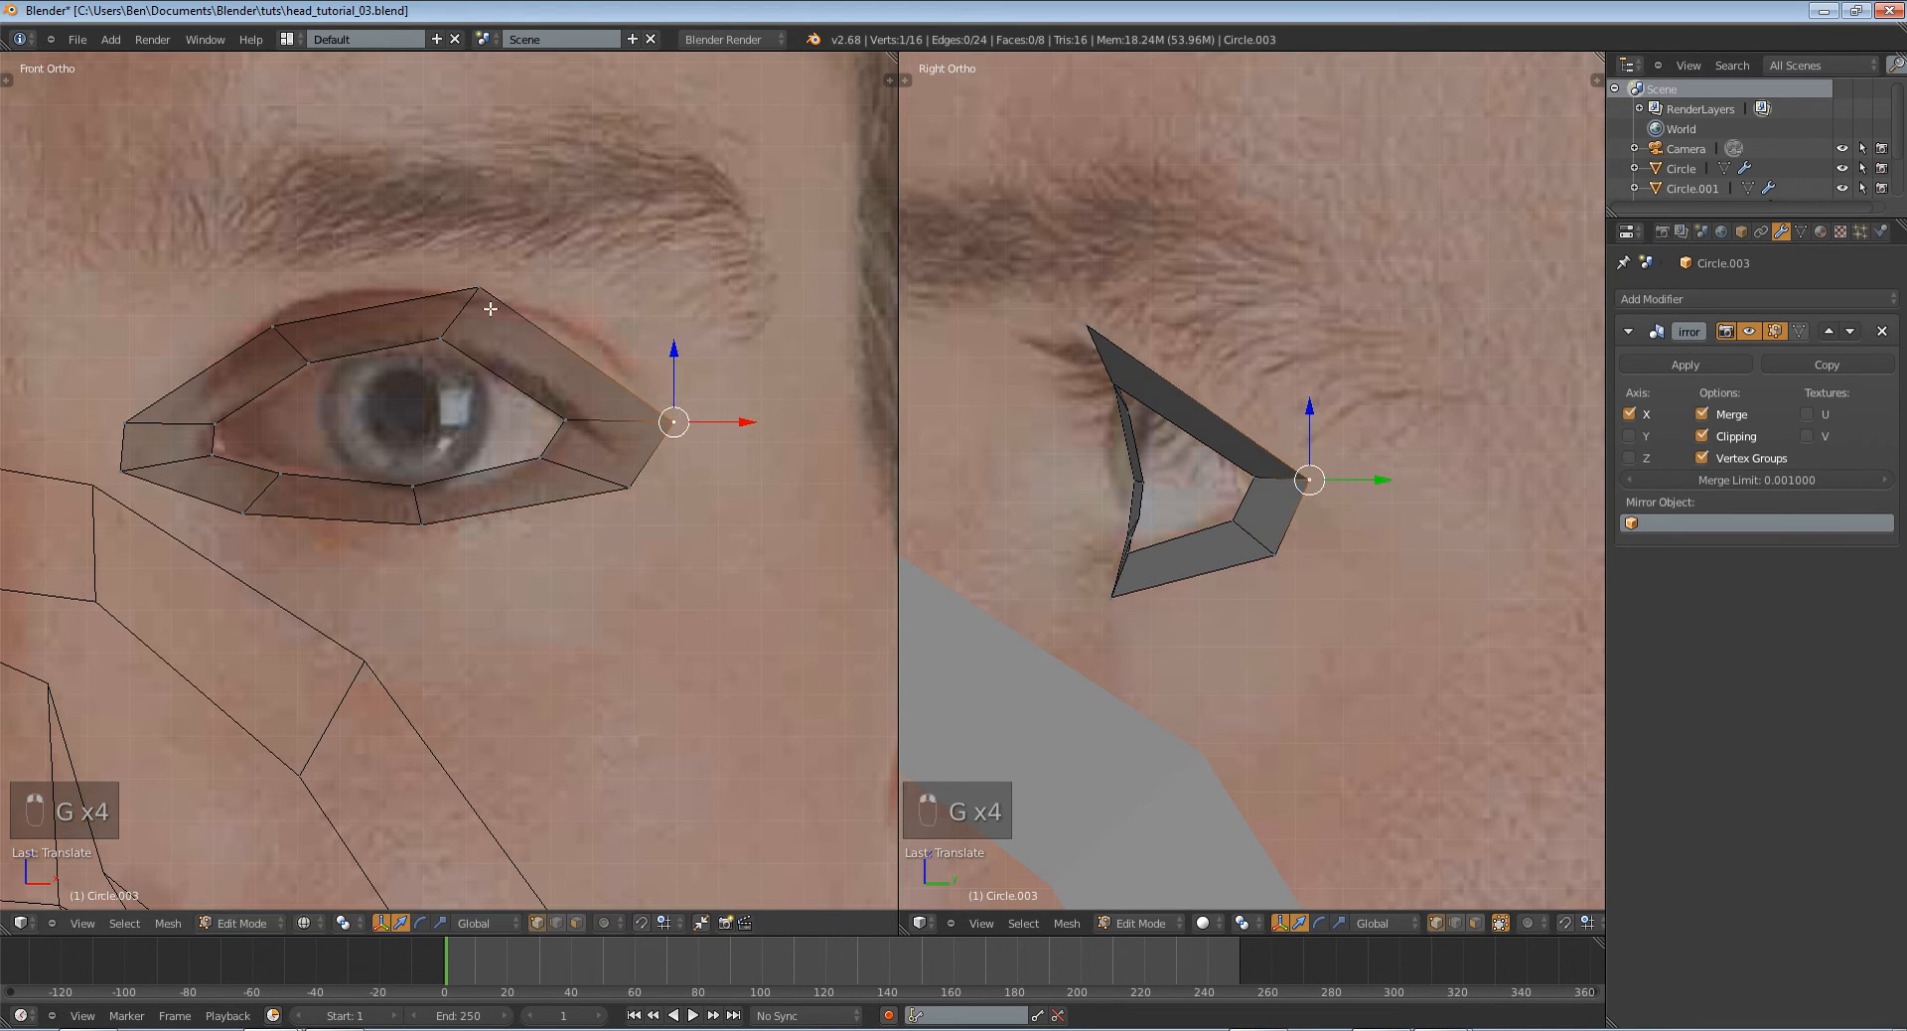
mouse_move(267, 313)
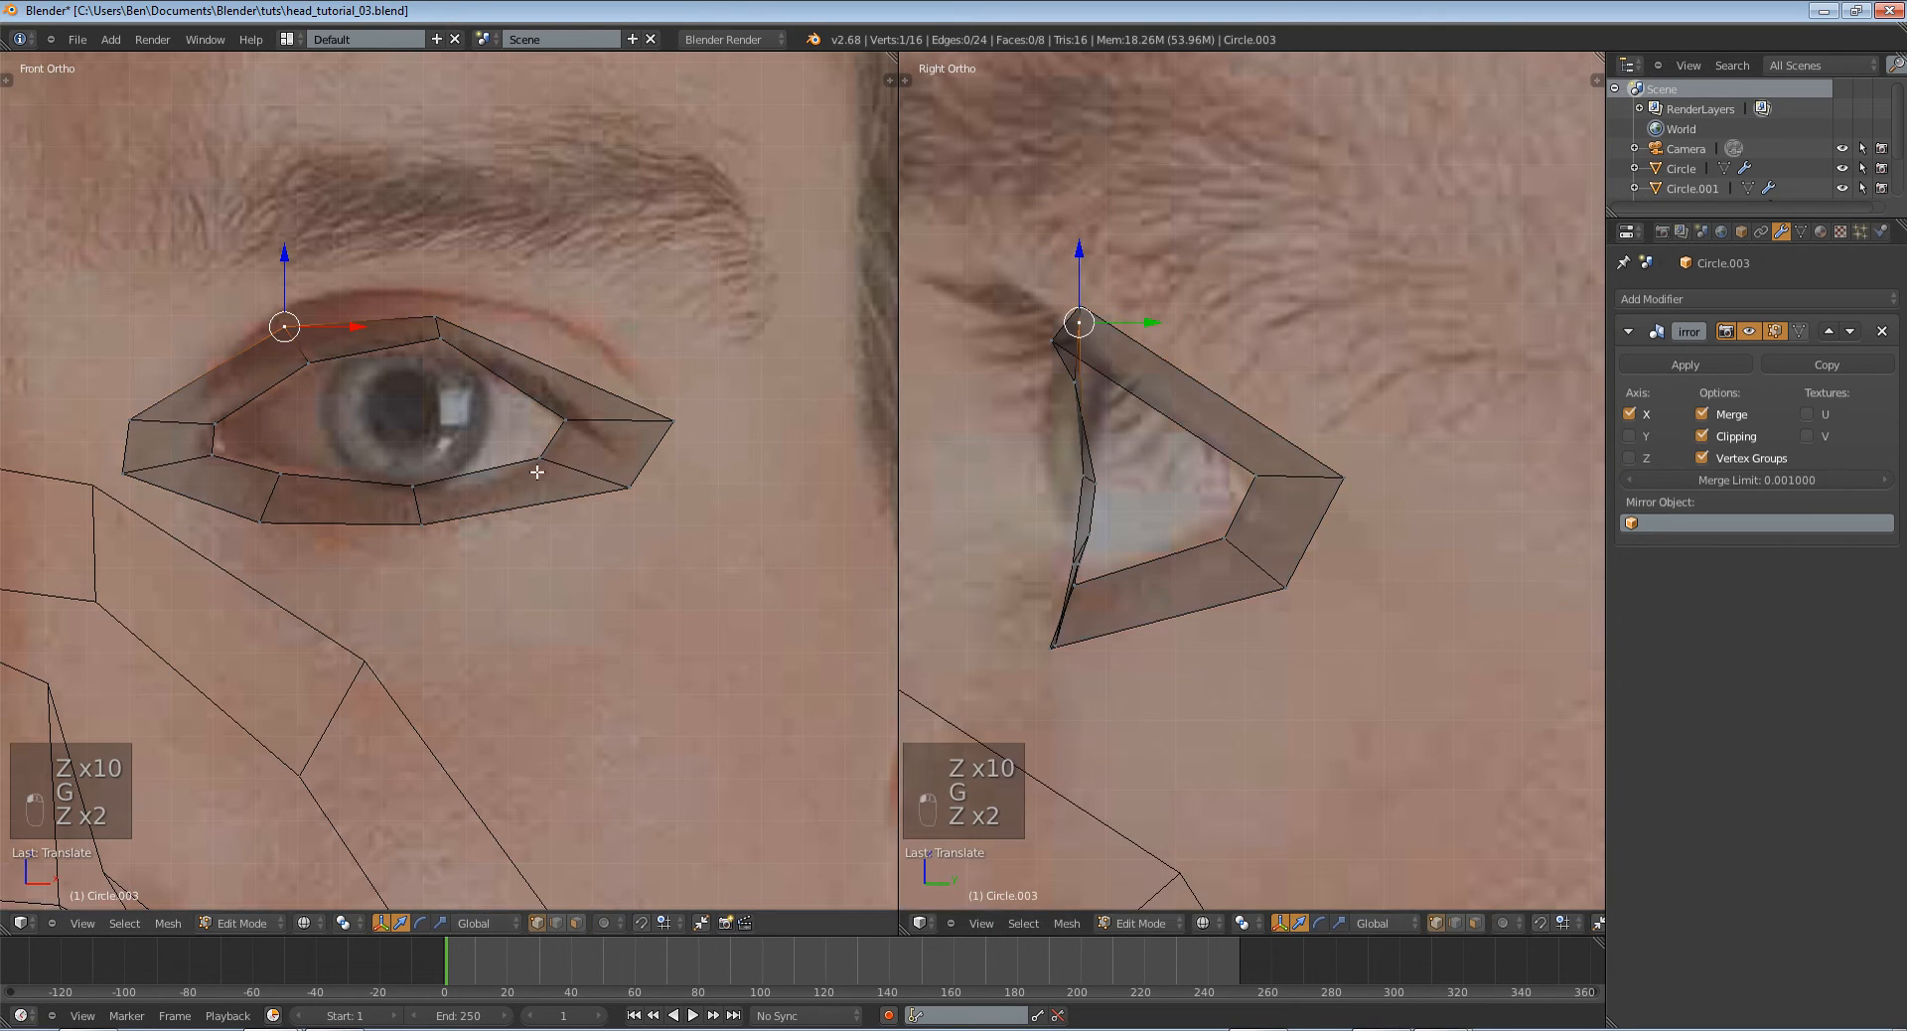
Move outer ring vertices onto the brow and cheek in front and side views.
left_click_drag(282, 326, 128, 419)
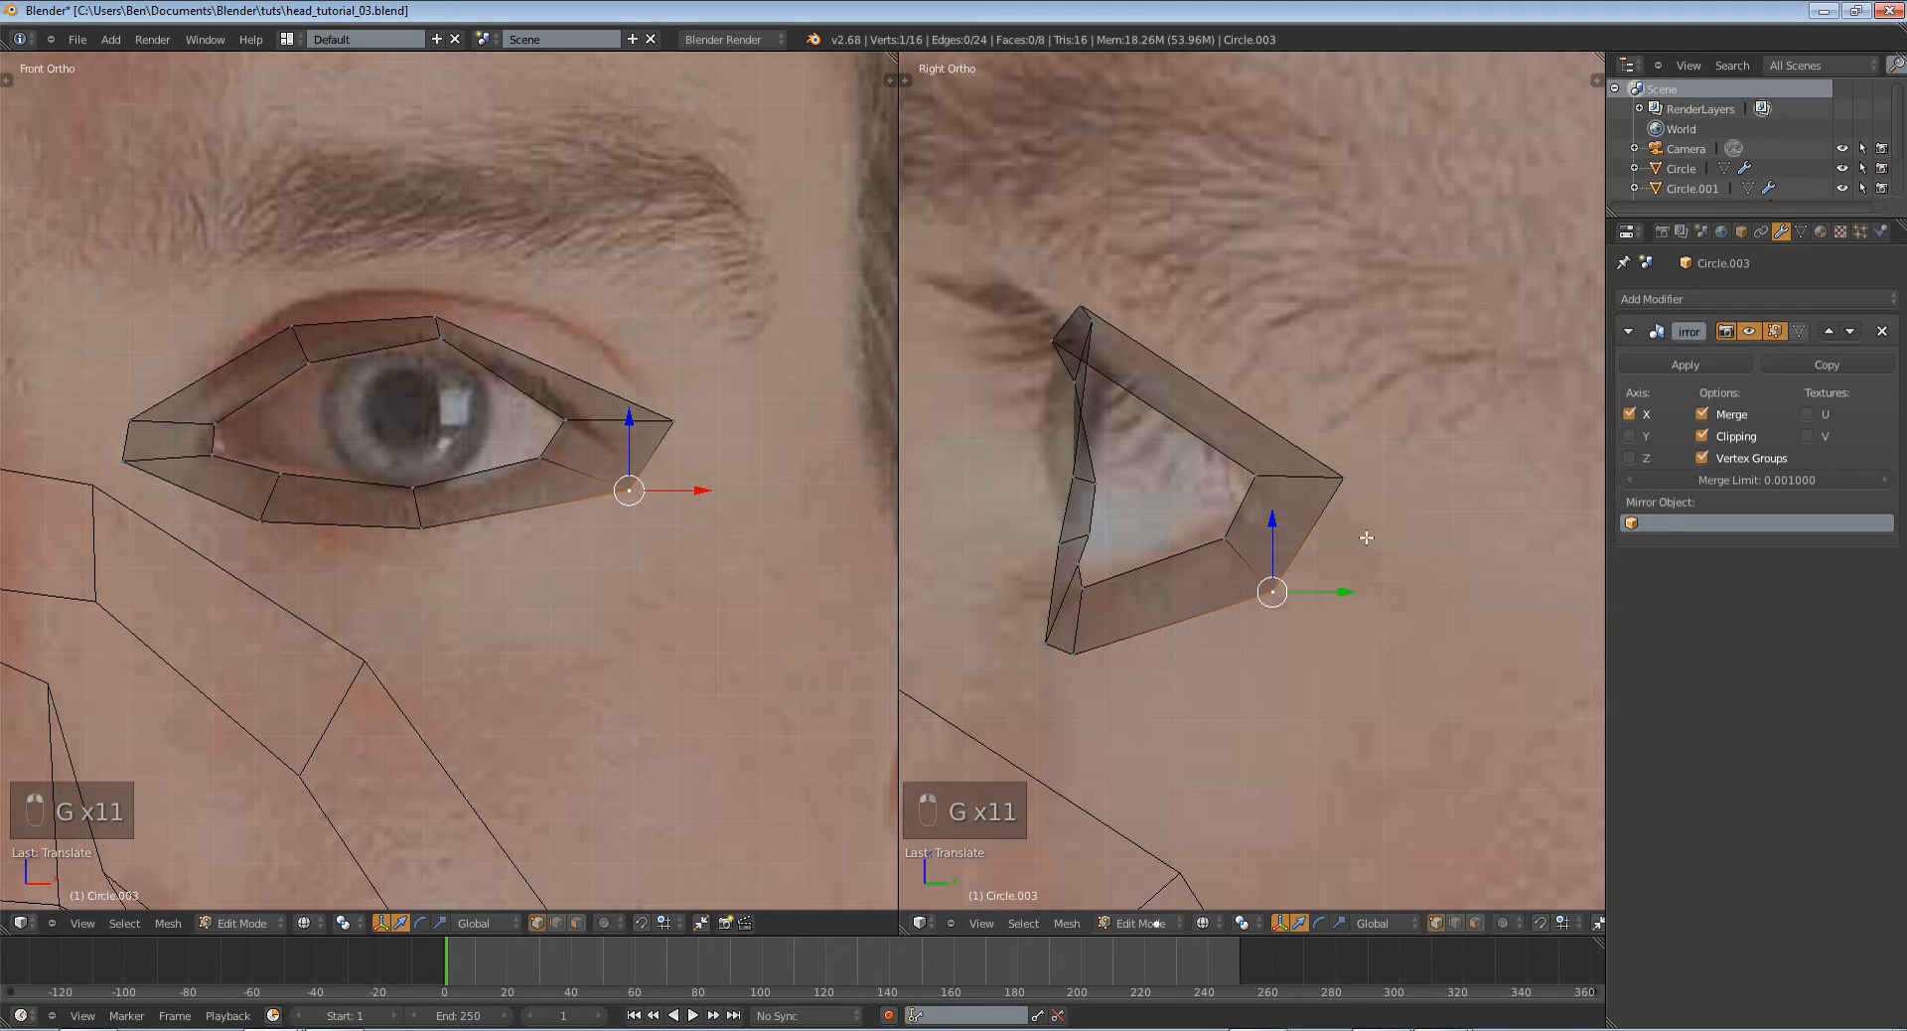
key("Tab")
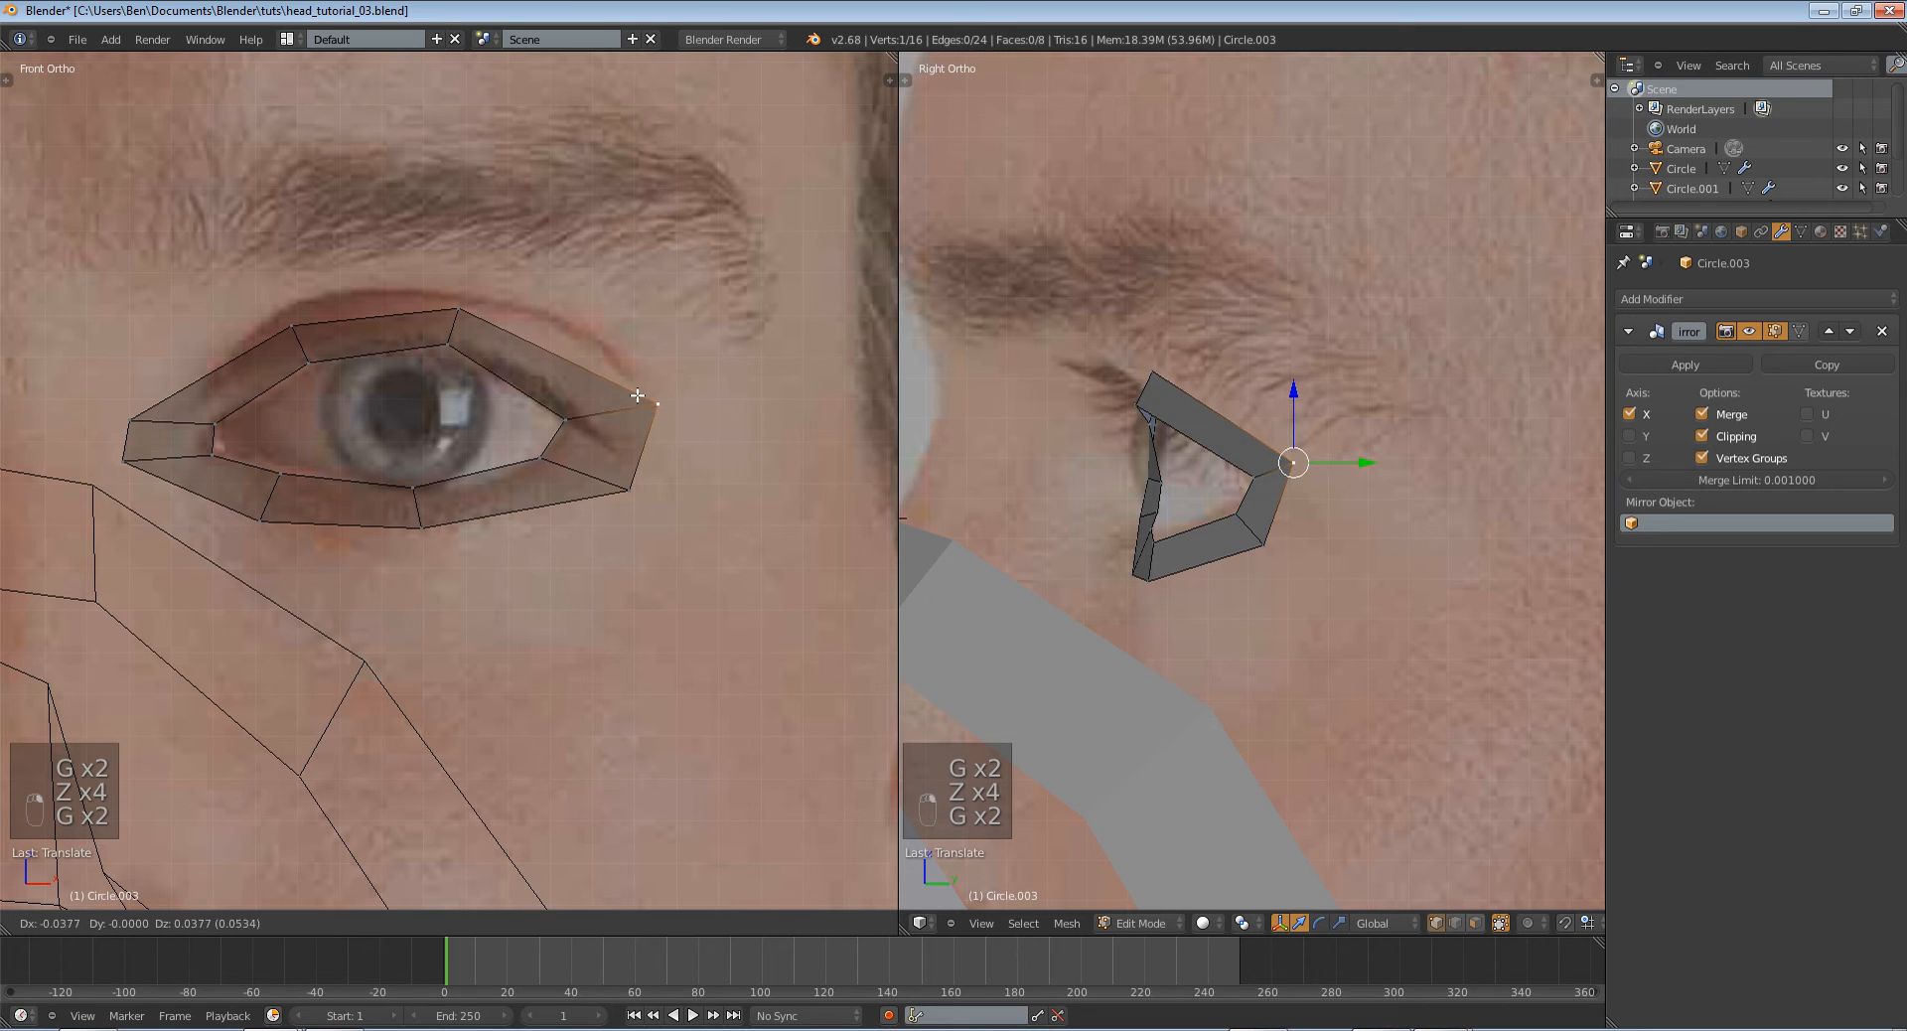
key("Tab")
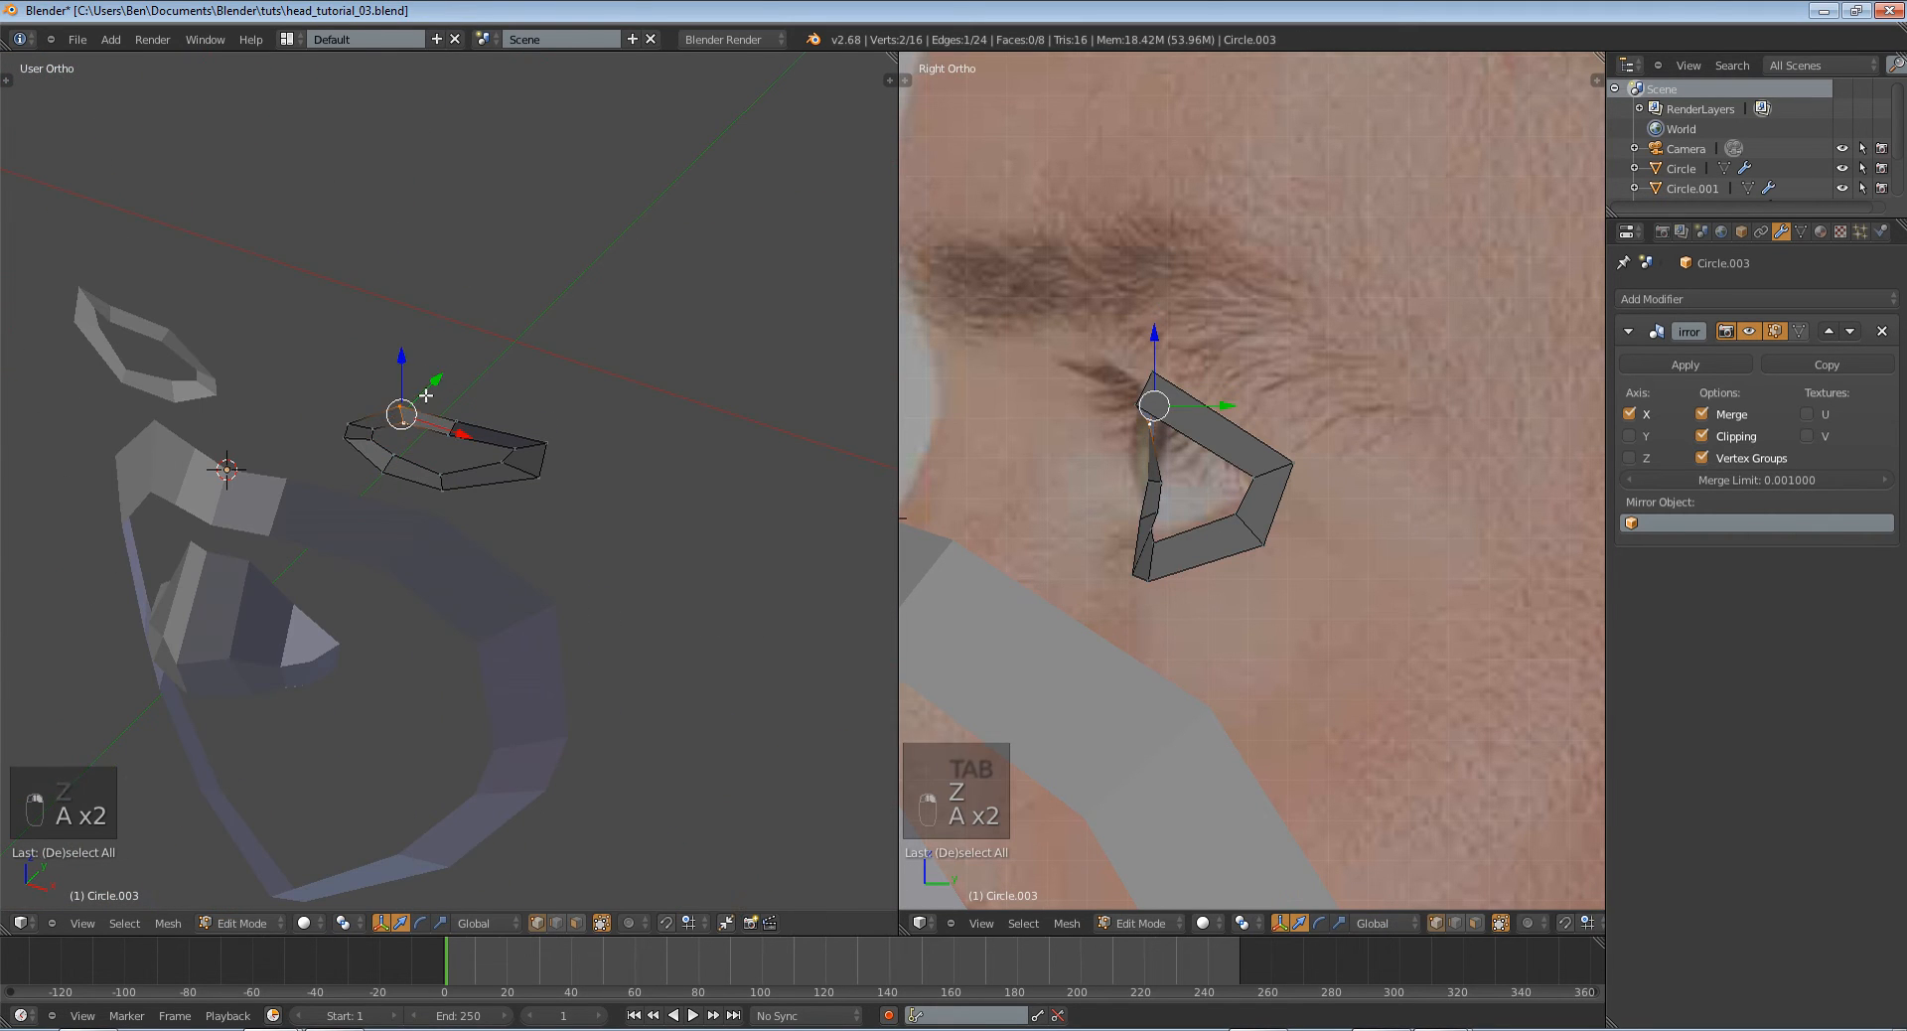
key("Tab")
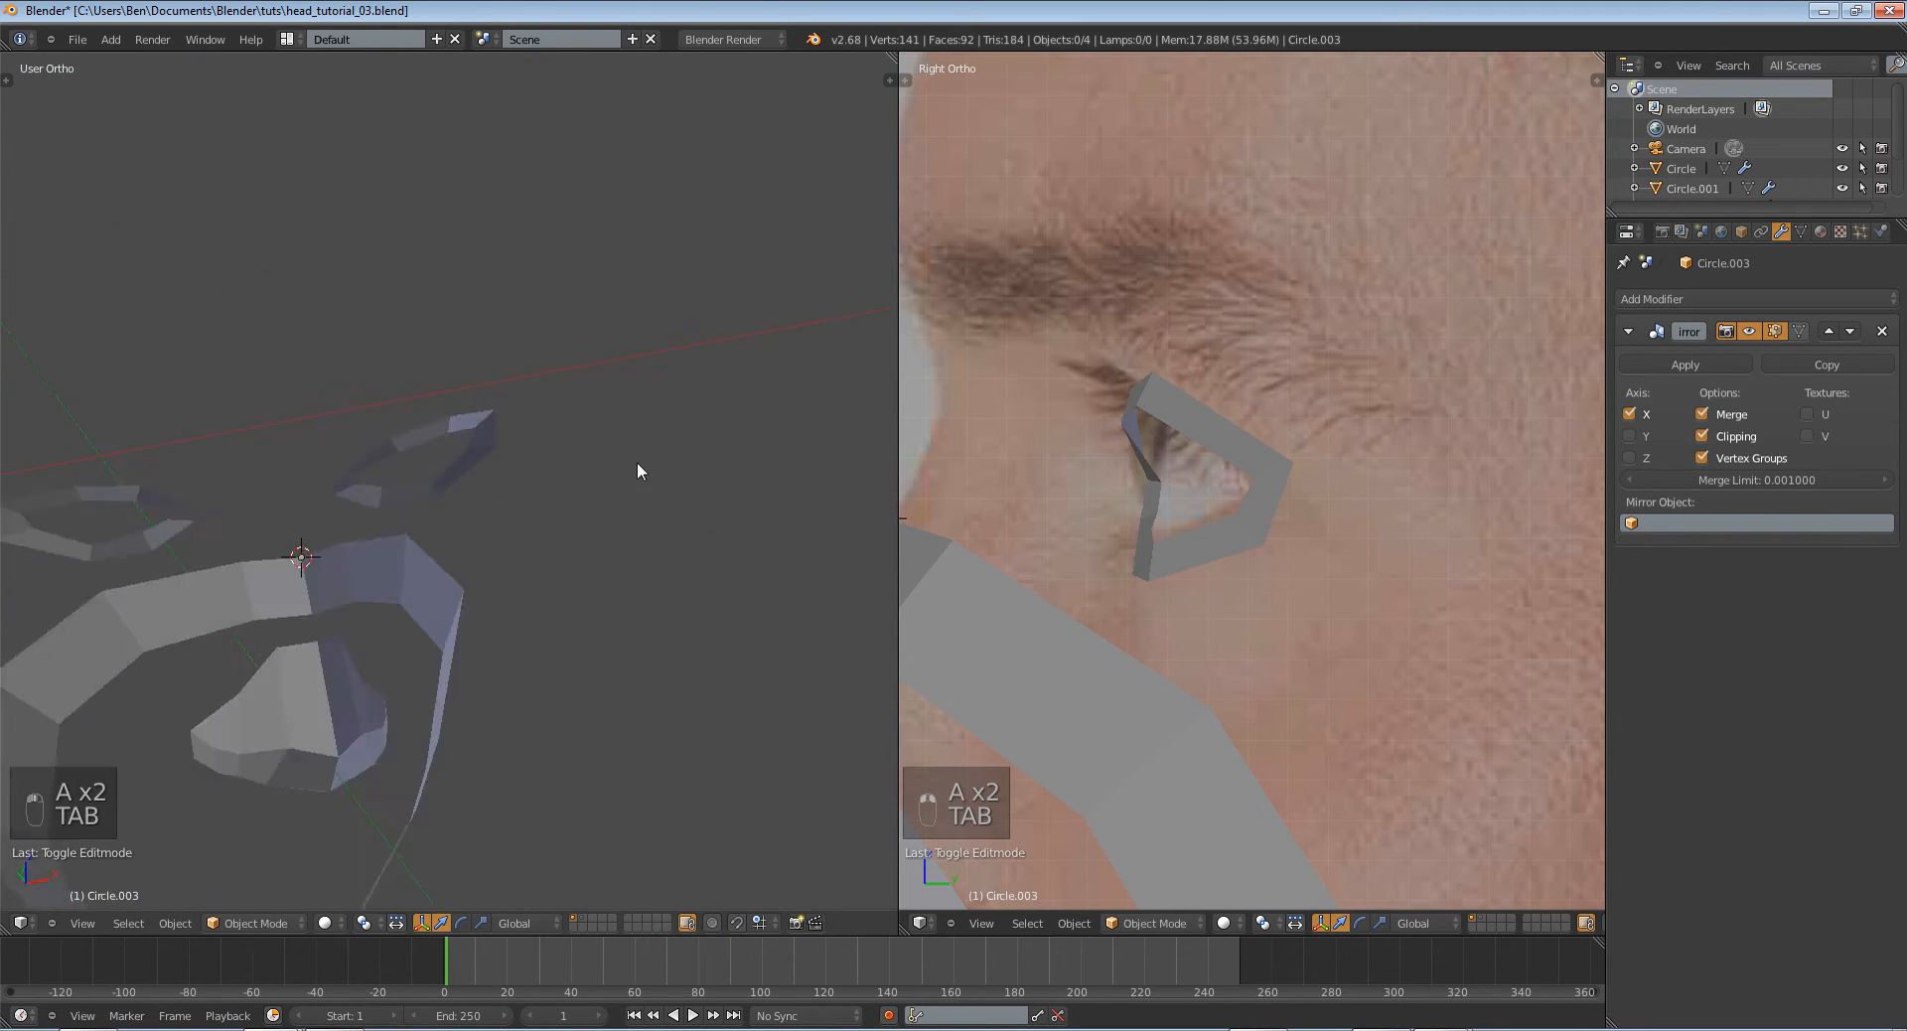
key("Tab")
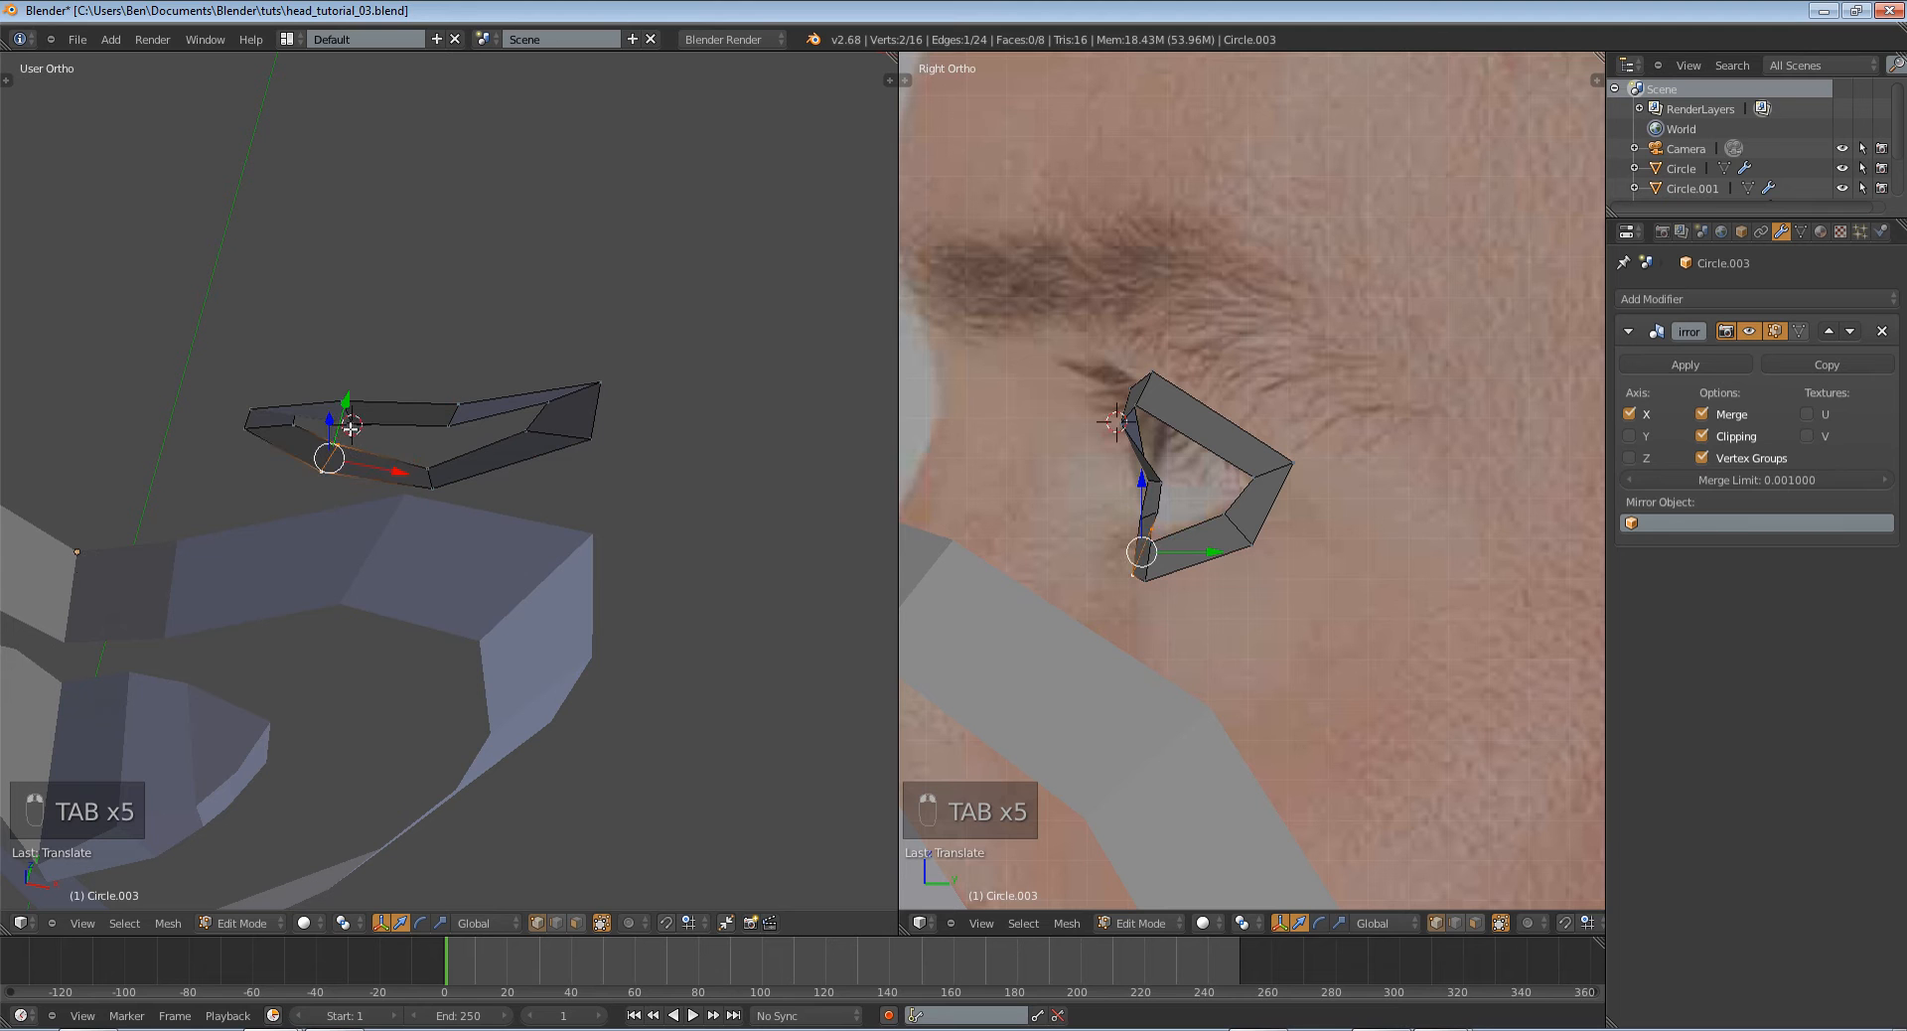
key("Tab")
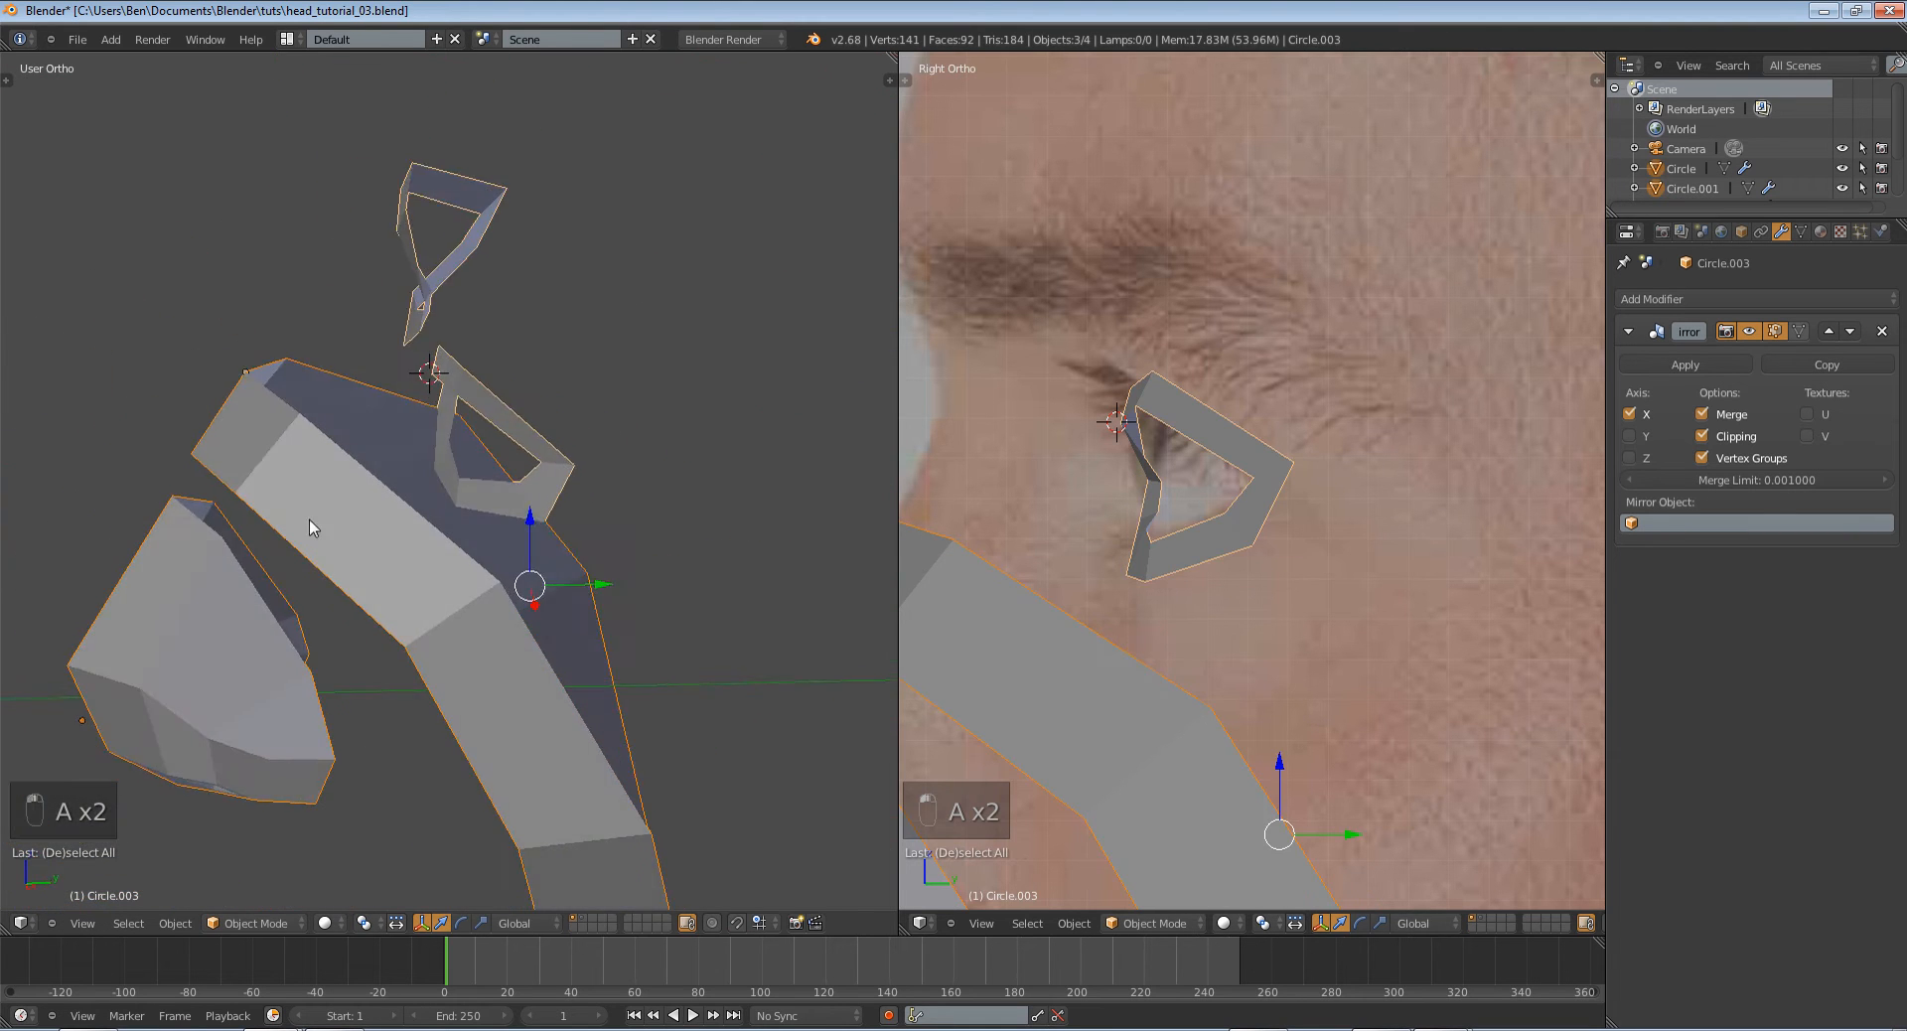
key("a")
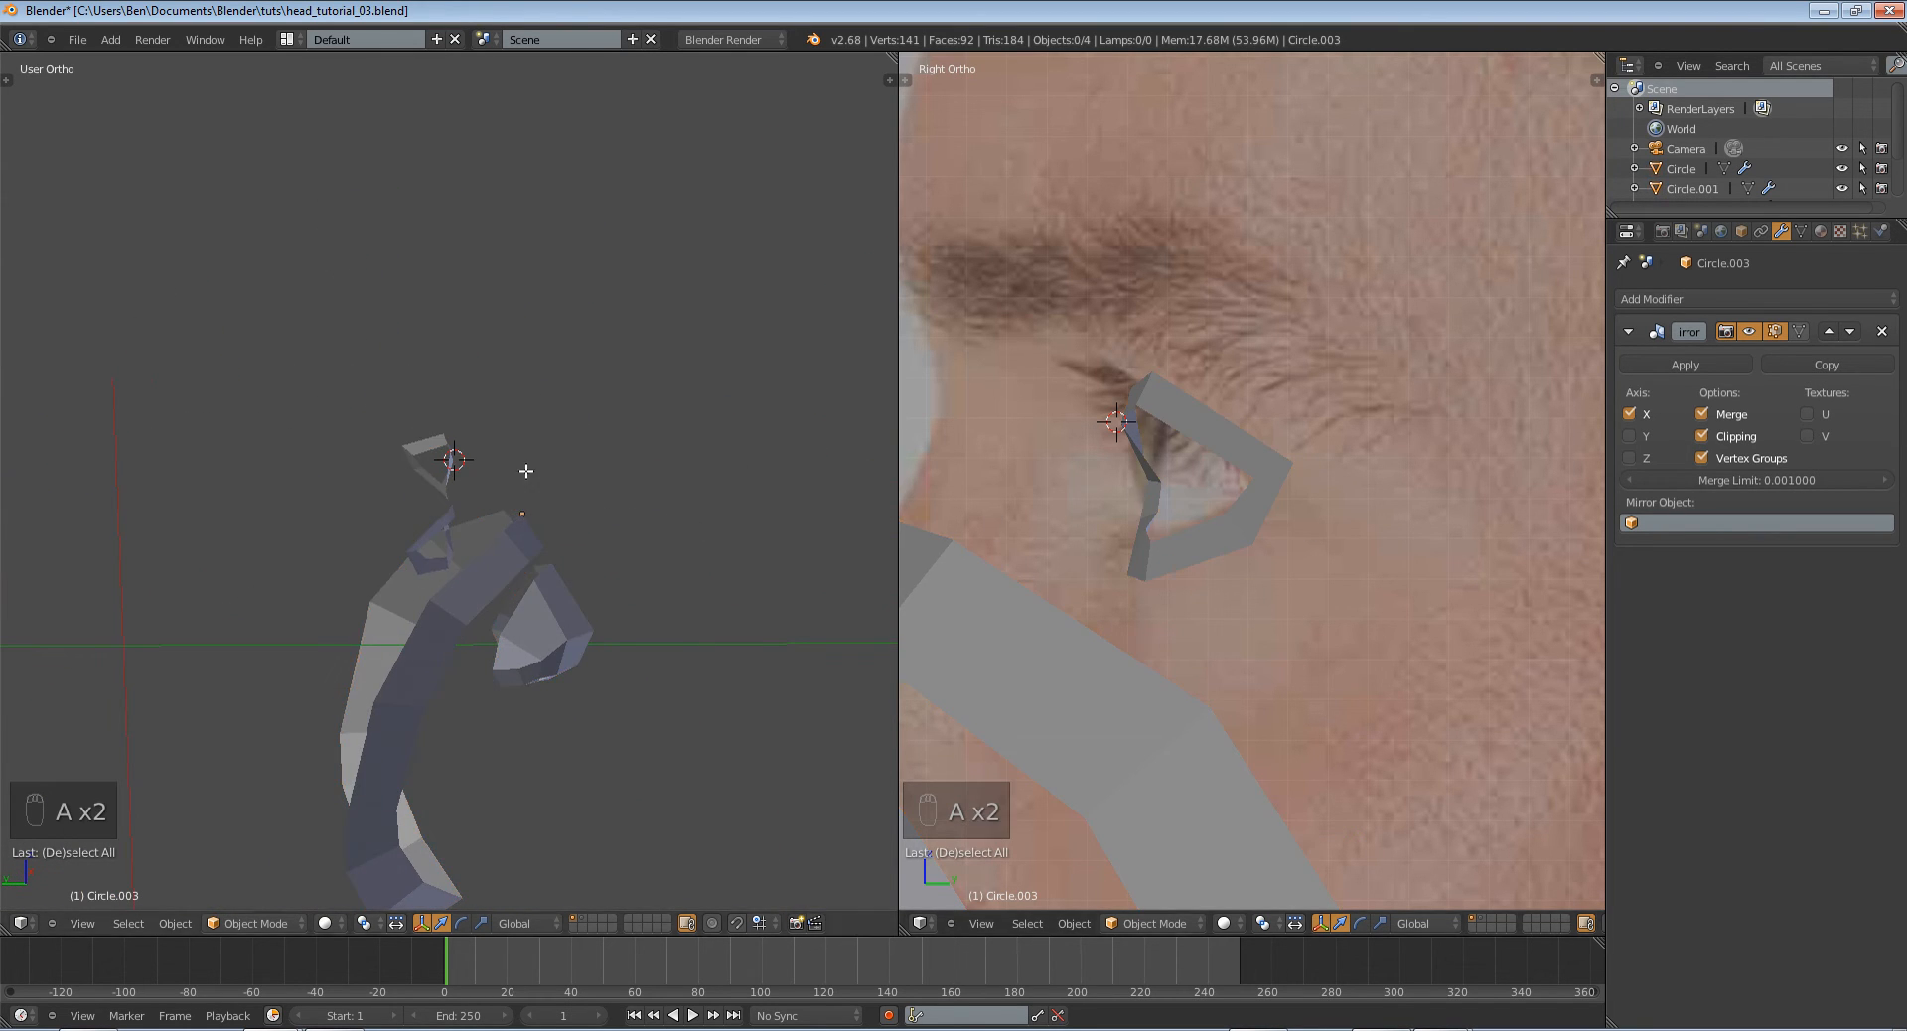
Scale and grab the outer loop vertices to match the brow and cheek photos.
key("Tab")
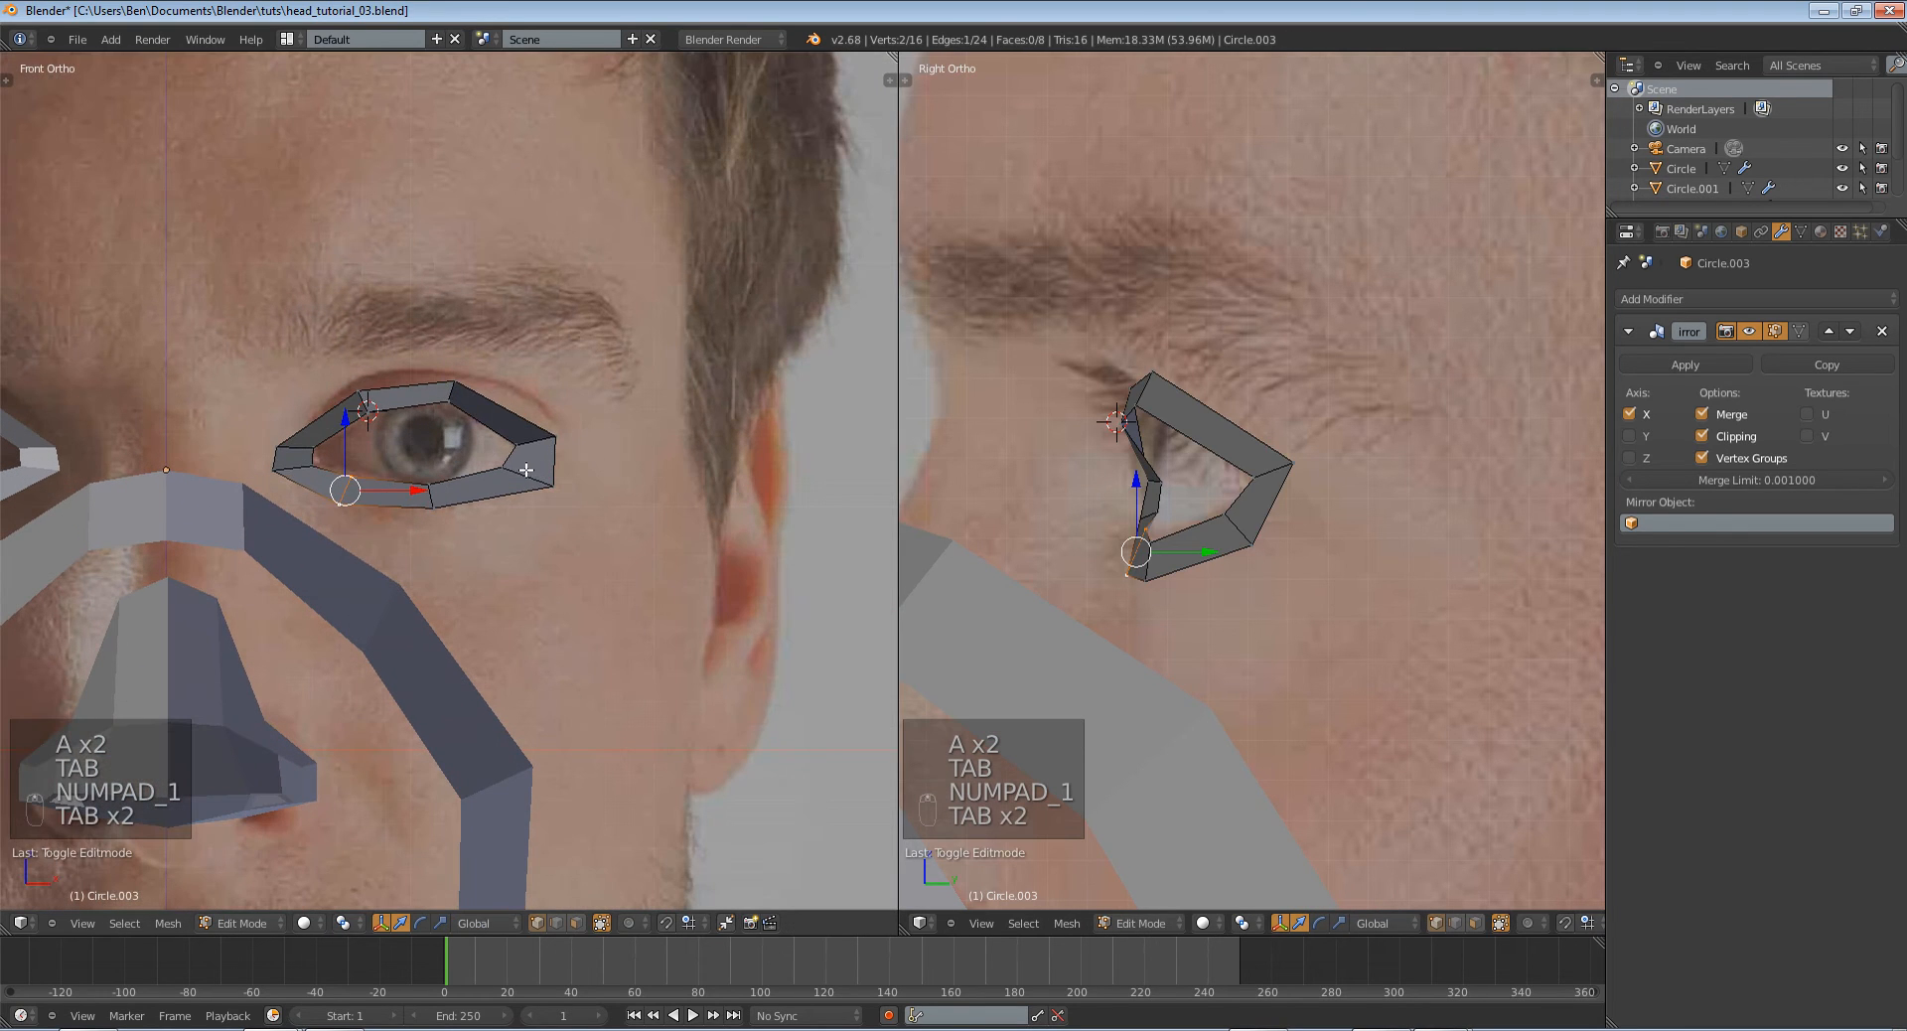
key("a")
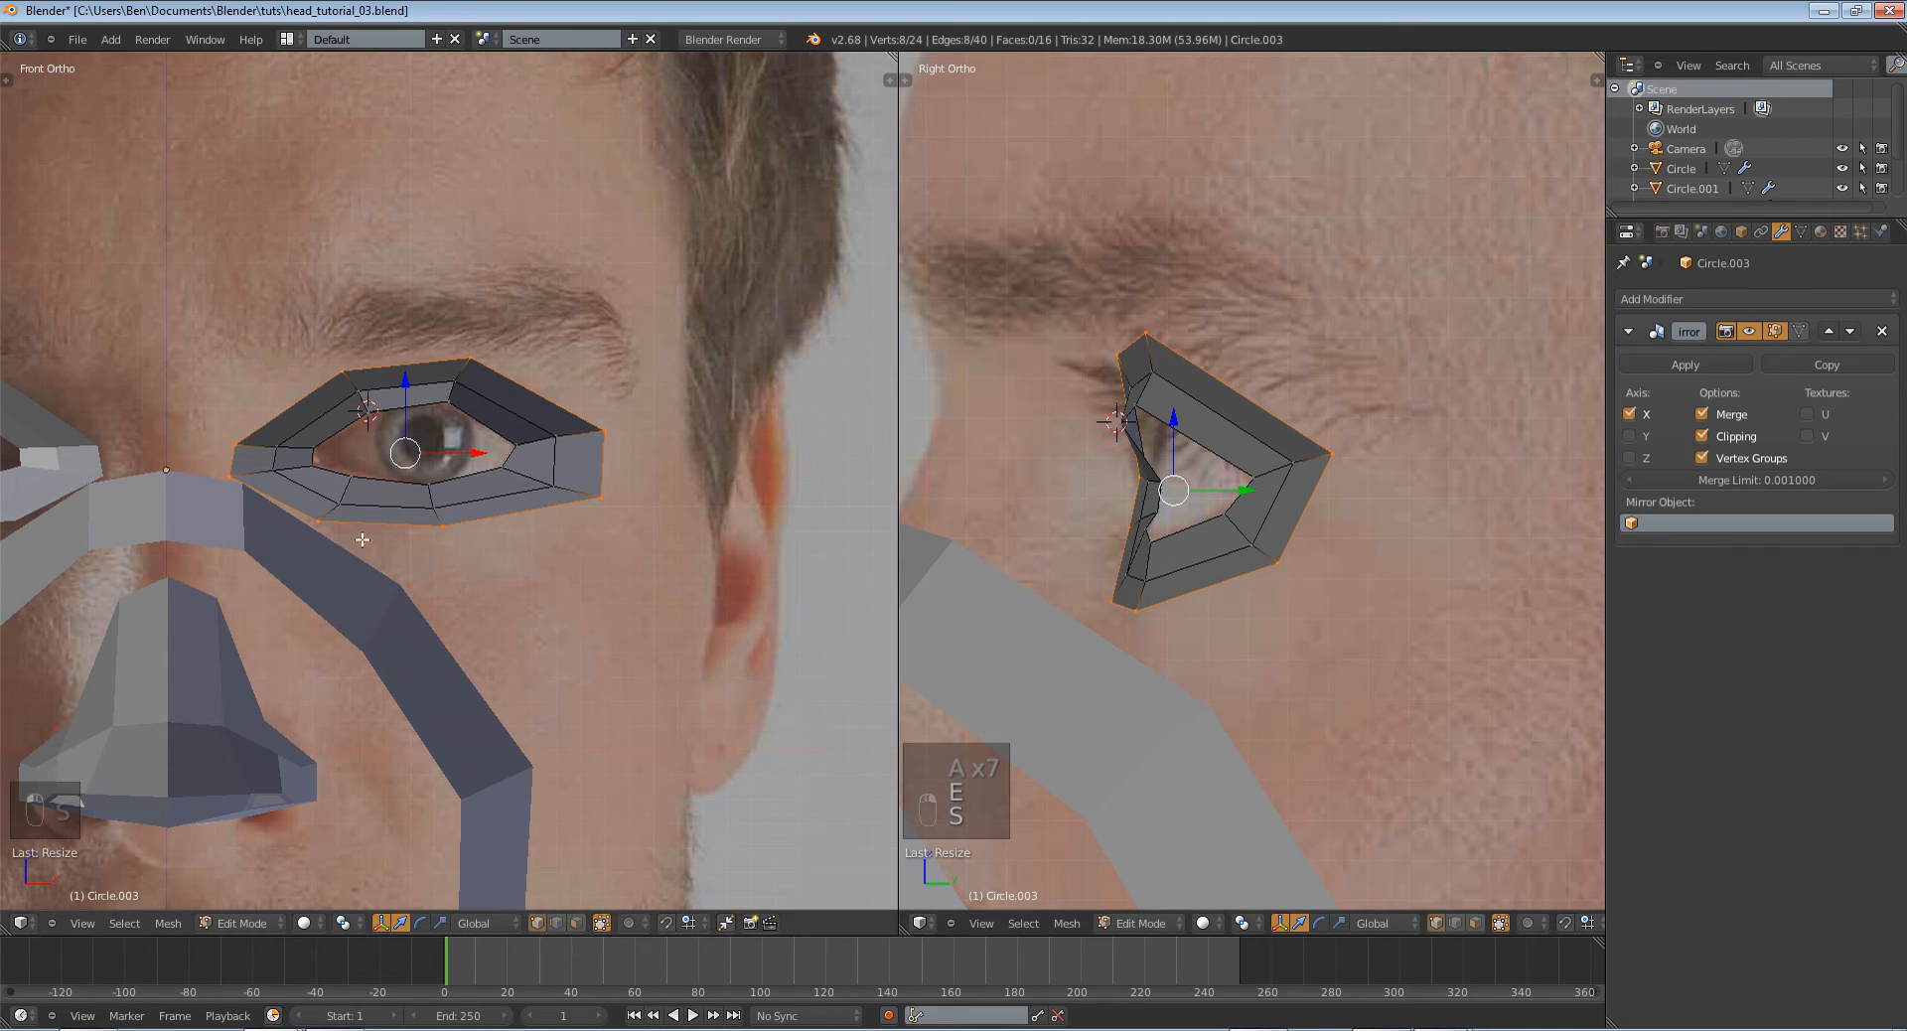
key("g")
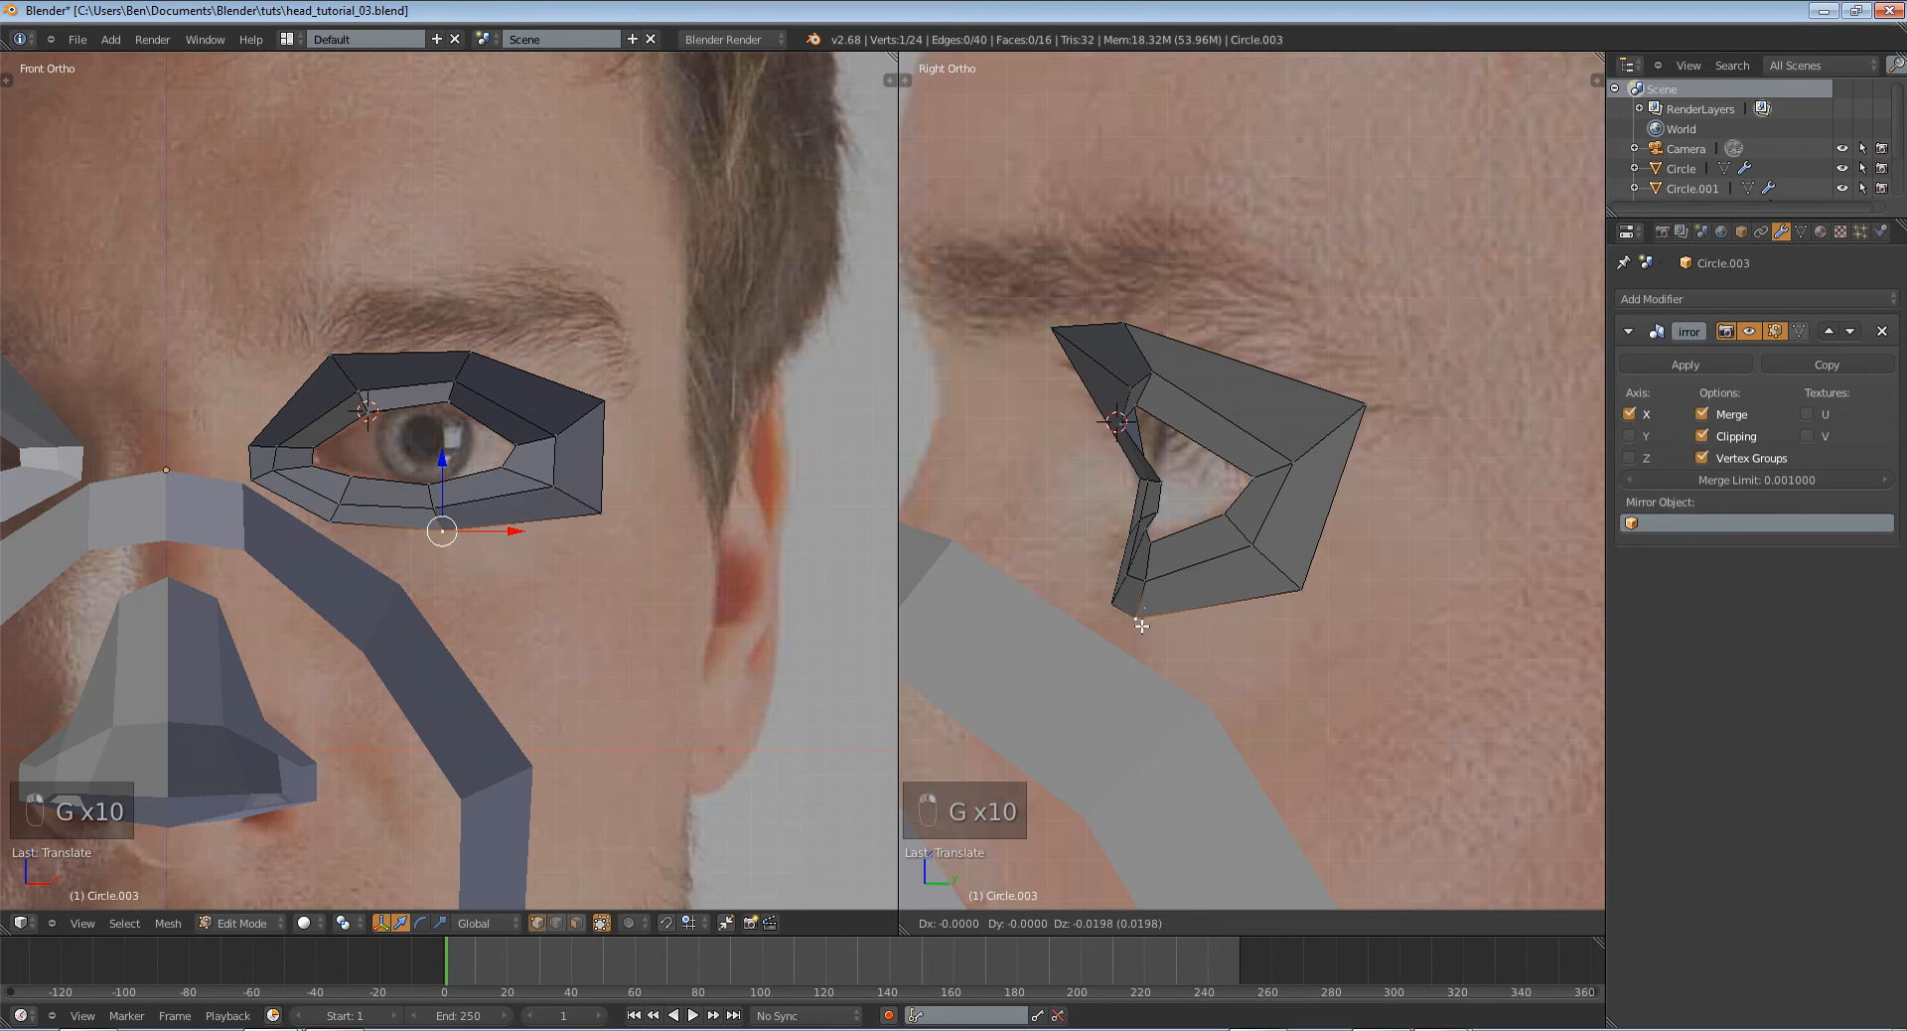
key("a")
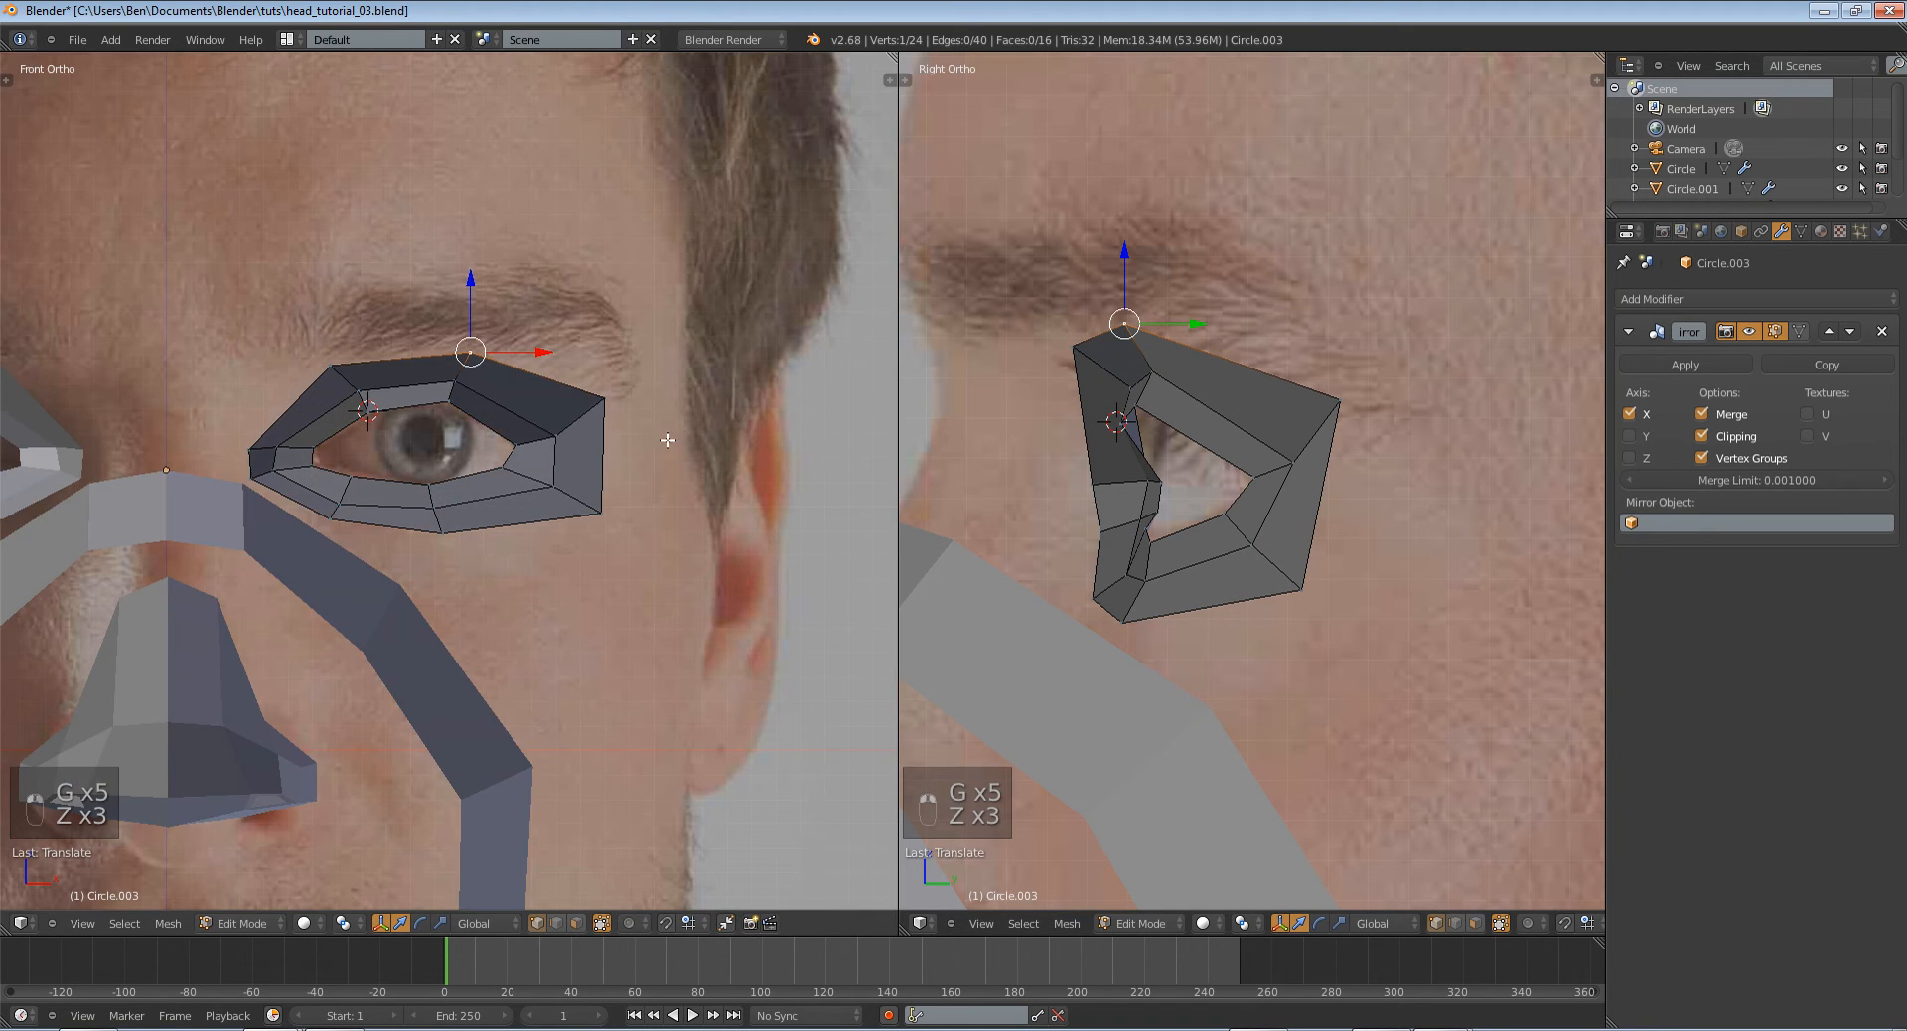
key("TAB")
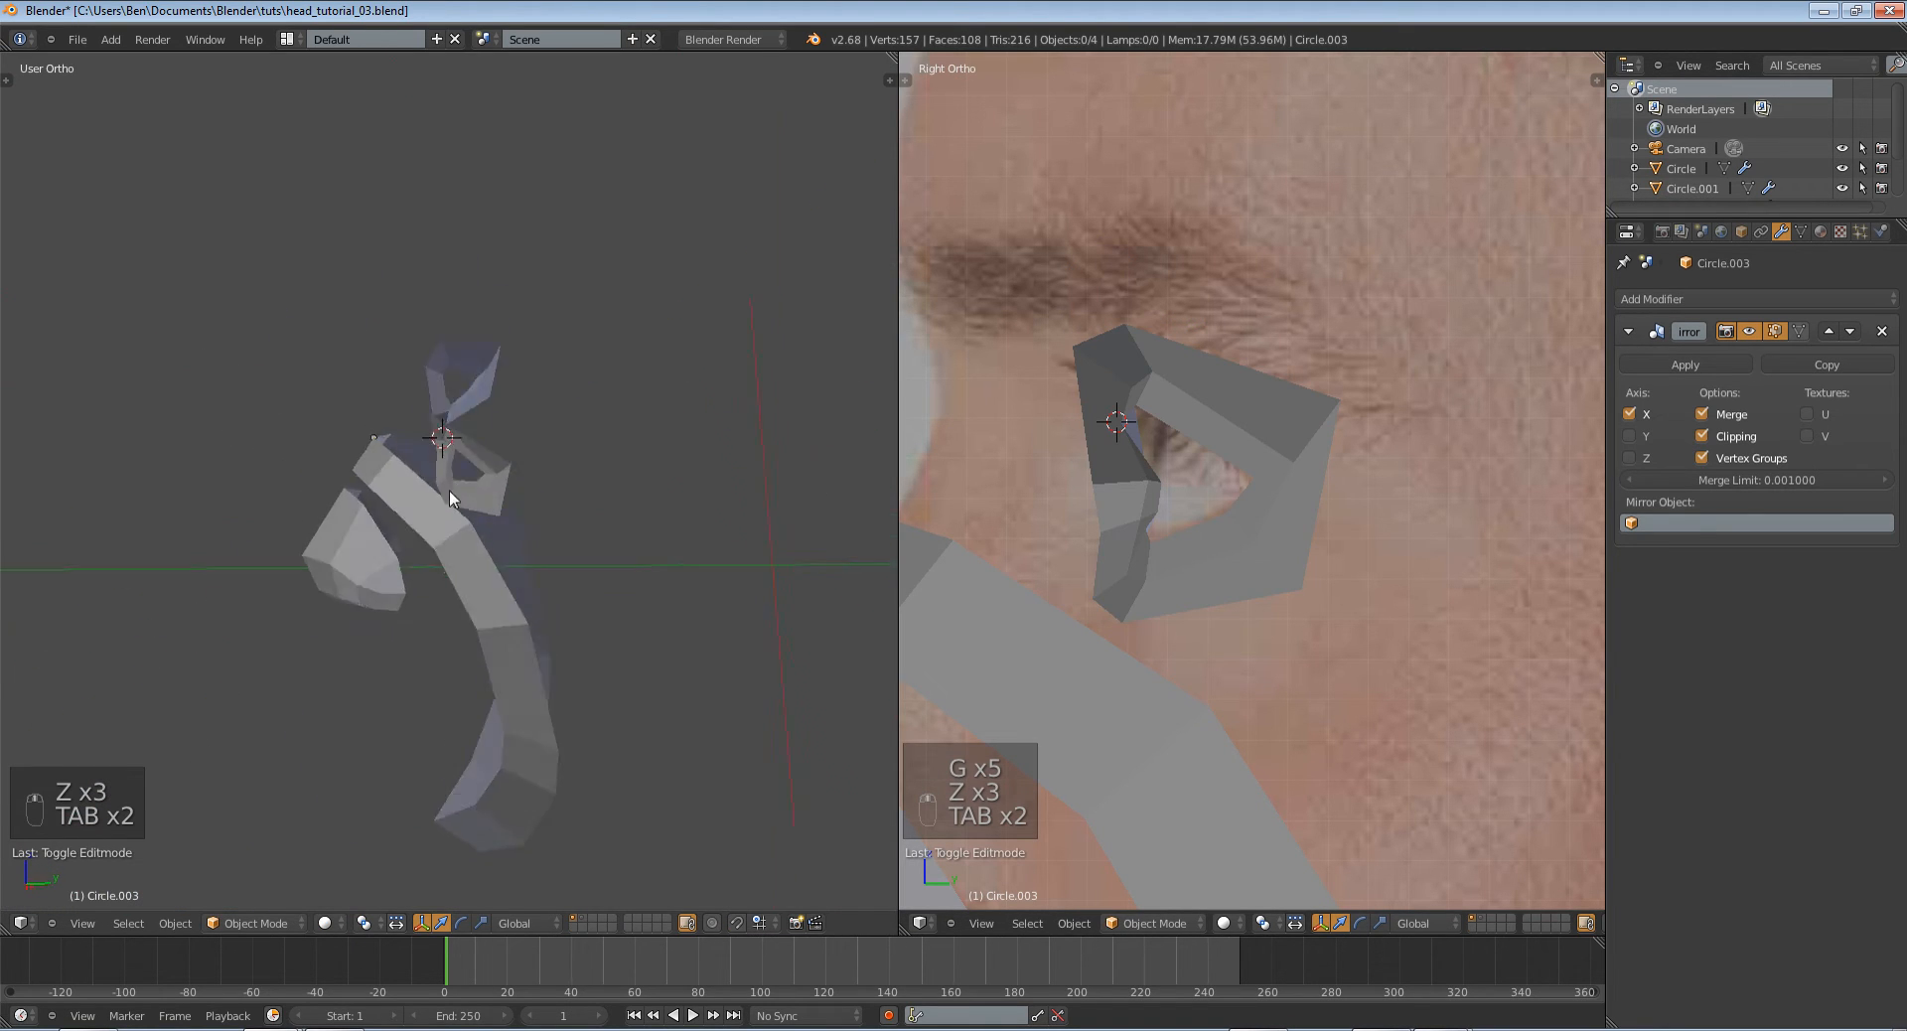
Adjust the socket vertices, toggling out of Edit Mode to review the ring shape.
key("Tab")
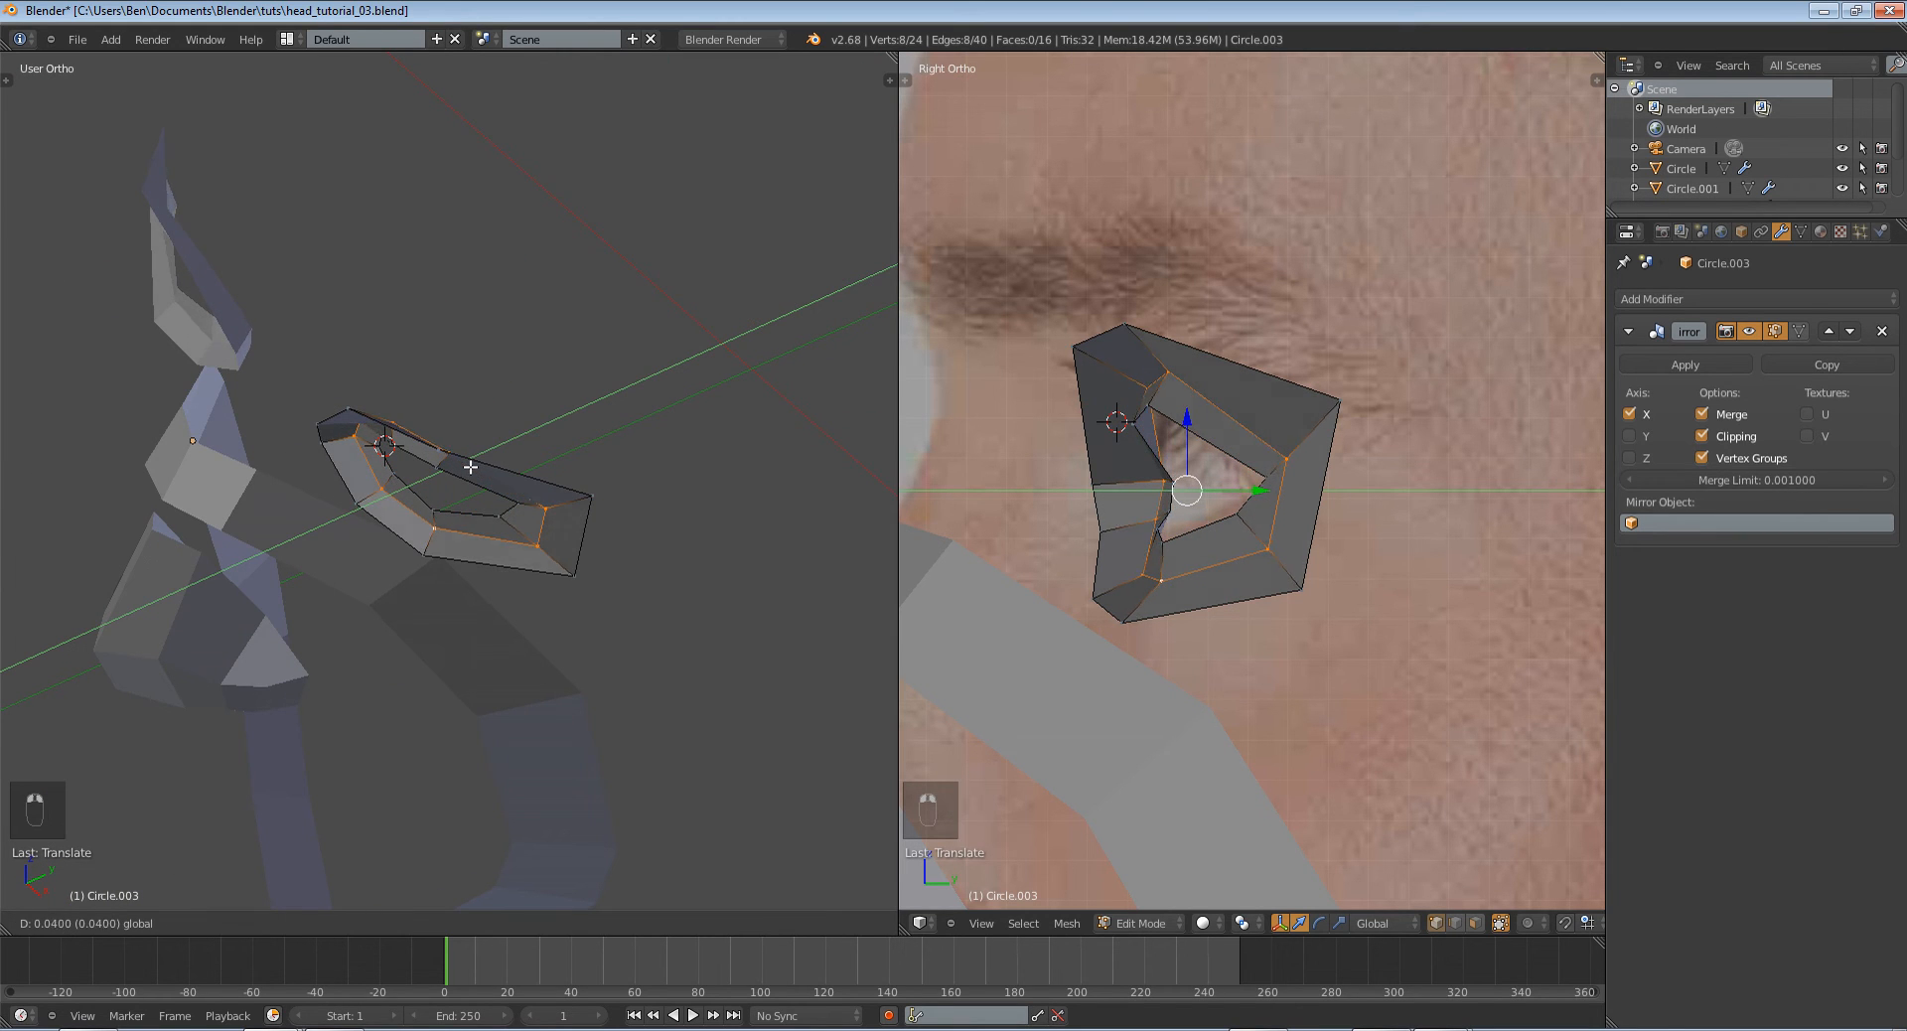
key("Tab")
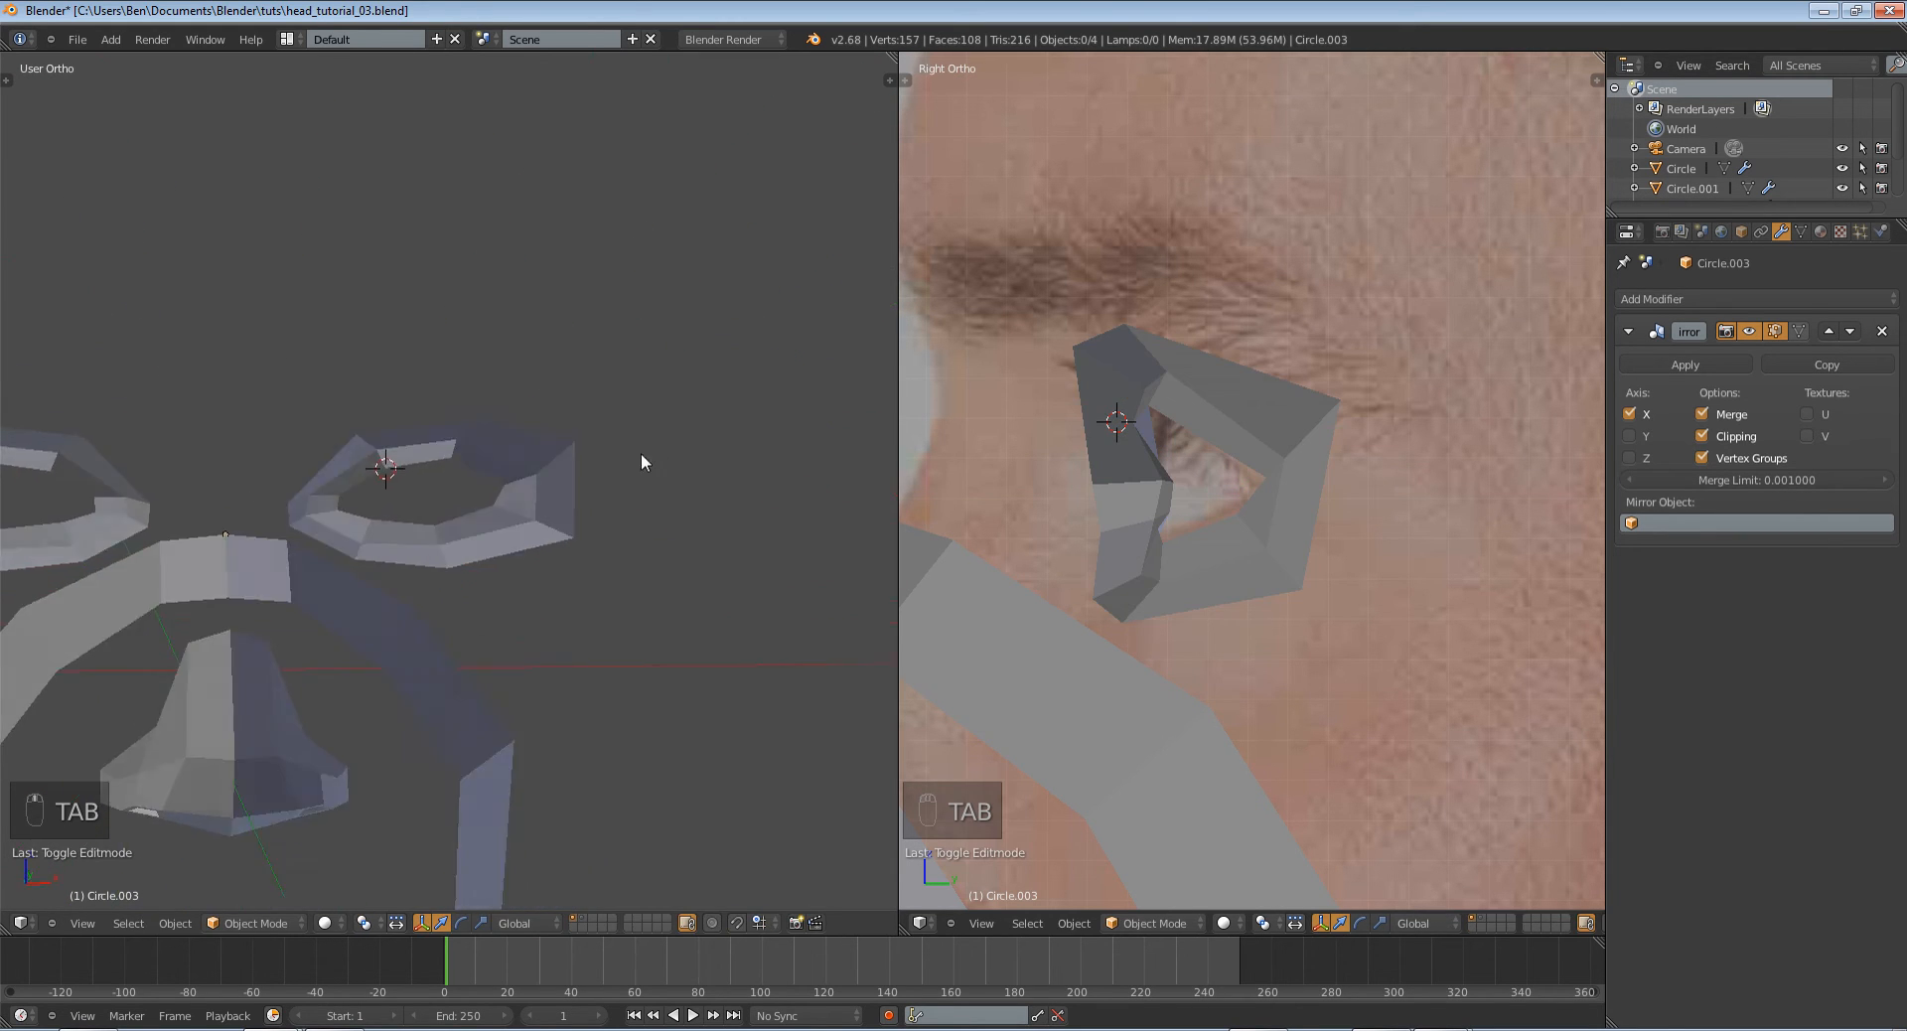
key("Tab")
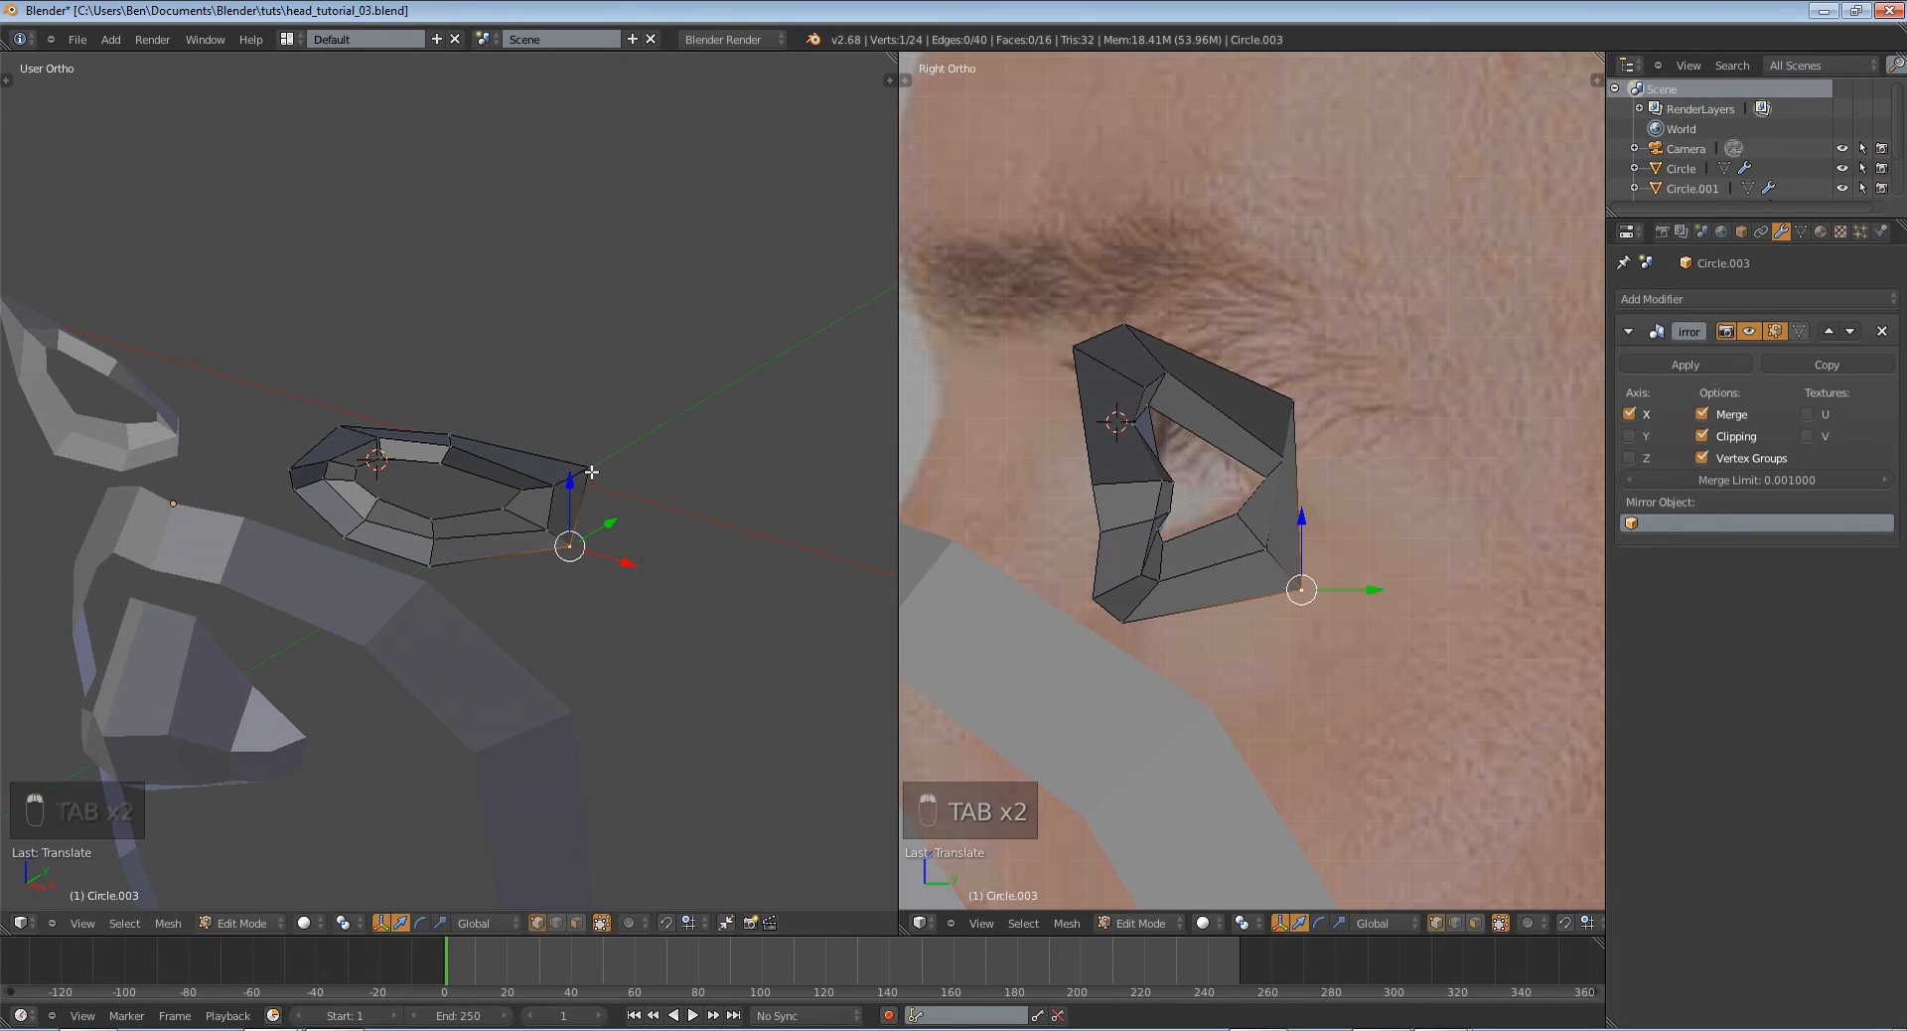
key("Tab")
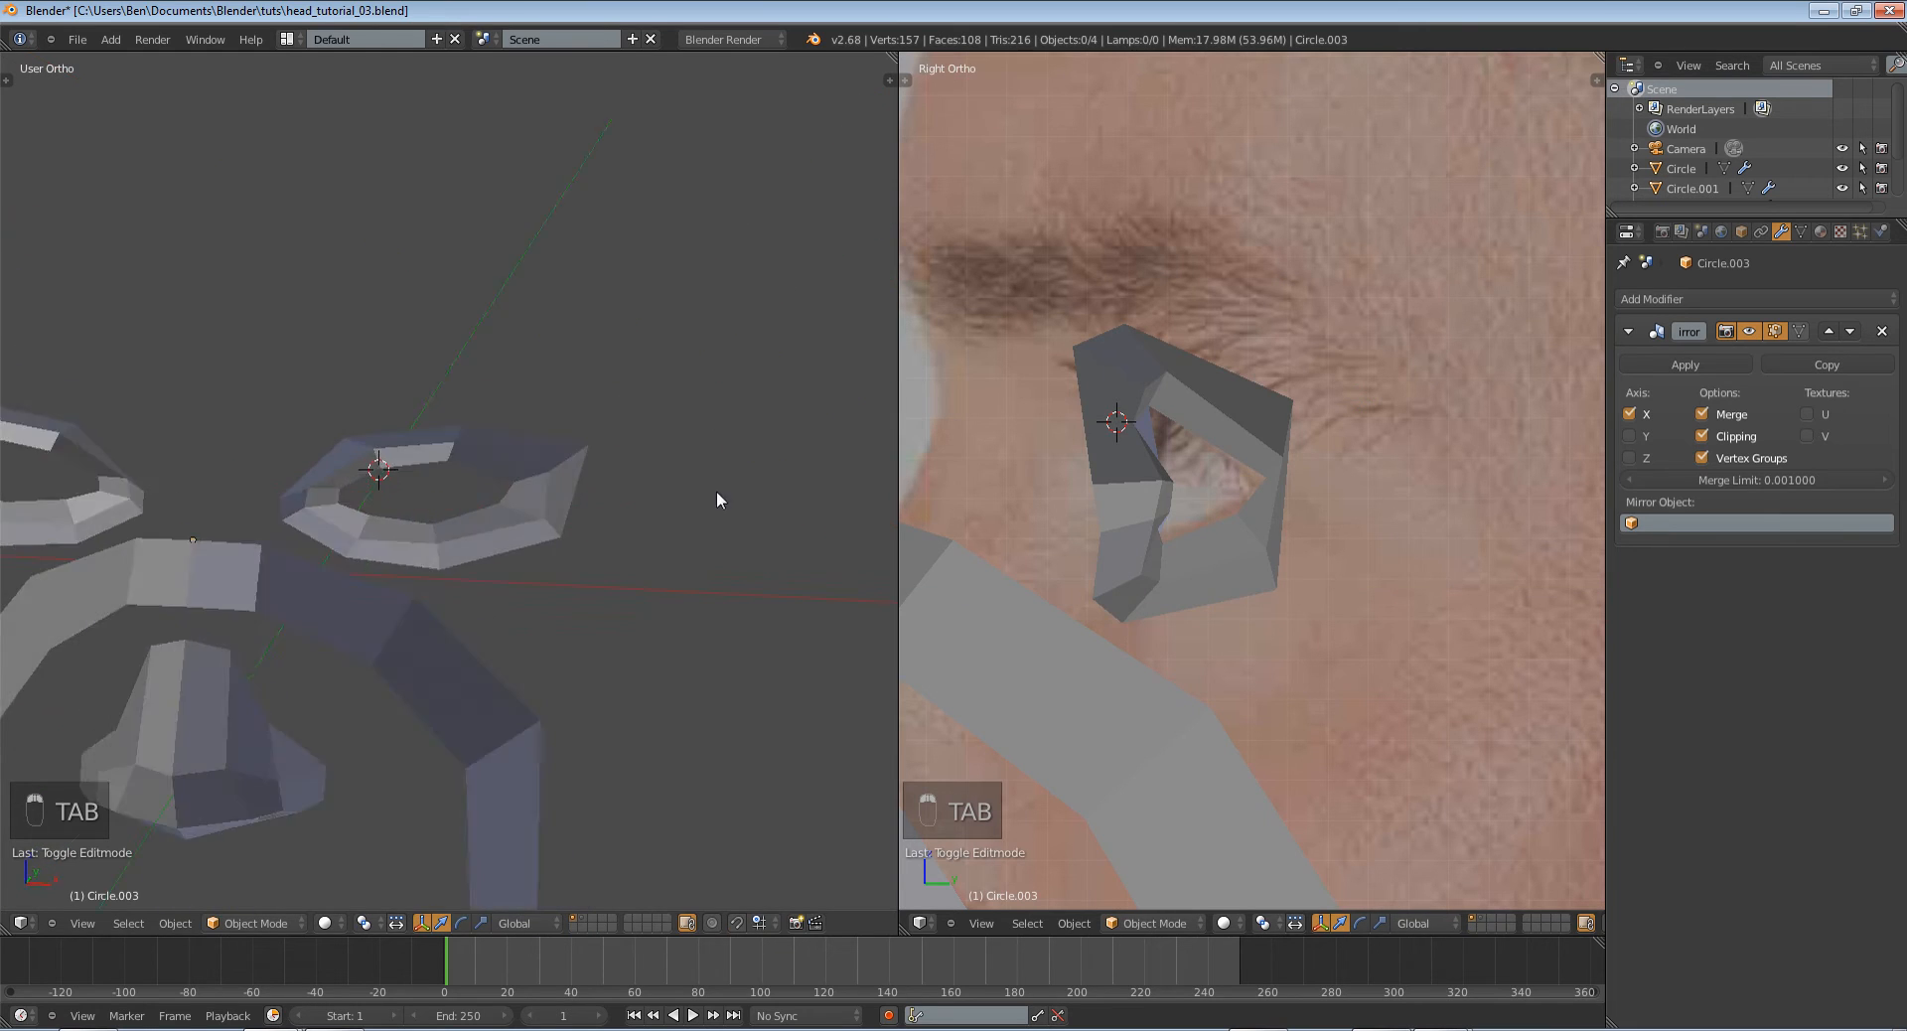
key("Tab")
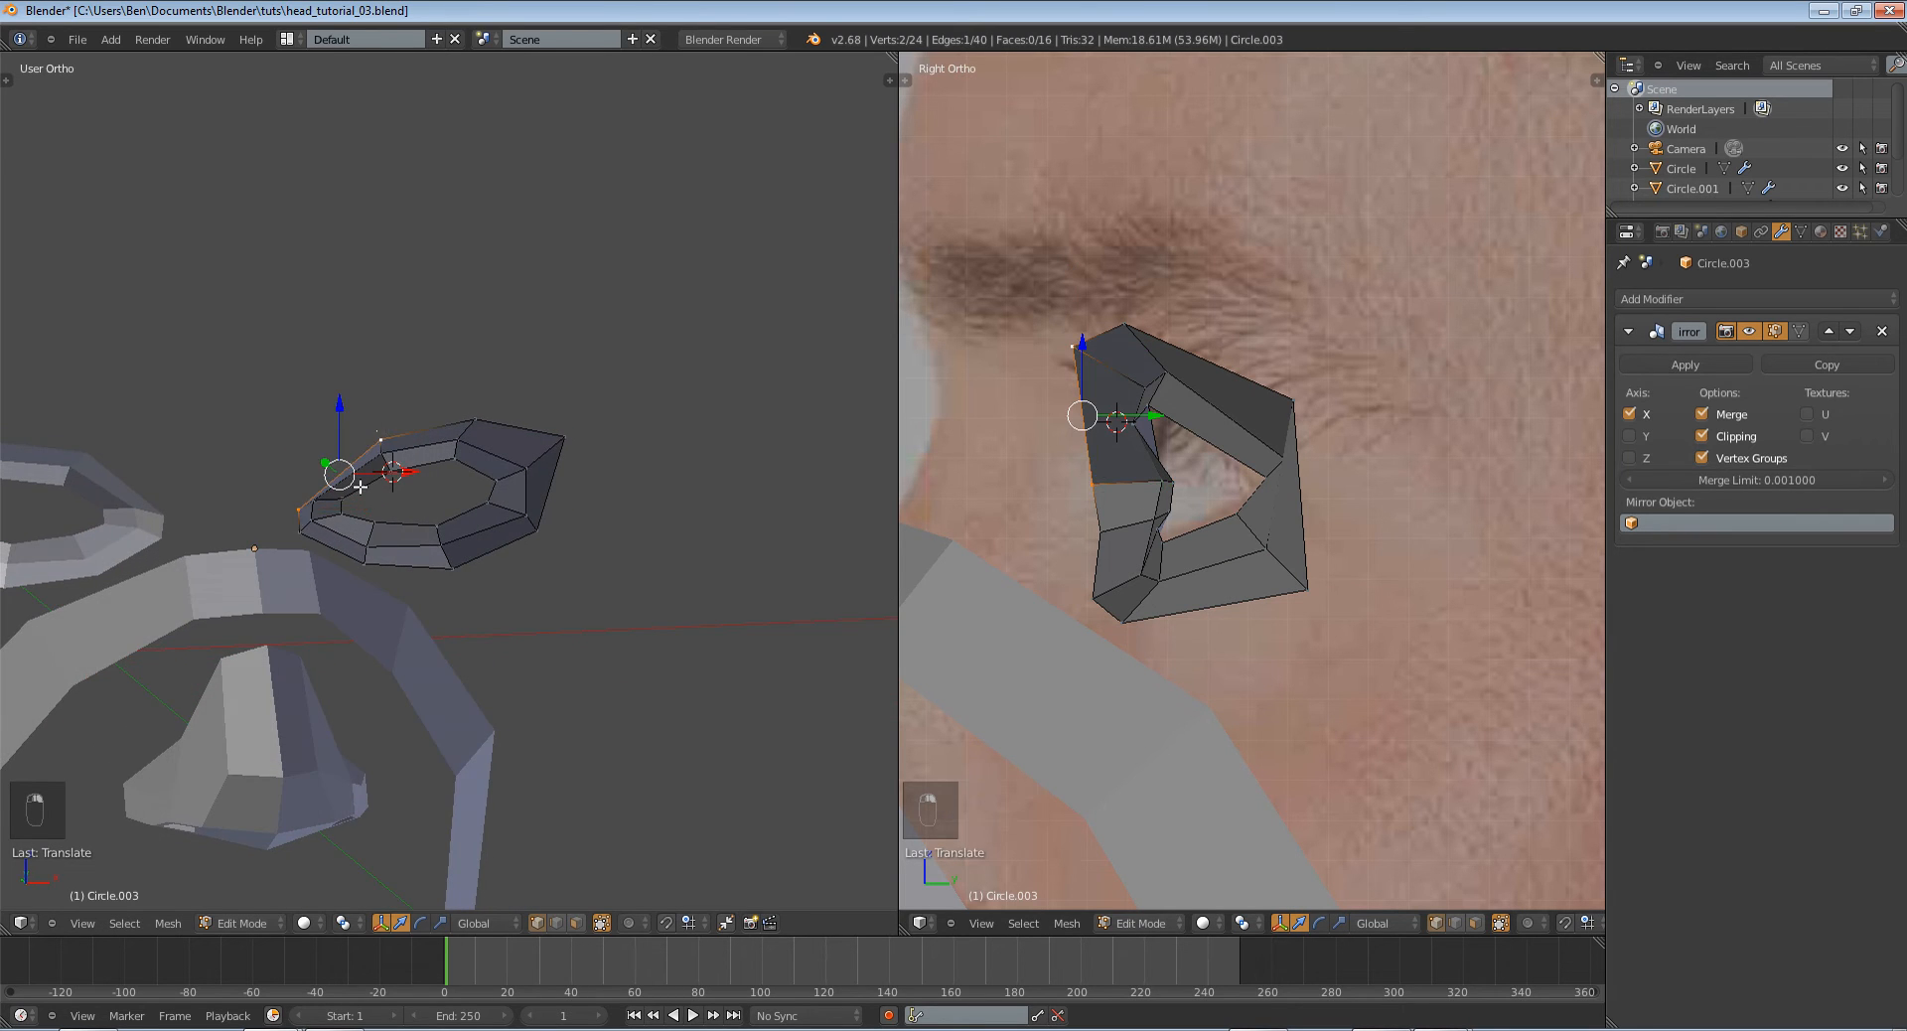
key("Tab")
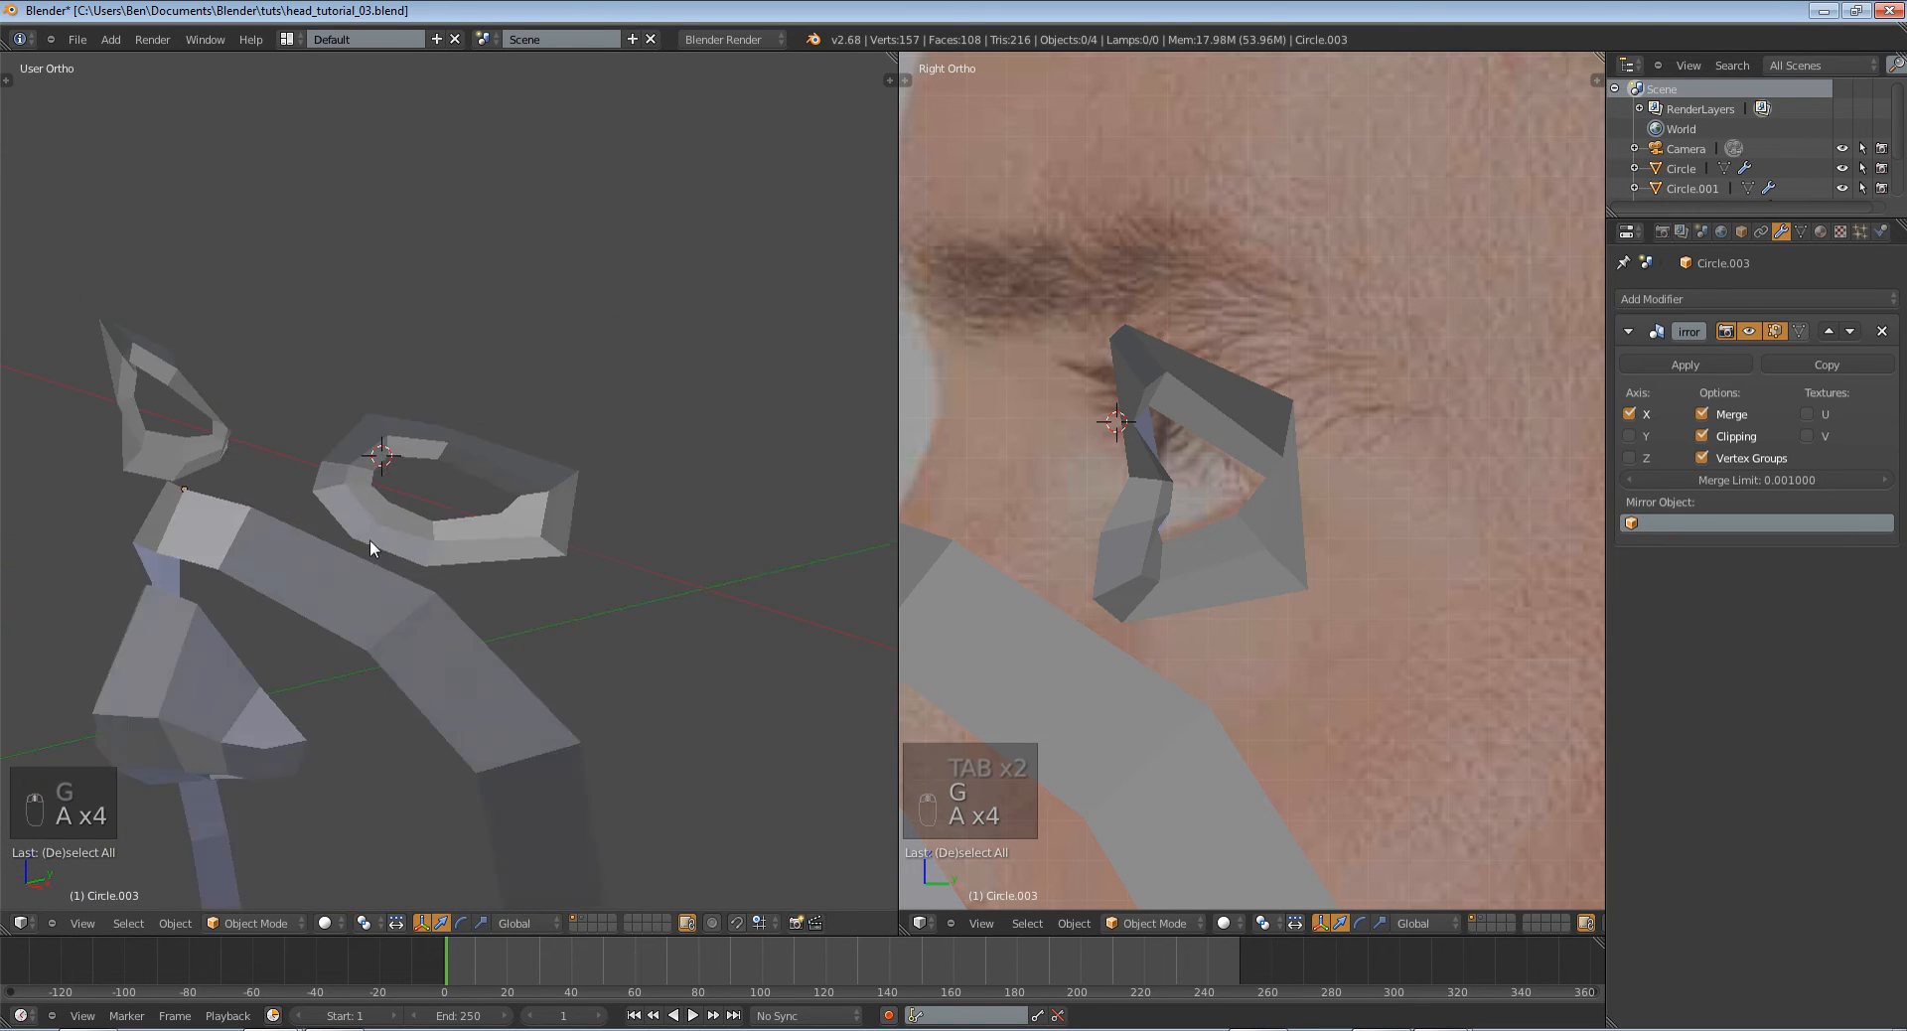
key("Tab")
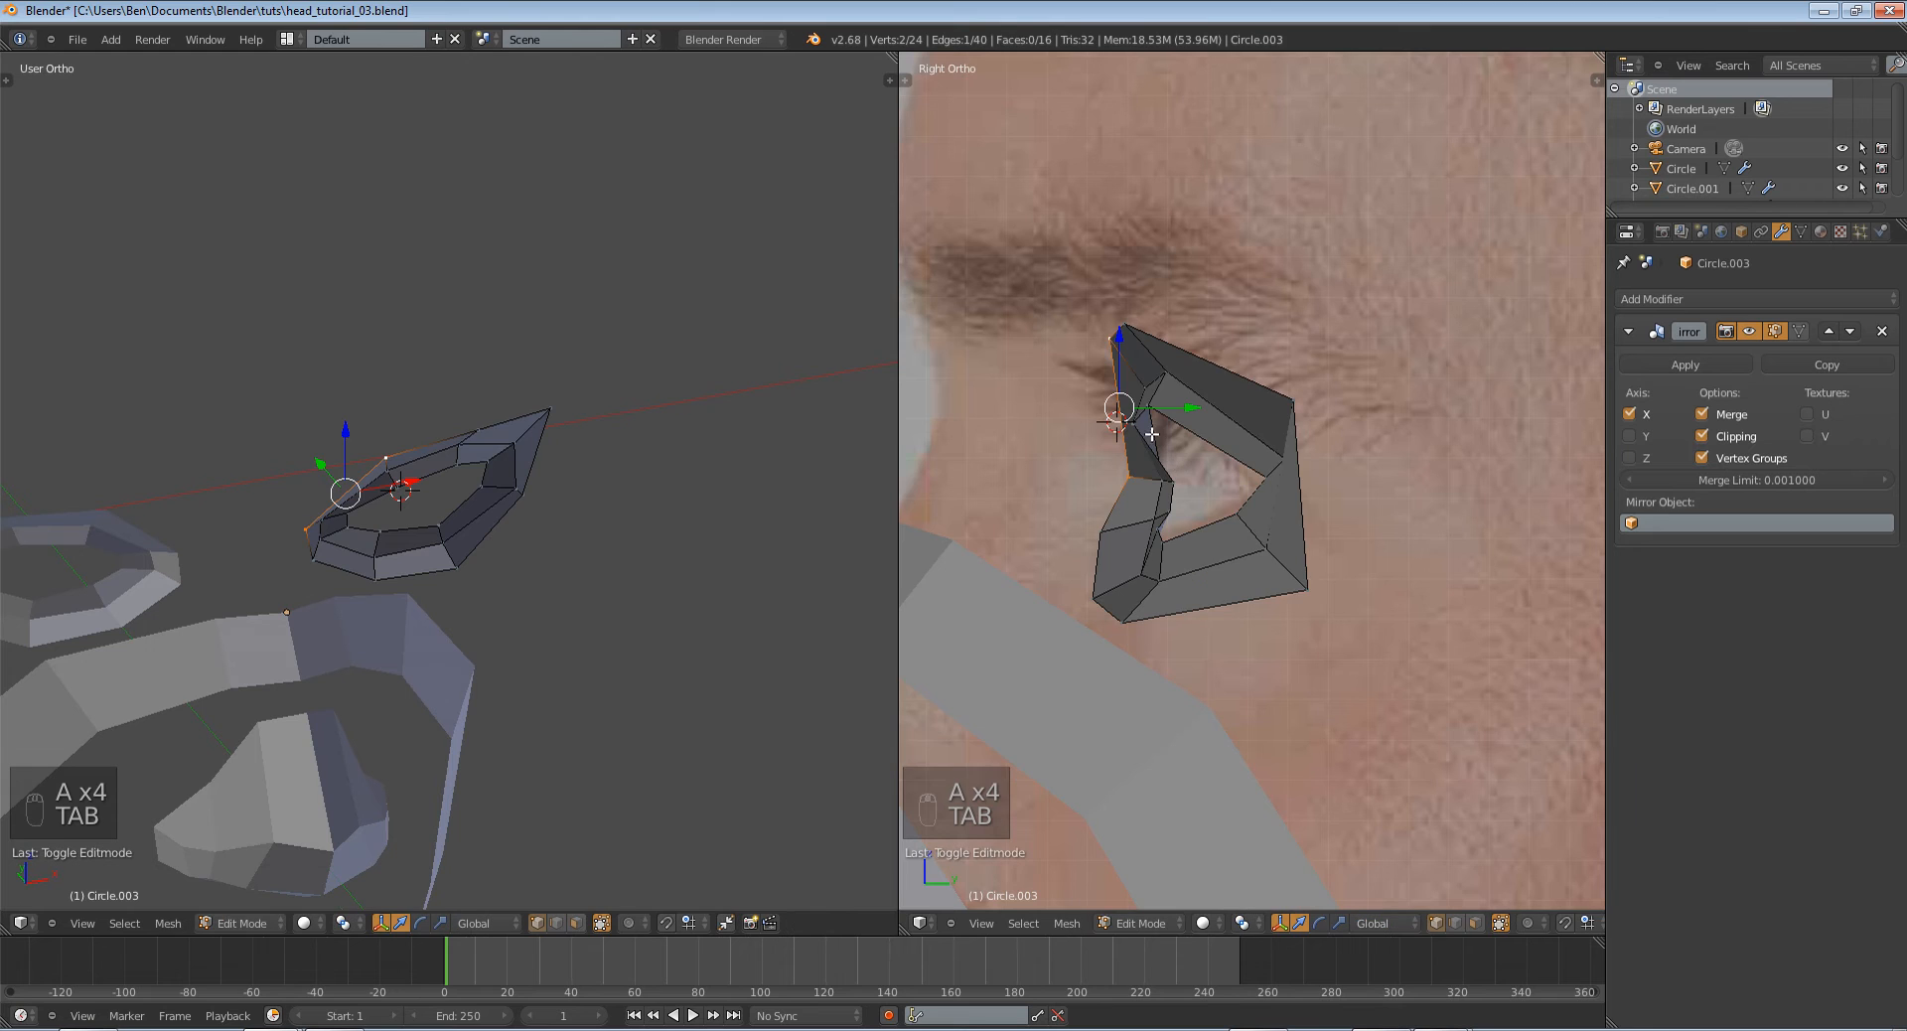
Push the outer corner back toward the temple in wireframe, then exit Edit Mode.
key("z")
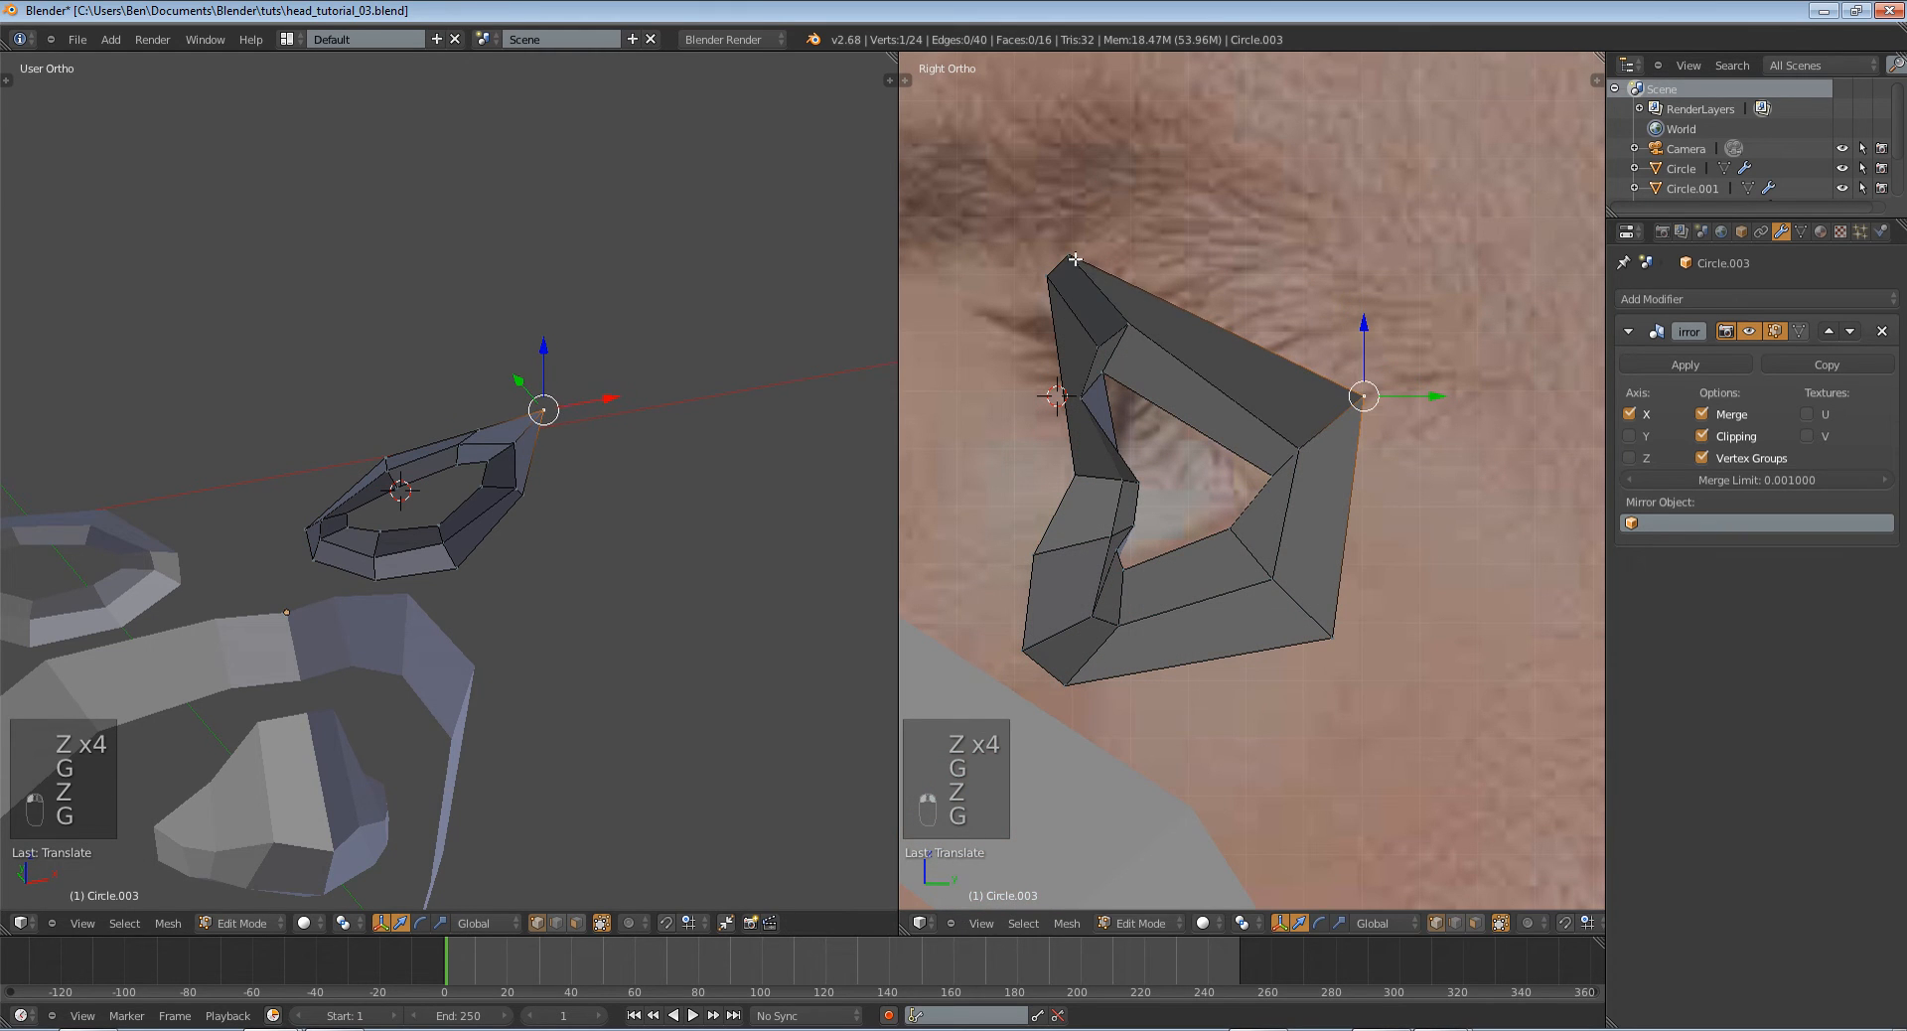
mouse_move(1041, 463)
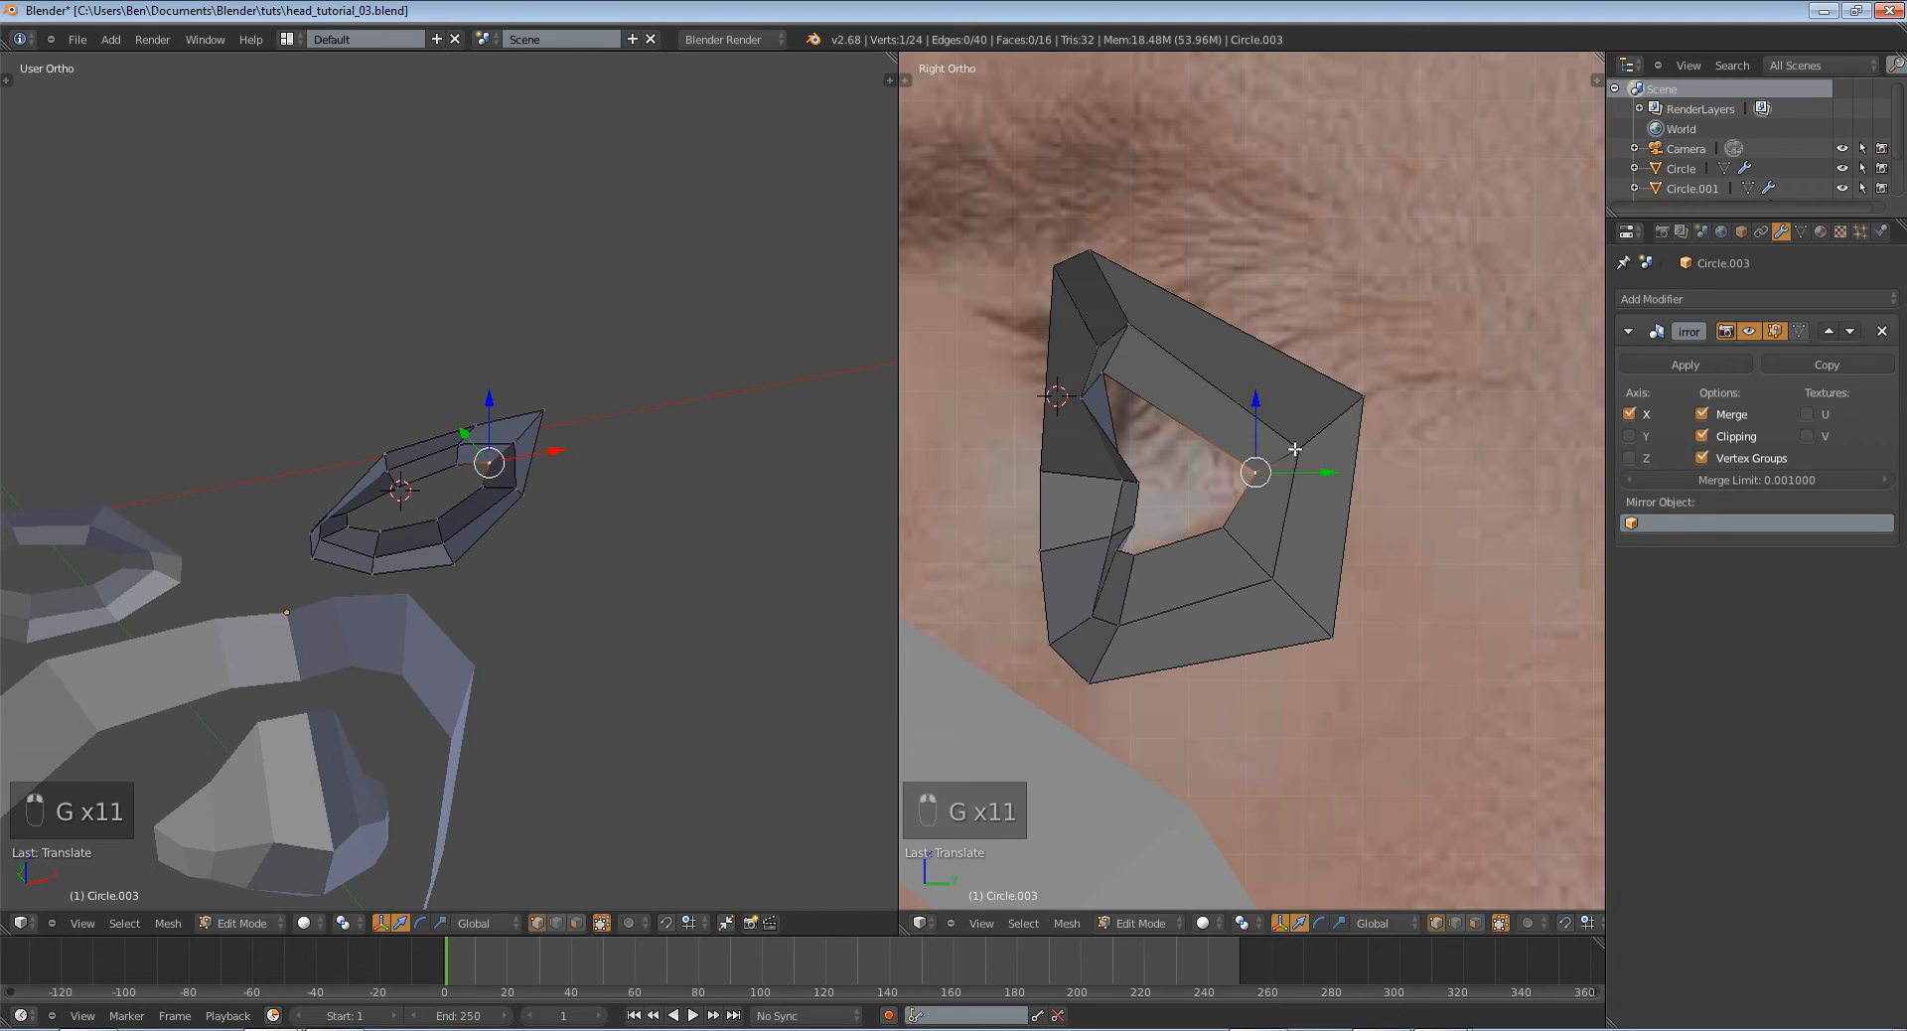
key("Tab")
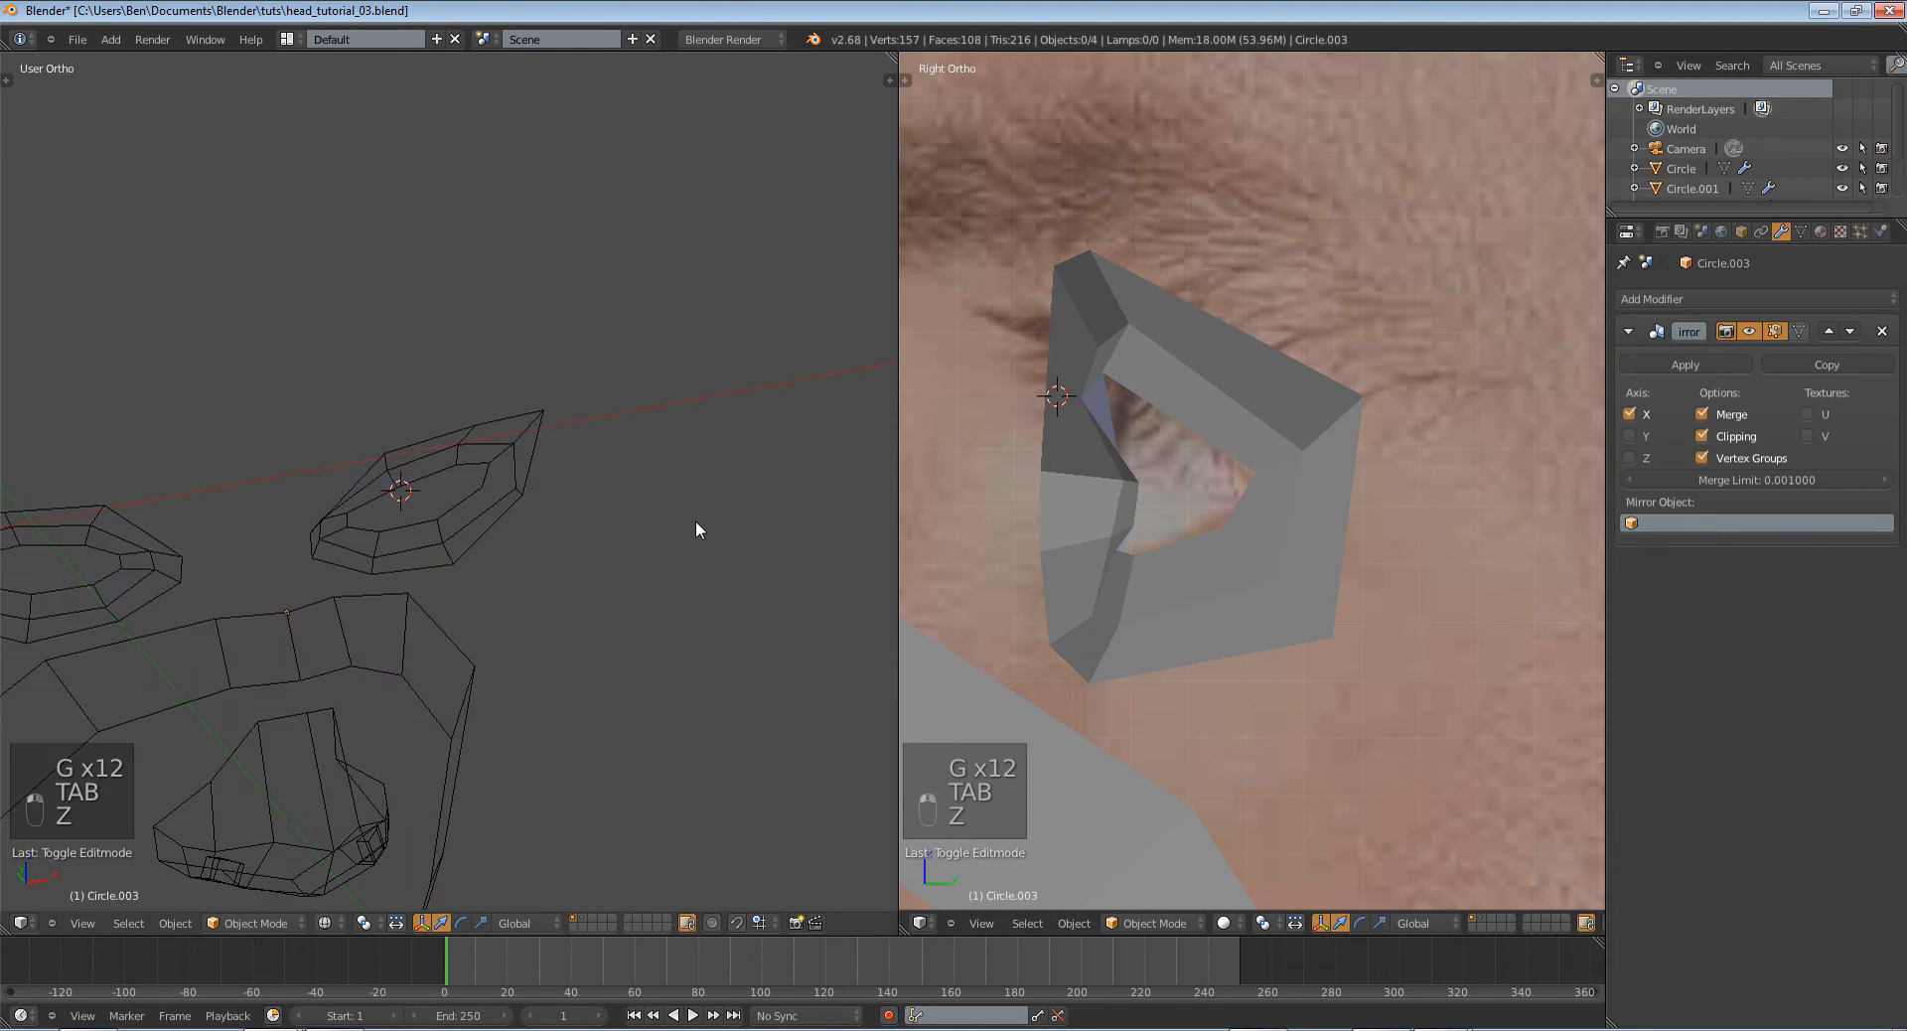
key("Tab")
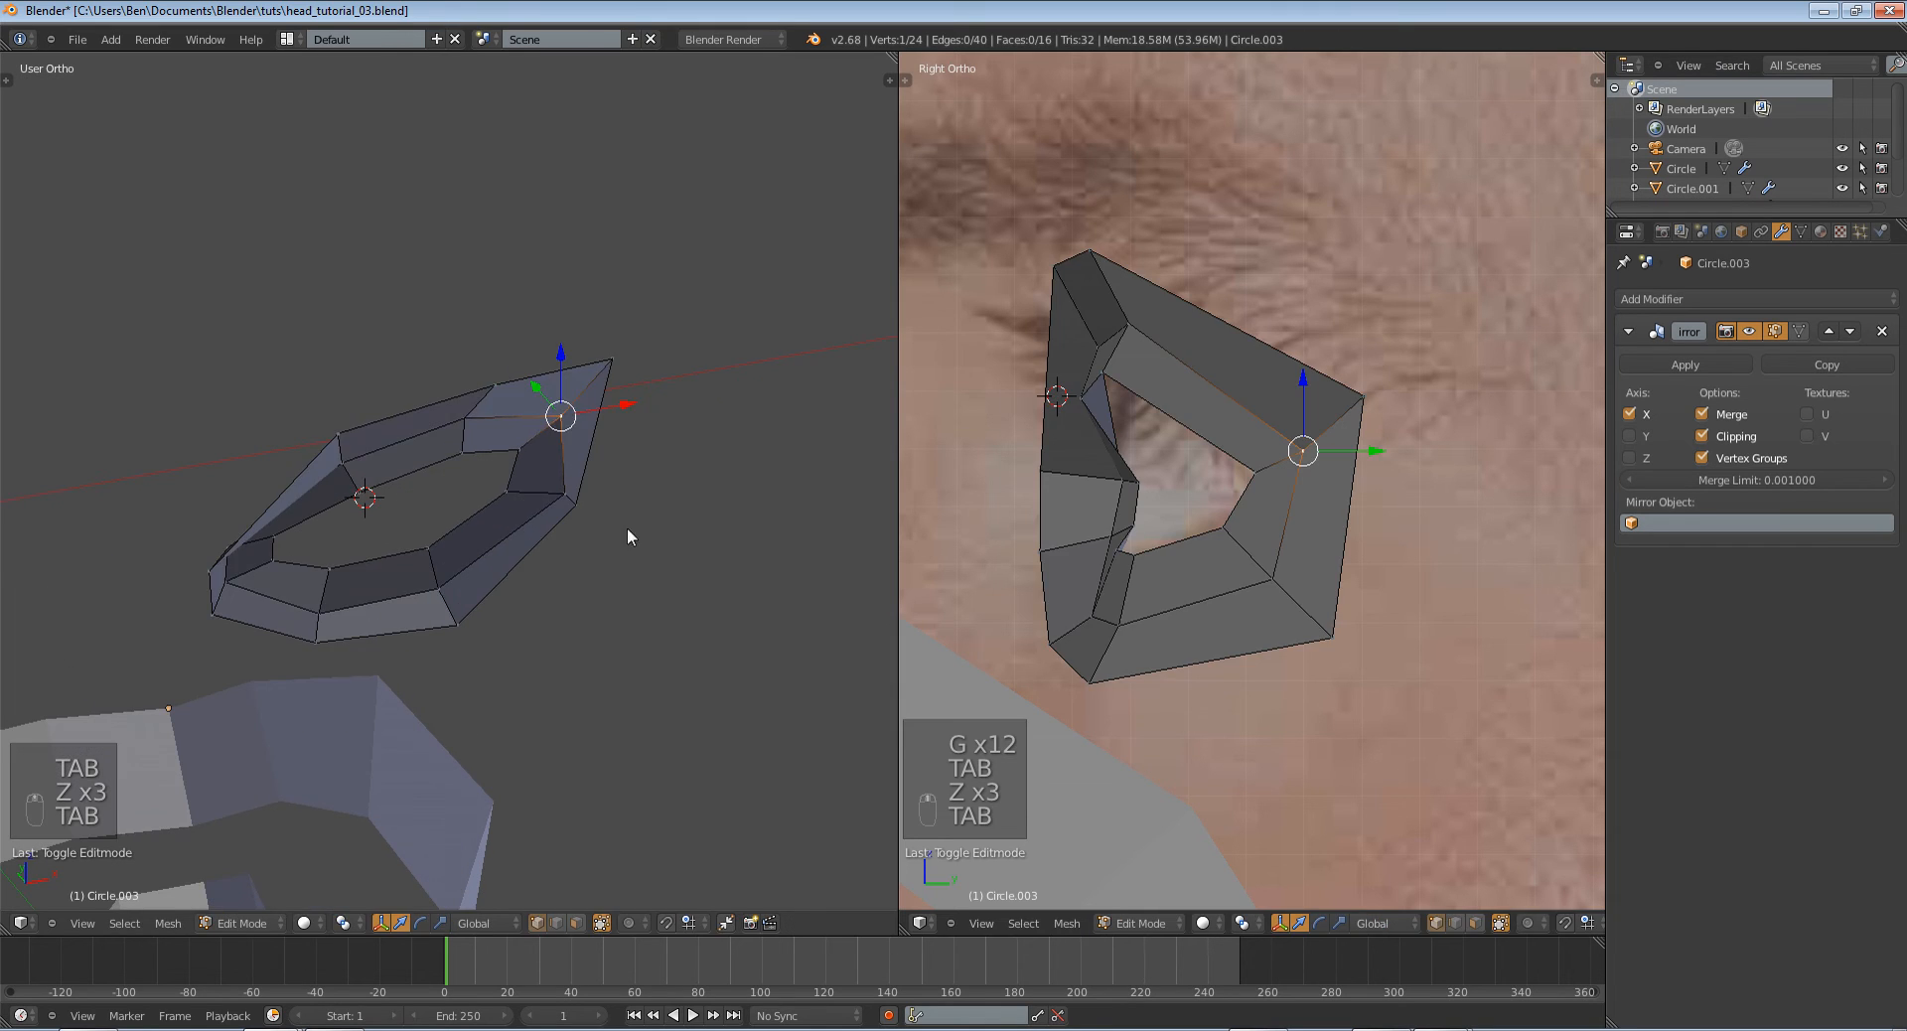
key("Tab")
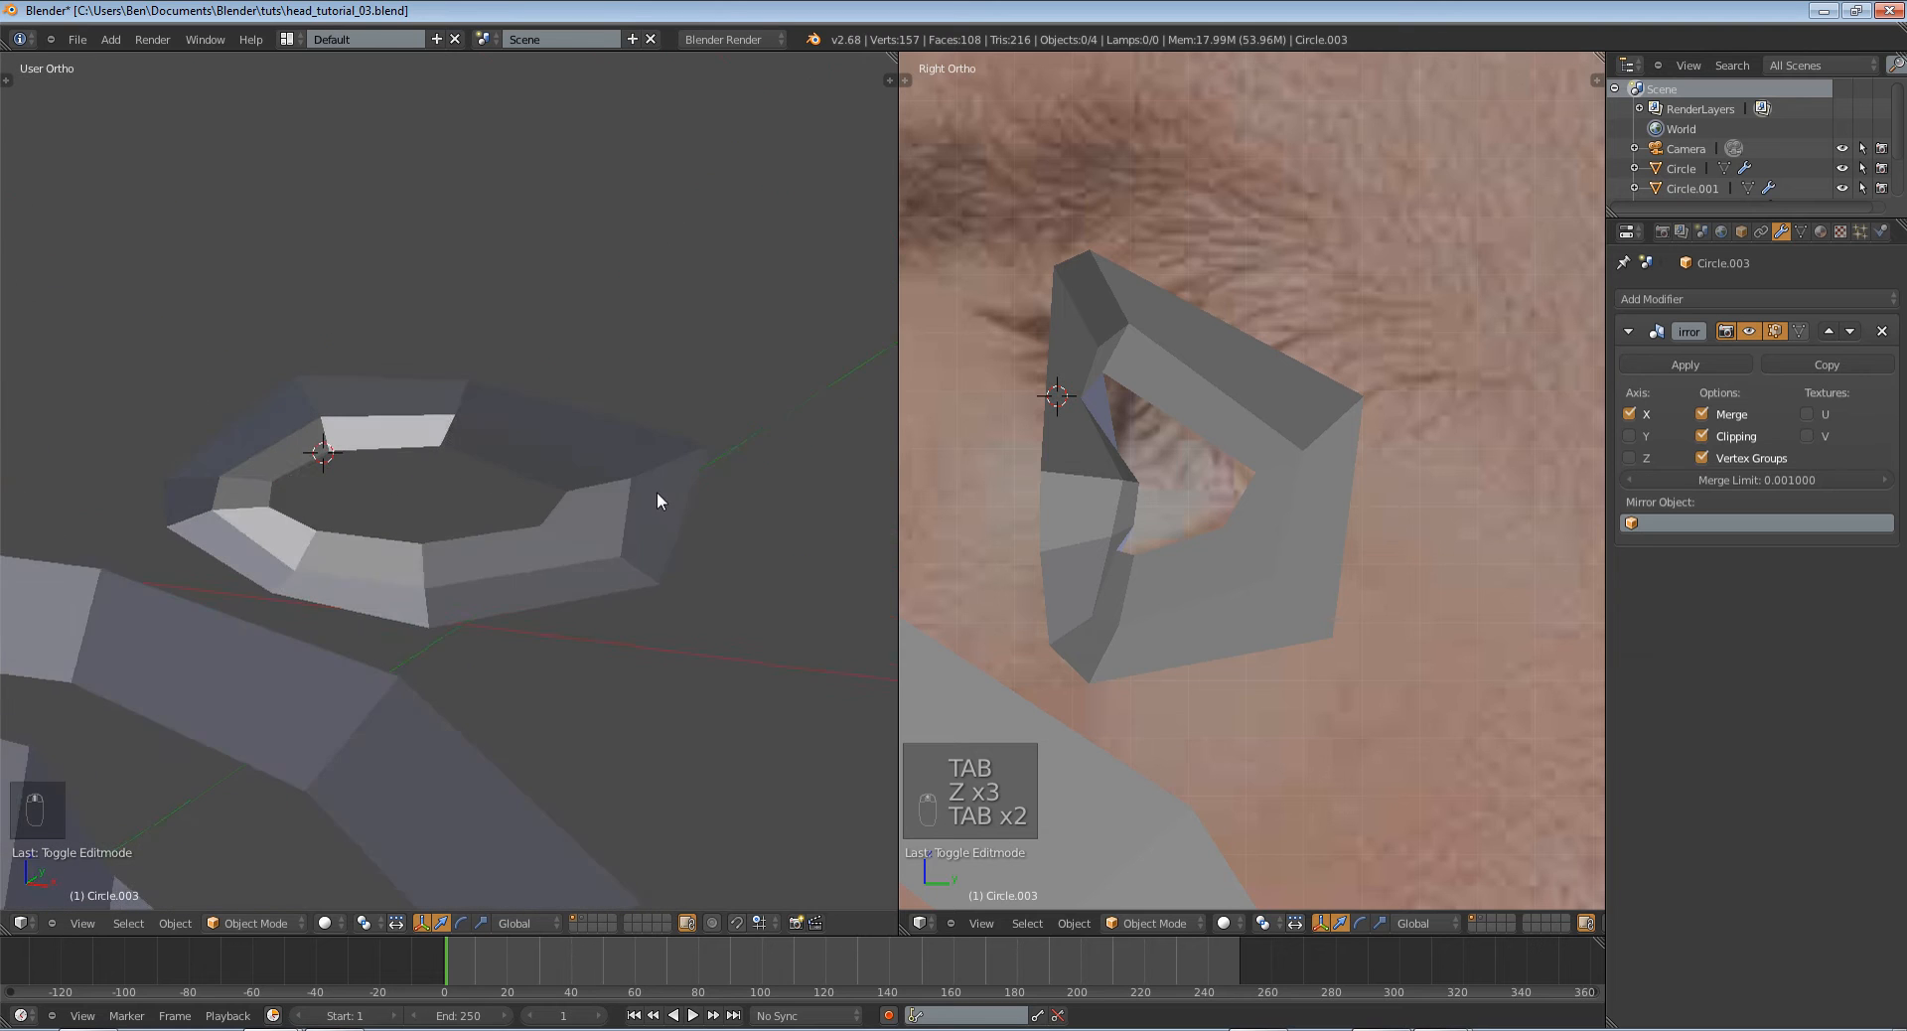
Snap the 3D cursor to the centre of the socket's inner eye loop.
key("shift+a")
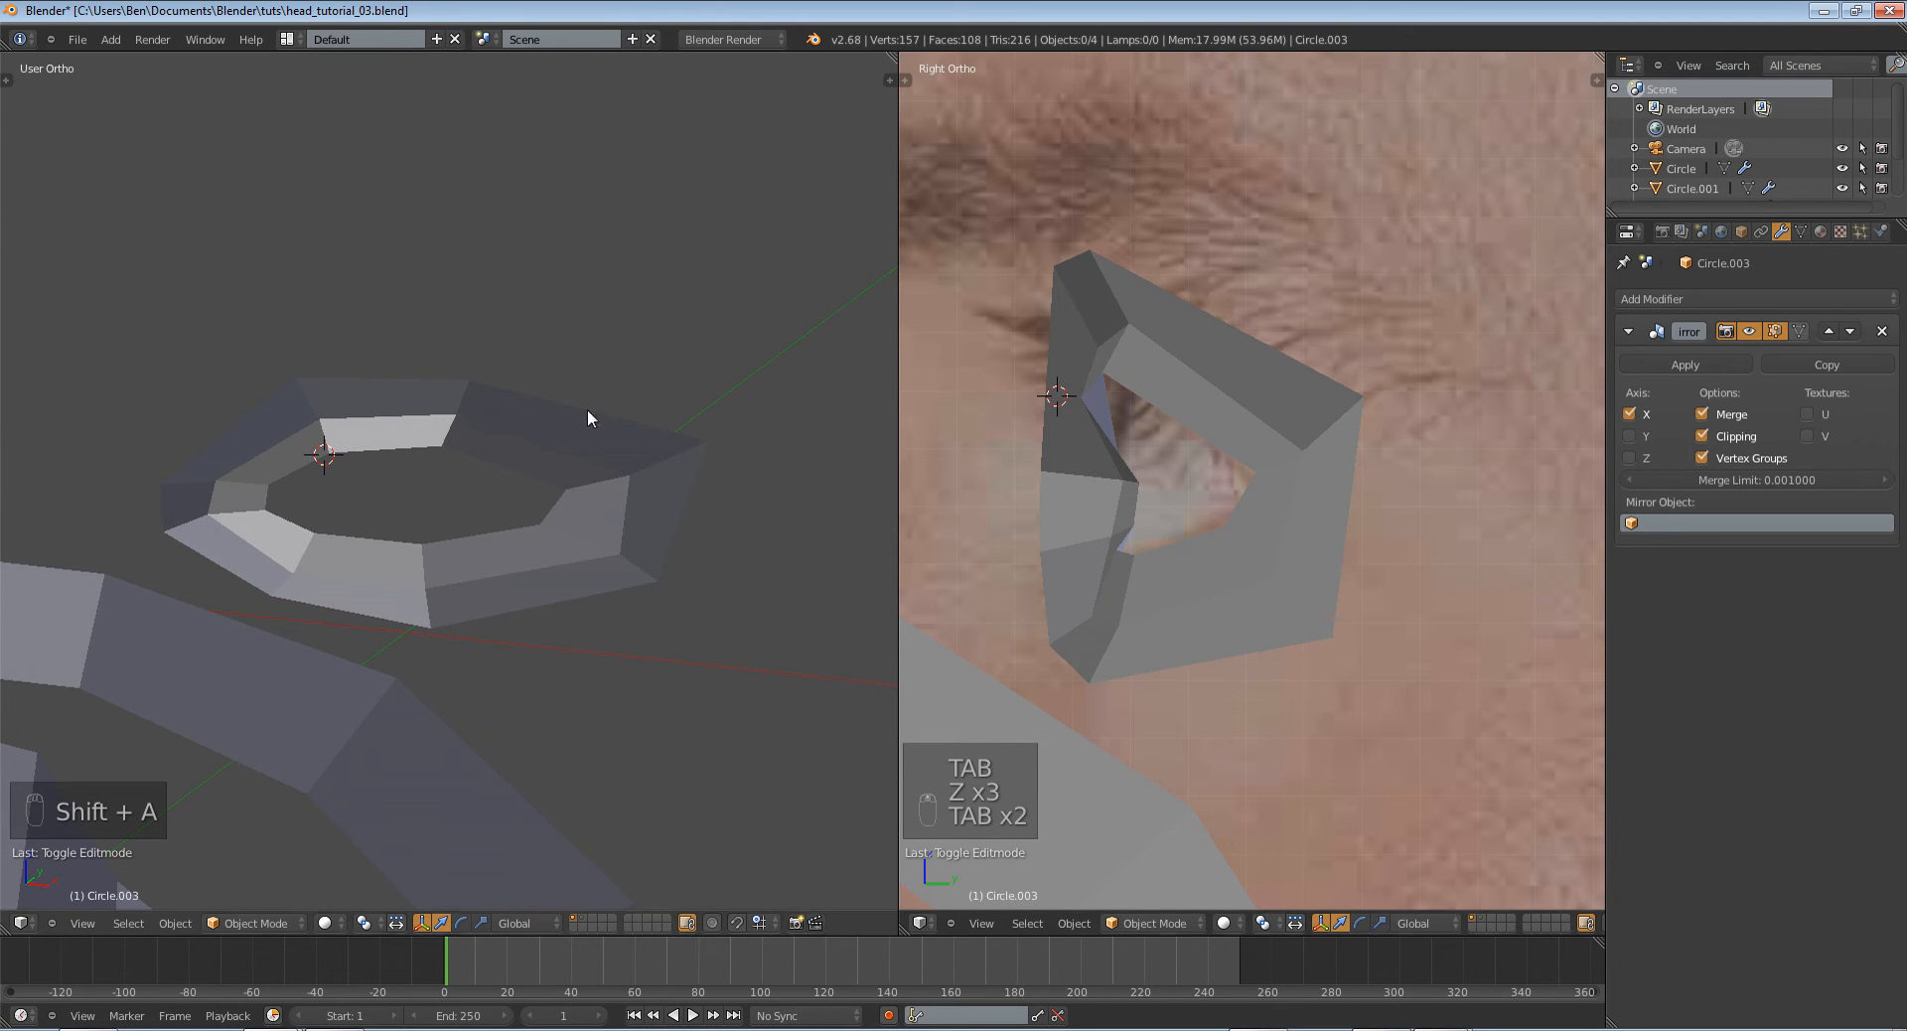
key("Tab")
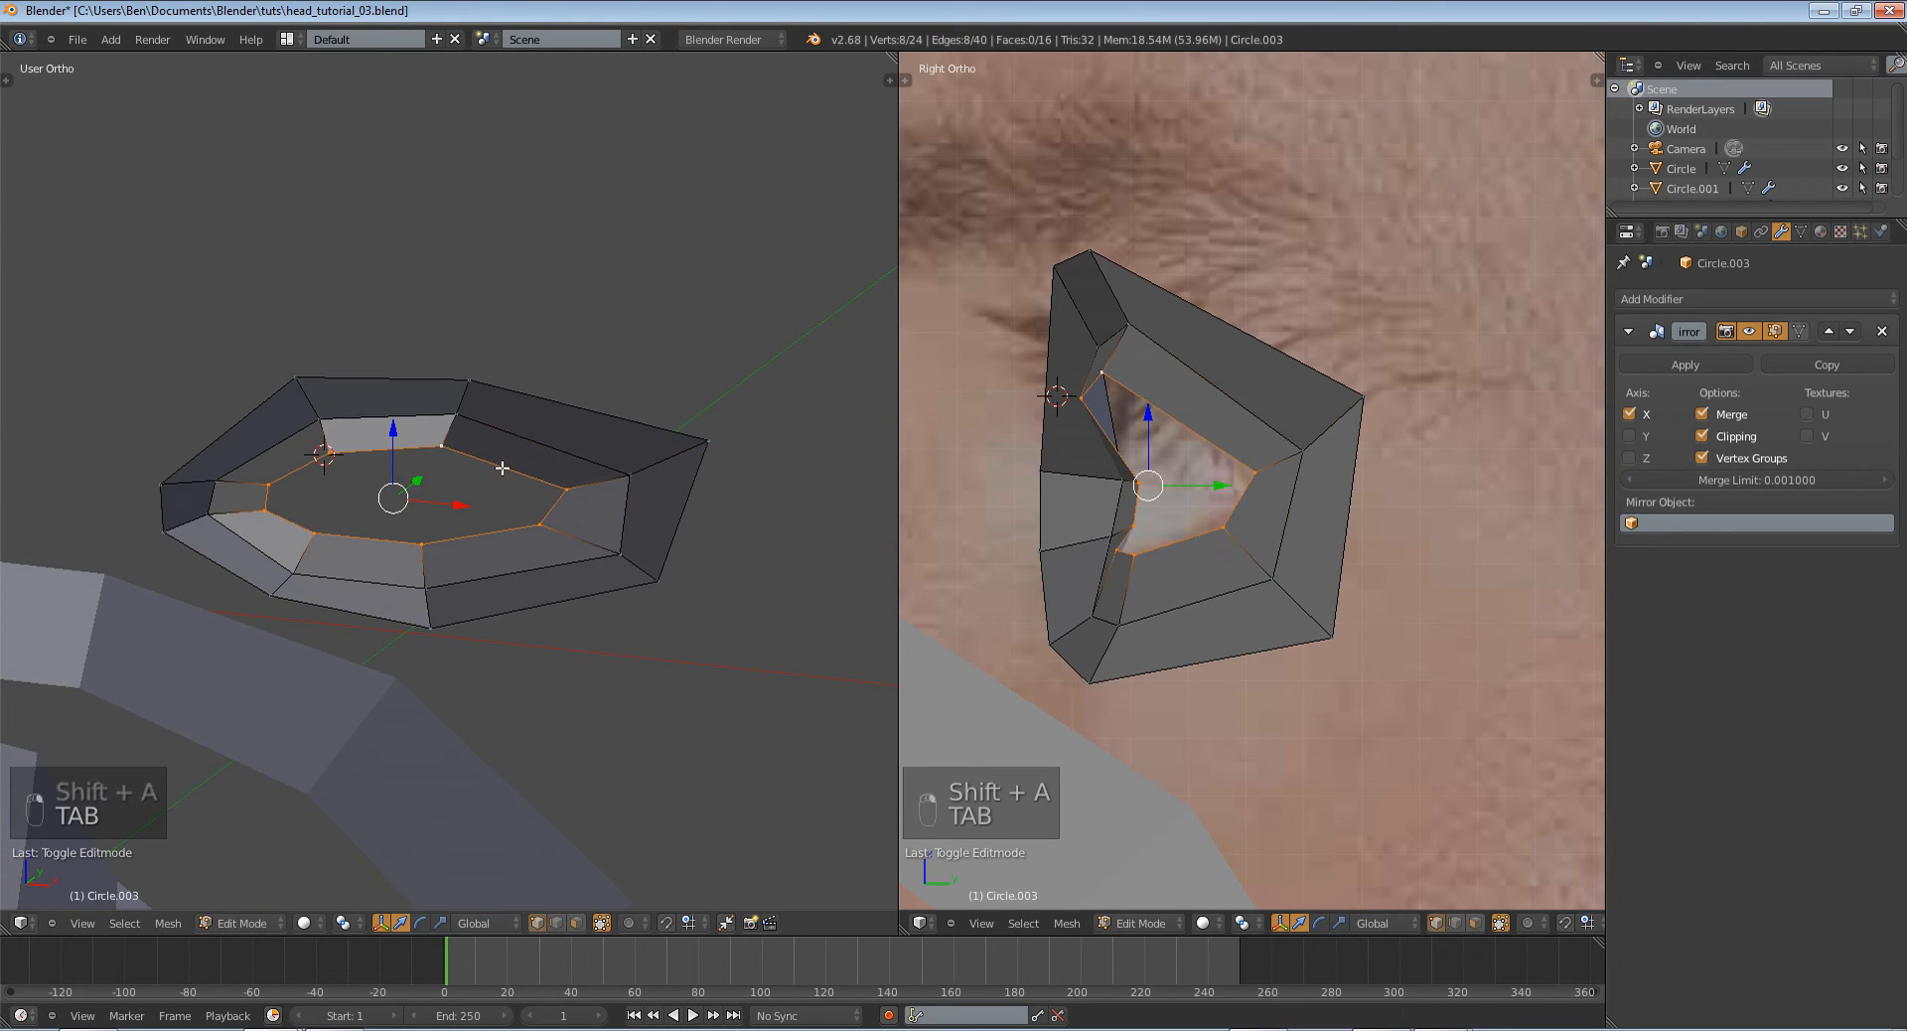
mouse_move(381, 487)
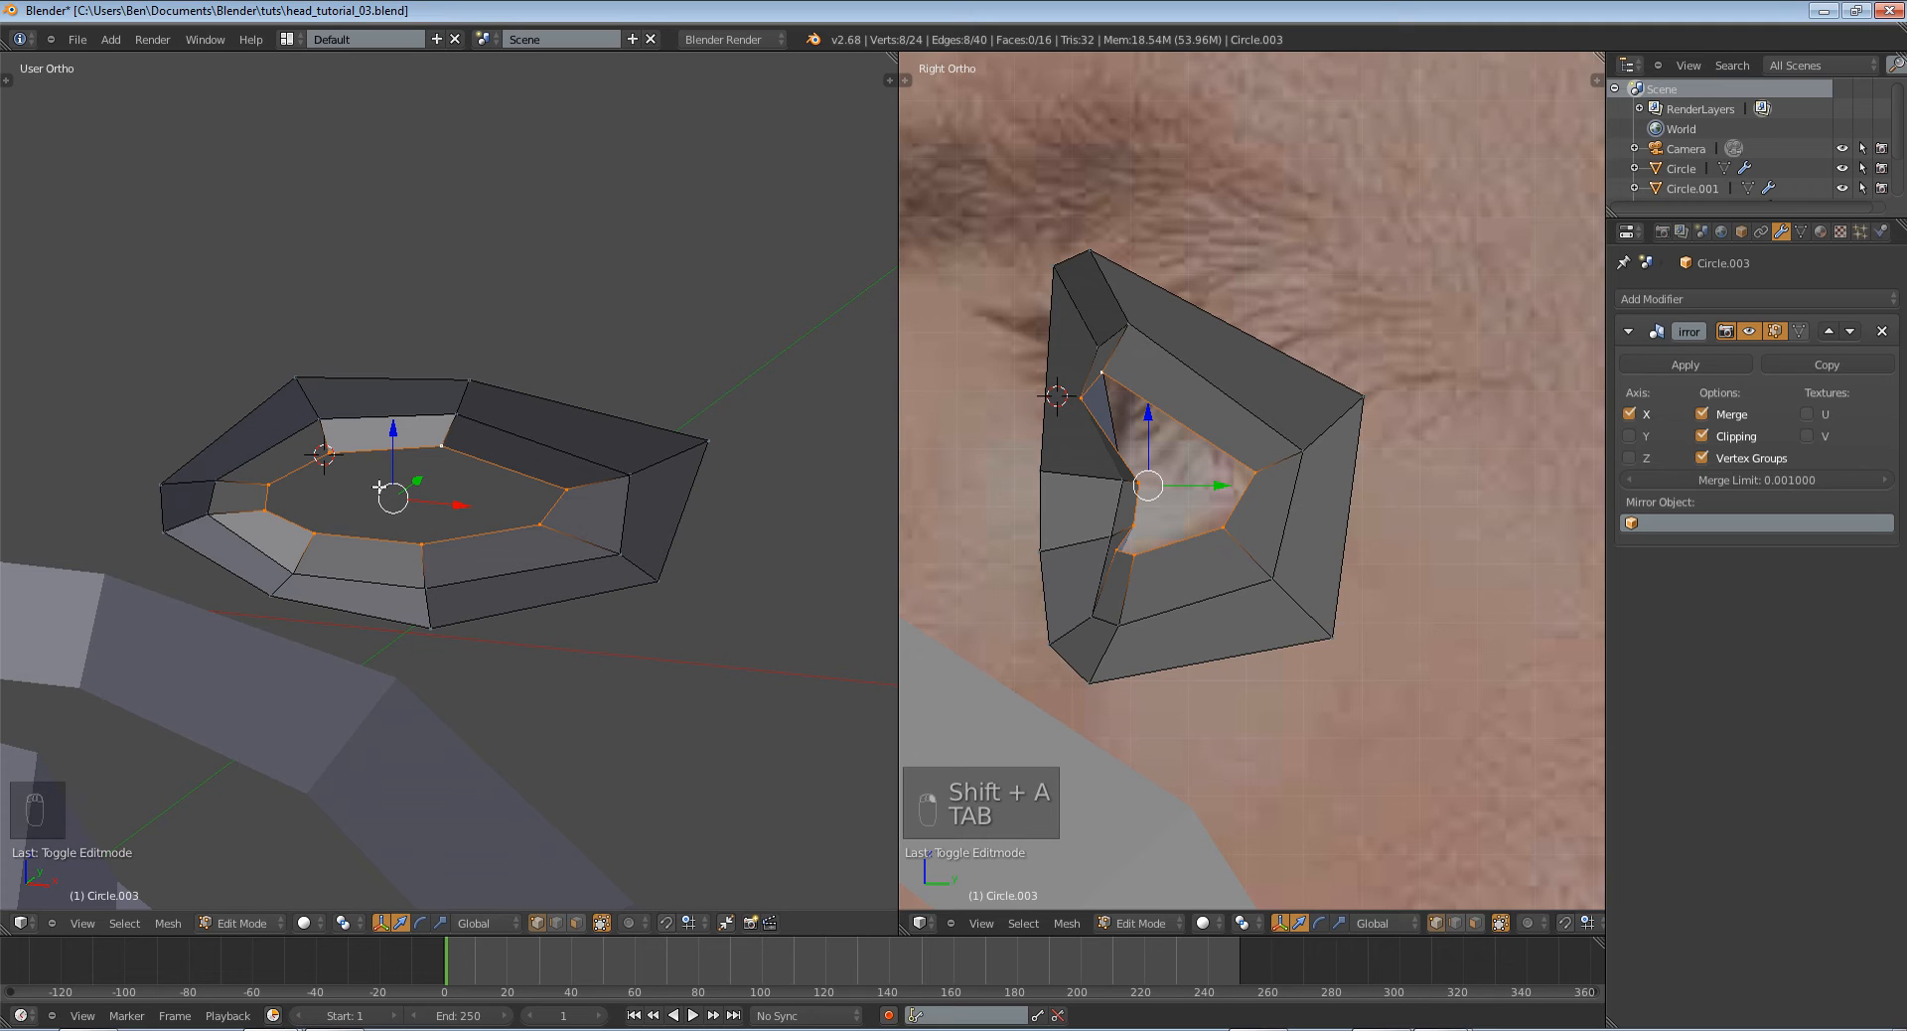
key("shift+s")
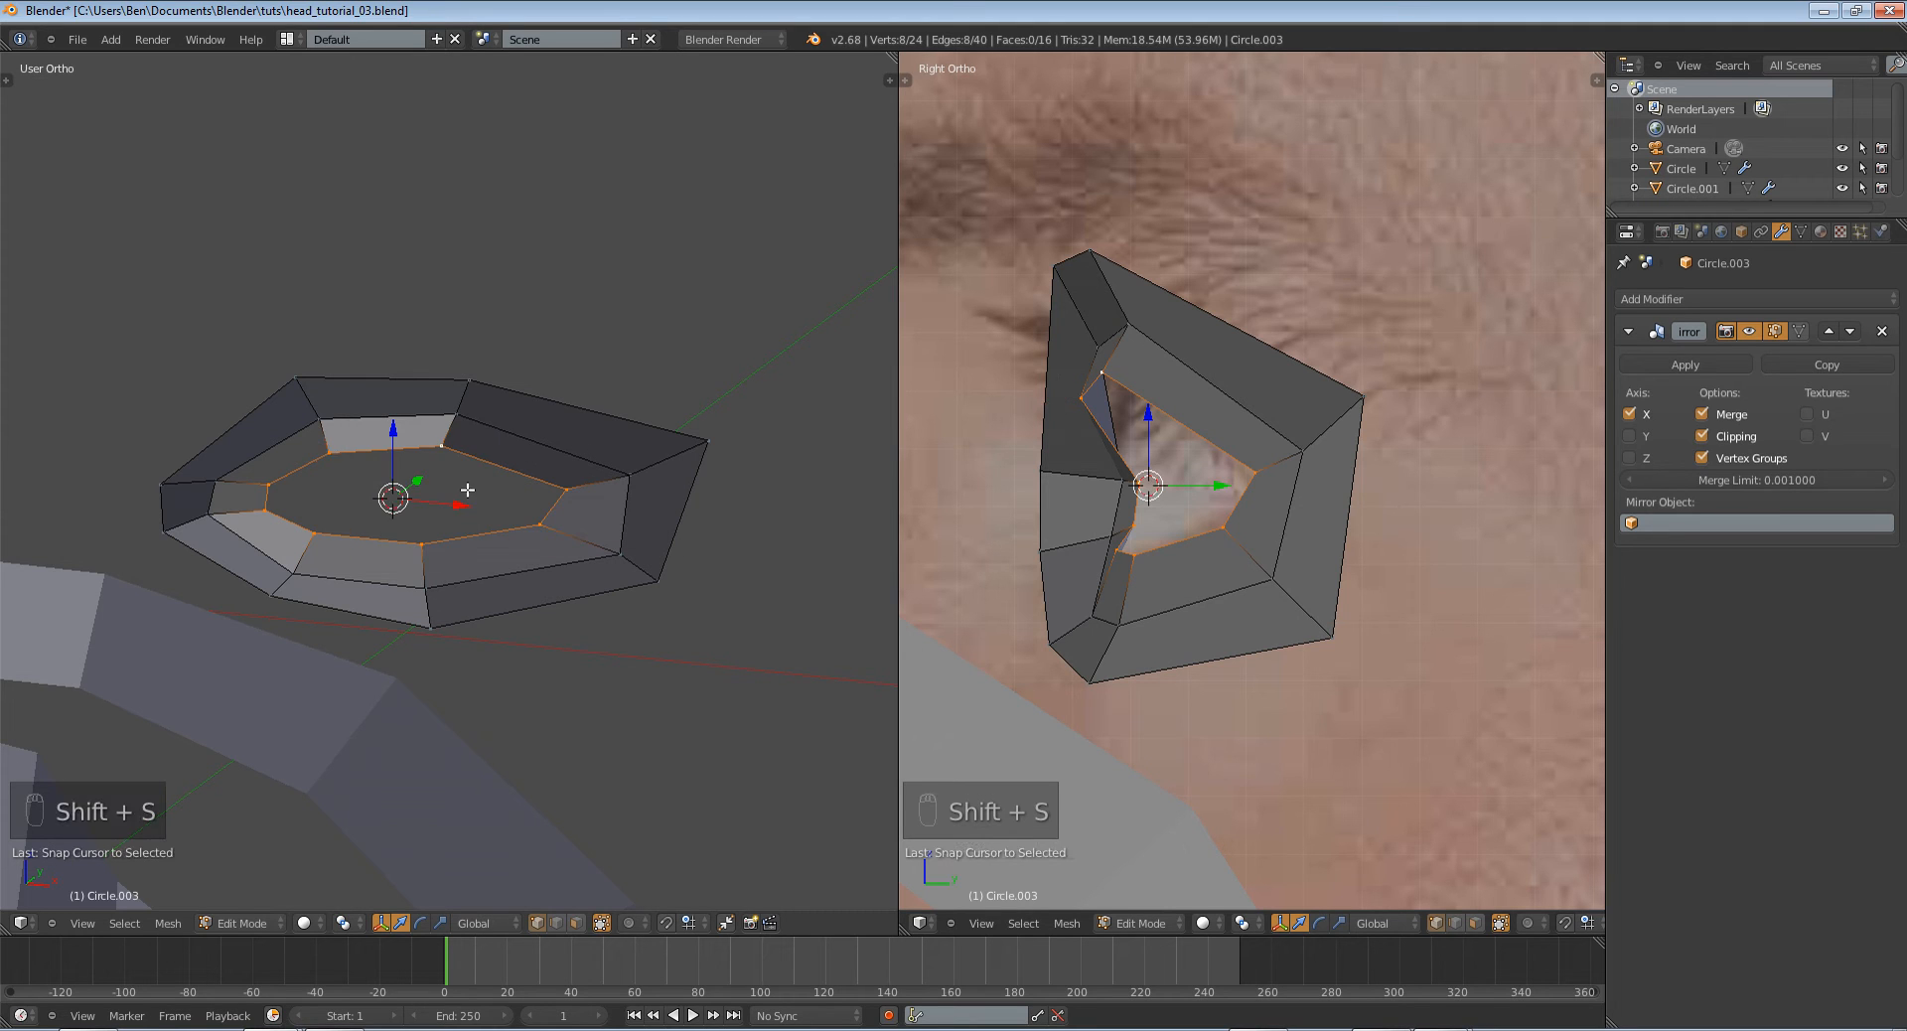
mouse_move(407, 465)
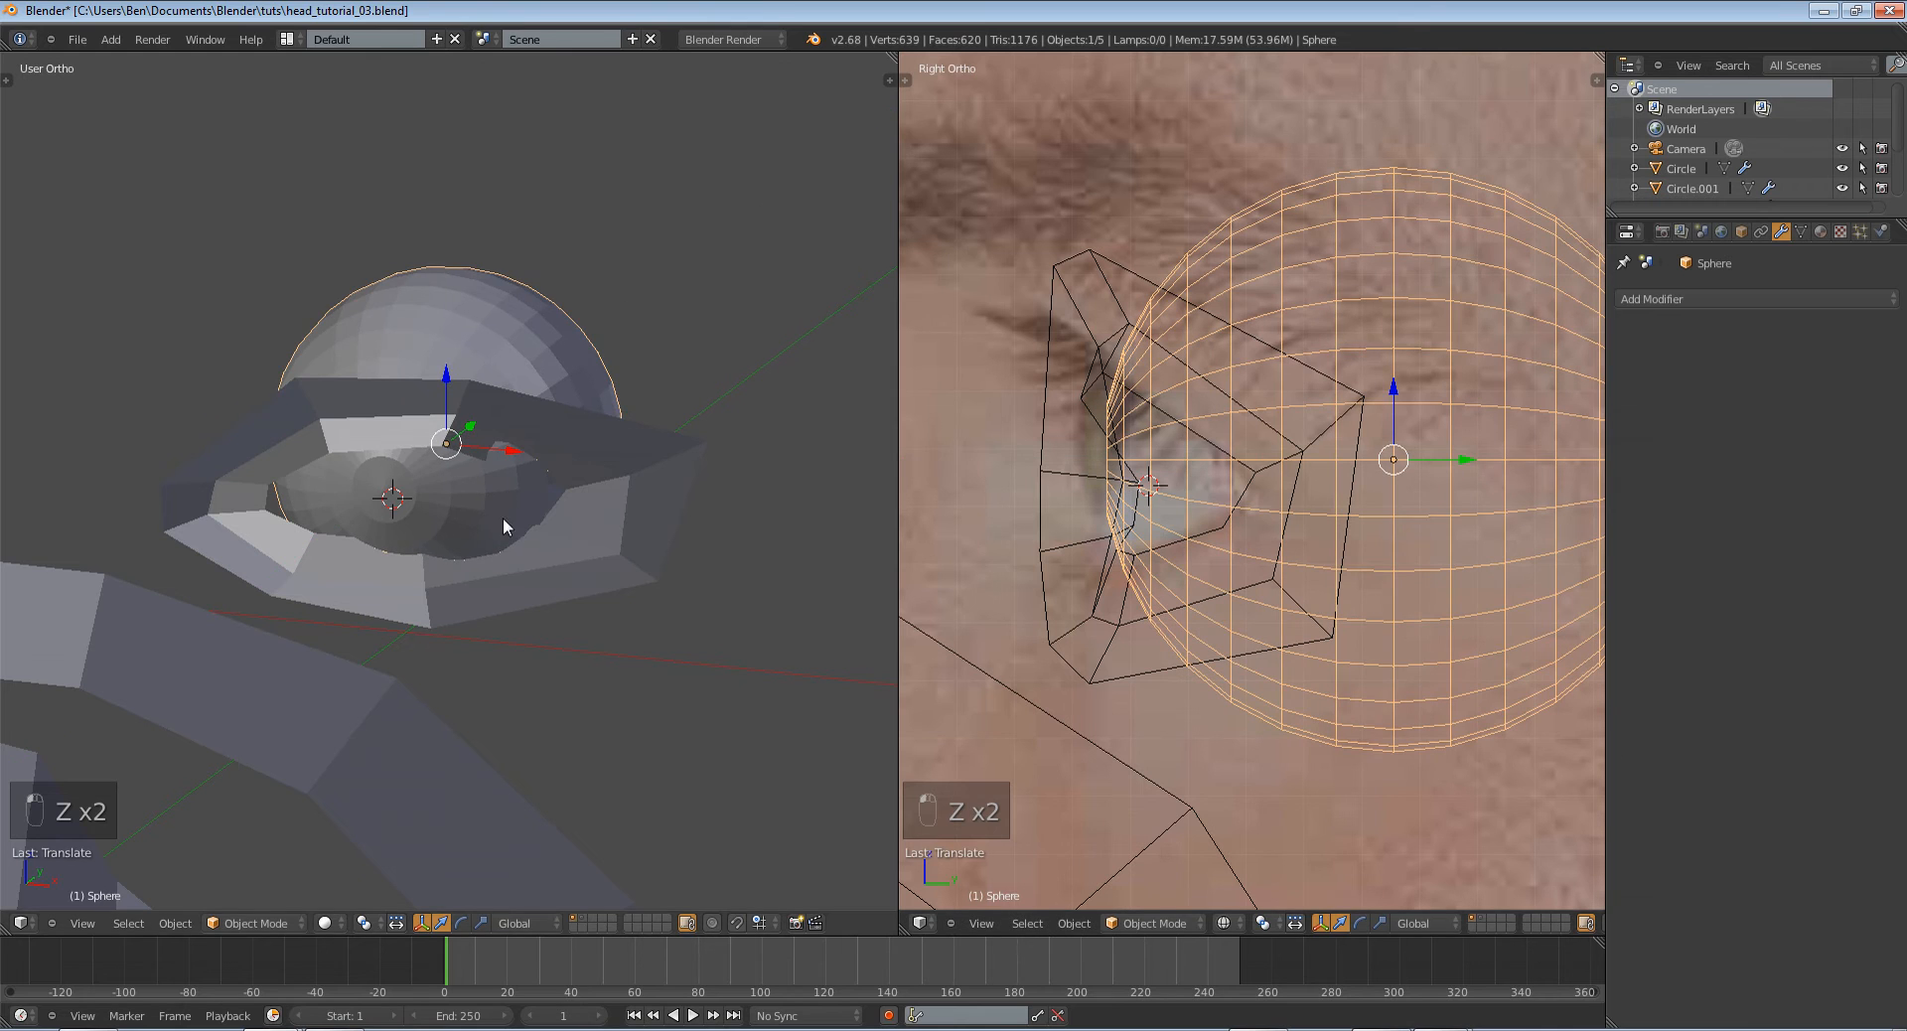
In wireframe front view, move the eyeball sphere onto the iris in the photo.
key("z")
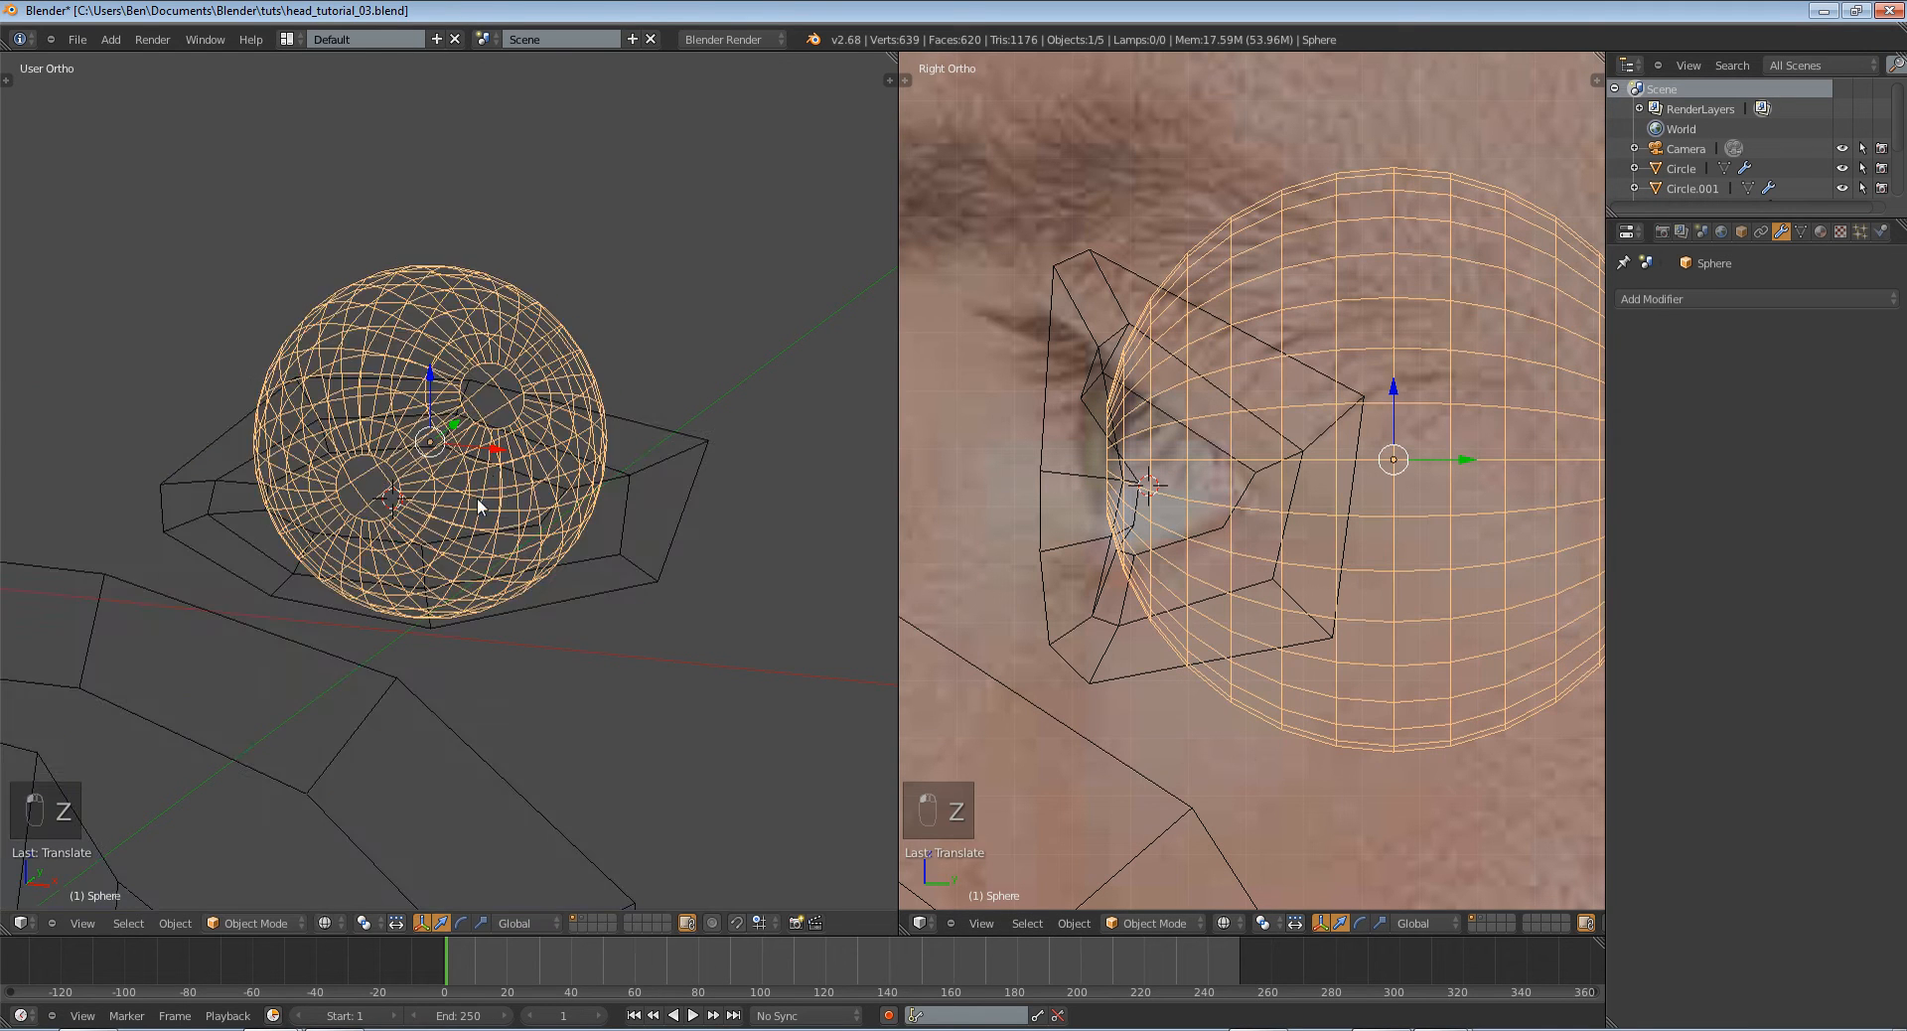
key("z")
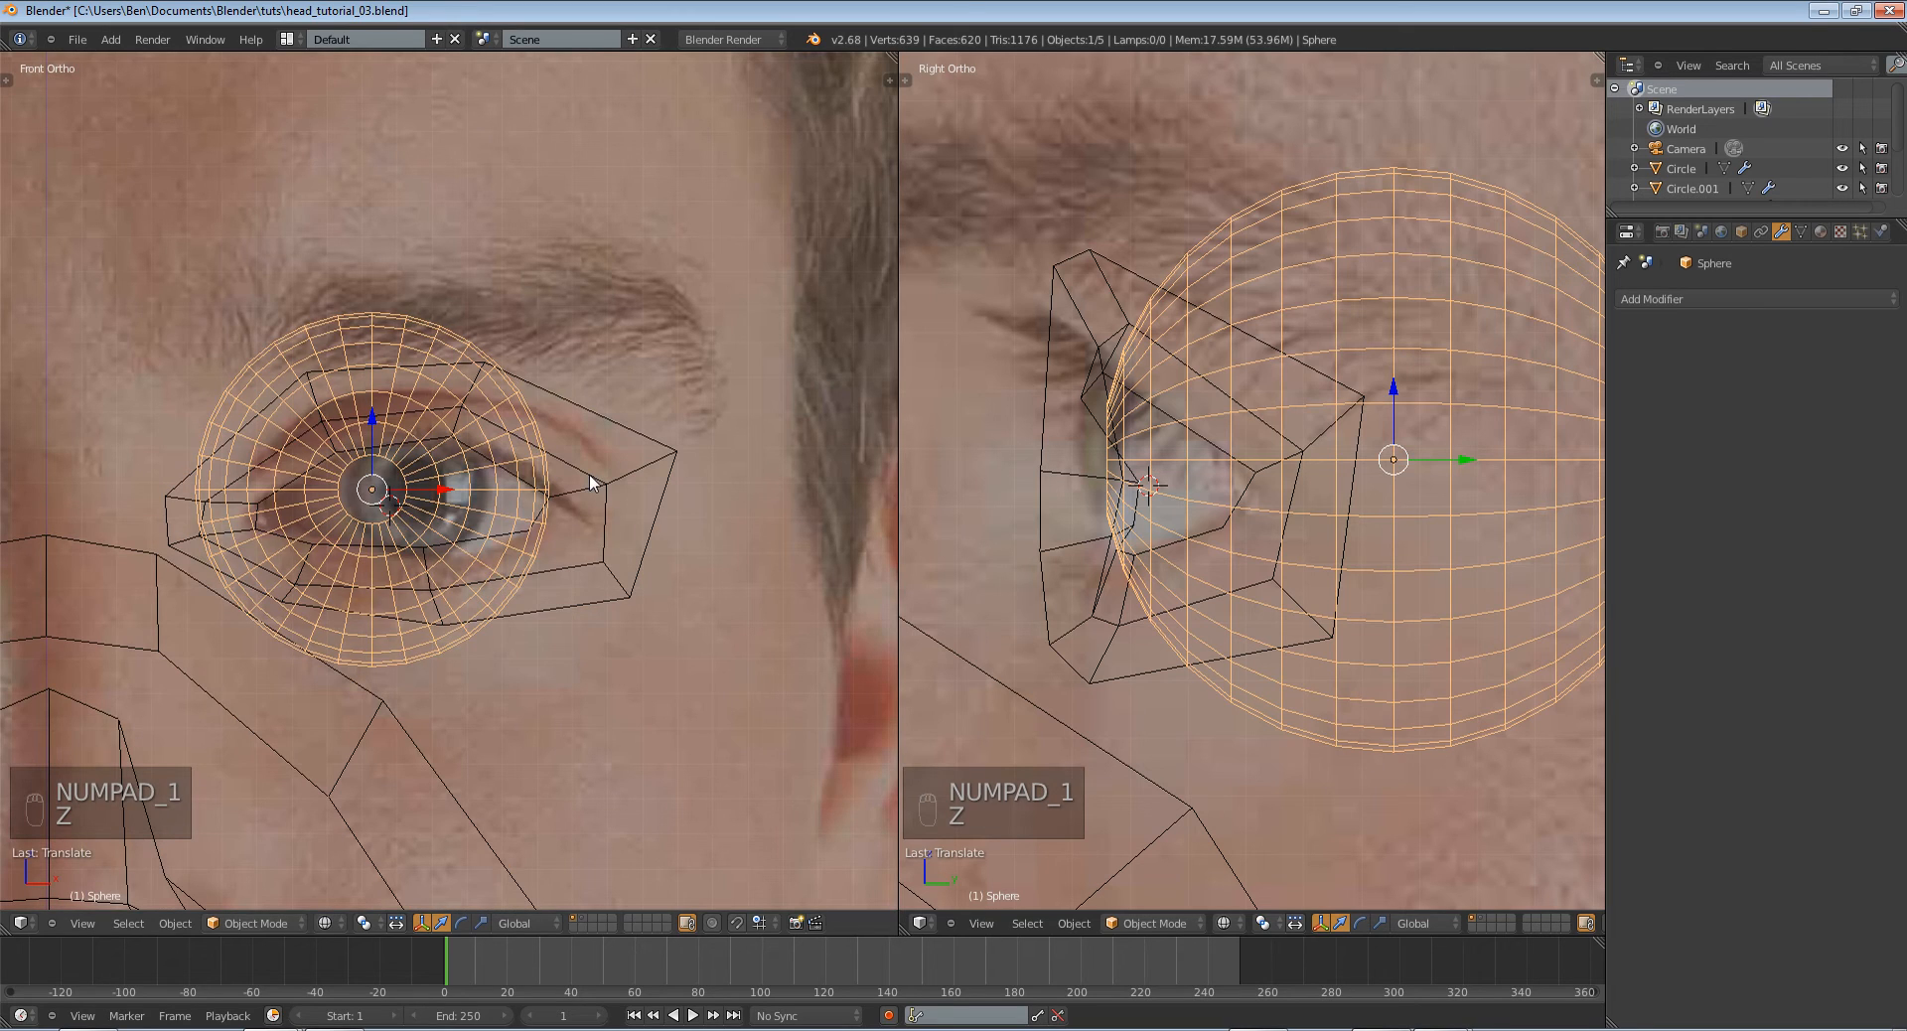
key("g")
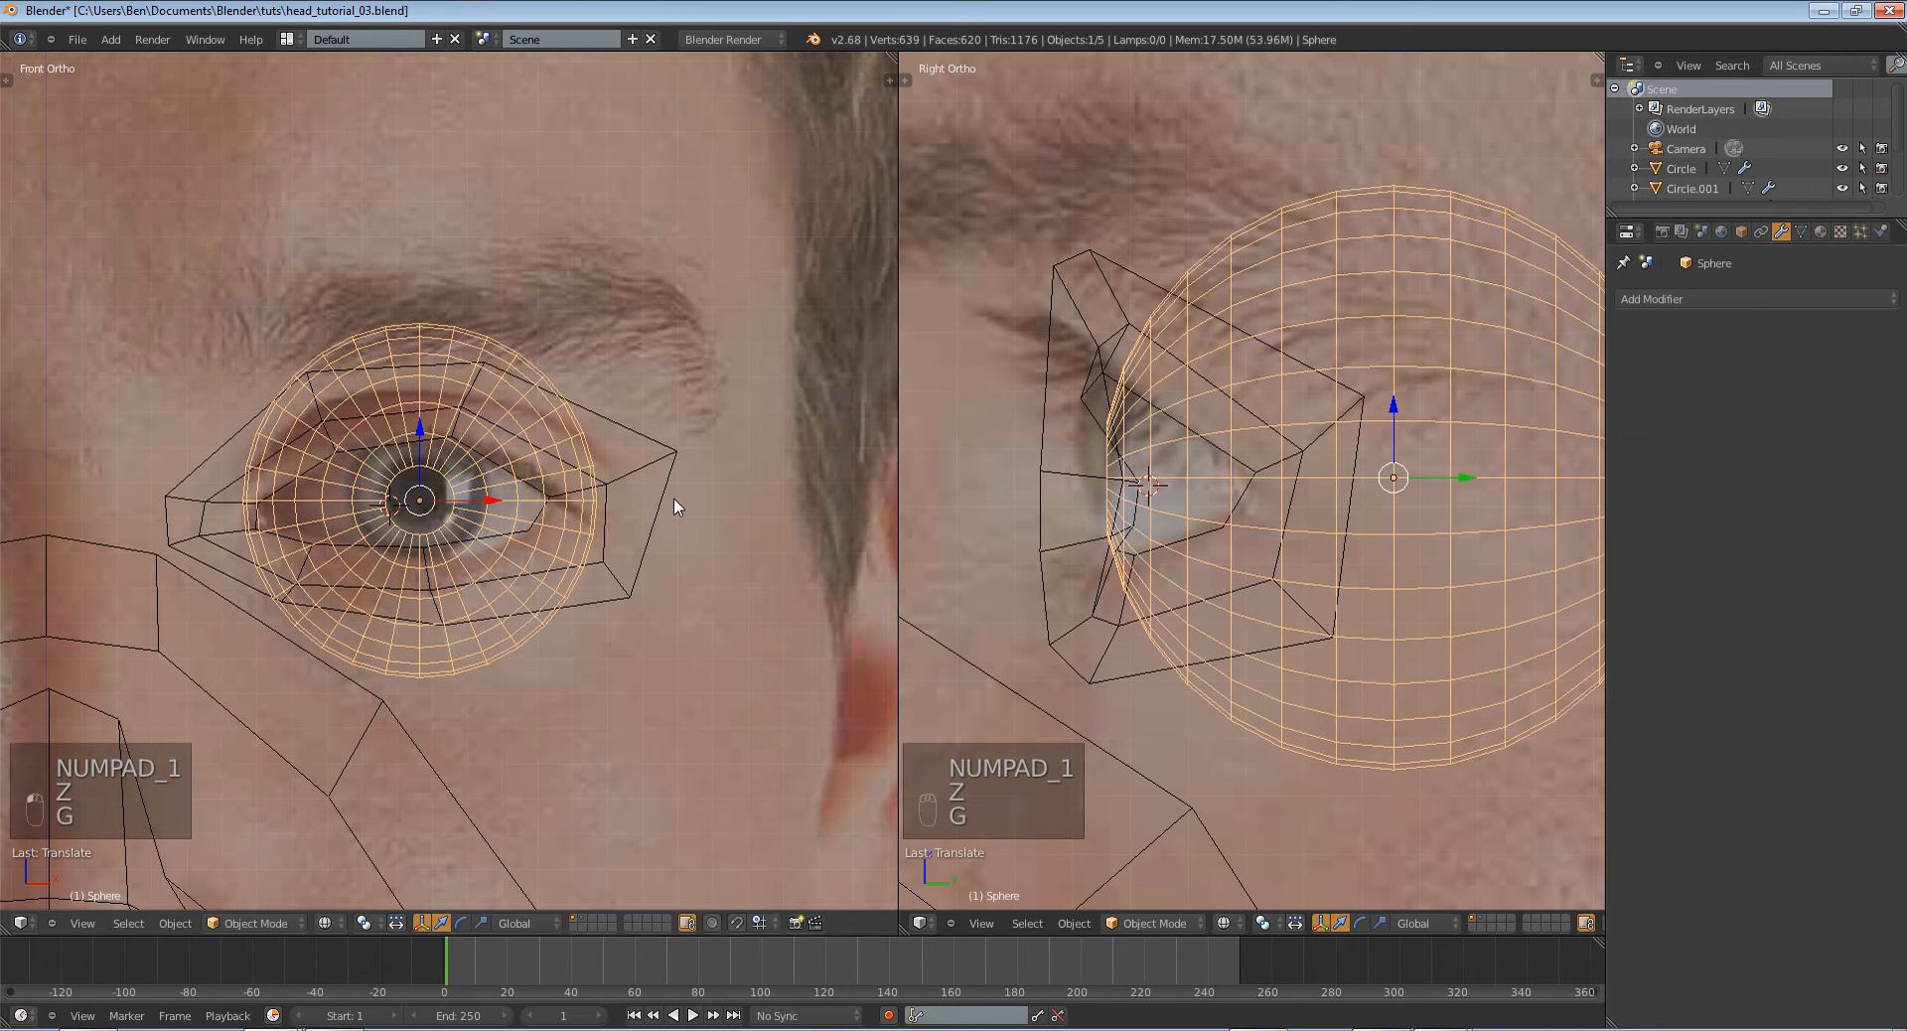
Scale the socket ring to fit around the eyeball and resume editing the socket mesh.
key("s")
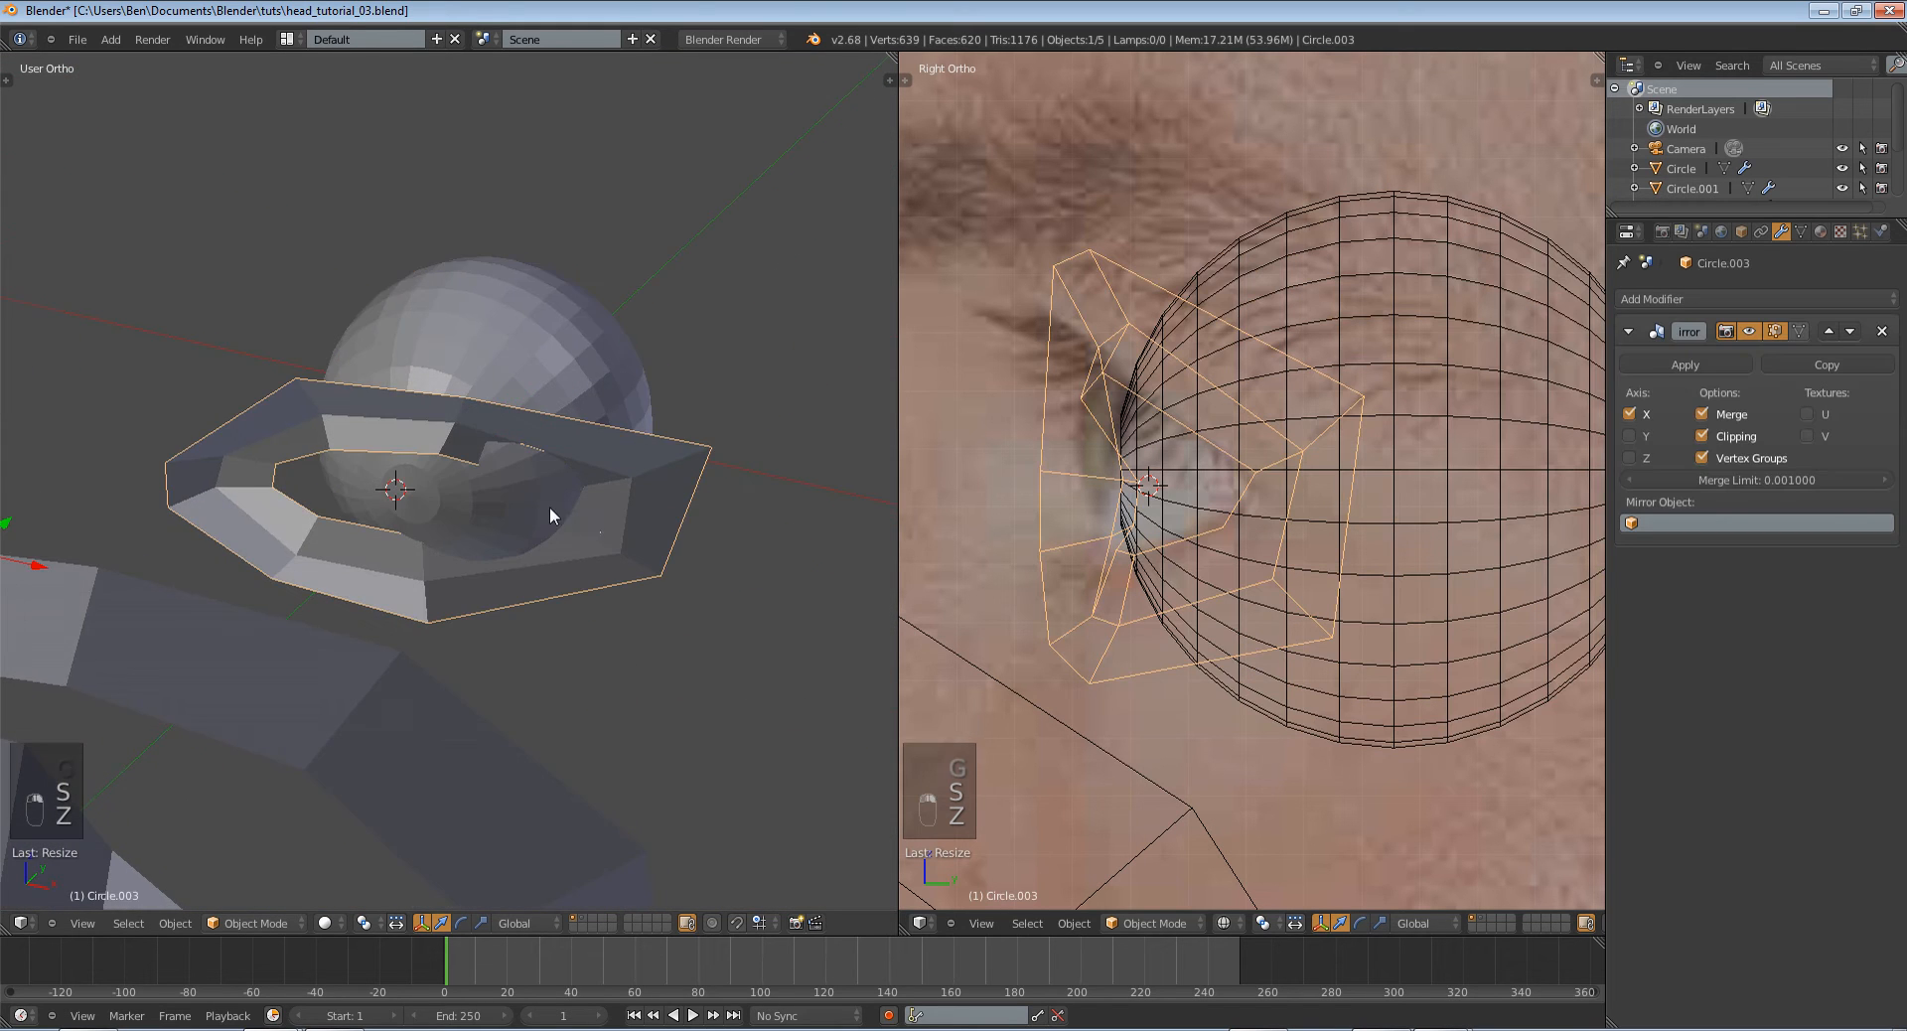
key("numpad_1")
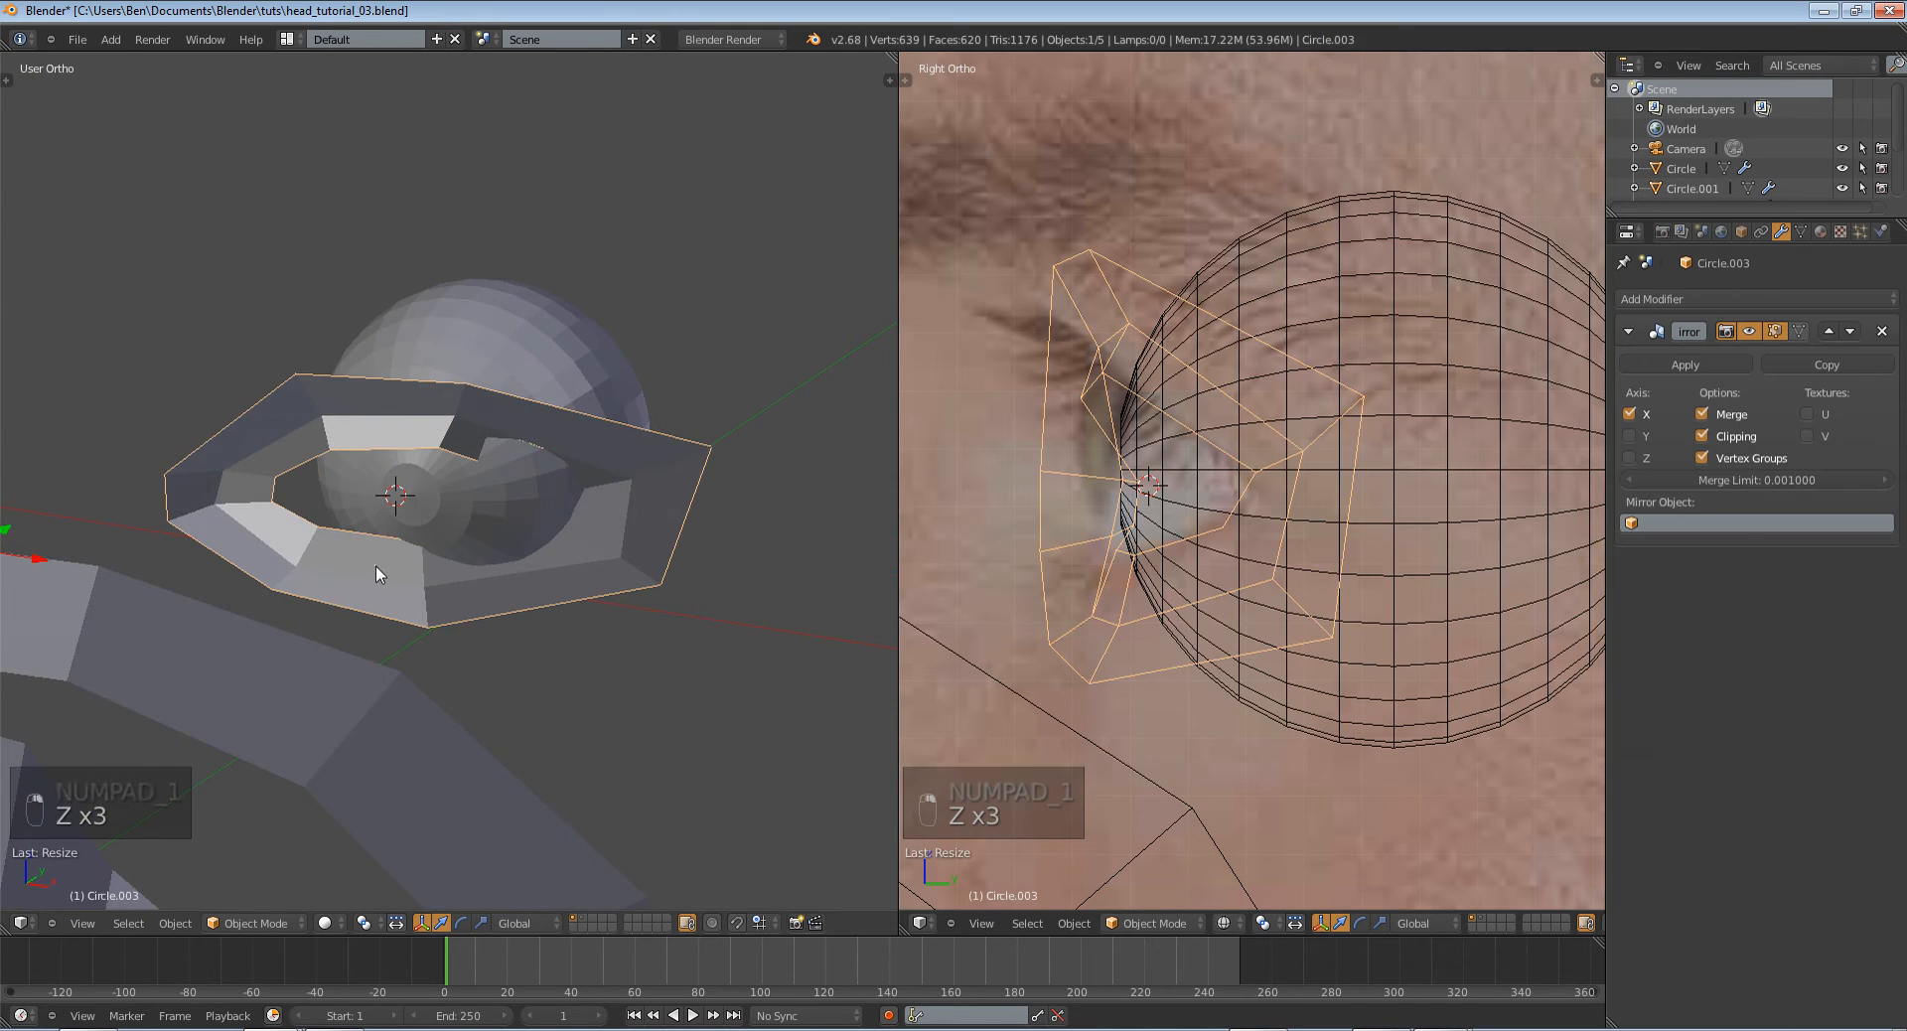
key("Tab")
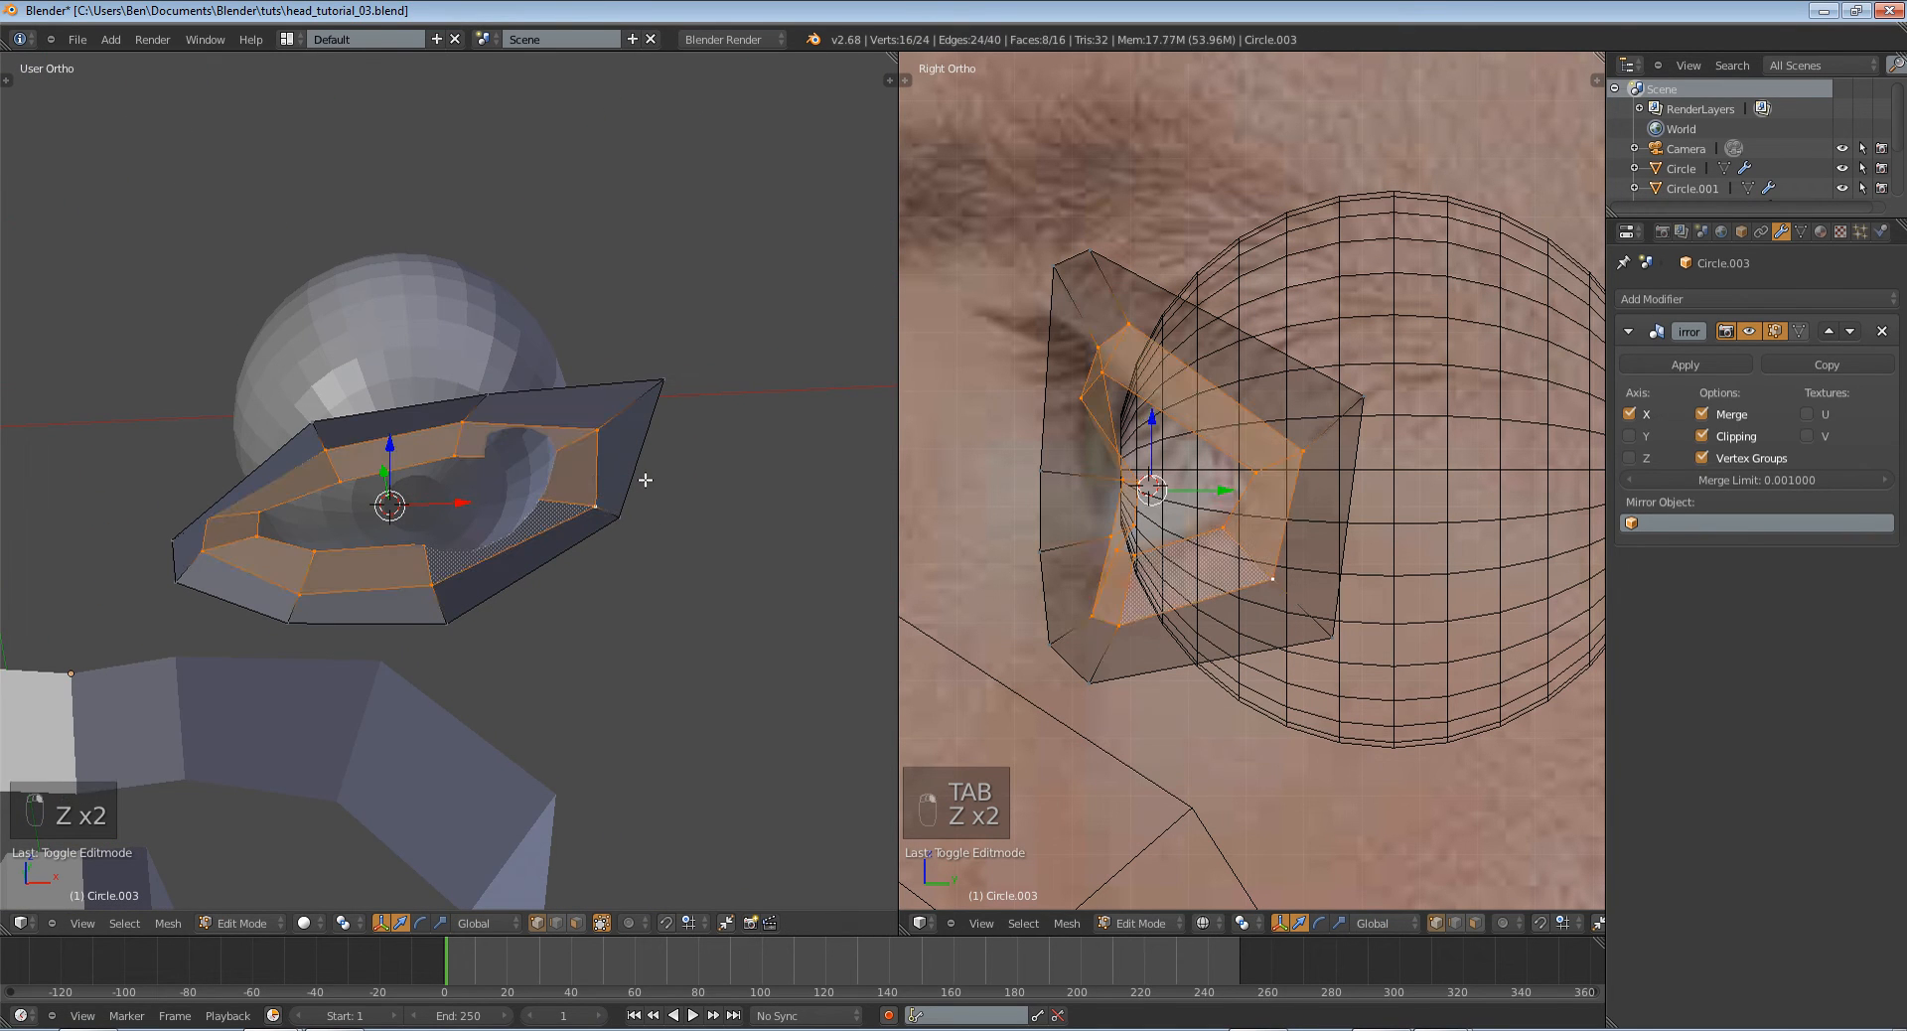
Pull the outer socket corner vertices down and into place around the eyeball.
key("r")
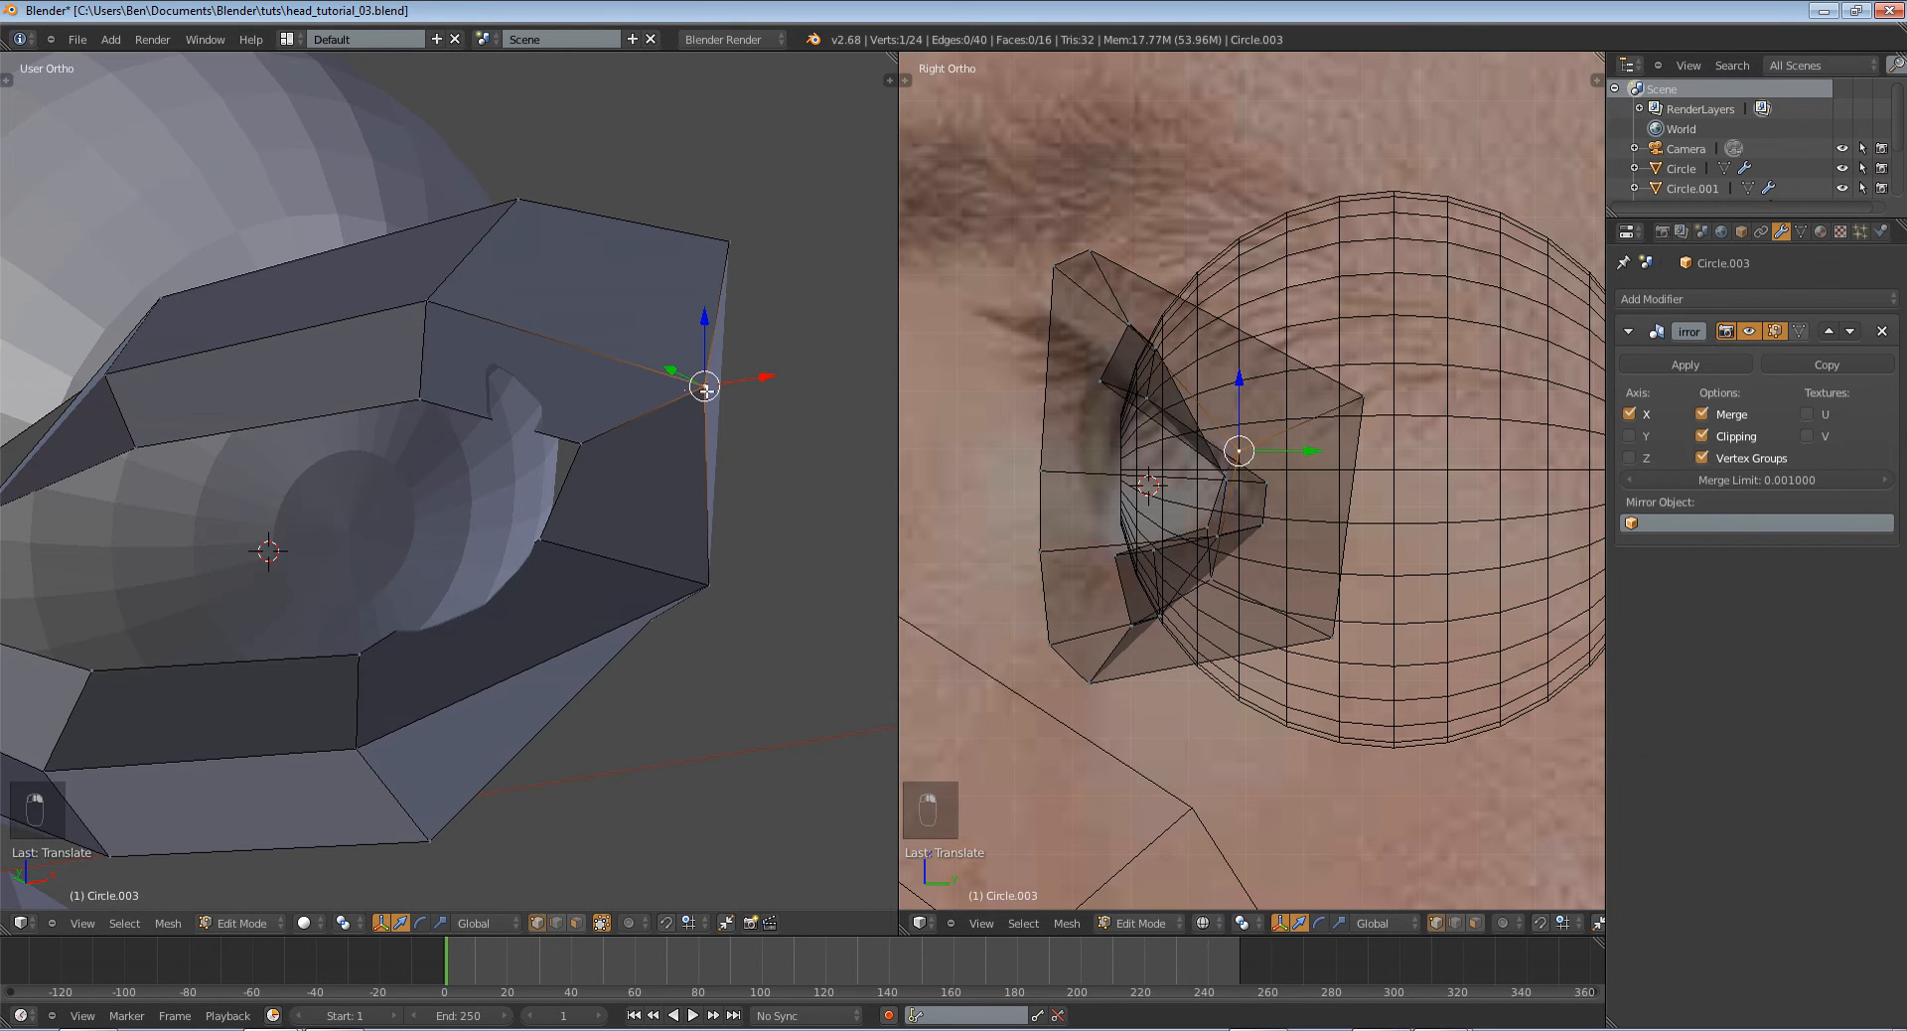
left_click_drag(704, 386, 704, 584)
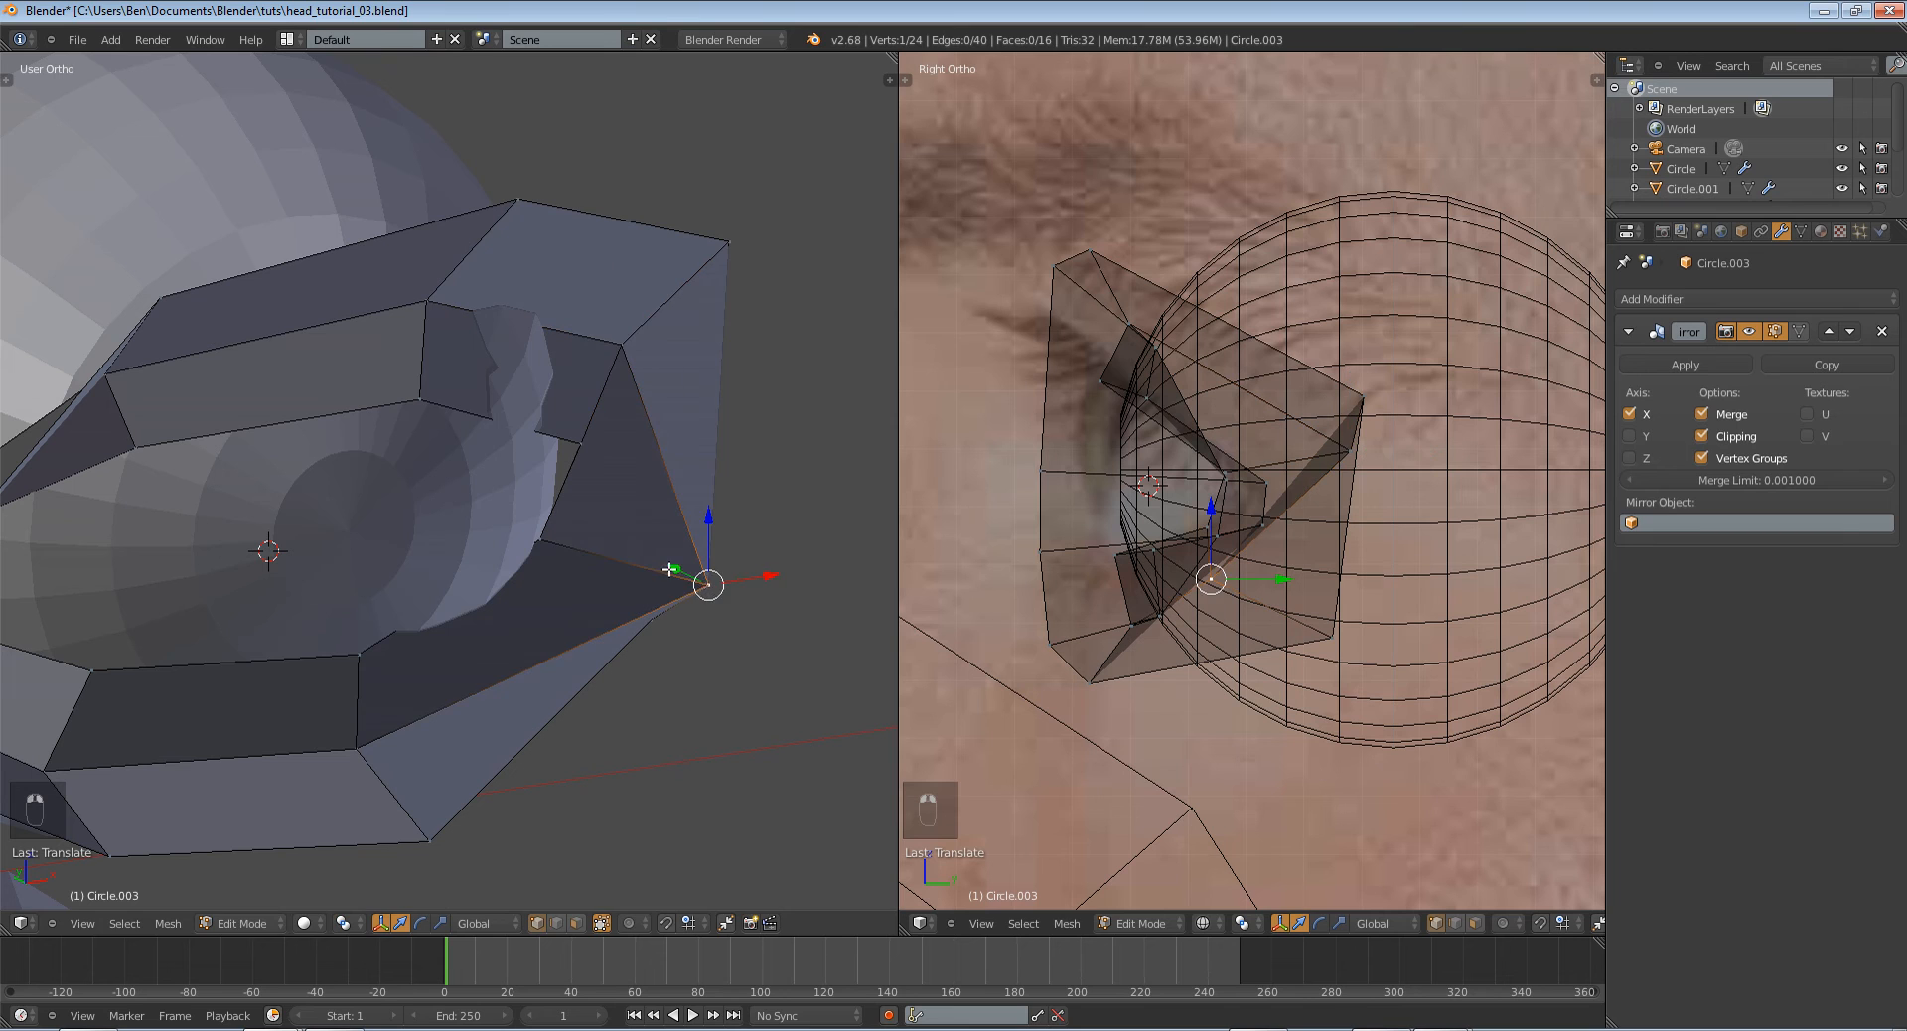
left_click_drag(709, 584, 596, 528)
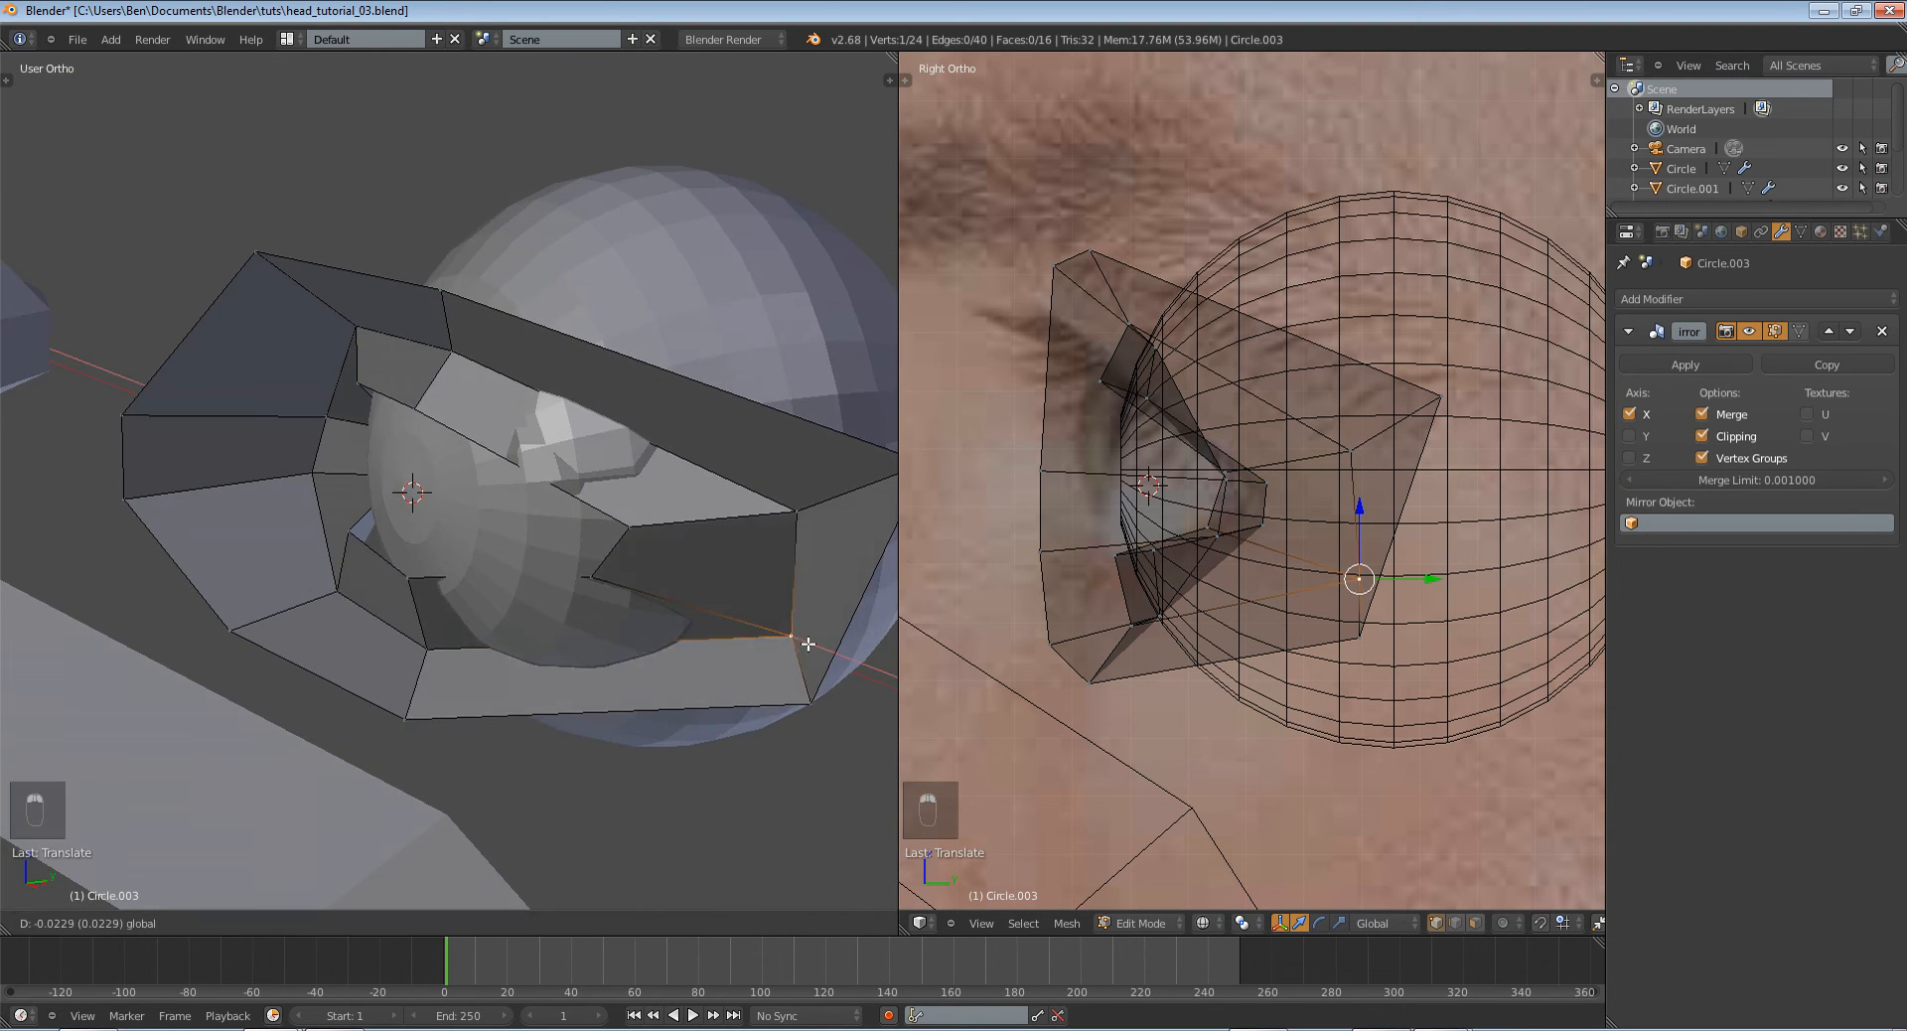
mouse_move(760, 629)
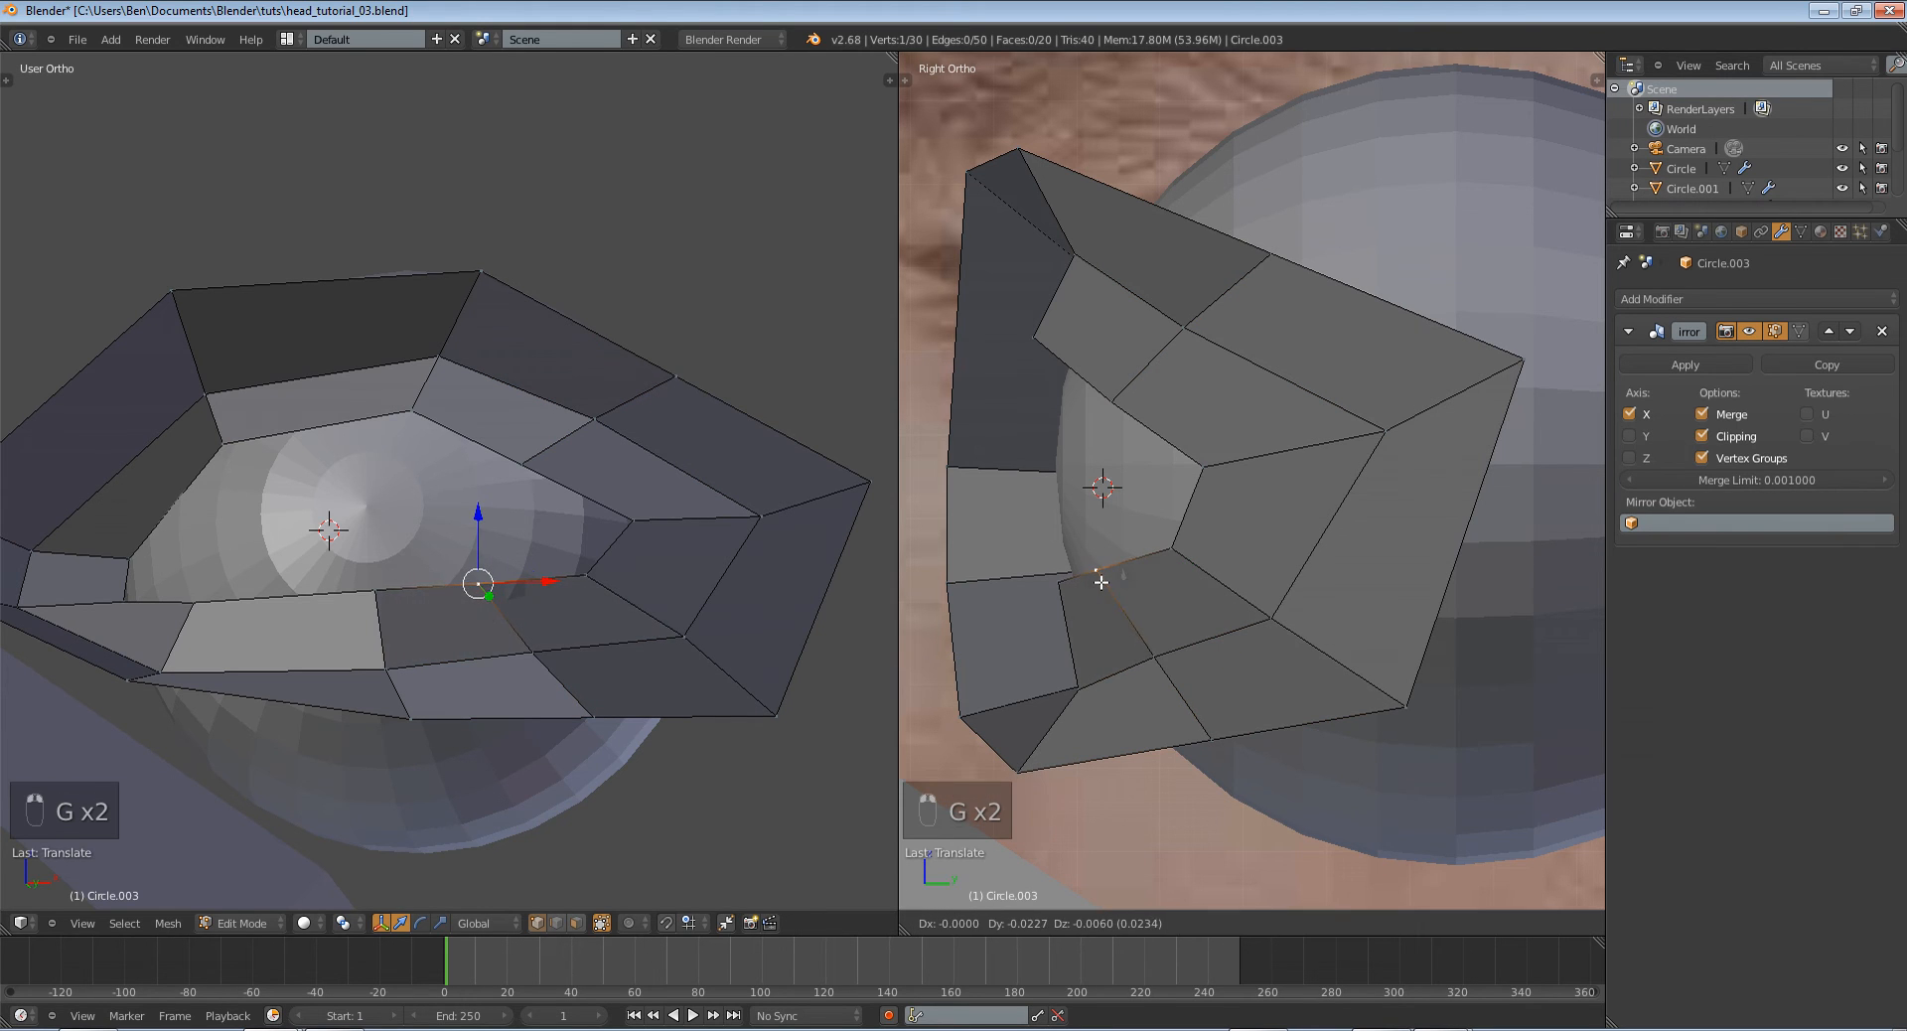
Move socket vertices, including the upper one, to hug the eyeball, previewing in Object Mode.
key("Tab")
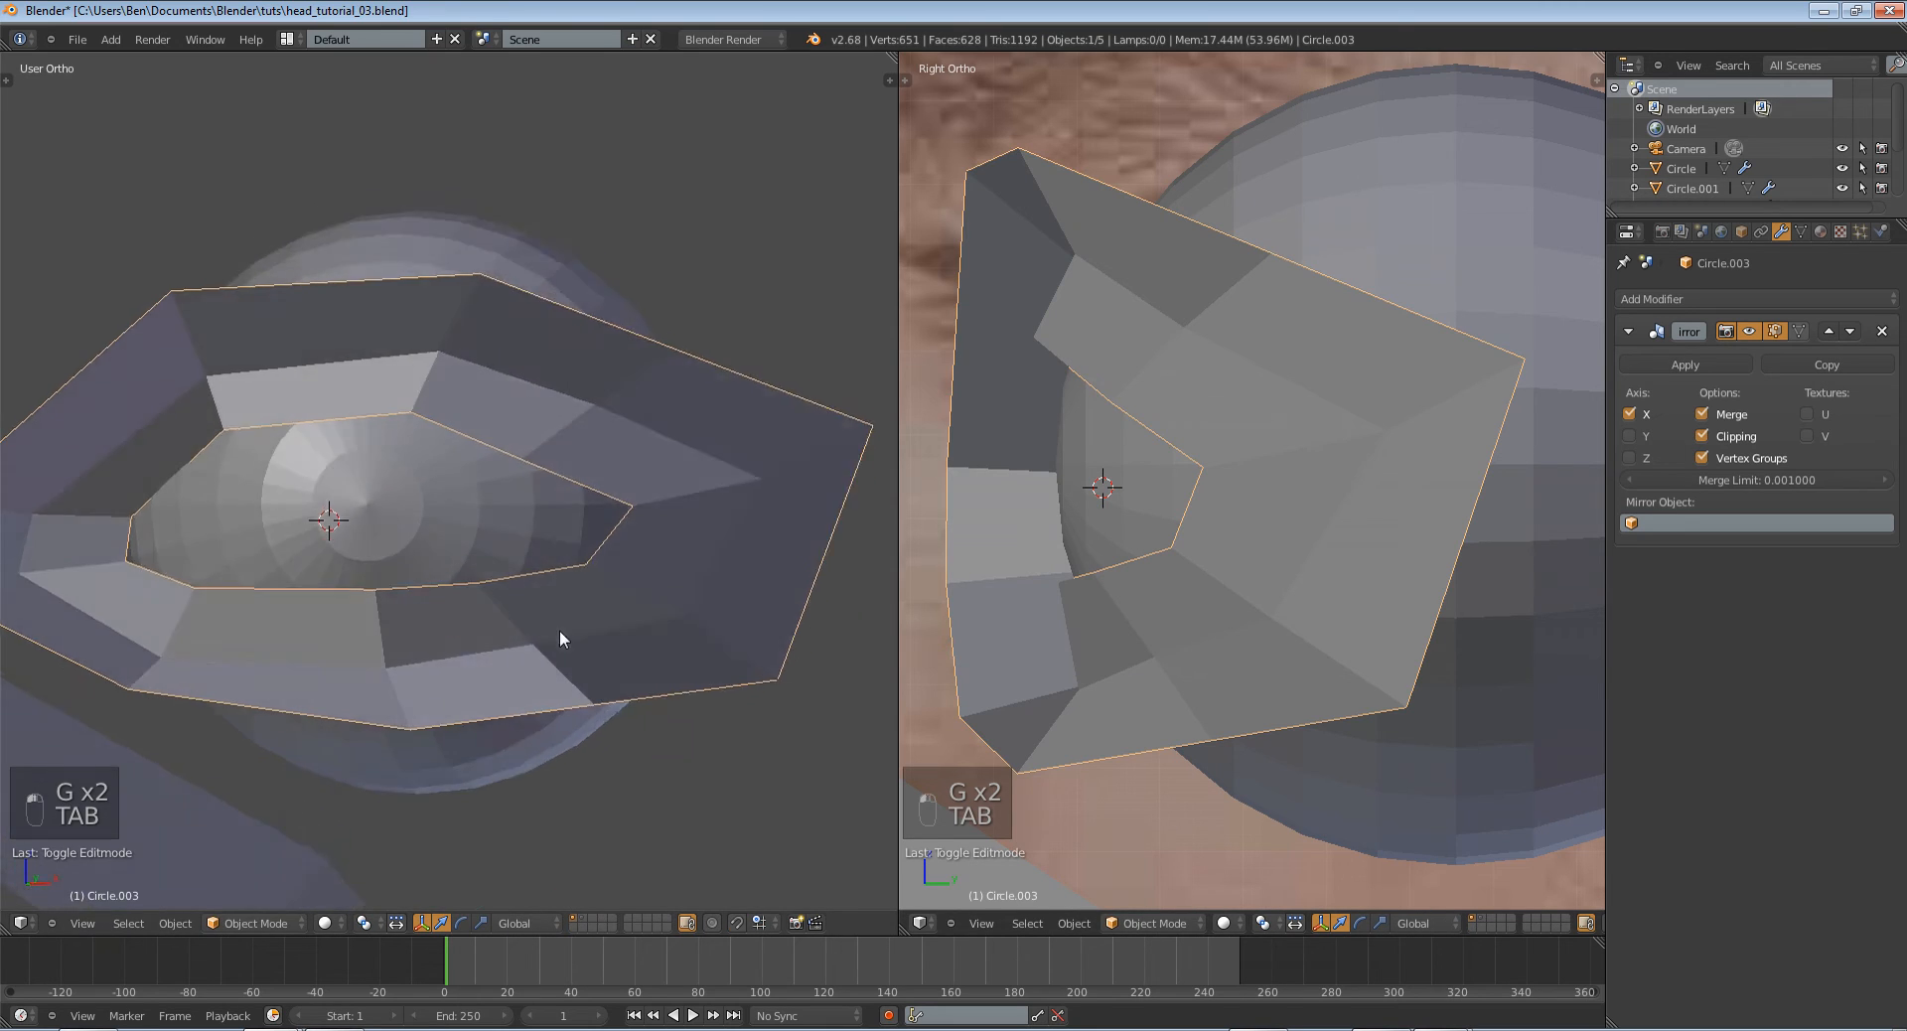
key("Tab")
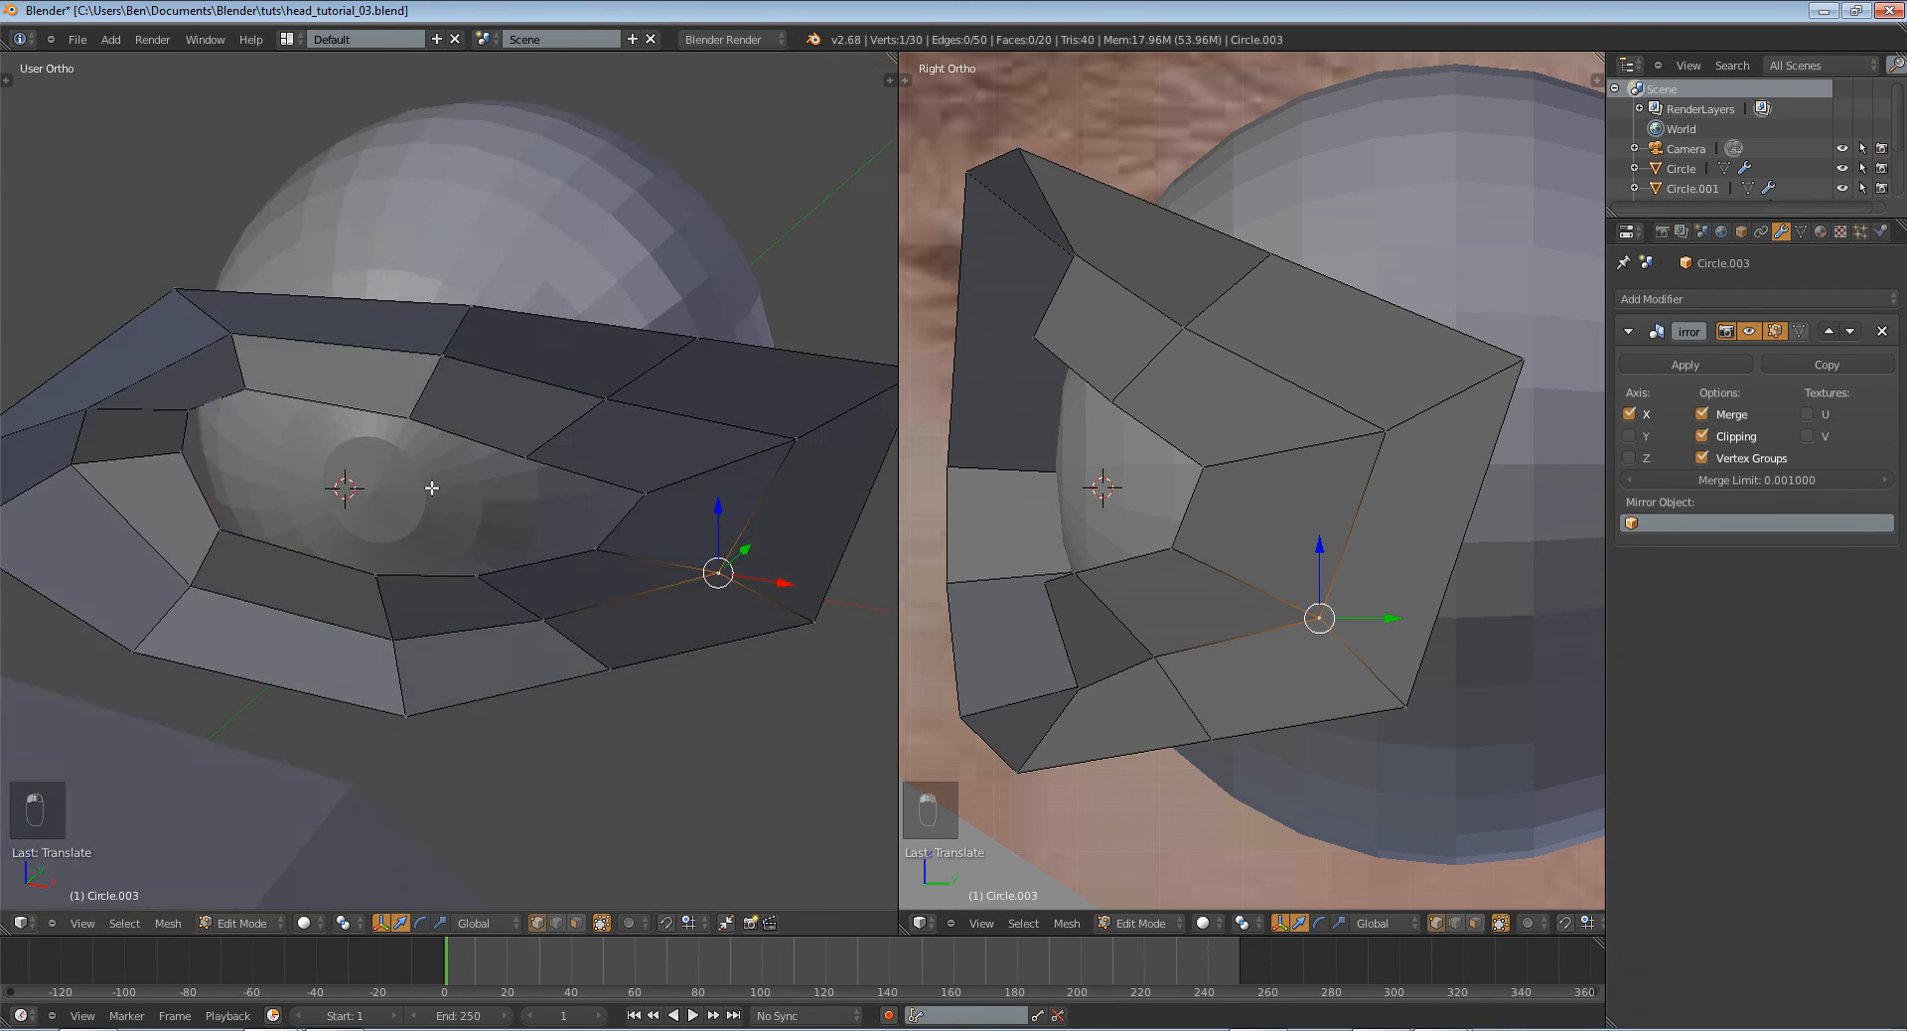
key("g")
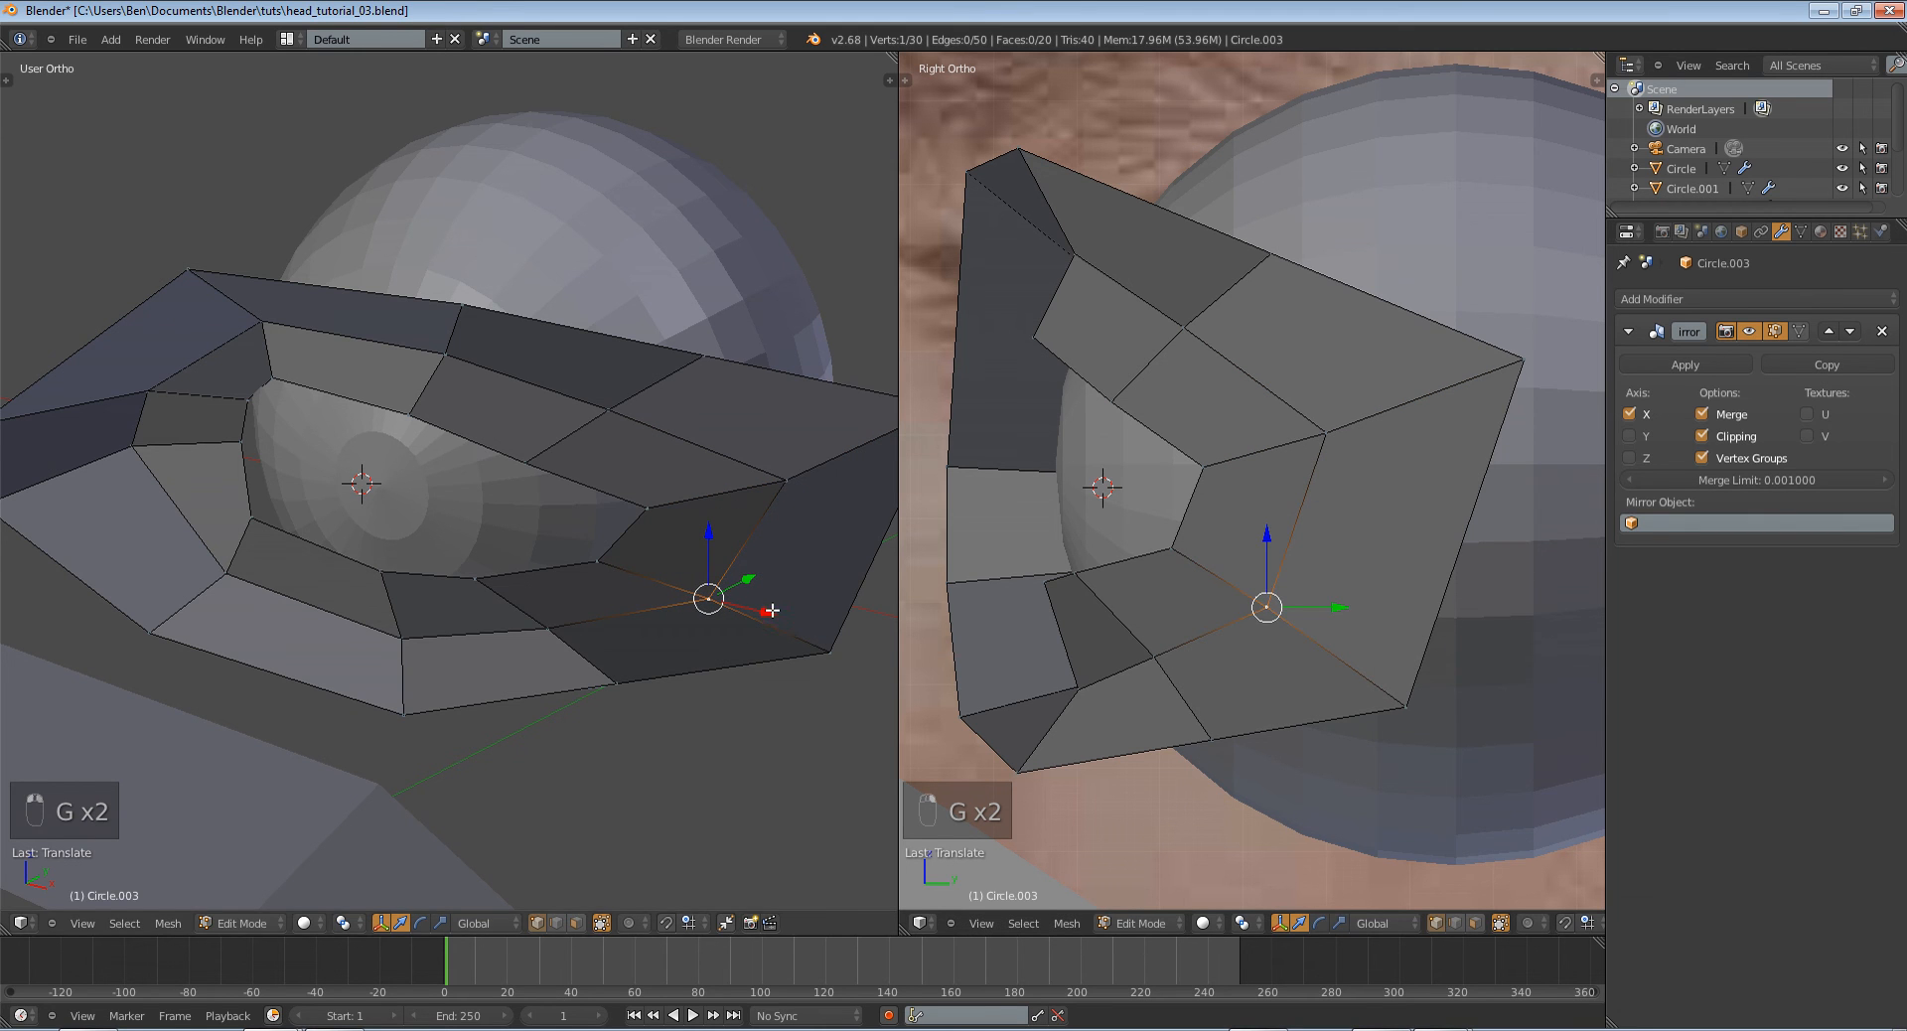
key("Tab")
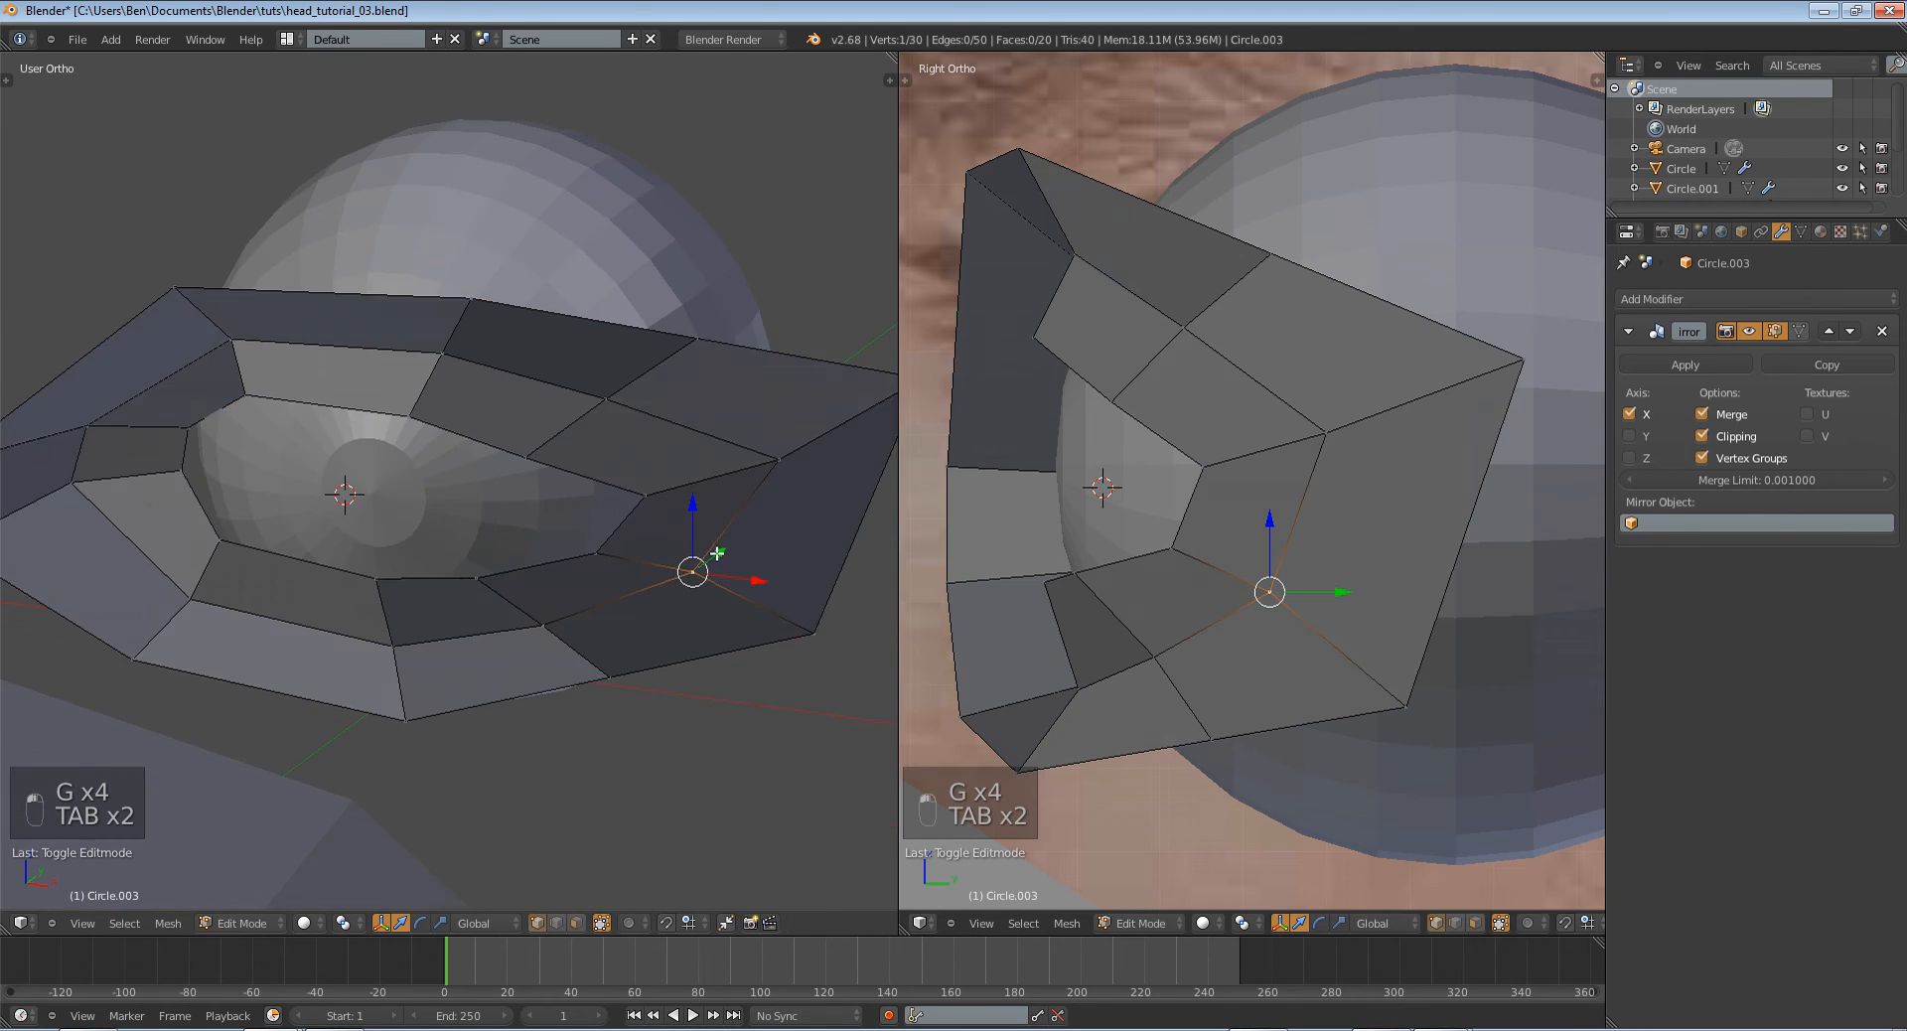
key("Tab")
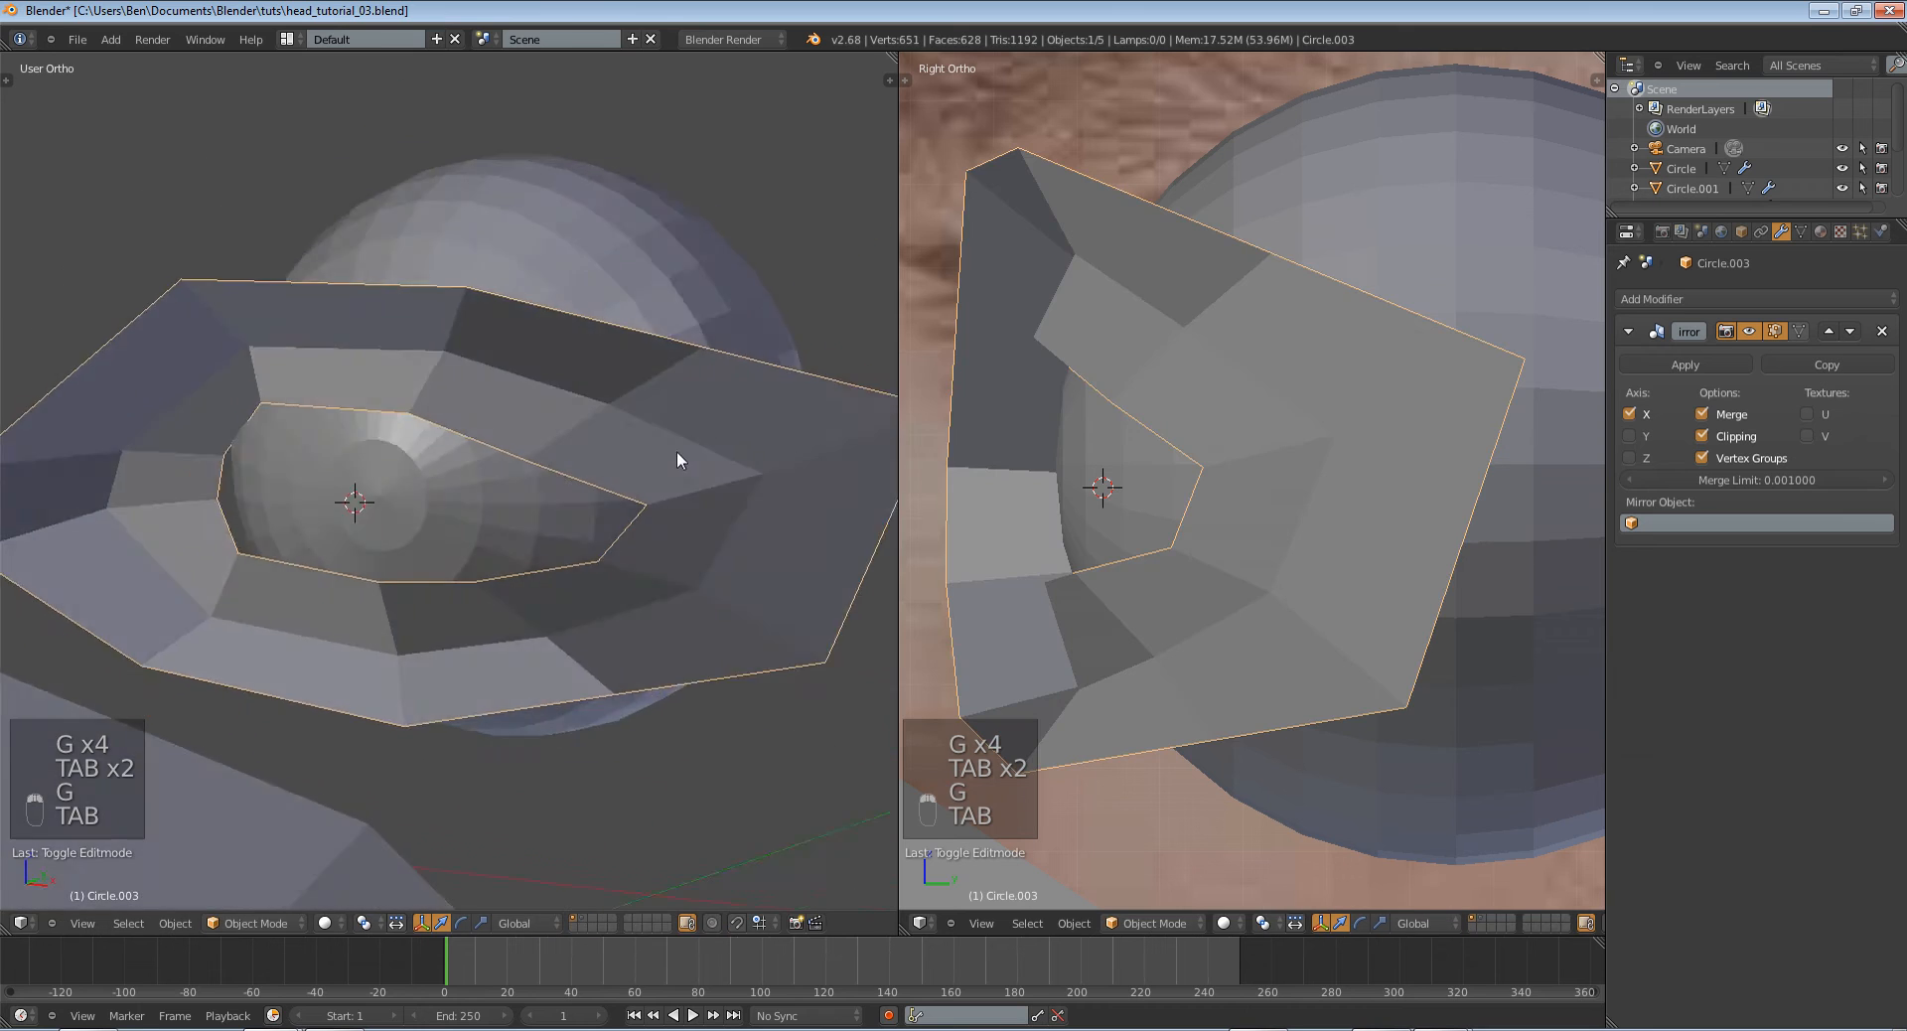
key("Tab")
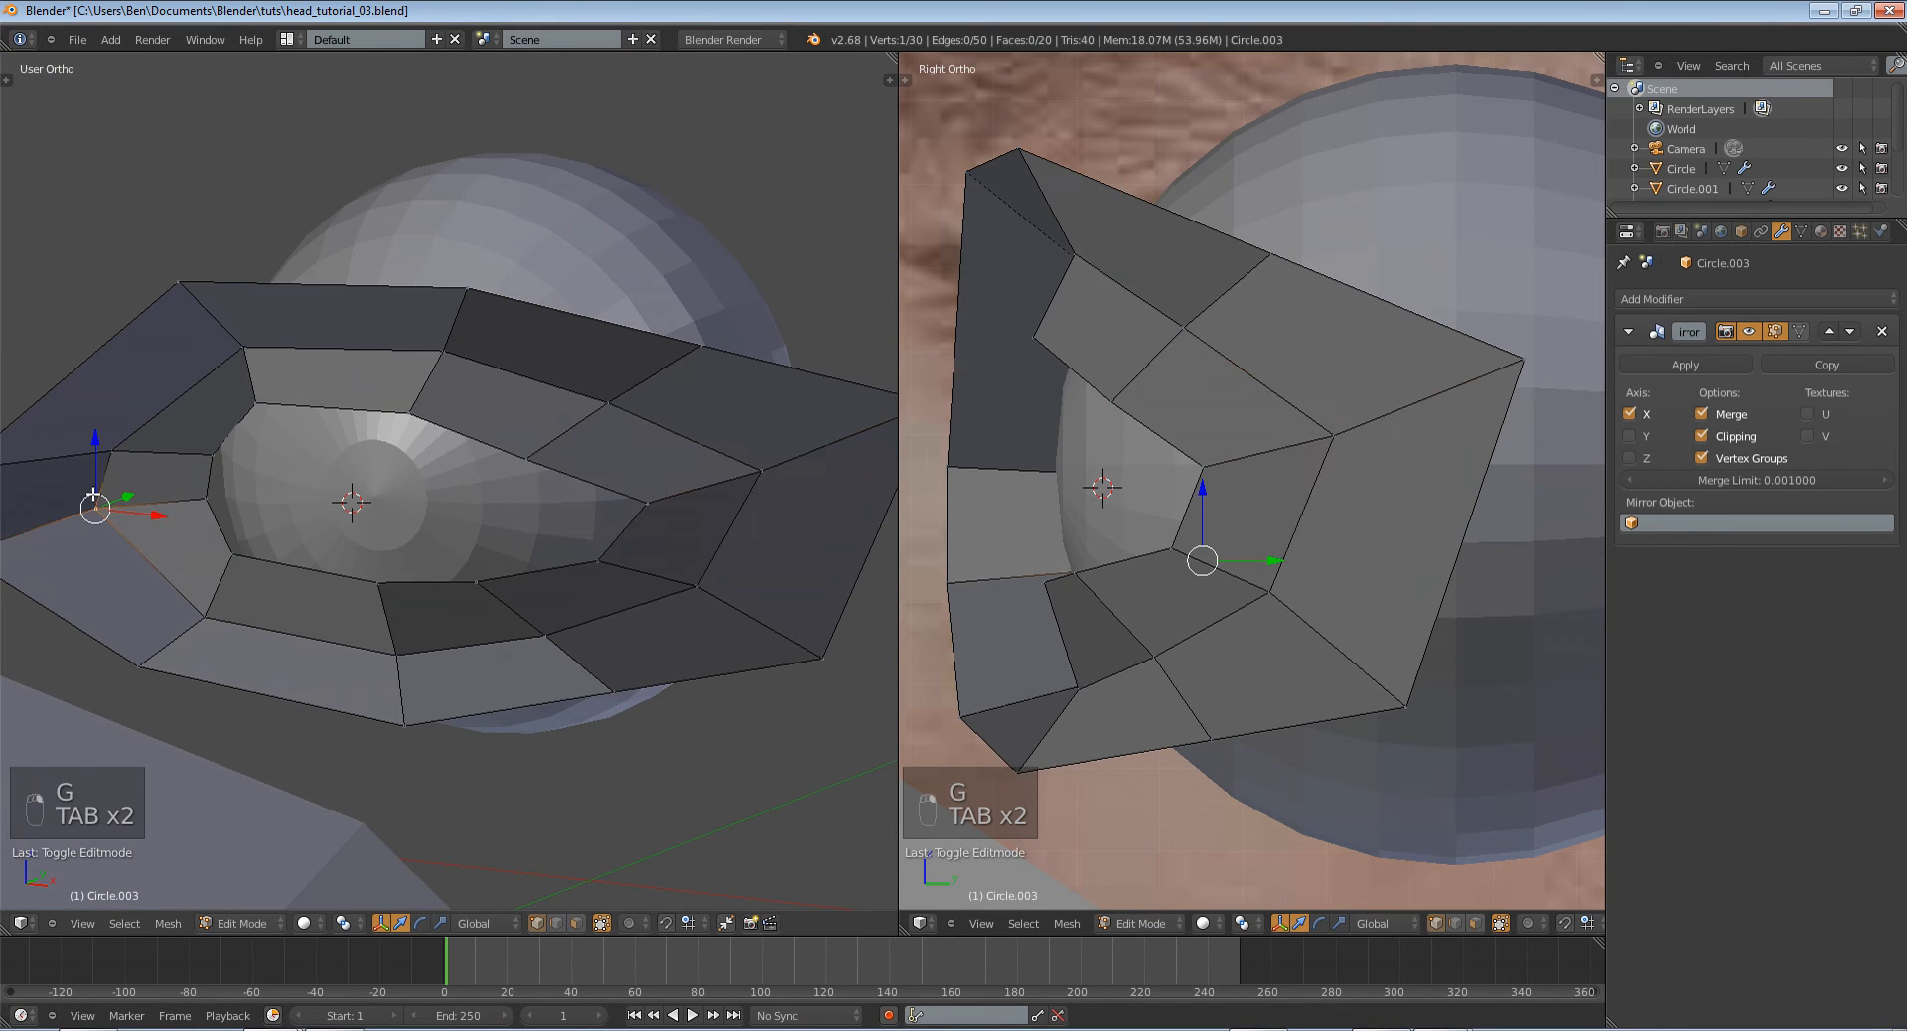
key("Tab")
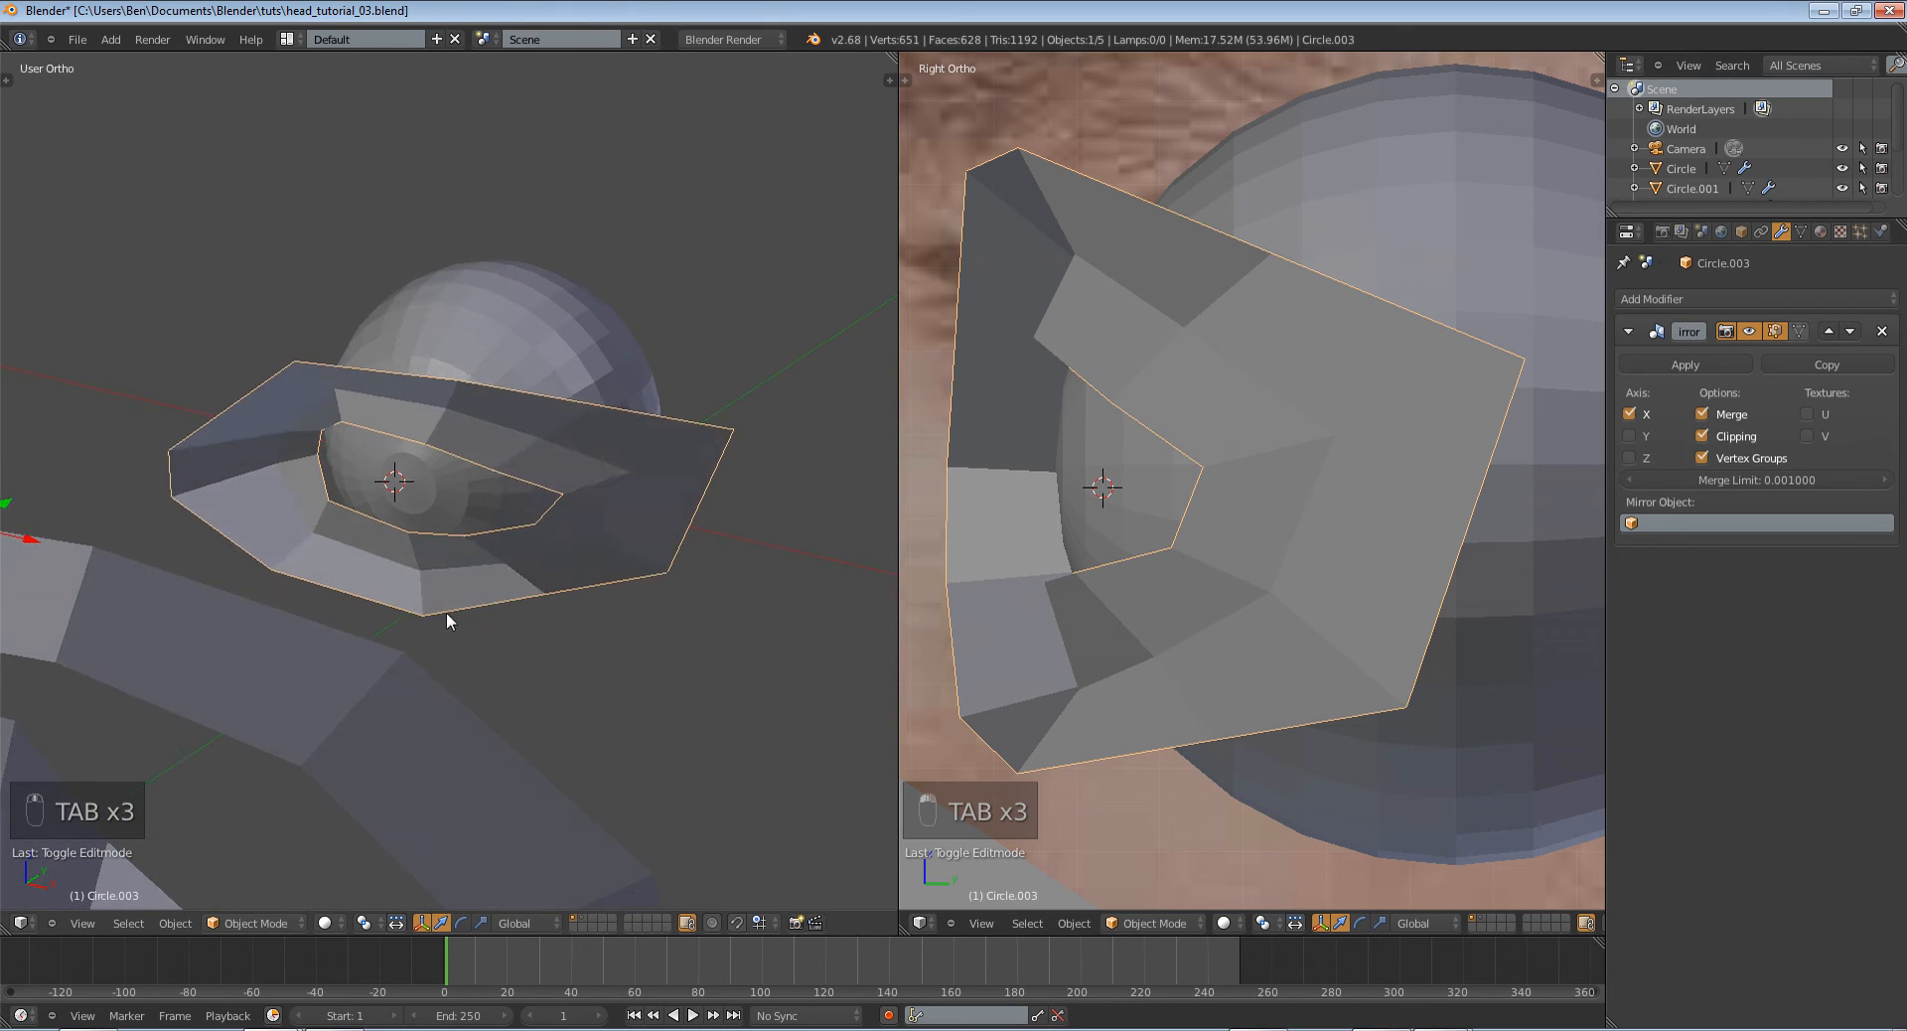
key("Tab")
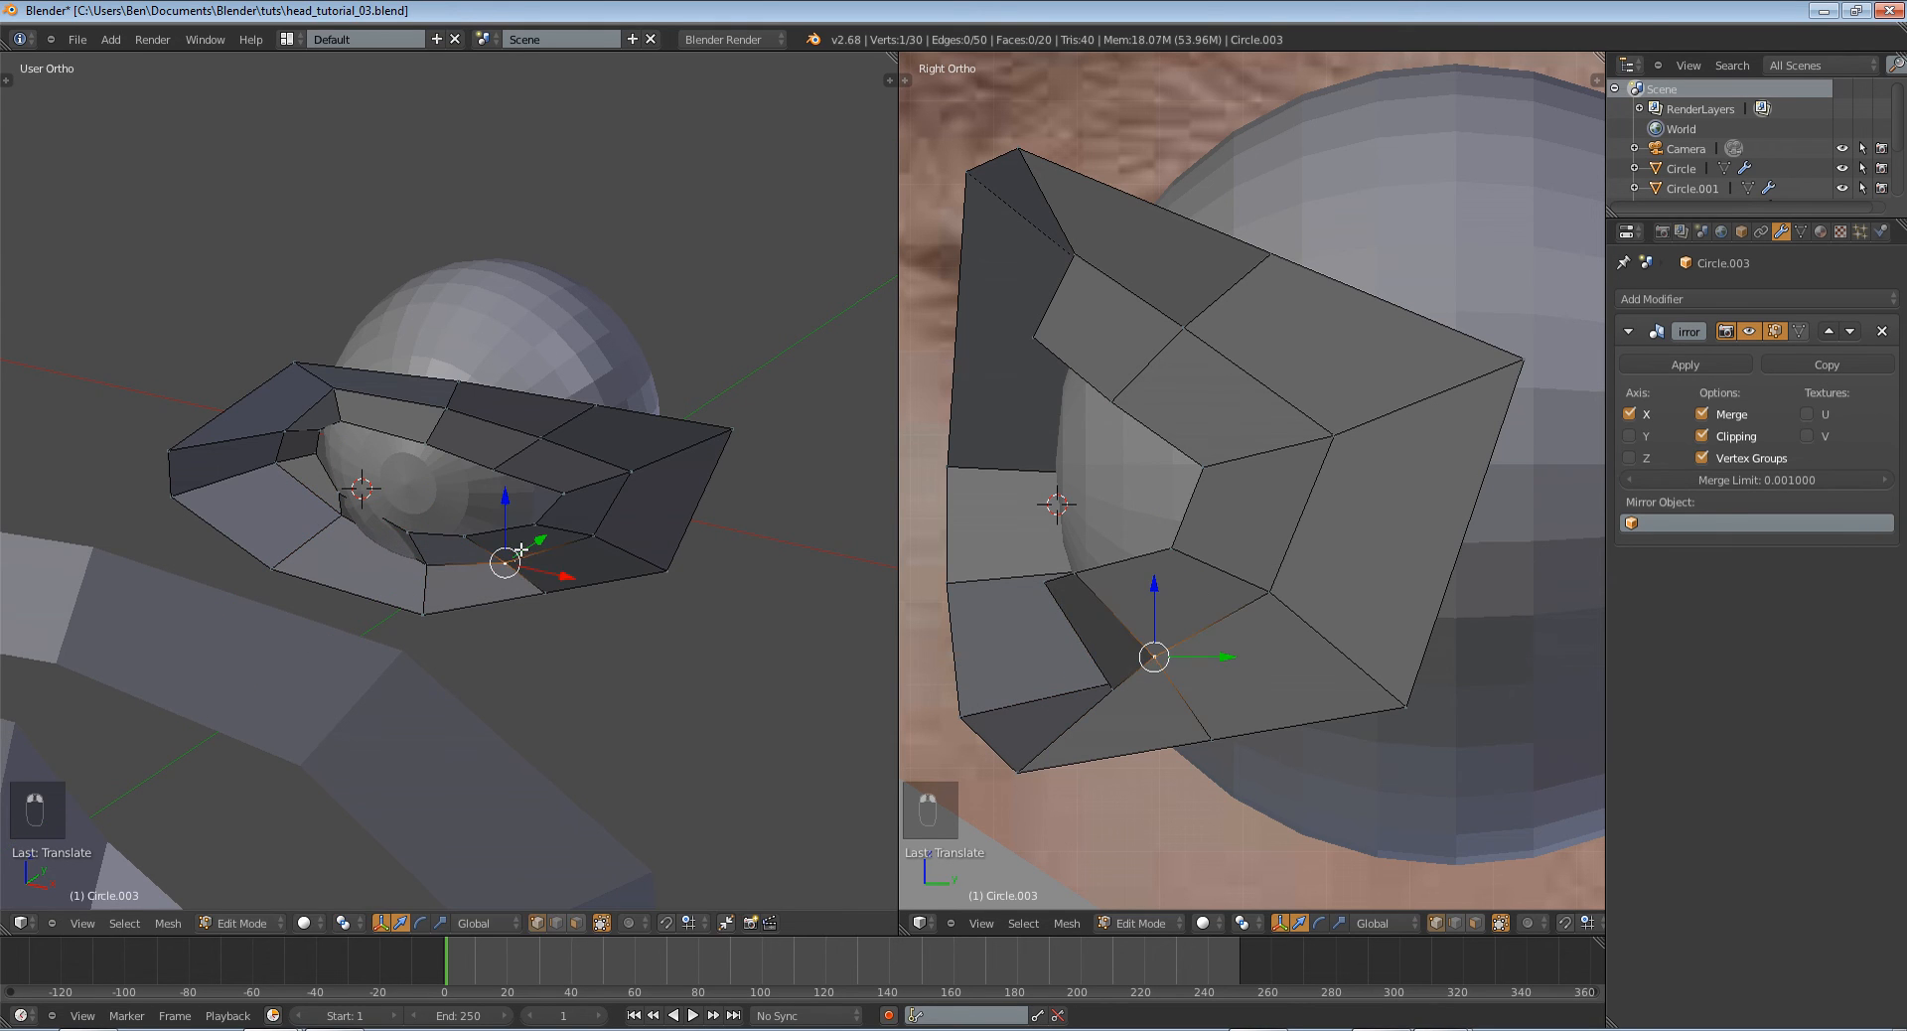
mouse_move(536, 540)
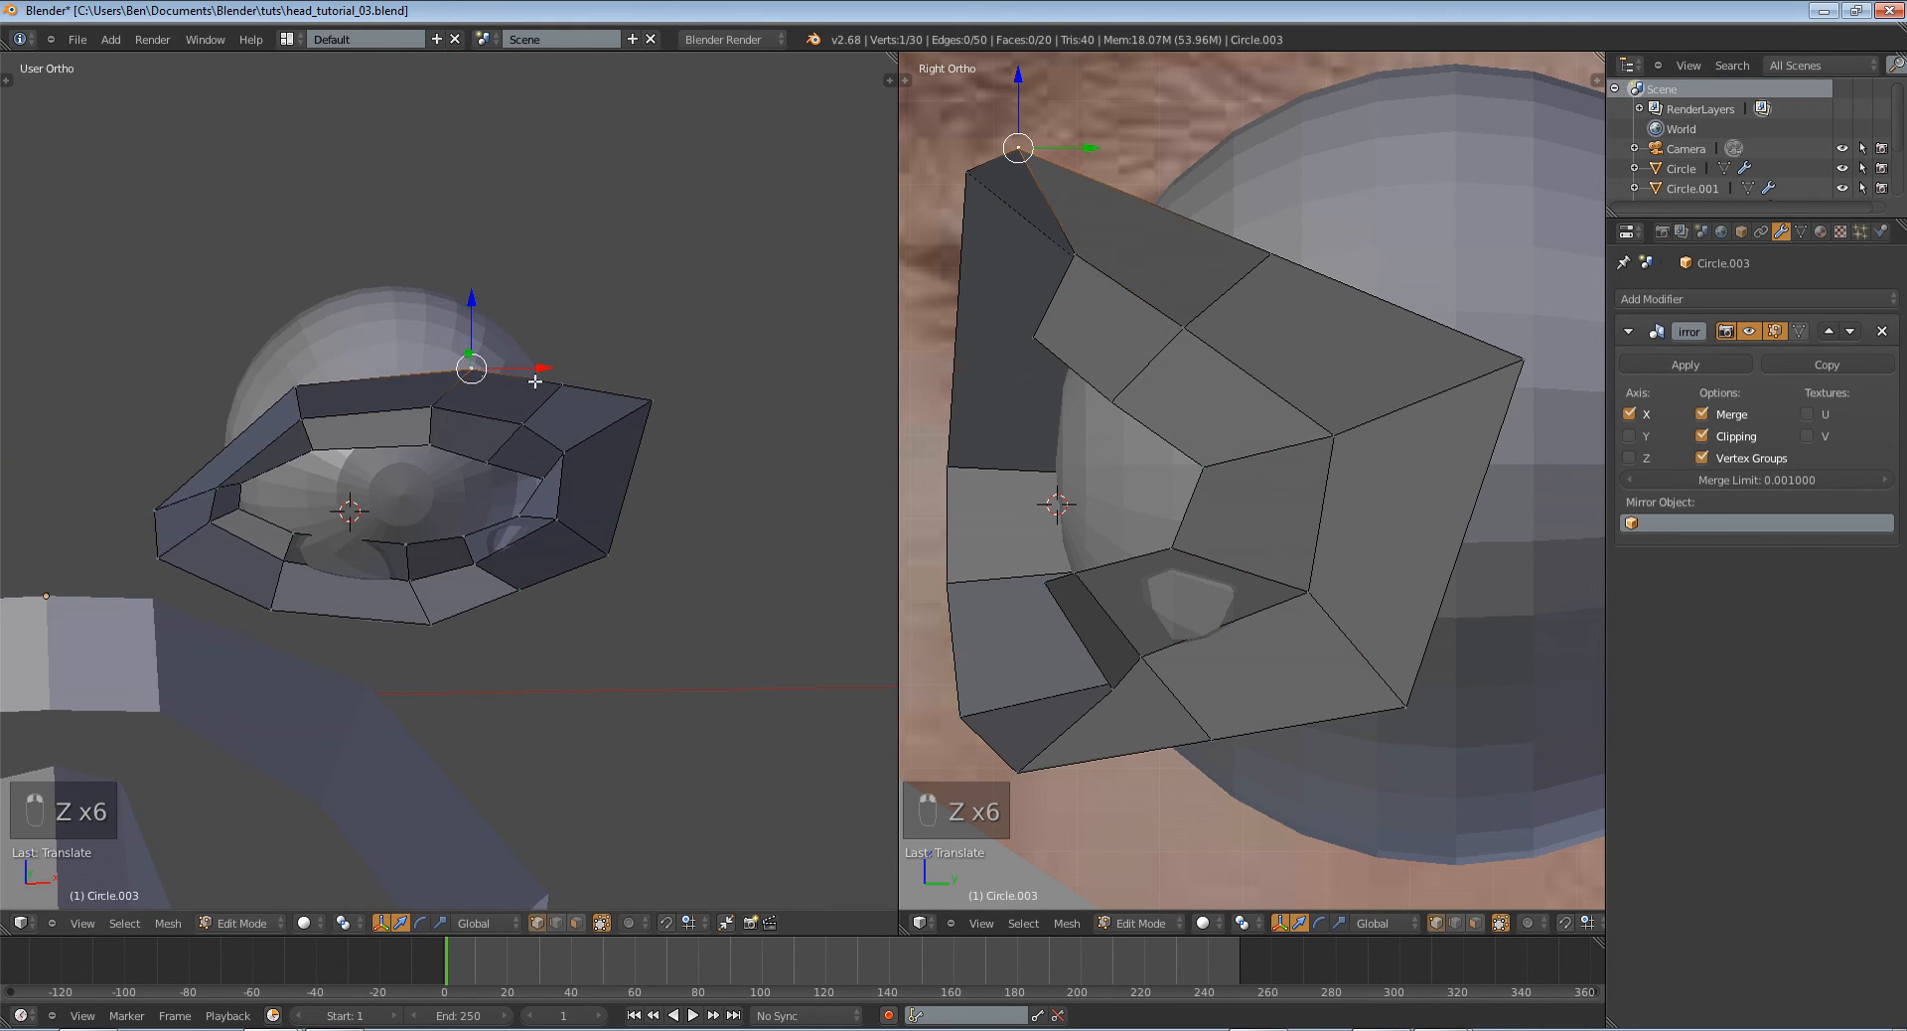
left_click_drag(472, 368, 363, 380)
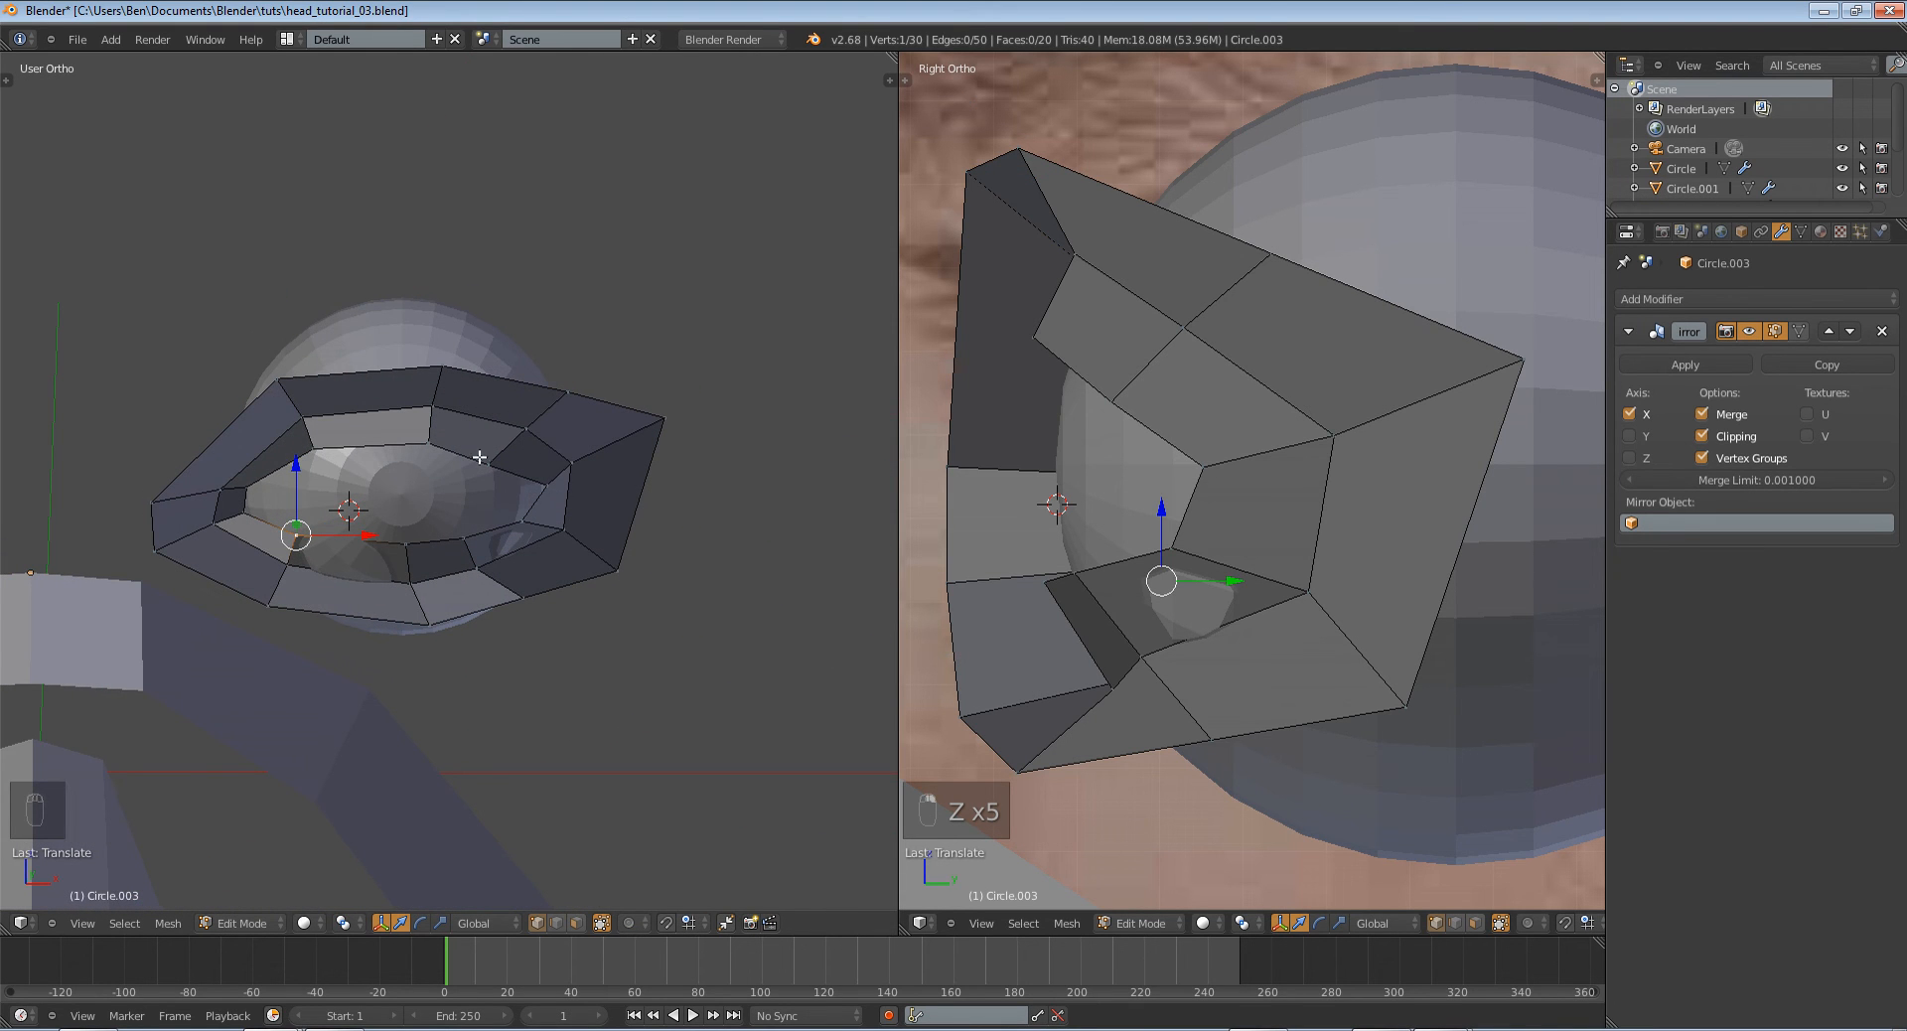
mouse_move(427, 443)
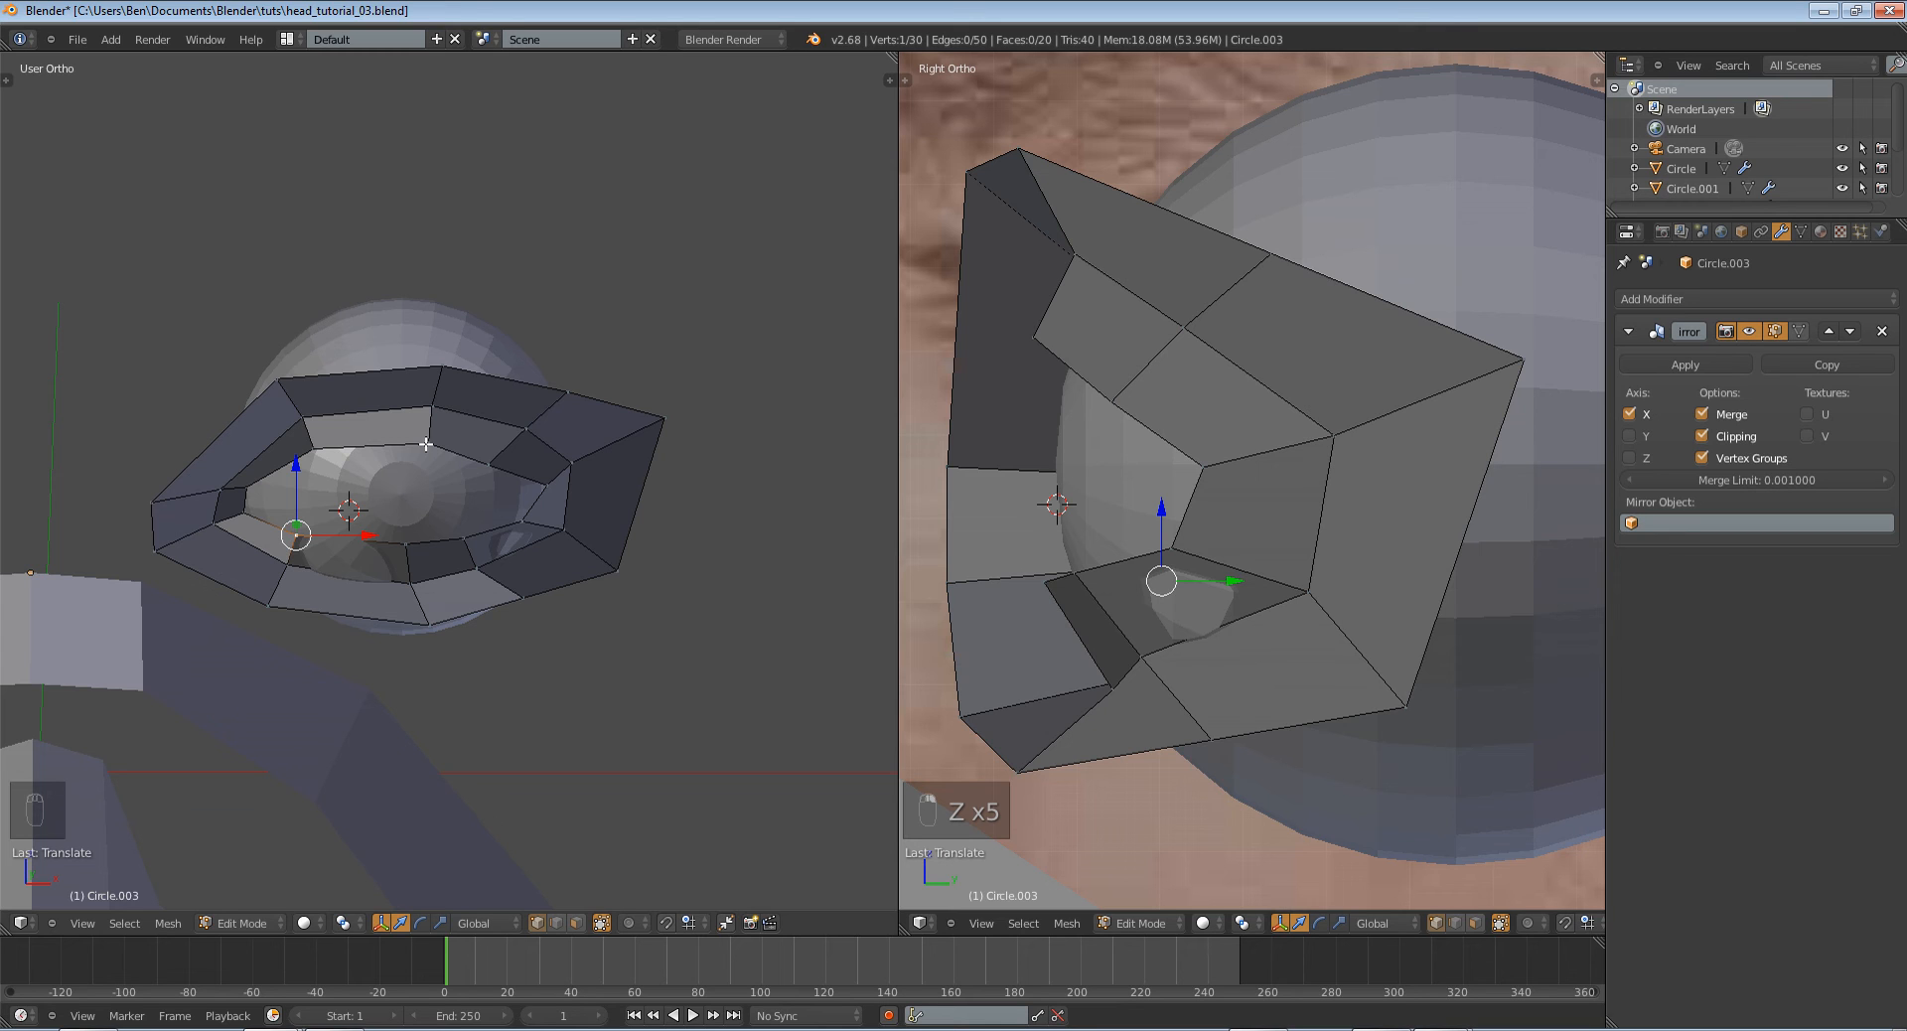
Add an inner eyelid loop, tuck its lower vertex against the eyeball, and review the shape.
key("ctrl+r")
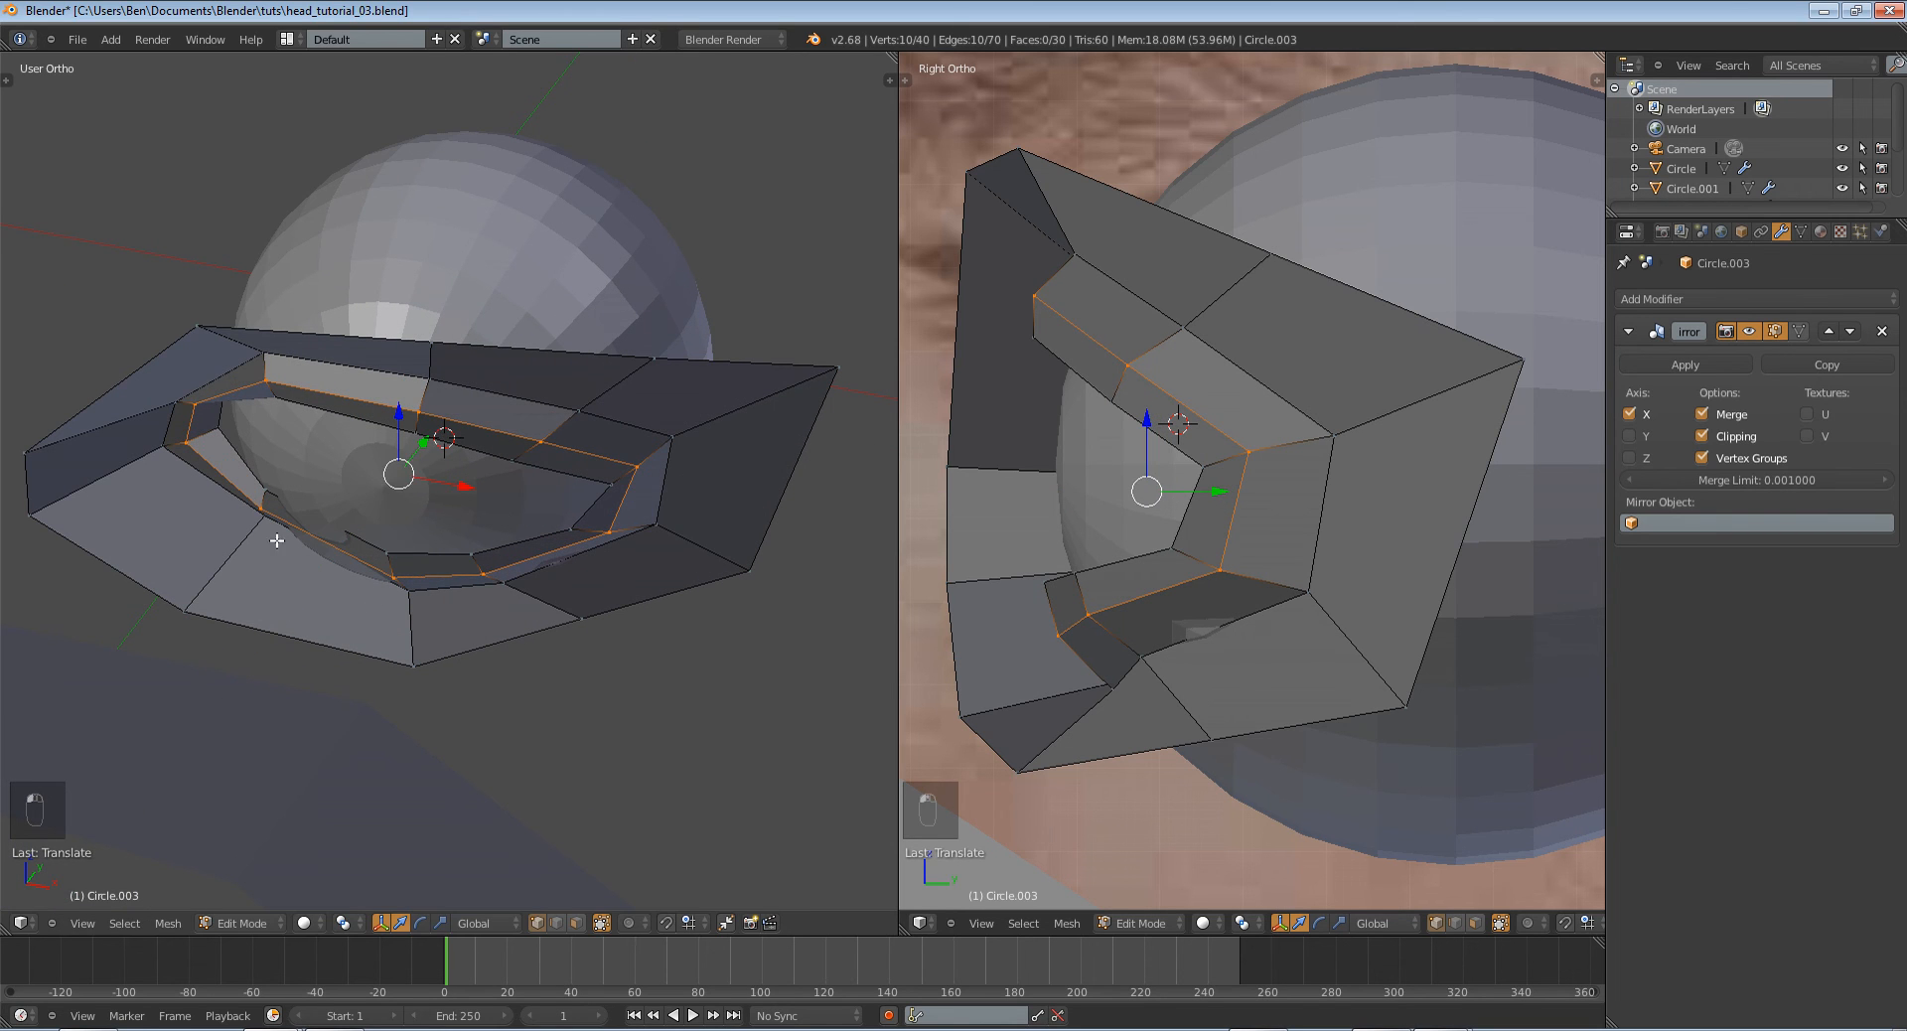
key("a")
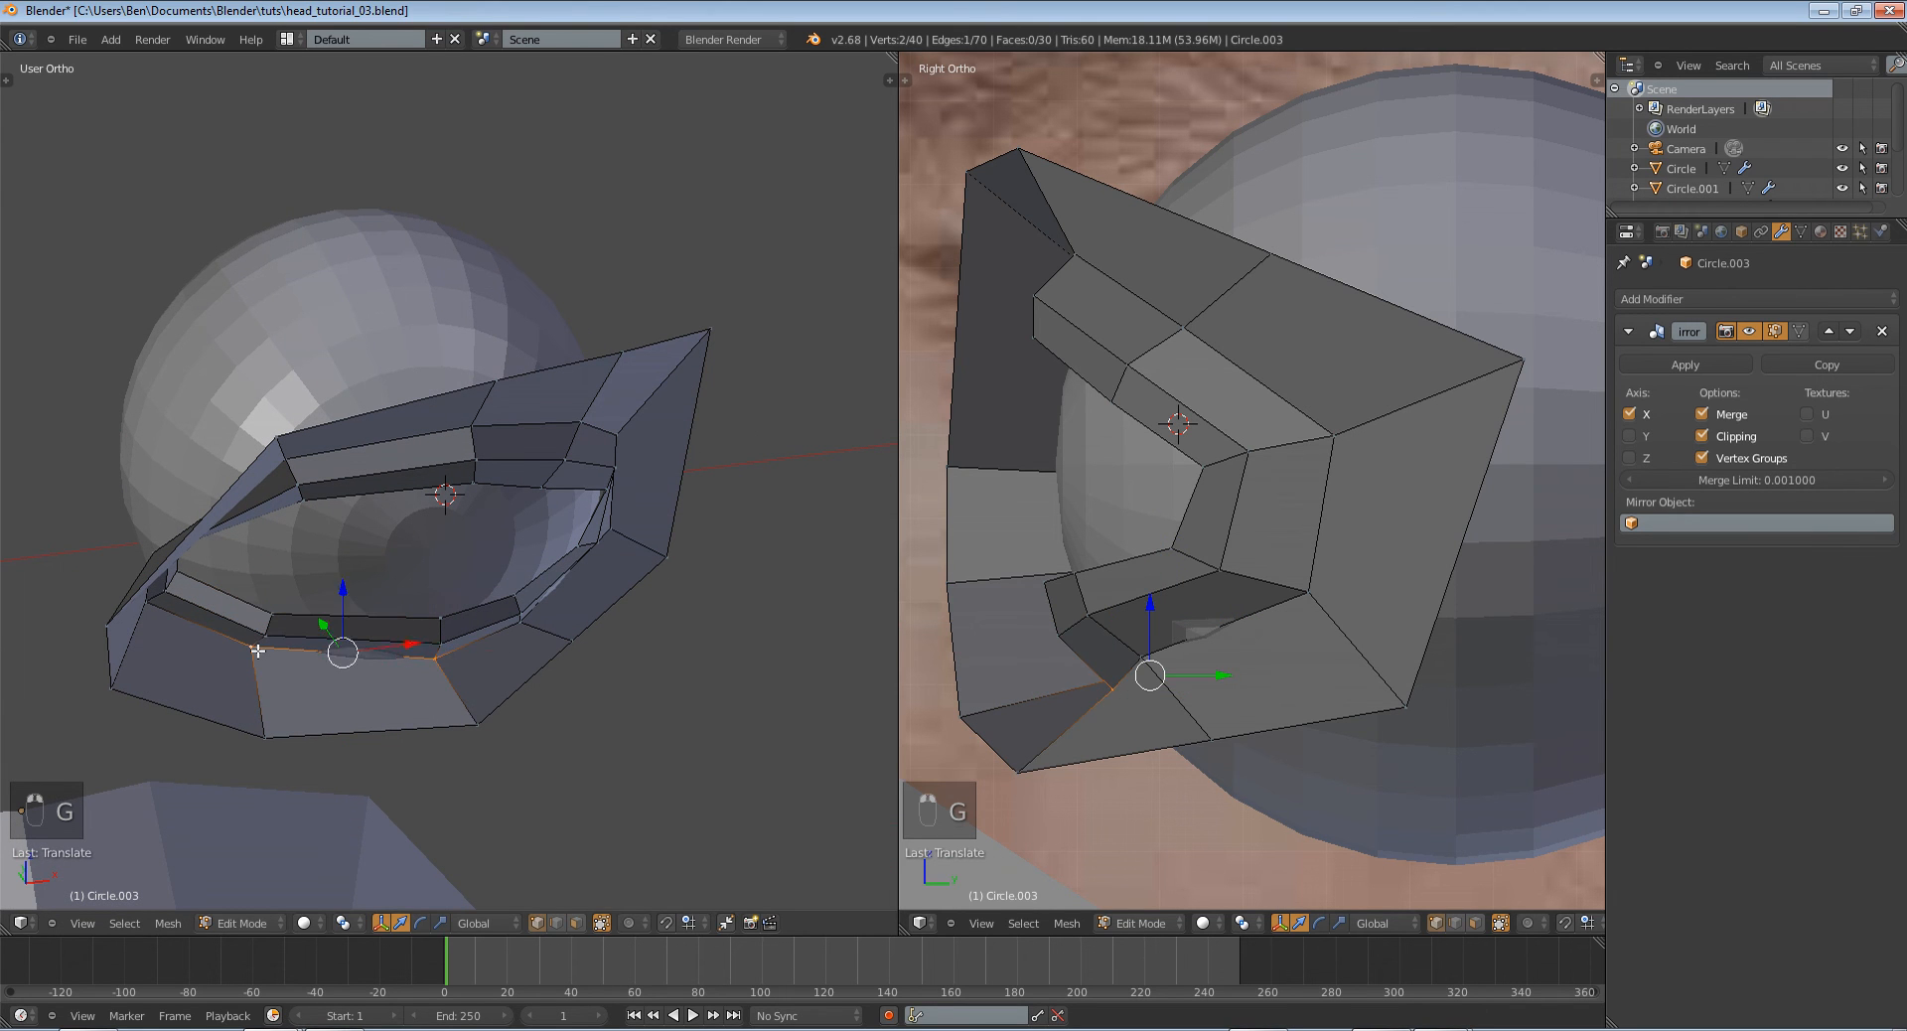
key("Tab")
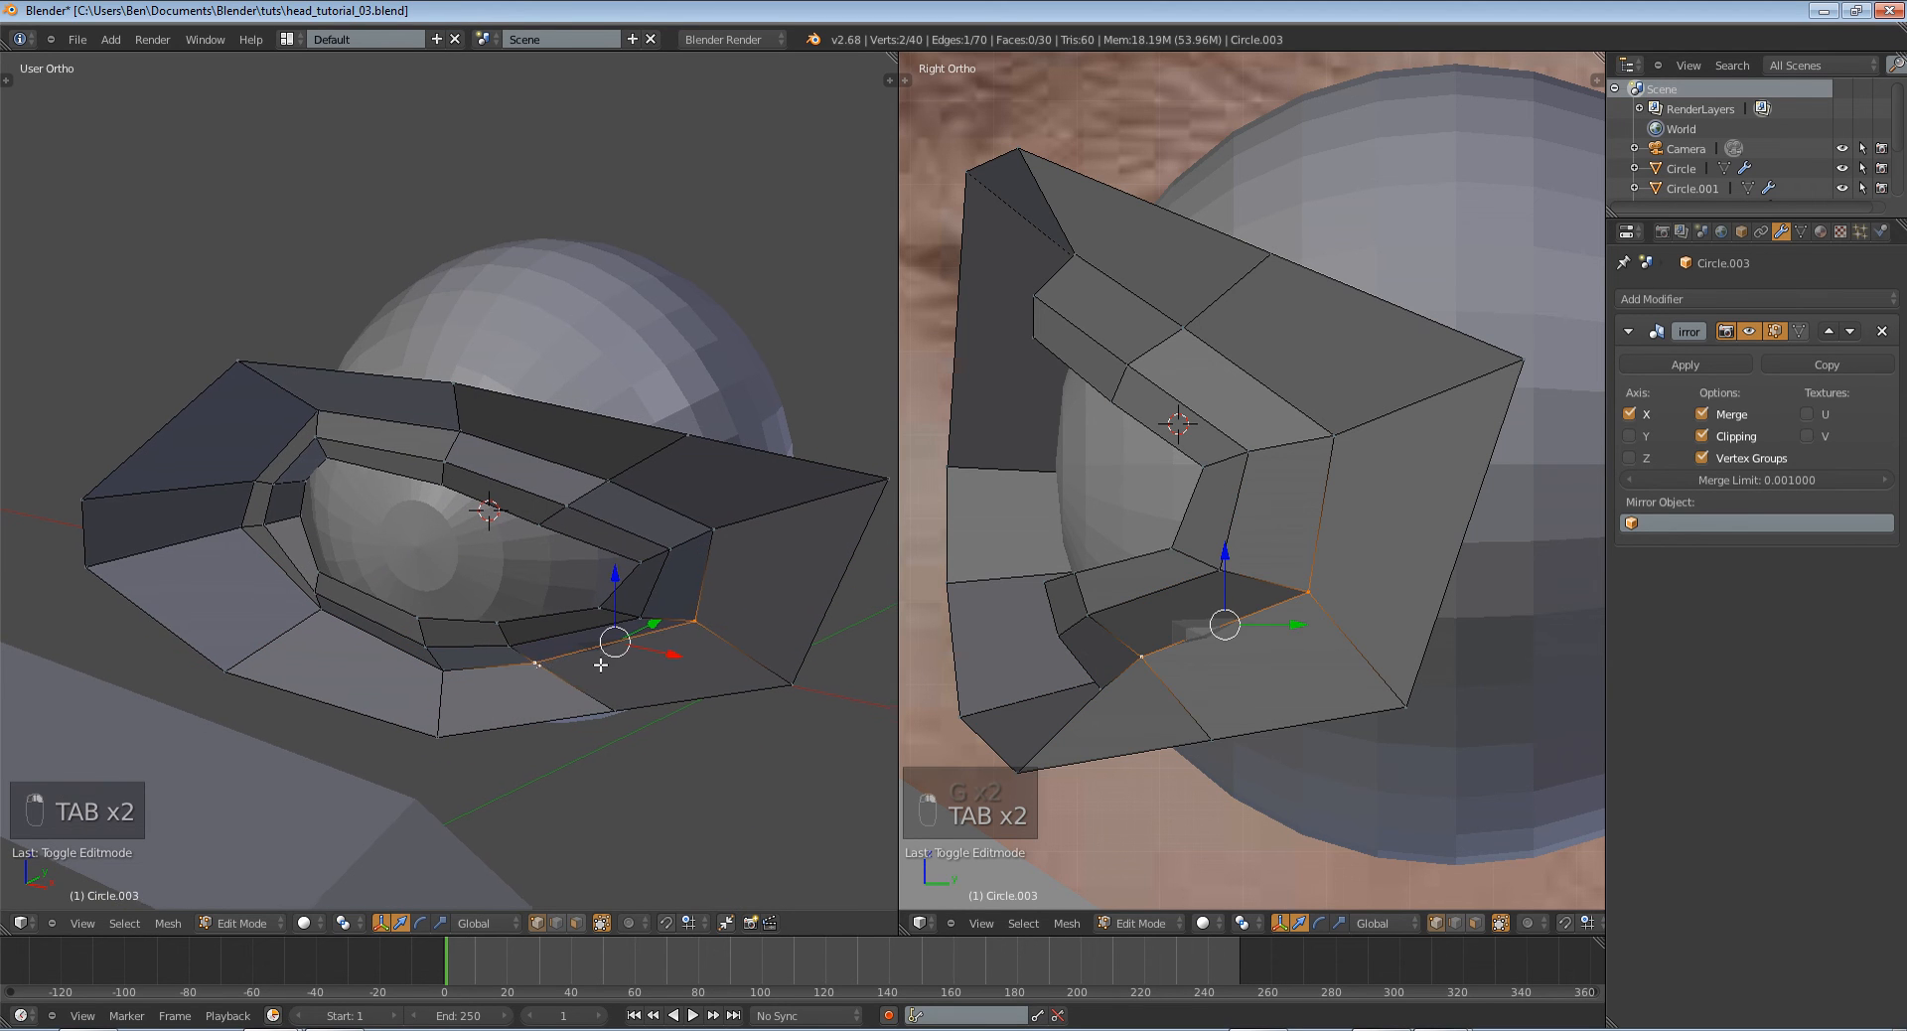
key("Tab")
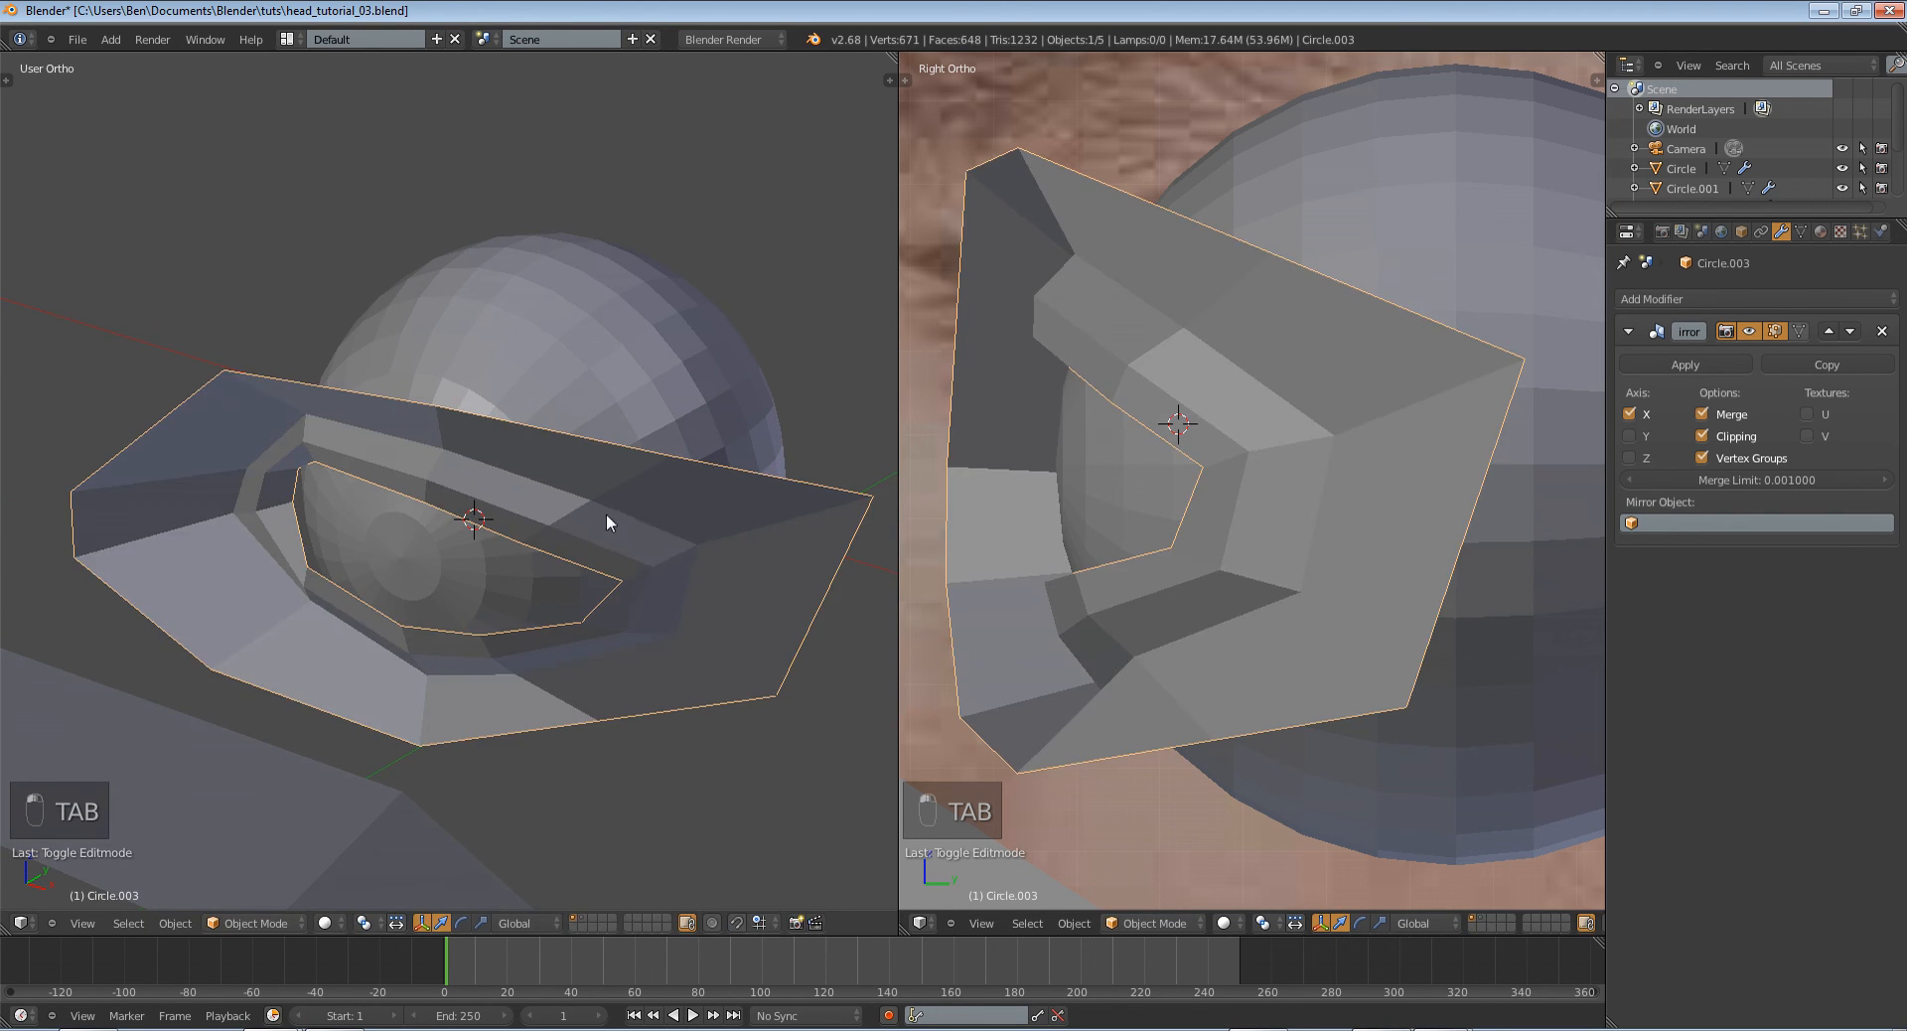
key("Tab")
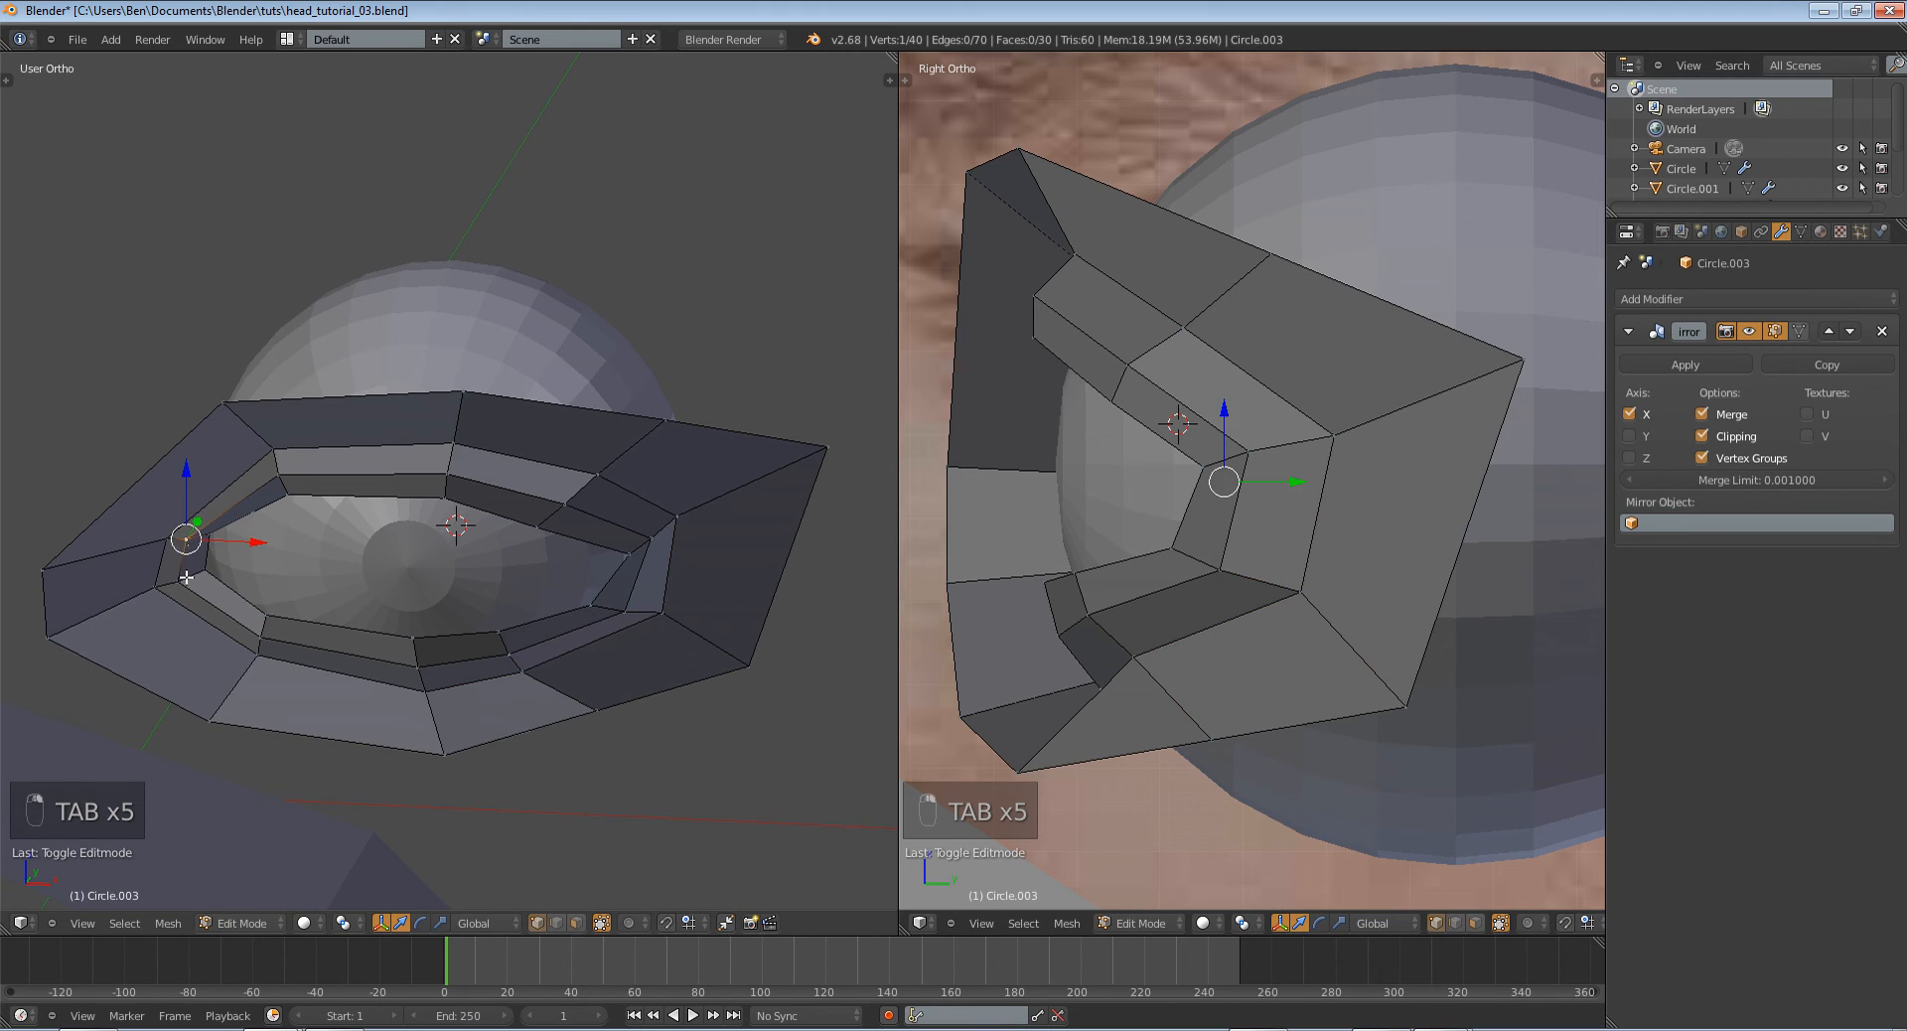
key("Tab")
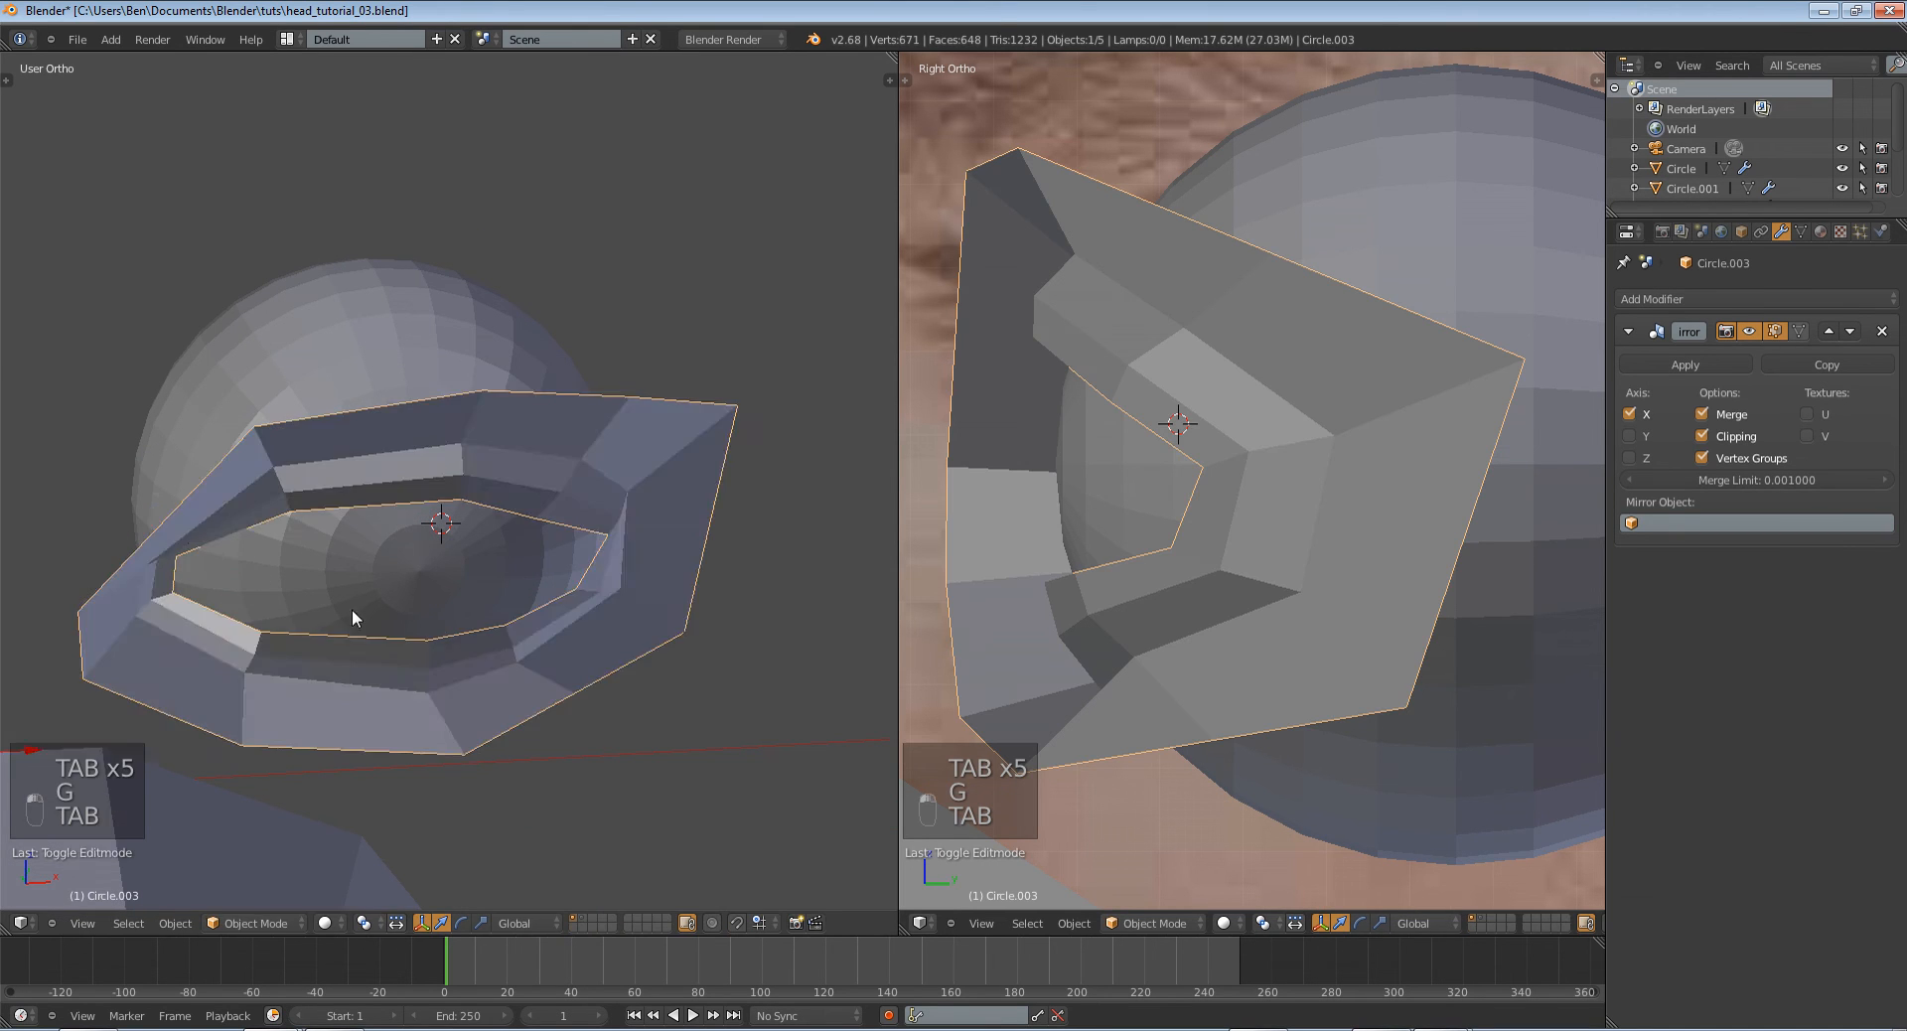
key("Tab")
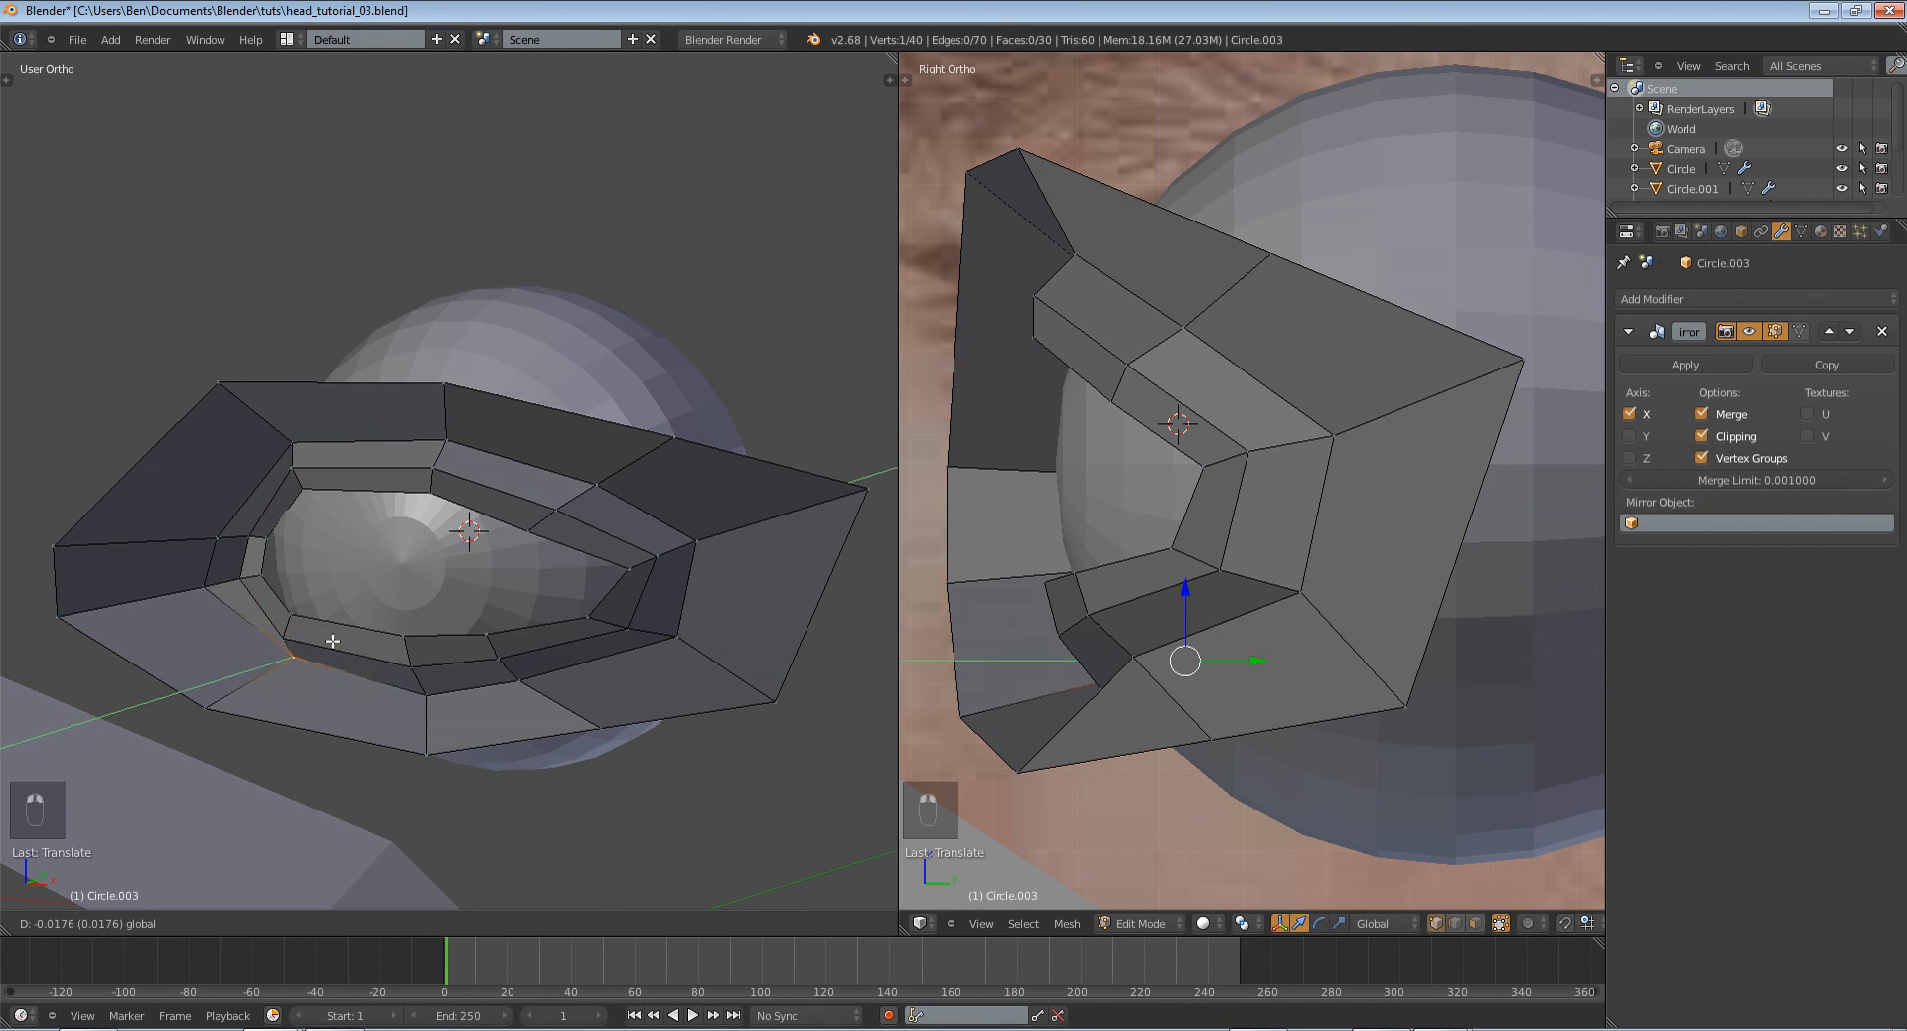
key("Tab")
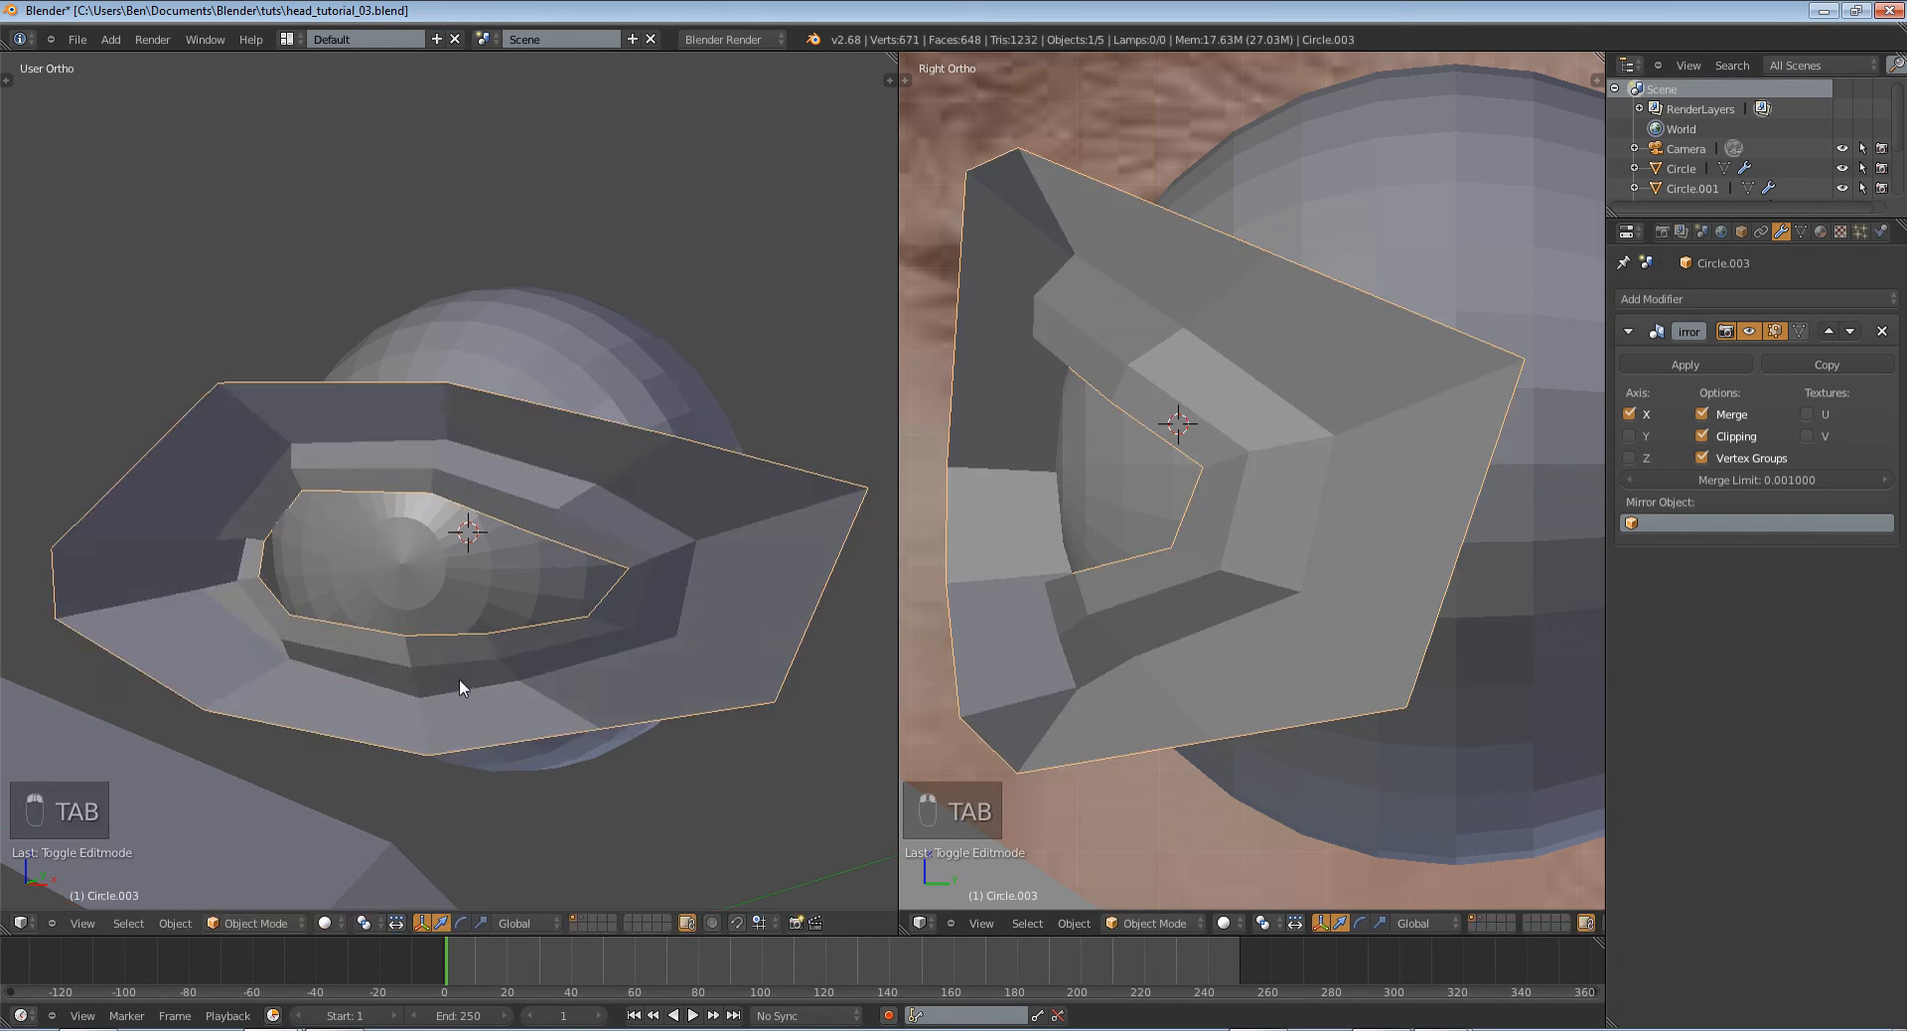
key("Tab")
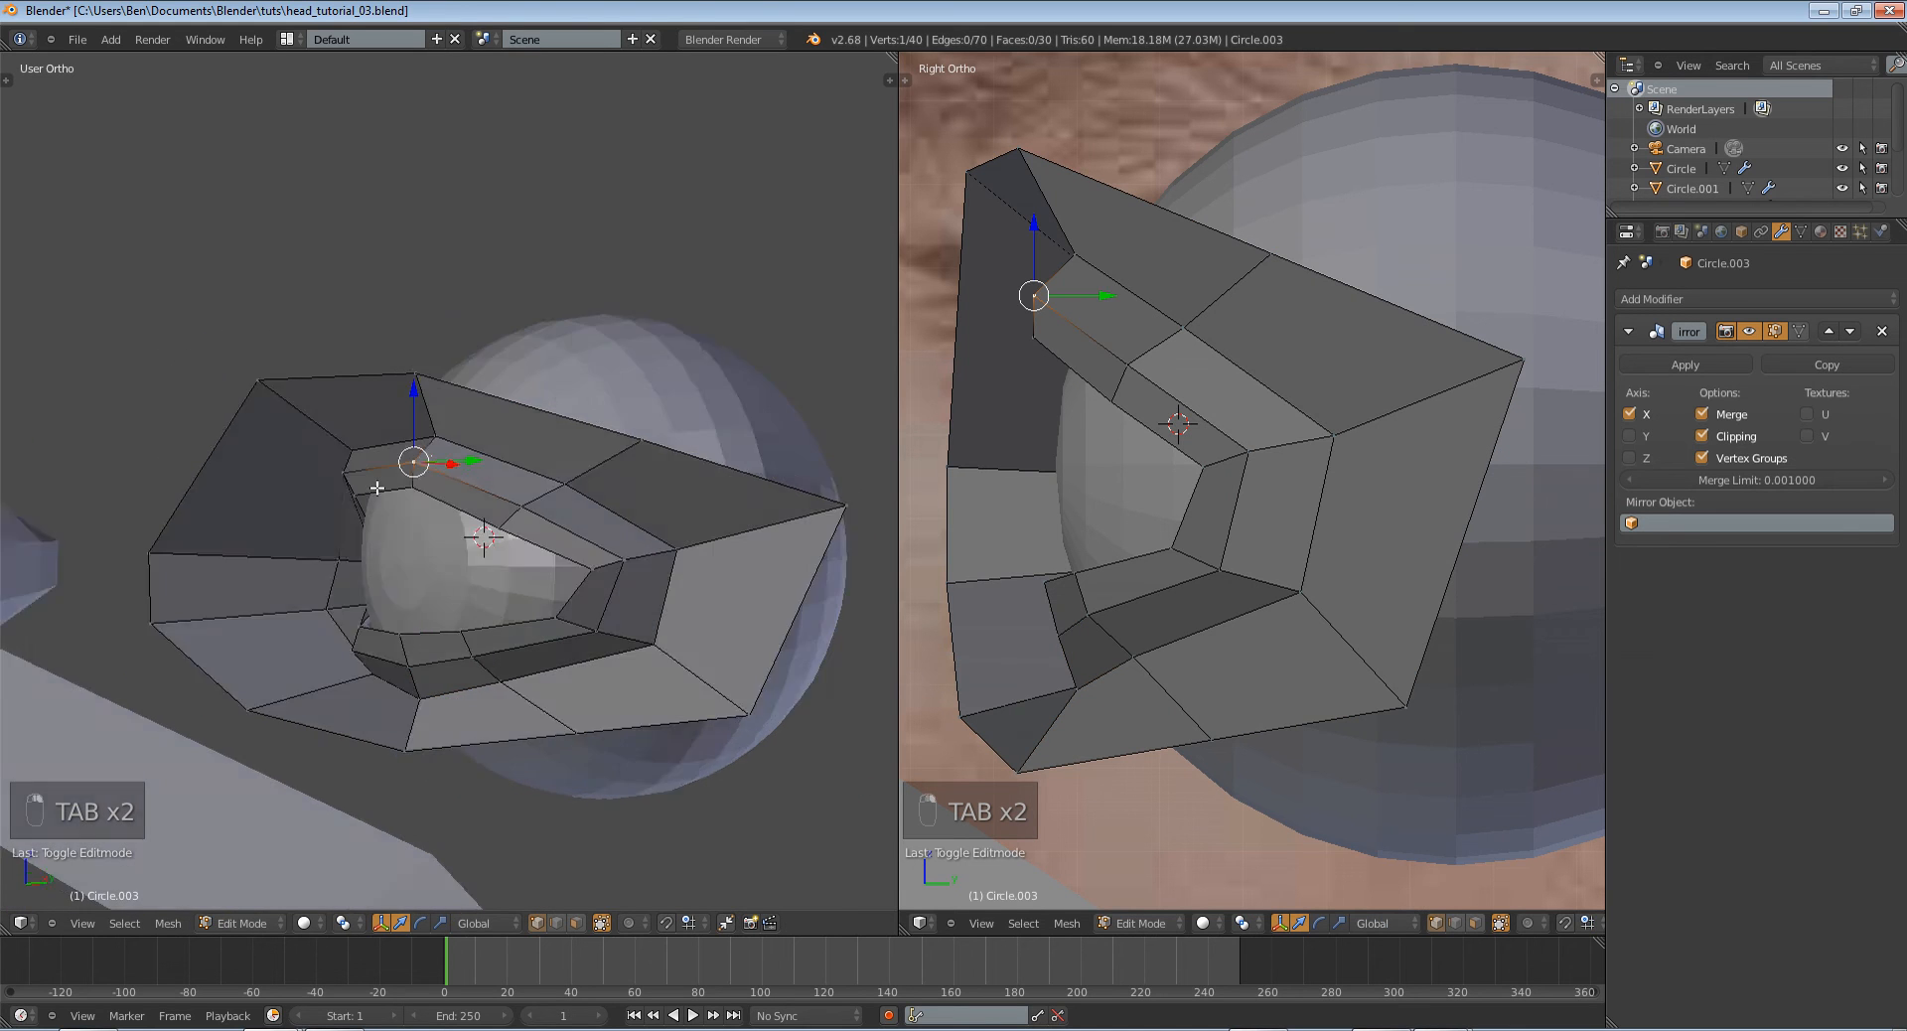
Move the inner eye corner vertex over the photo, repeatedly previewing the socket shape.
key("Tab")
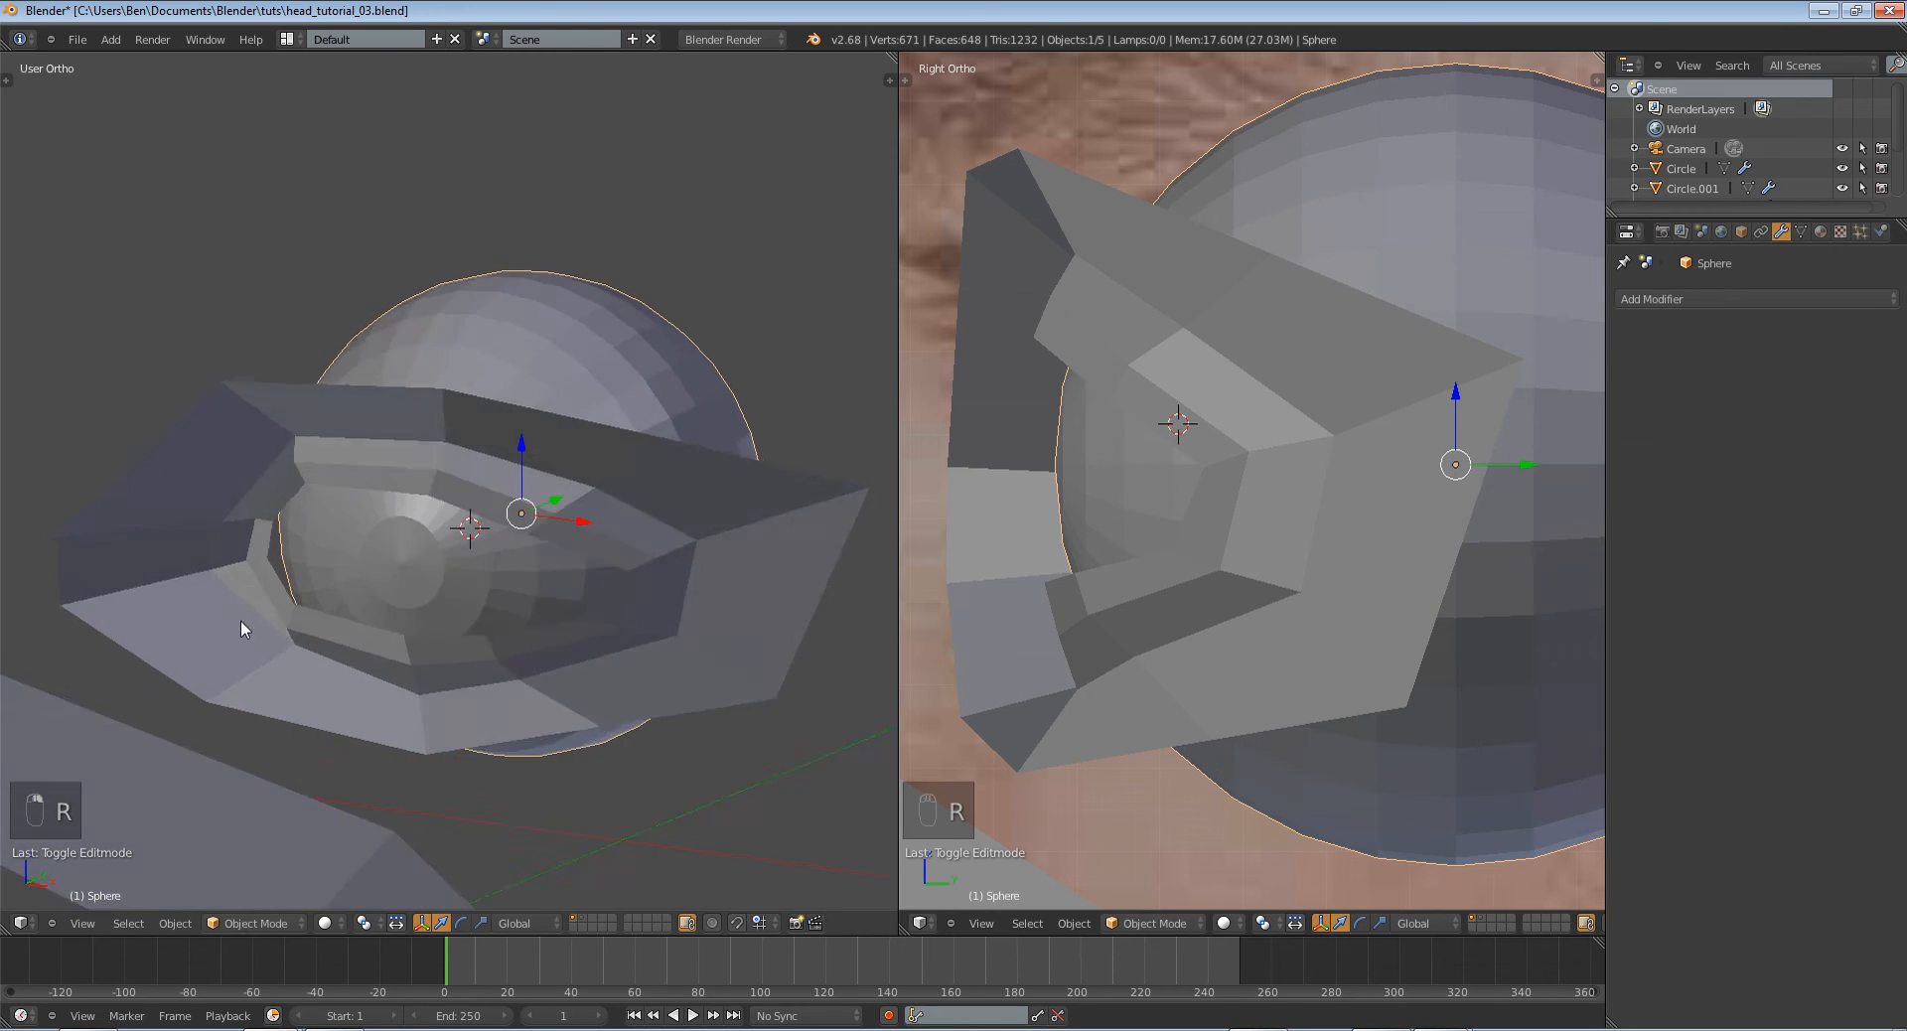
key("Tab")
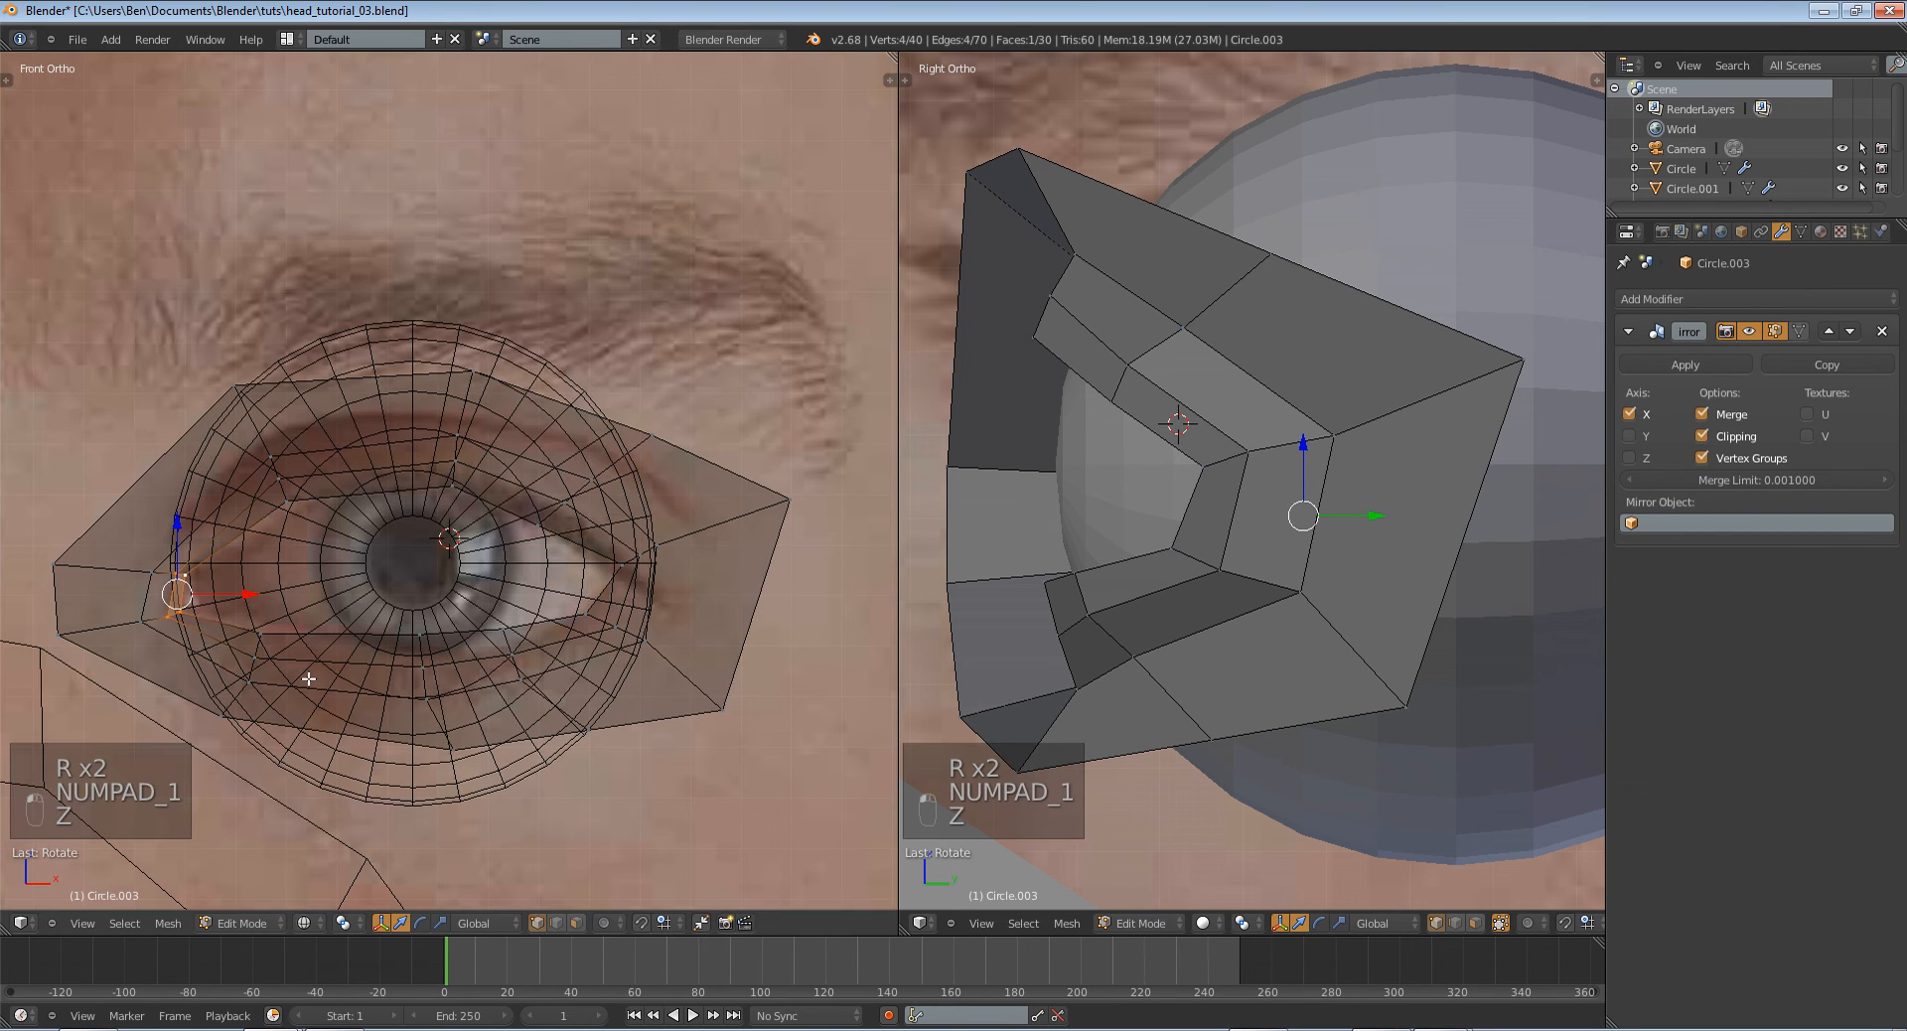
key("g")
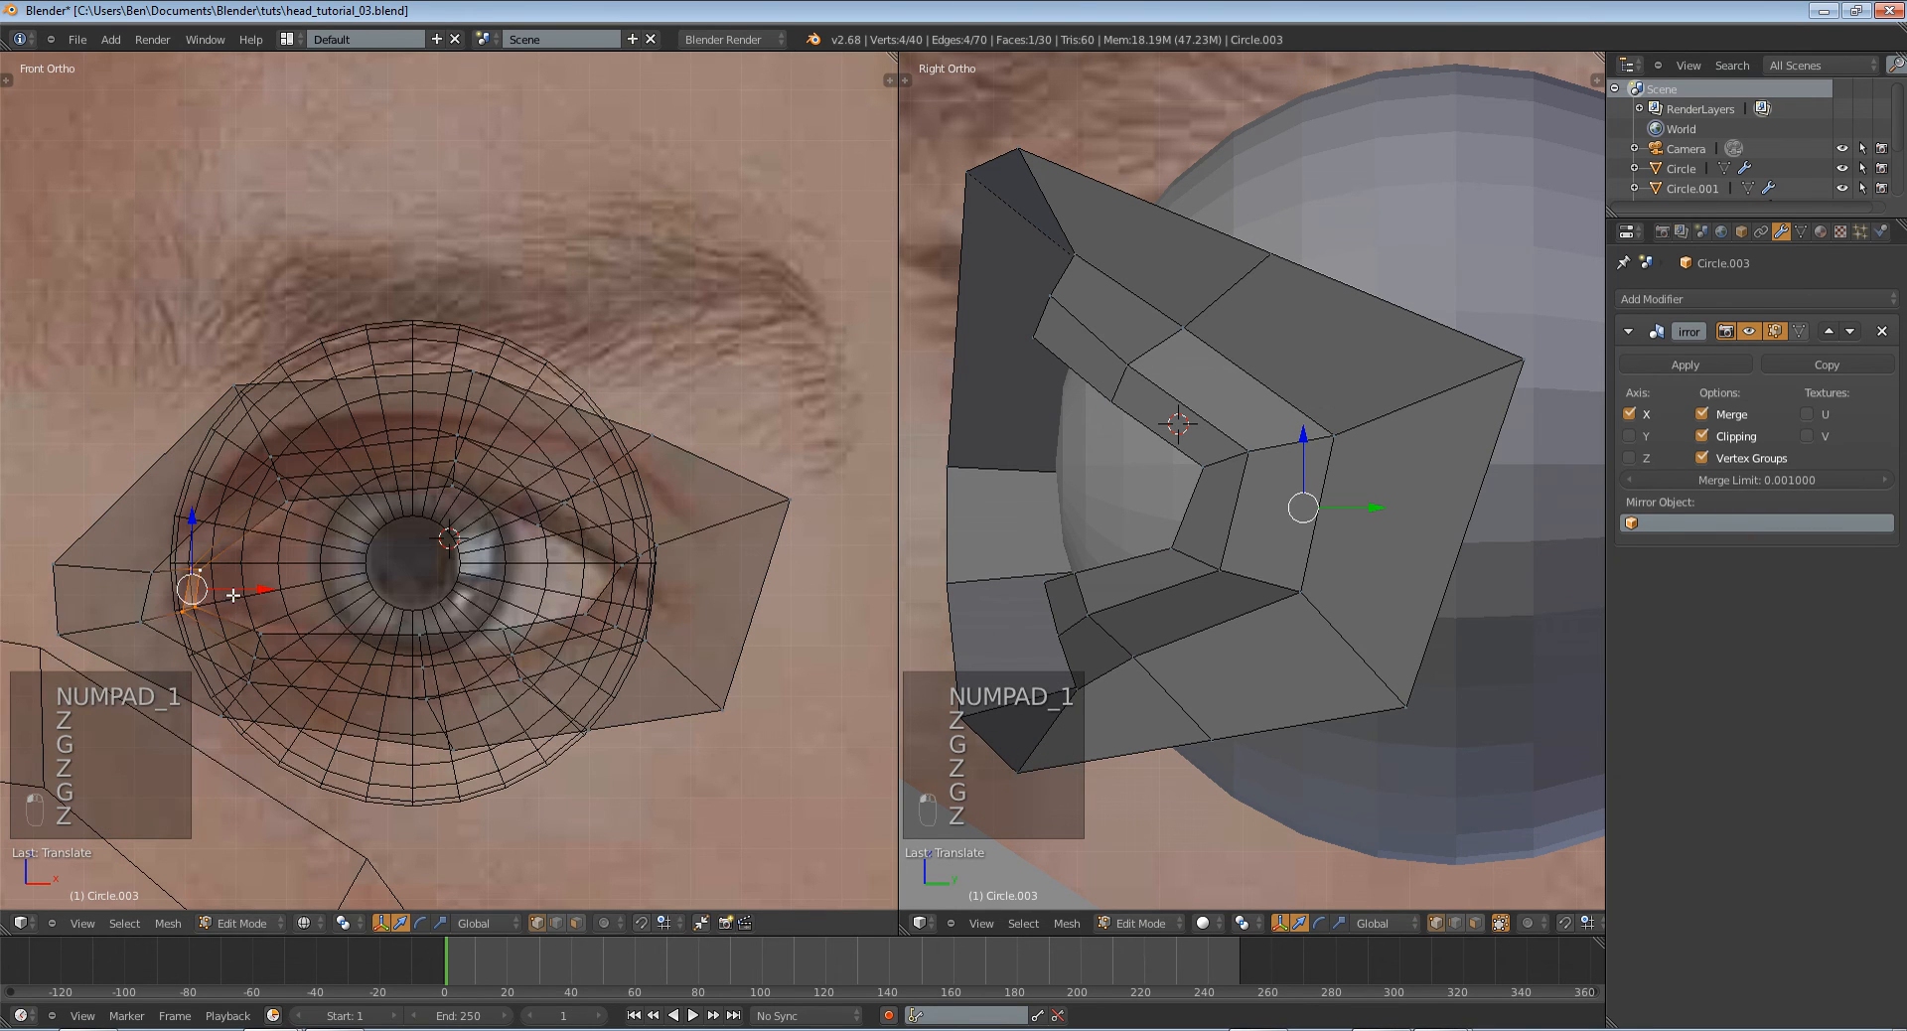
key("g")
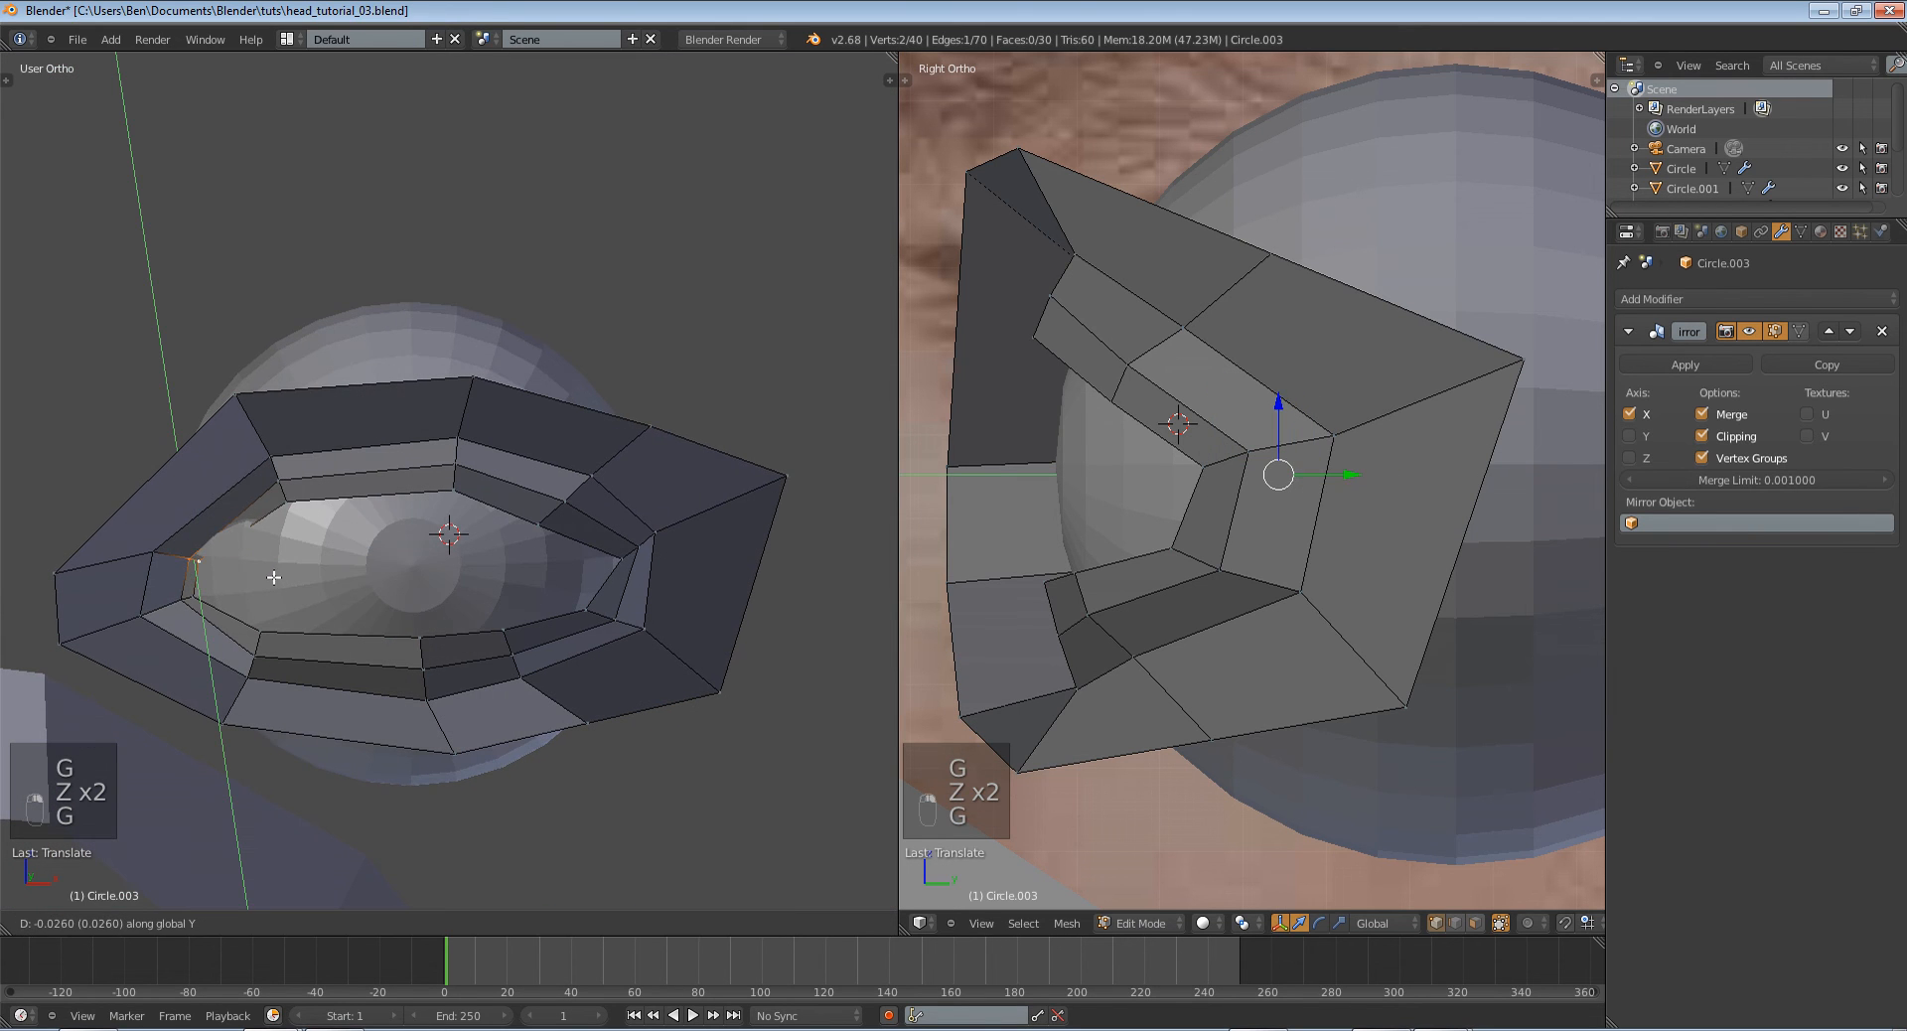
key("Tab")
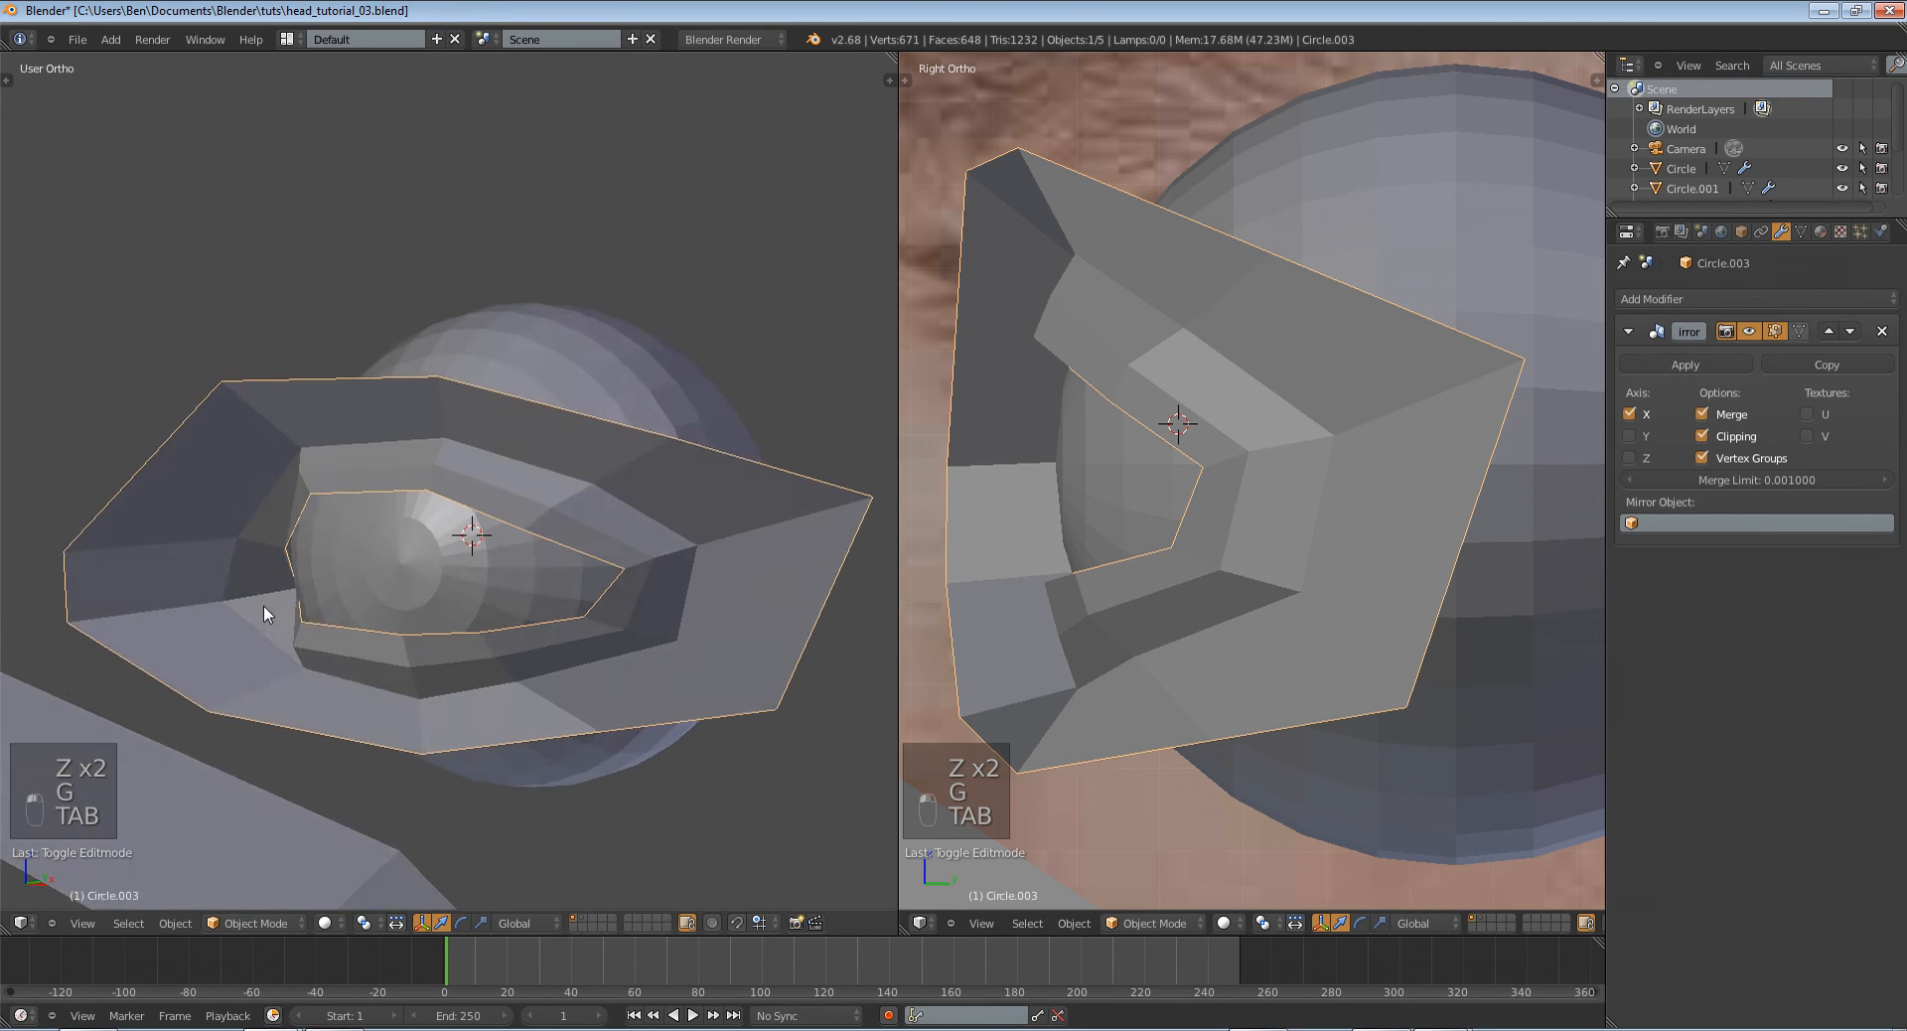
key("Tab")
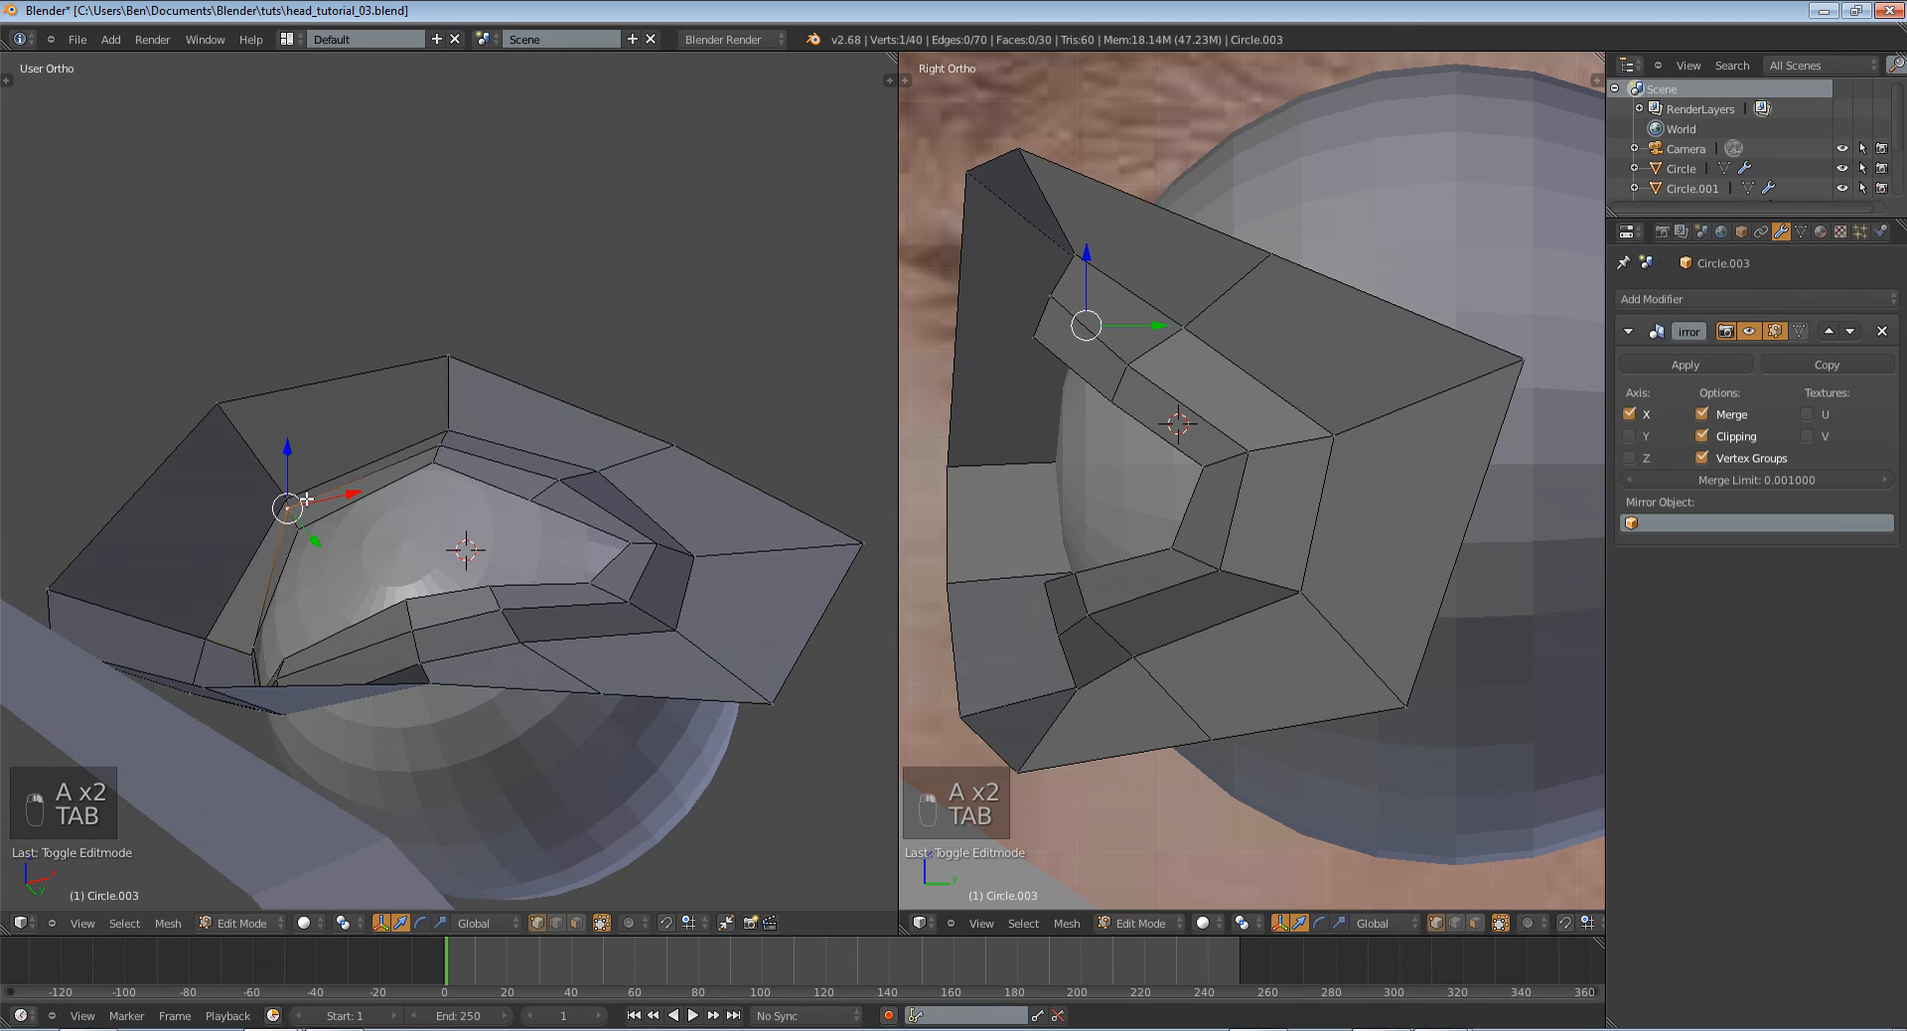
key("Tab")
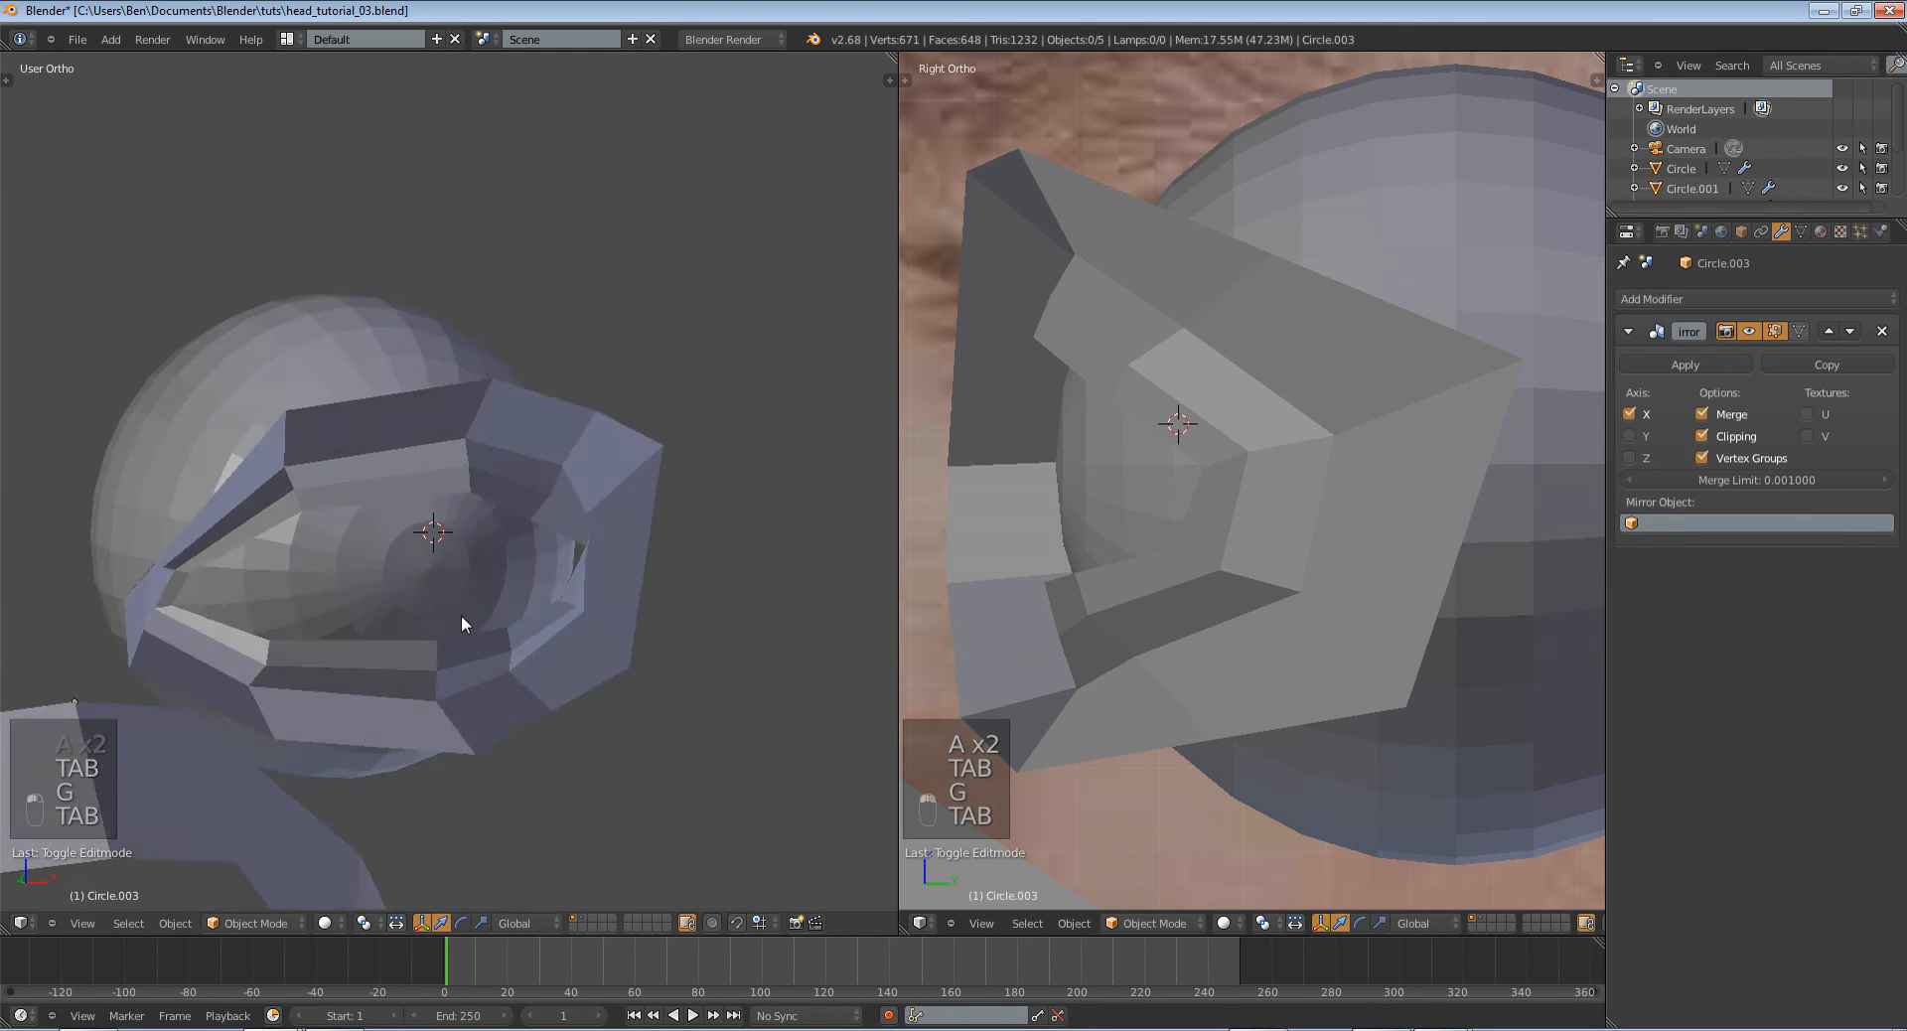
key("Tab")
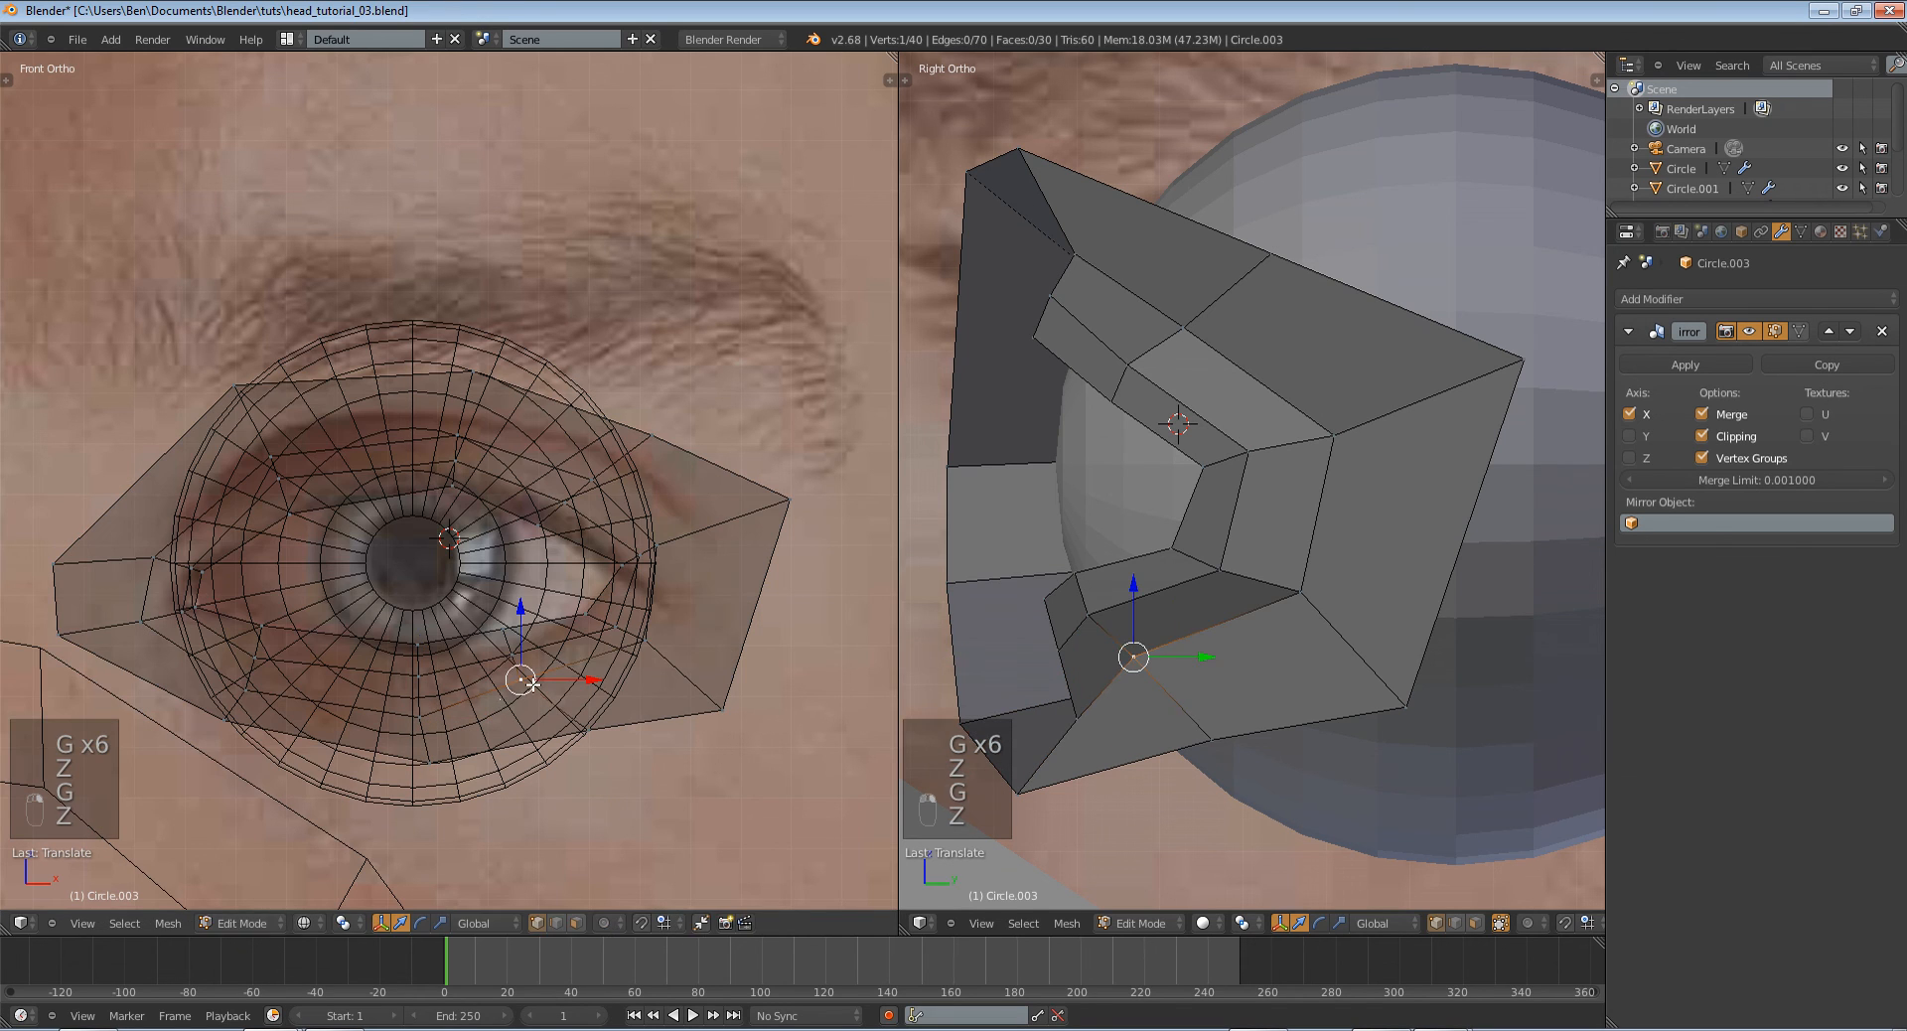
mouse_move(509, 641)
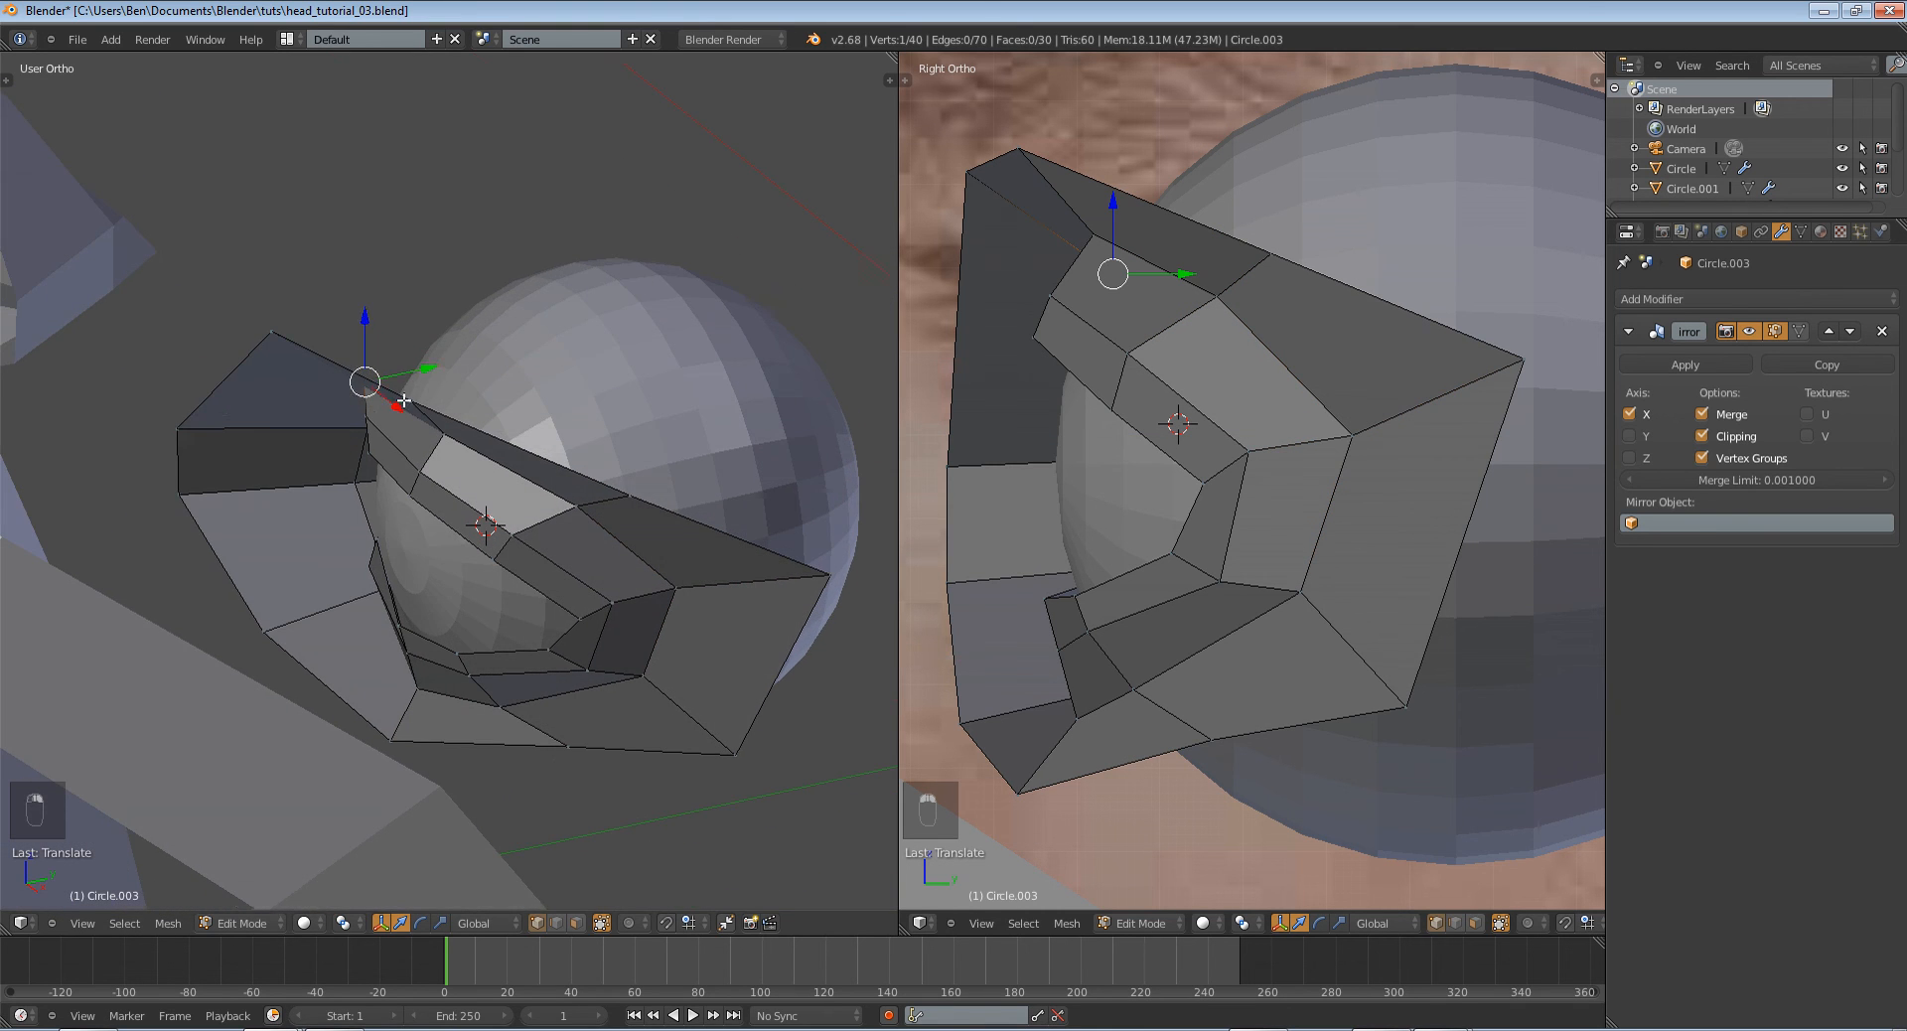
Move upper-rim and outer-corner socket vertices into place, checking against the photos.
key("Tab")
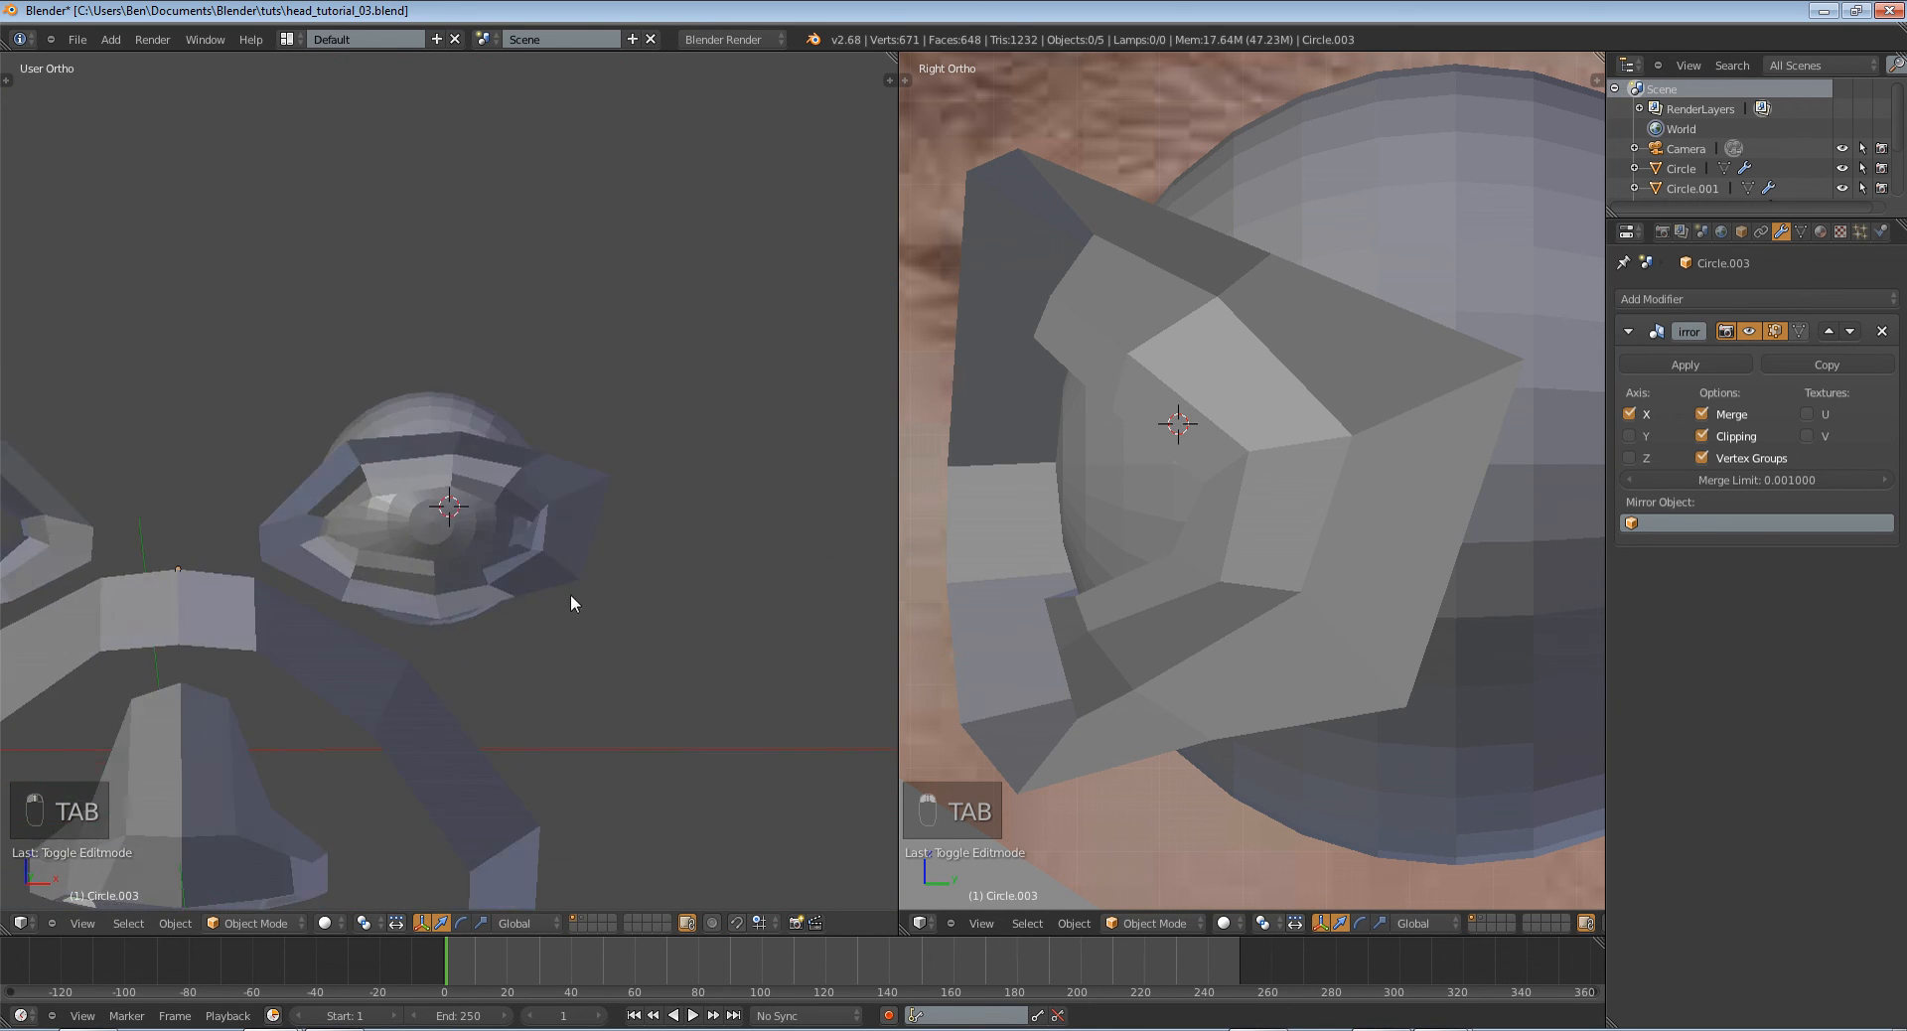
key("Tab")
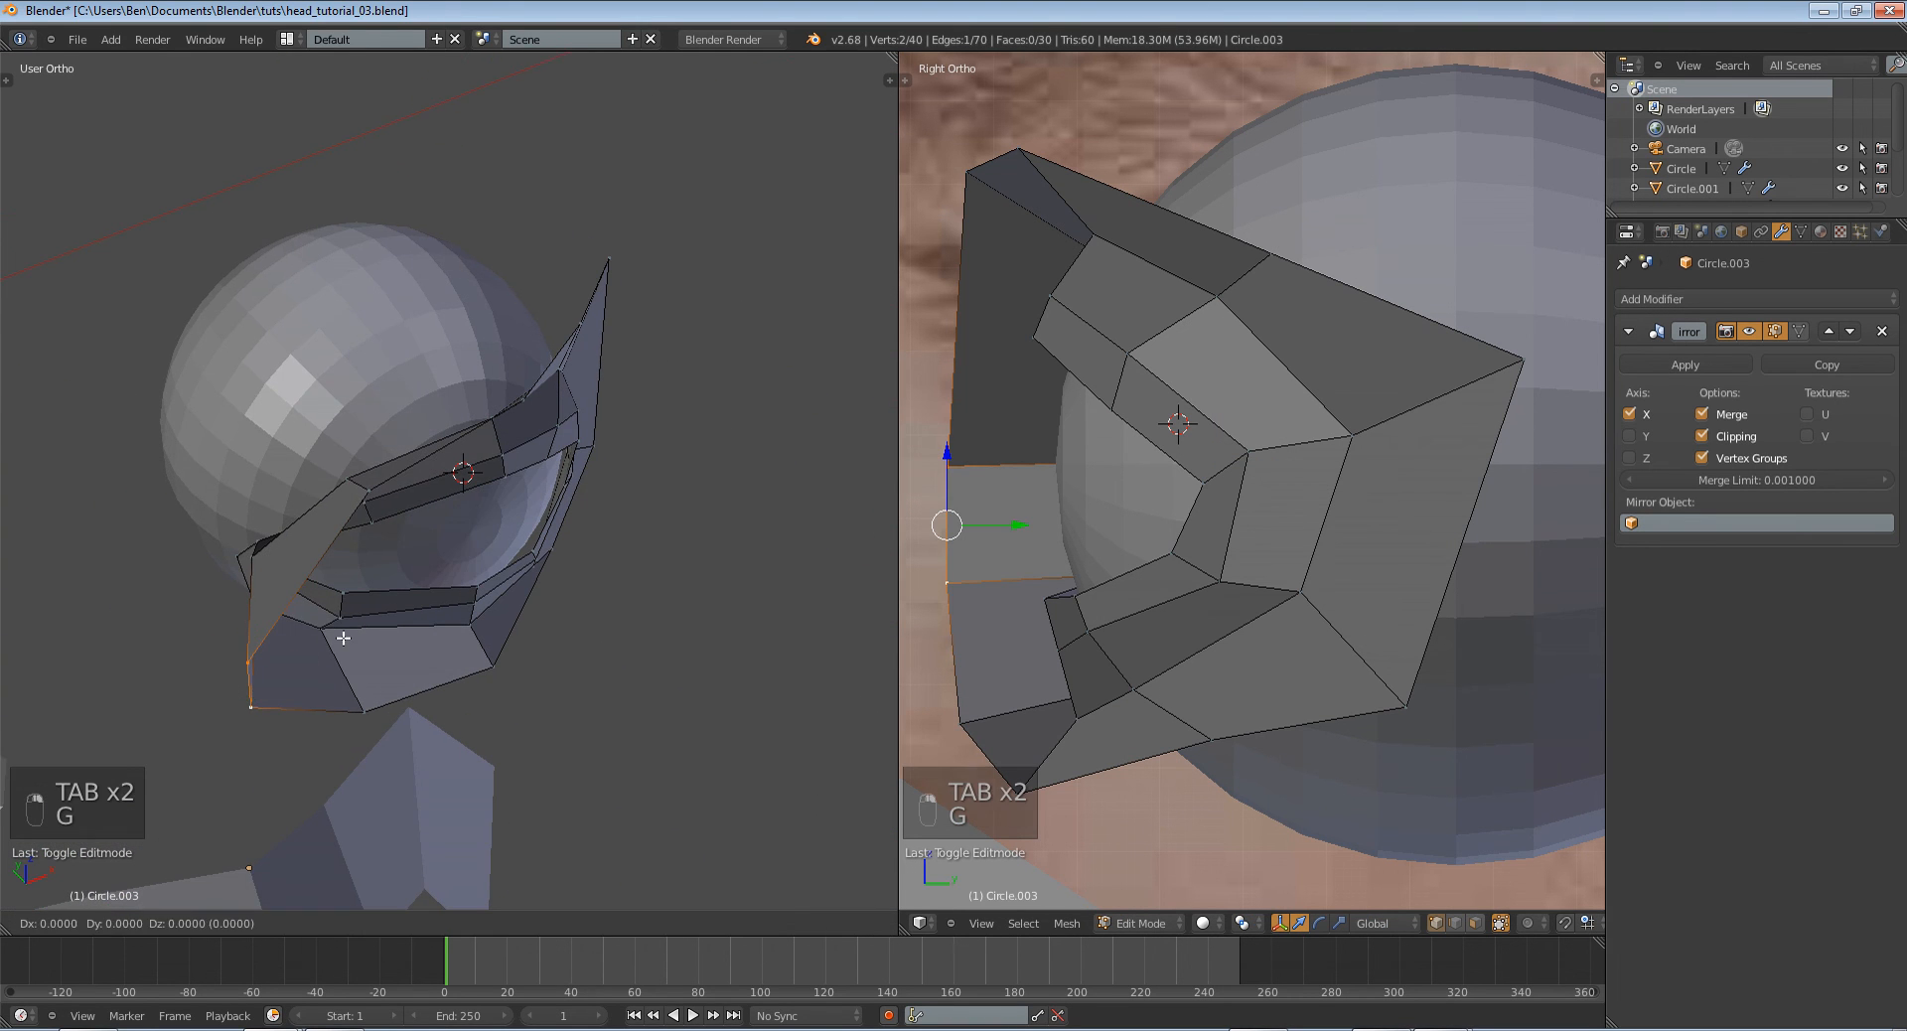
key("Tab")
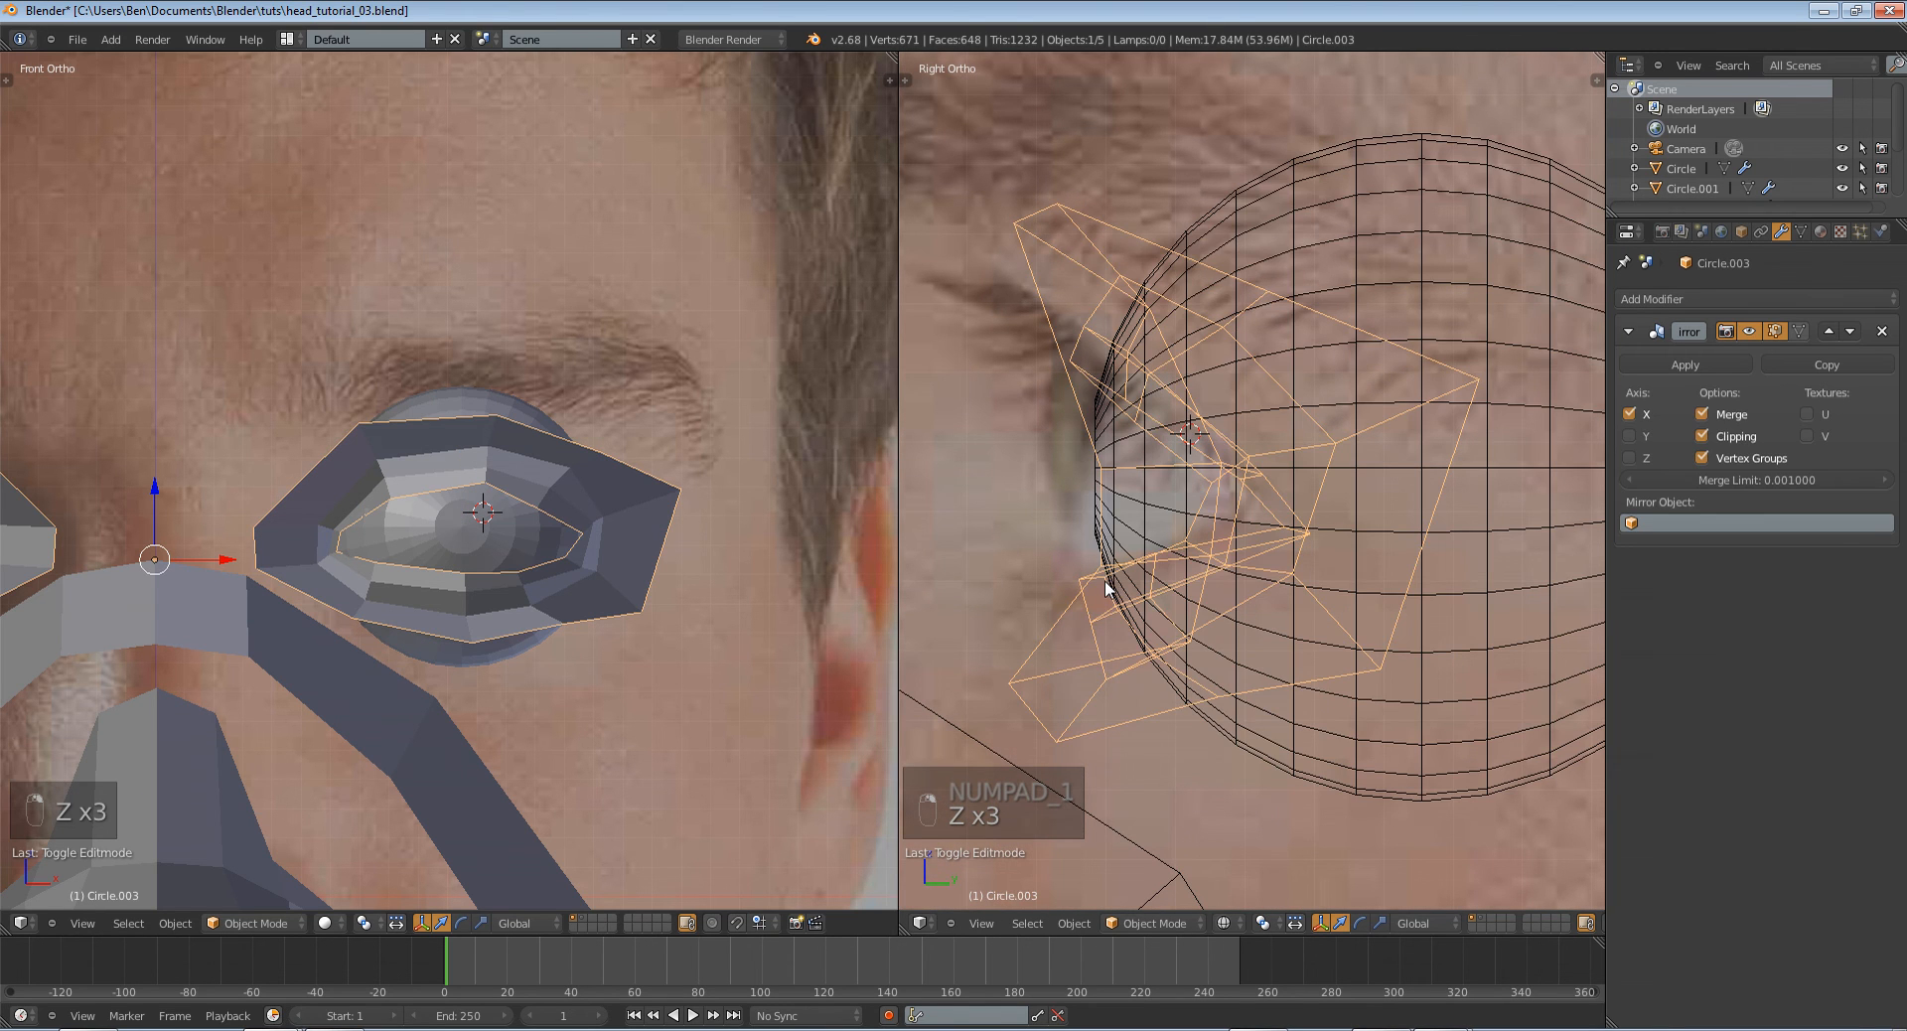
Select all socket vertices and shift the whole eye socket mesh.
key("Tab")
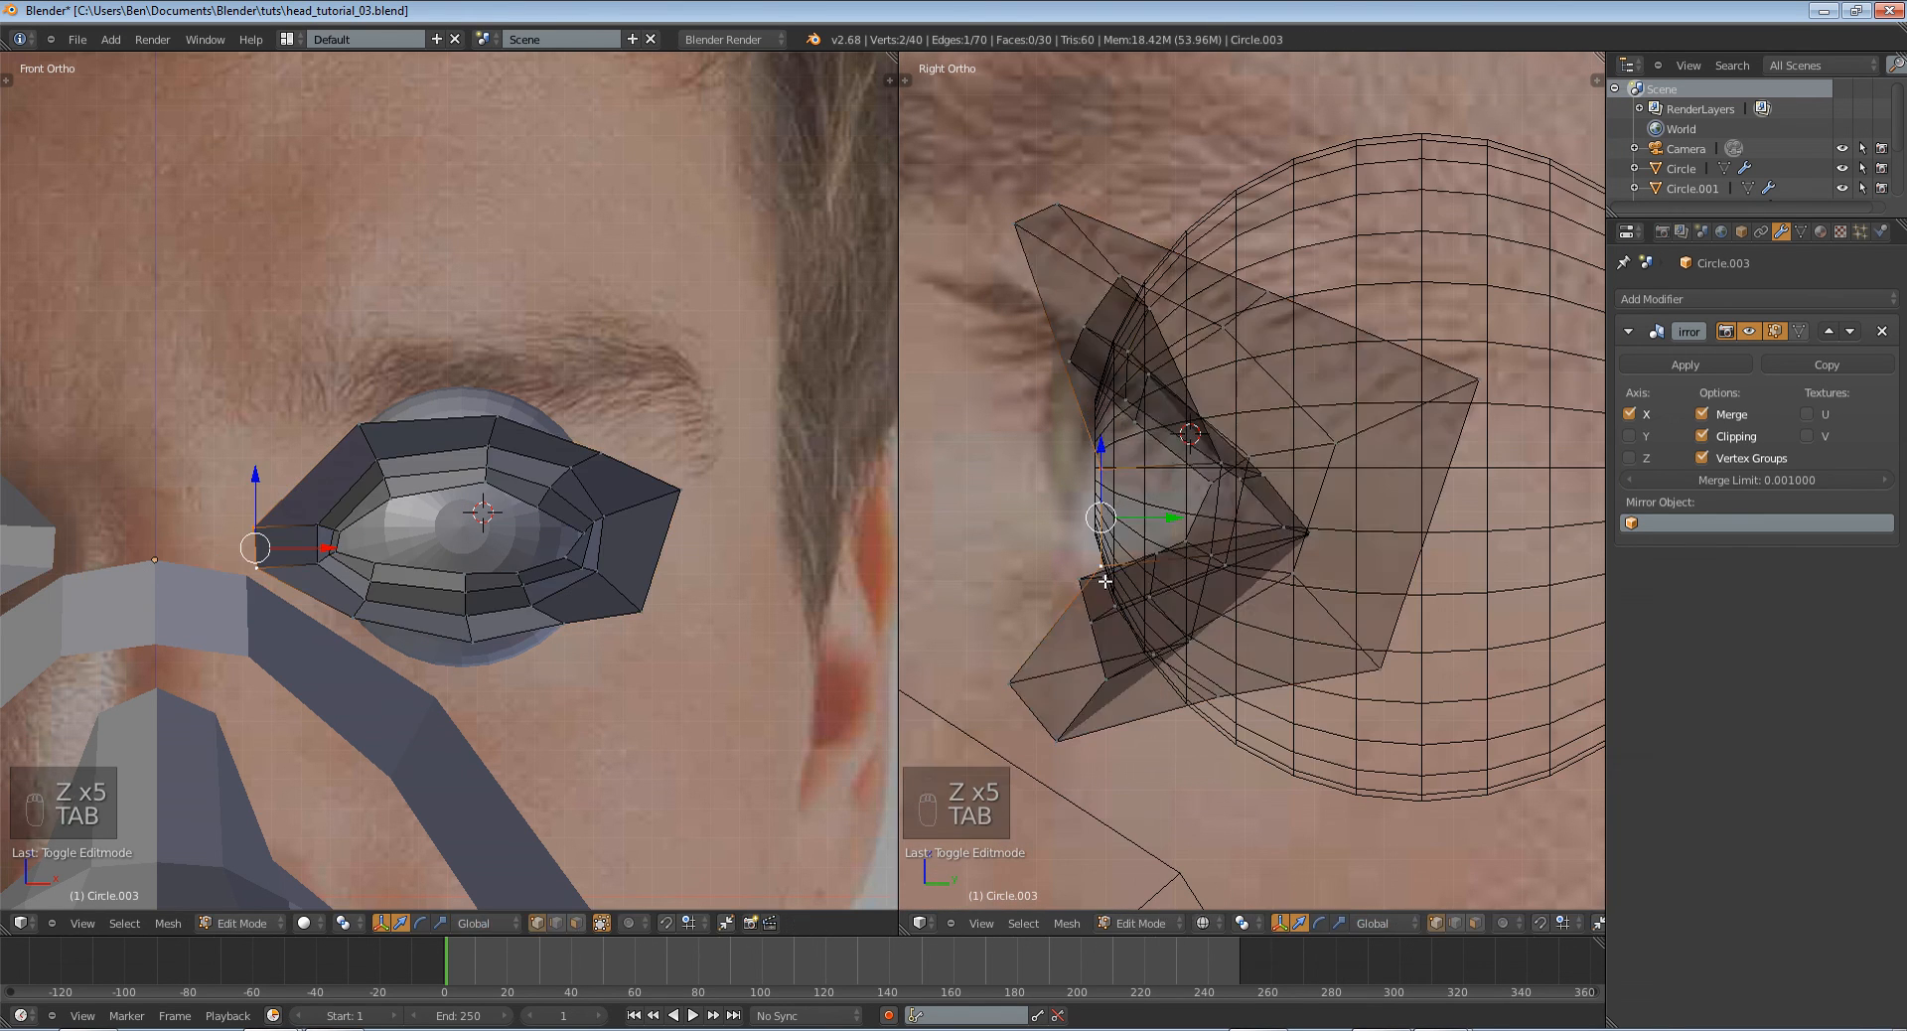
key("a")
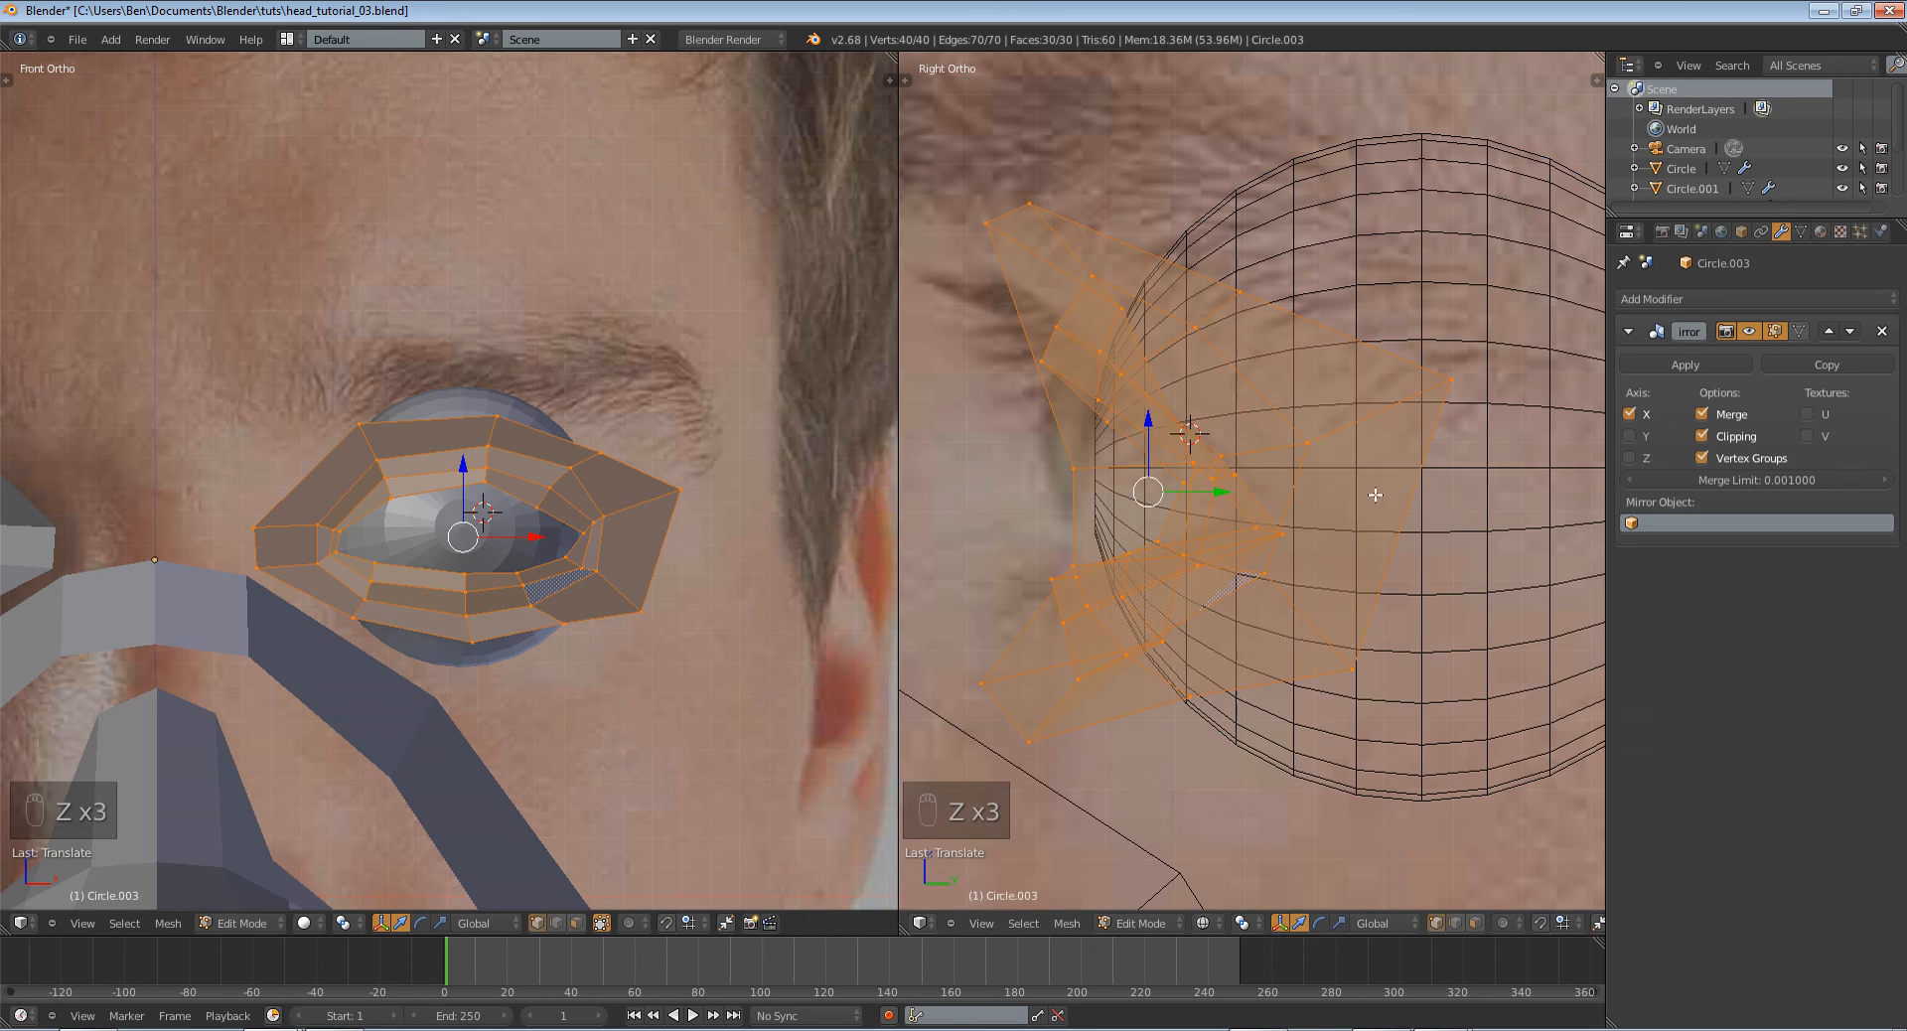
key("Tab")
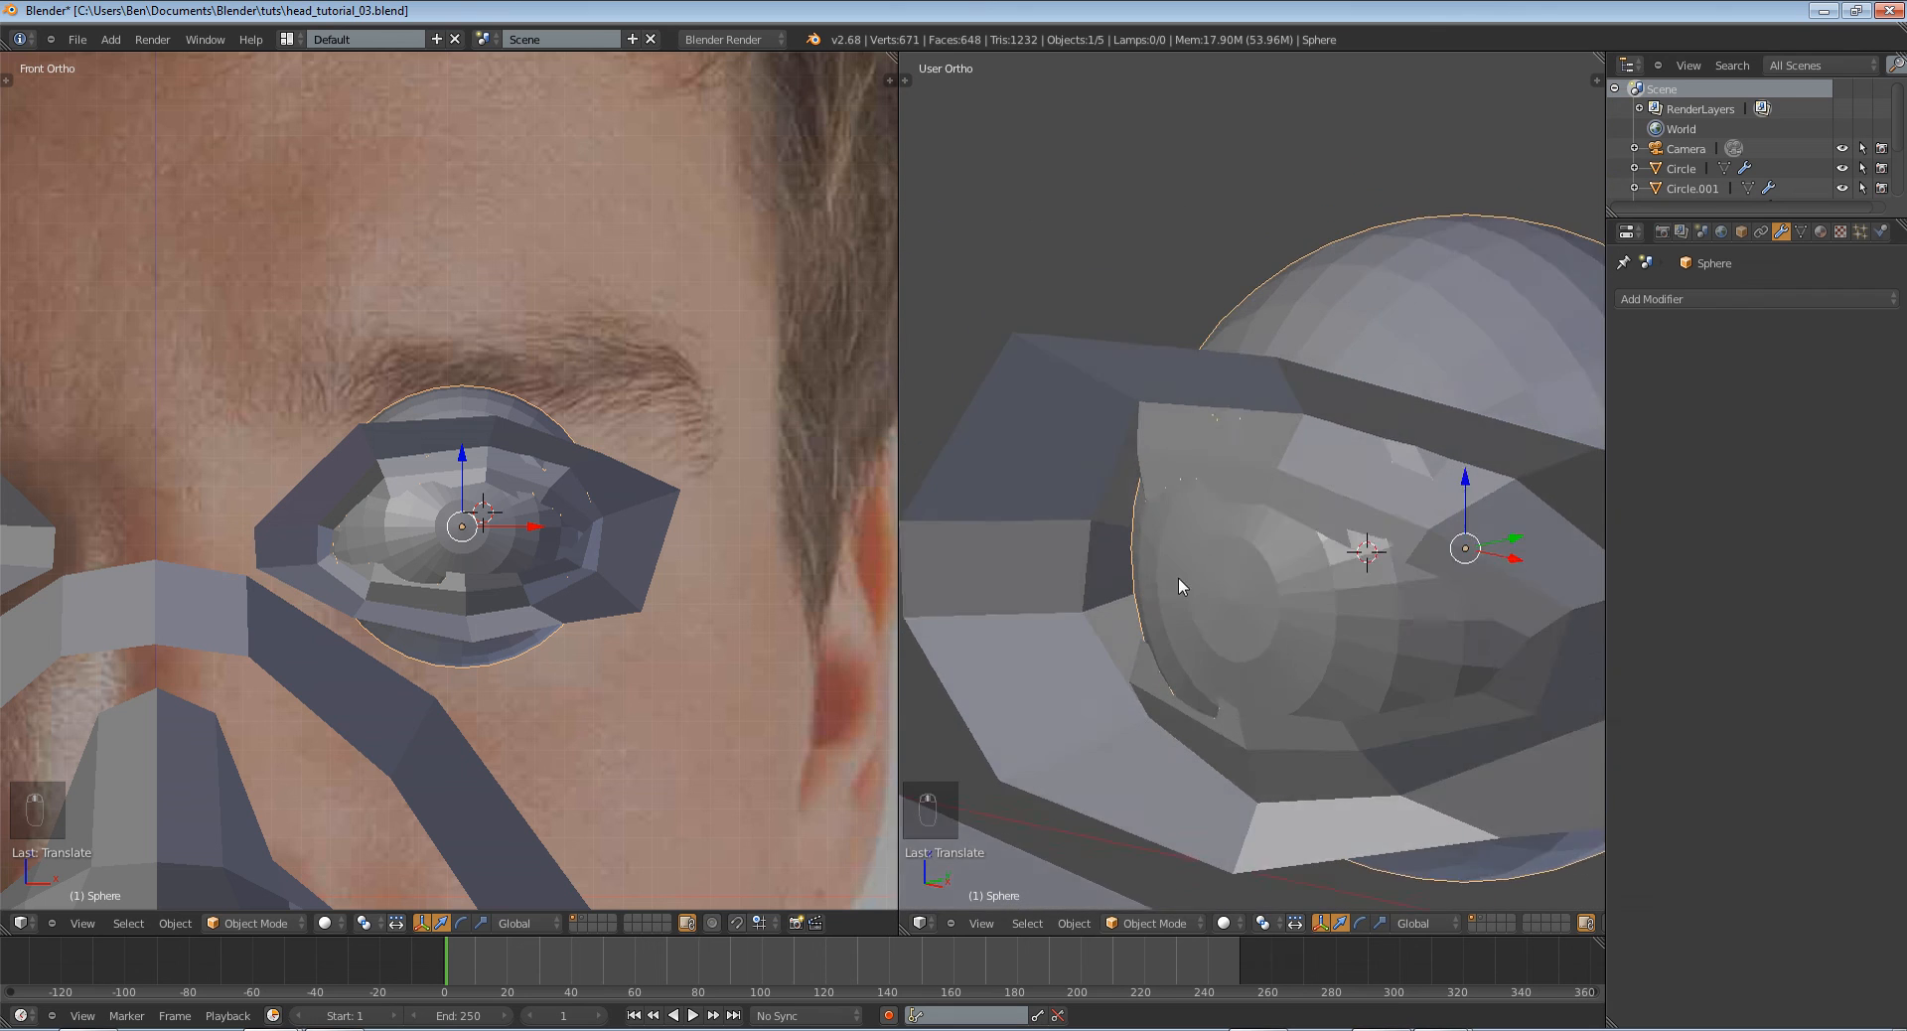
Move the eyeball sphere back along Y and deselect everything.
key("g")
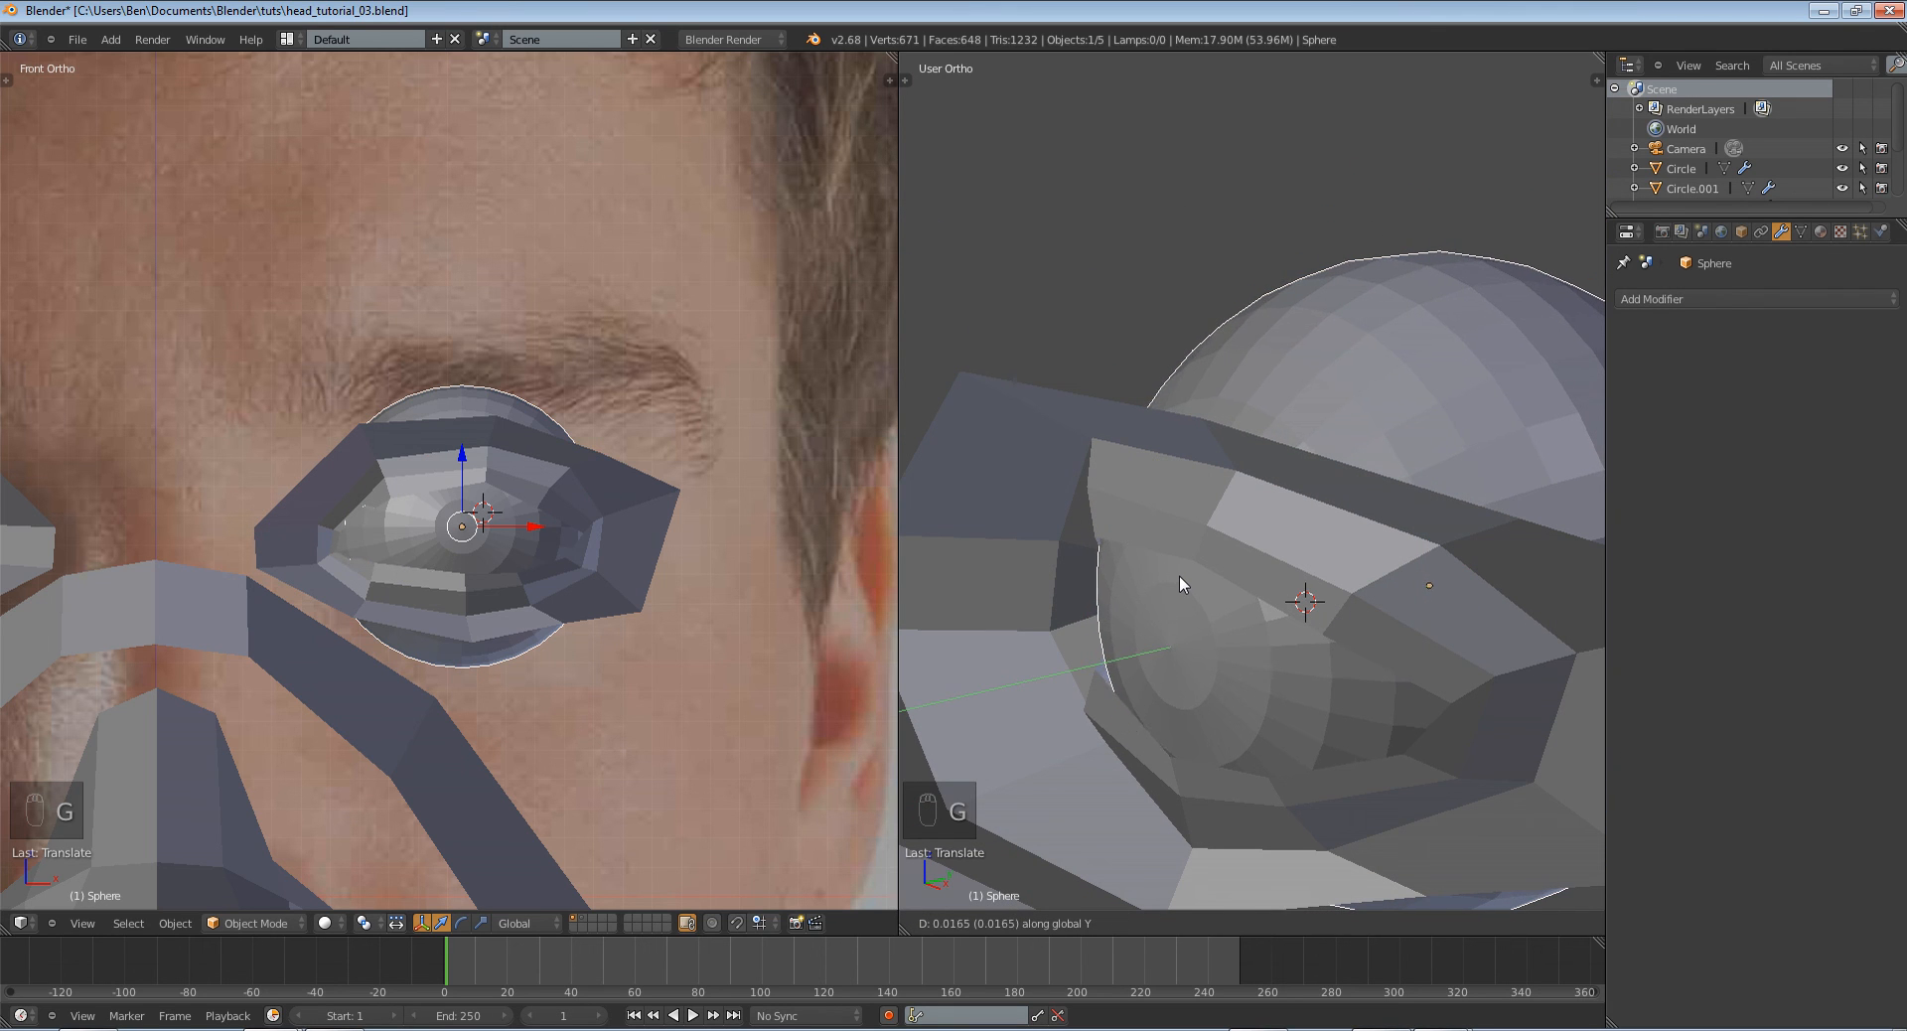
key("a")
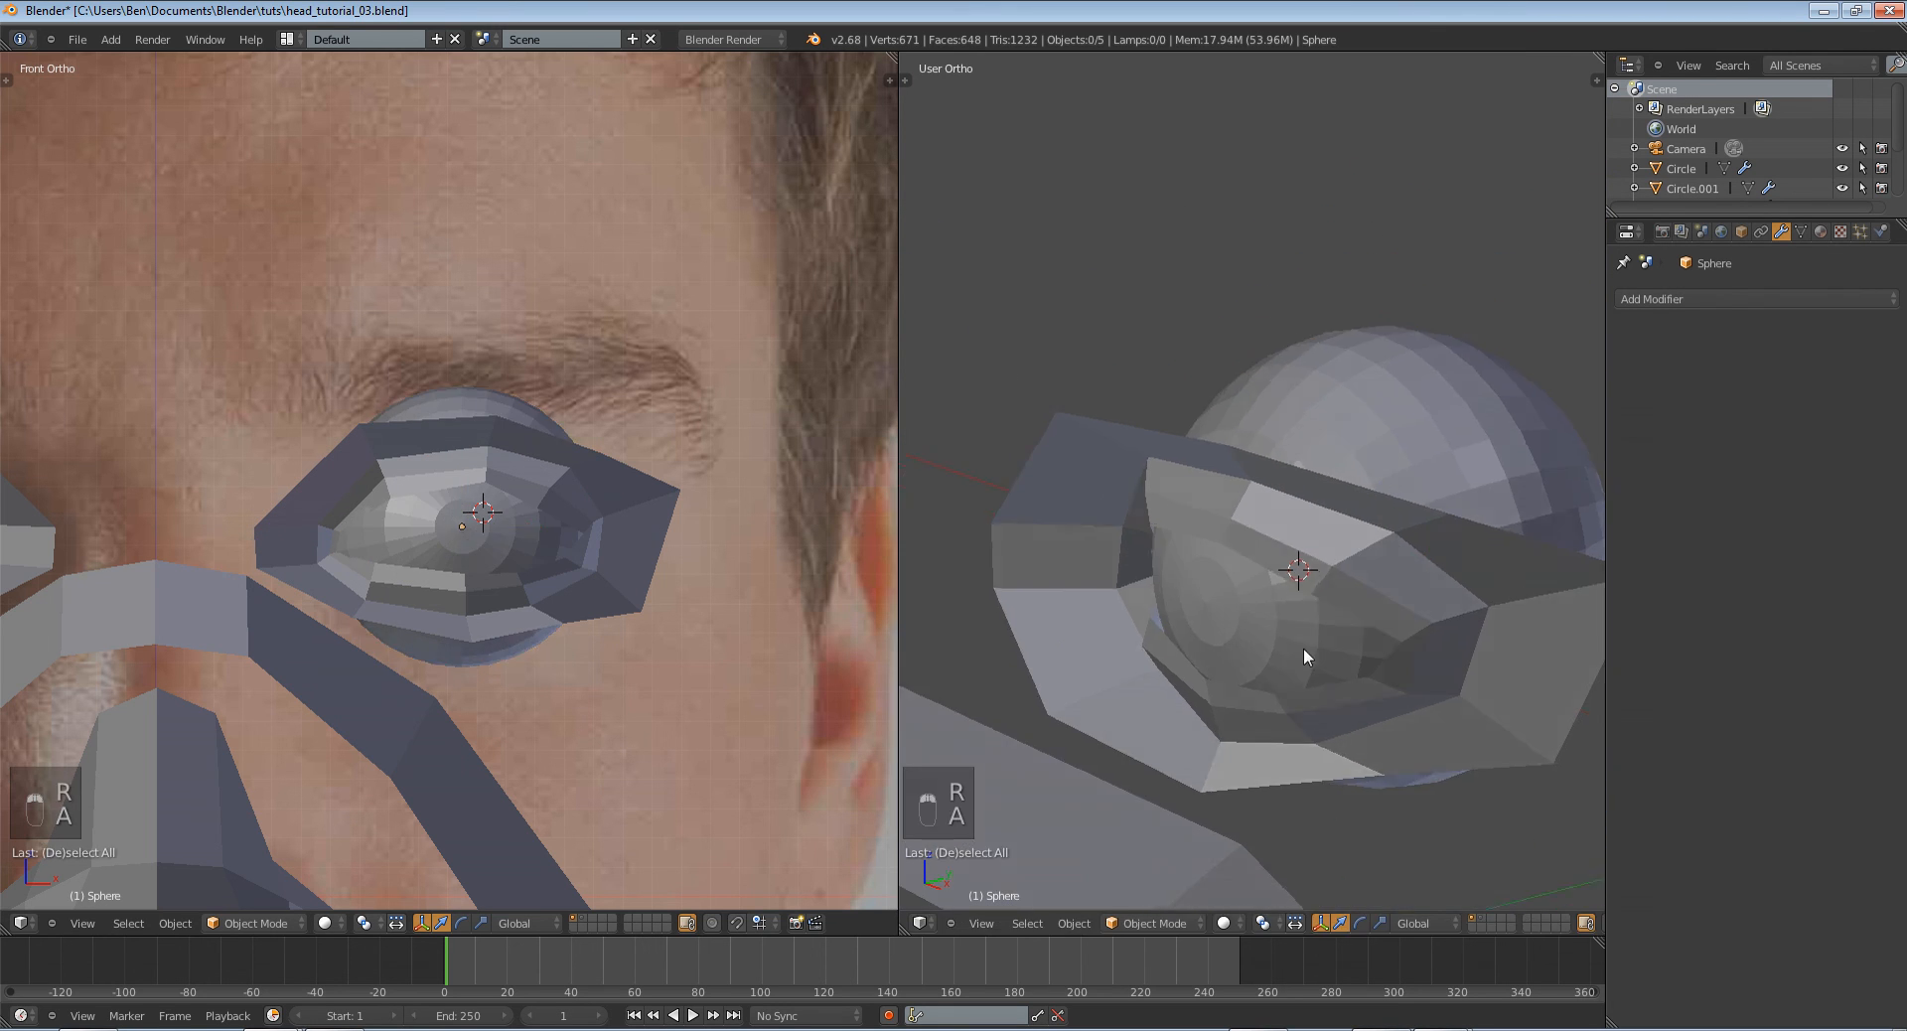
left_click_drag(1307, 657, 1241, 678)
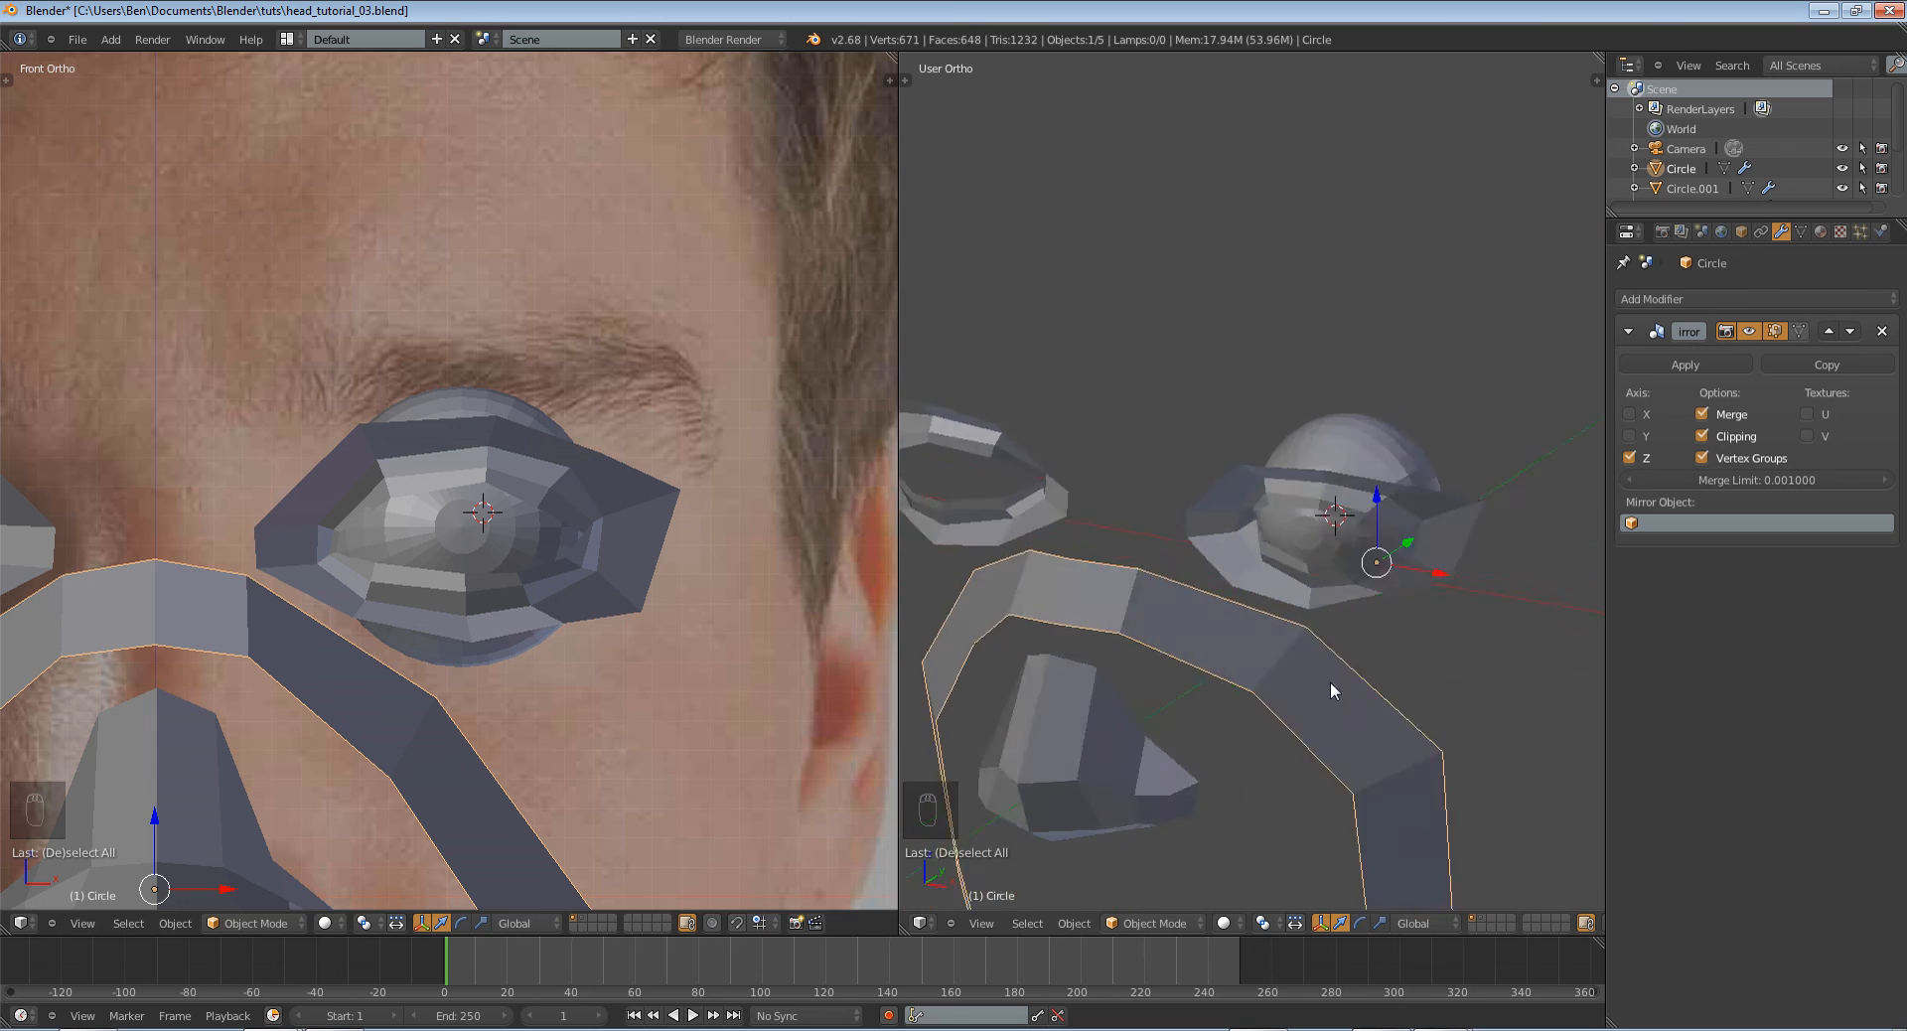
Nudge the cheek strip vertices under the eye into place, previewing in Object Mode.
key("Tab")
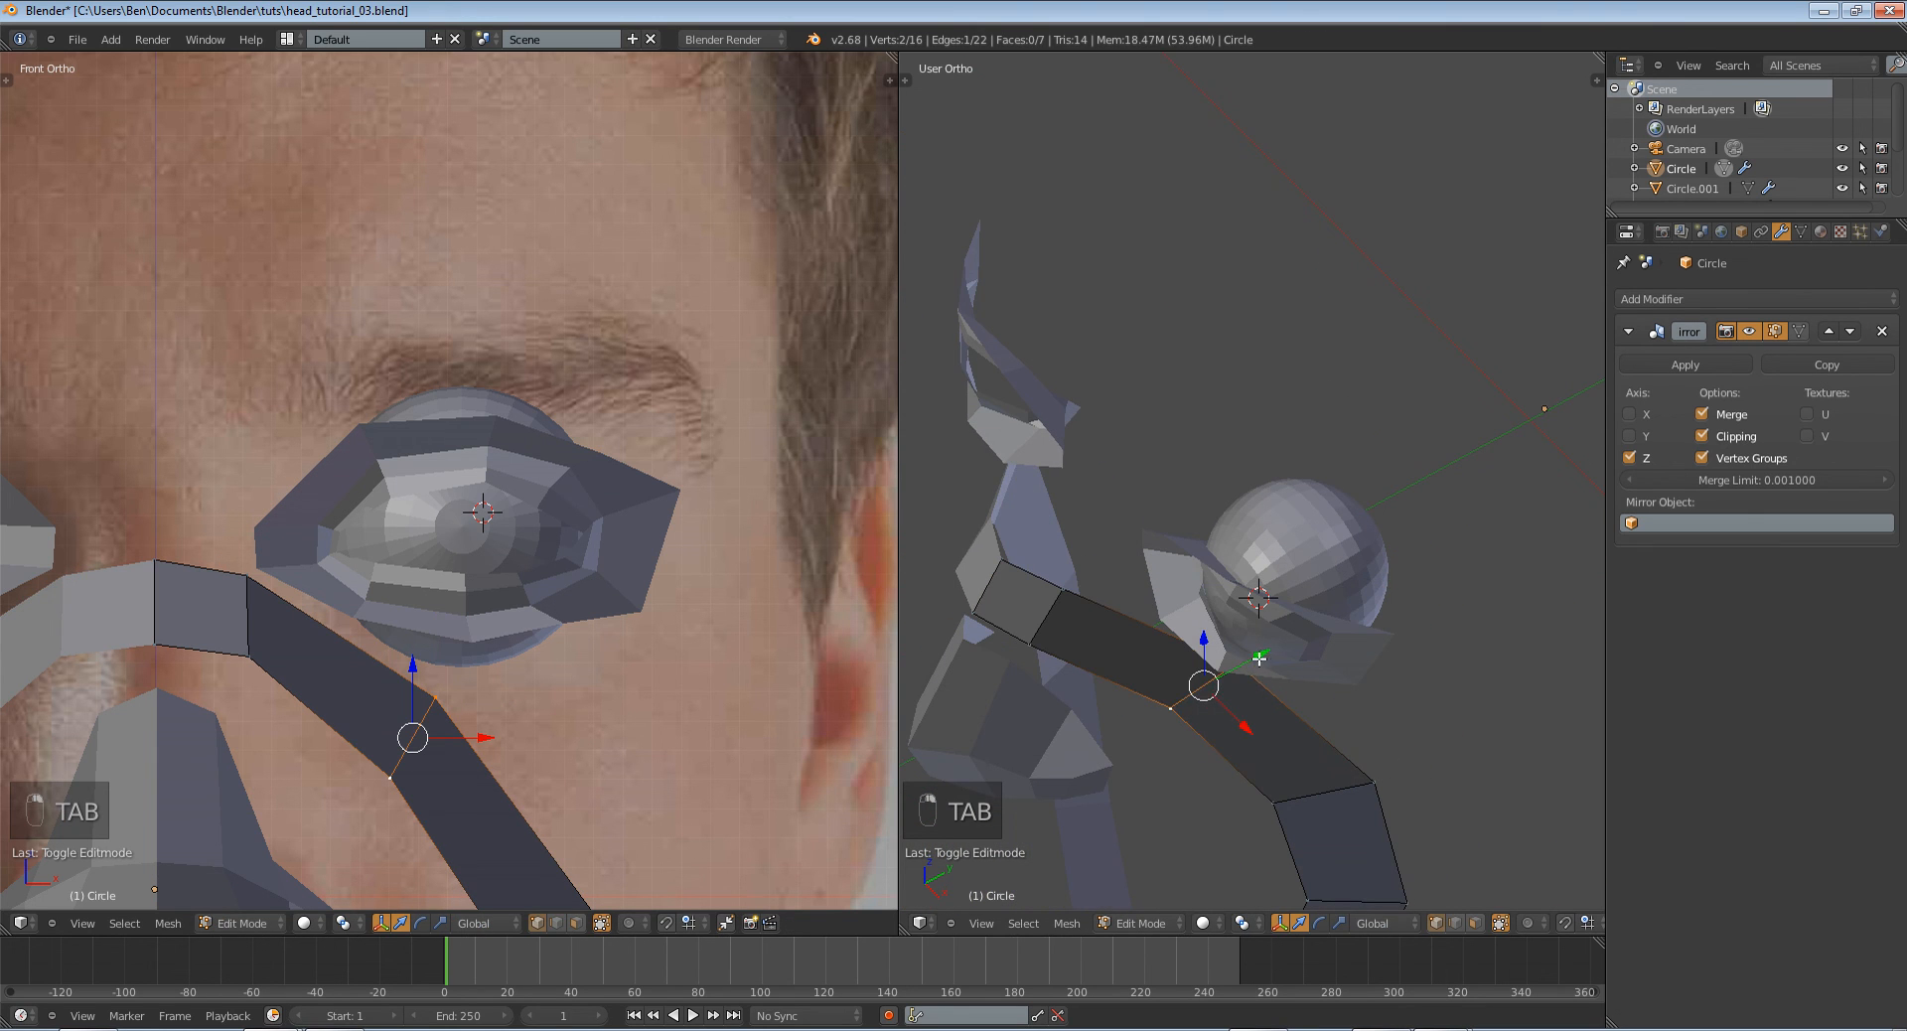
key("Tab")
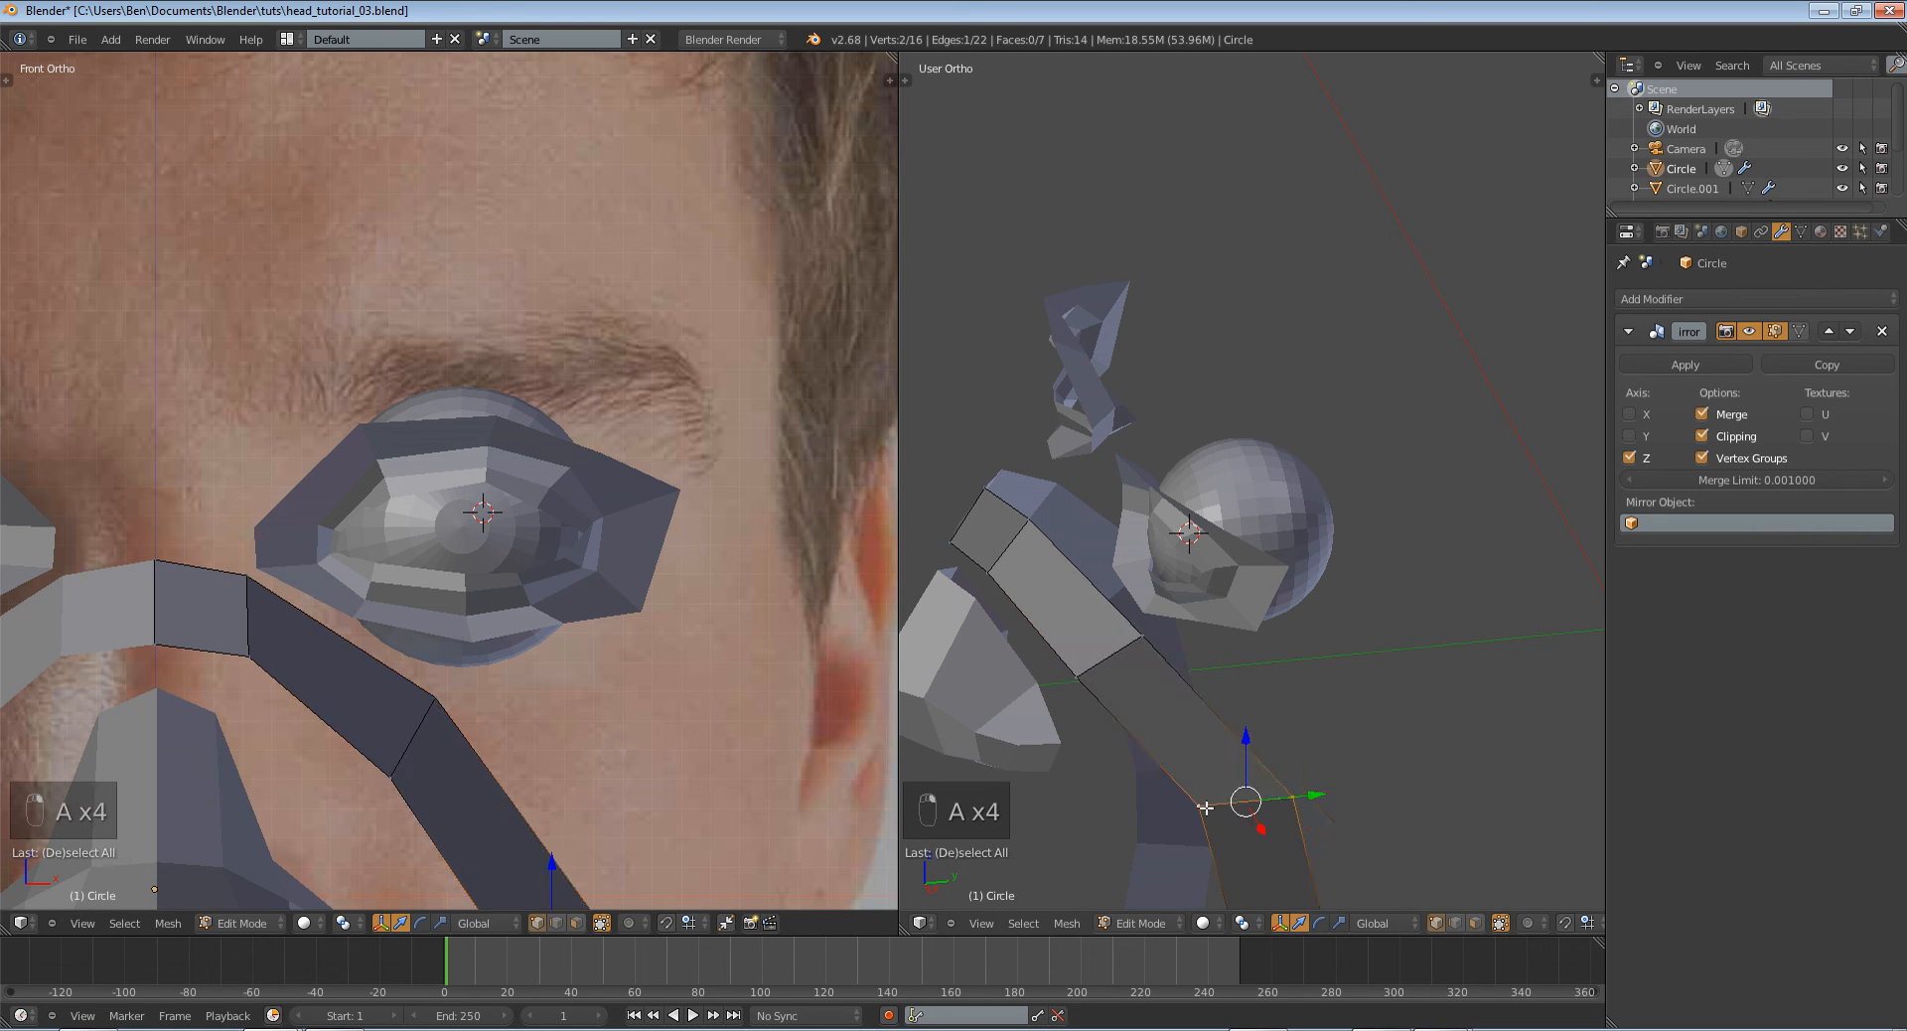
key("Tab")
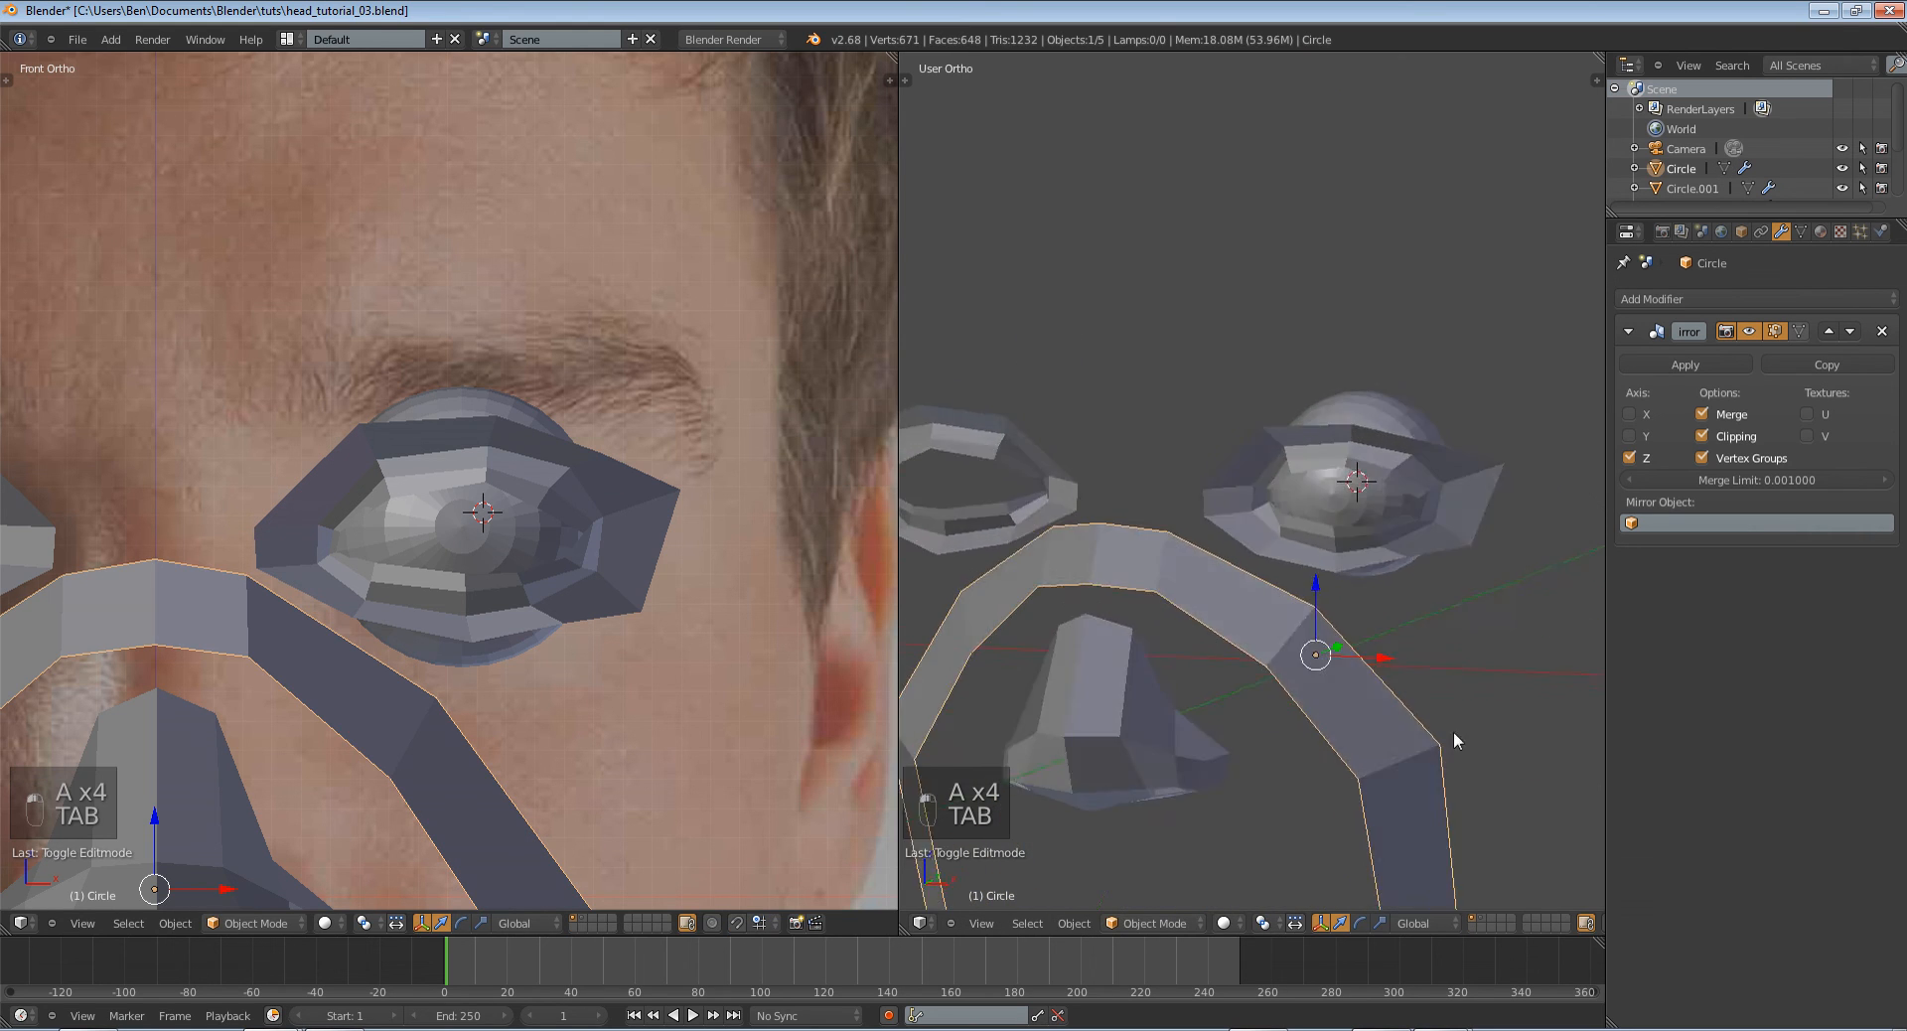
key("Tab")
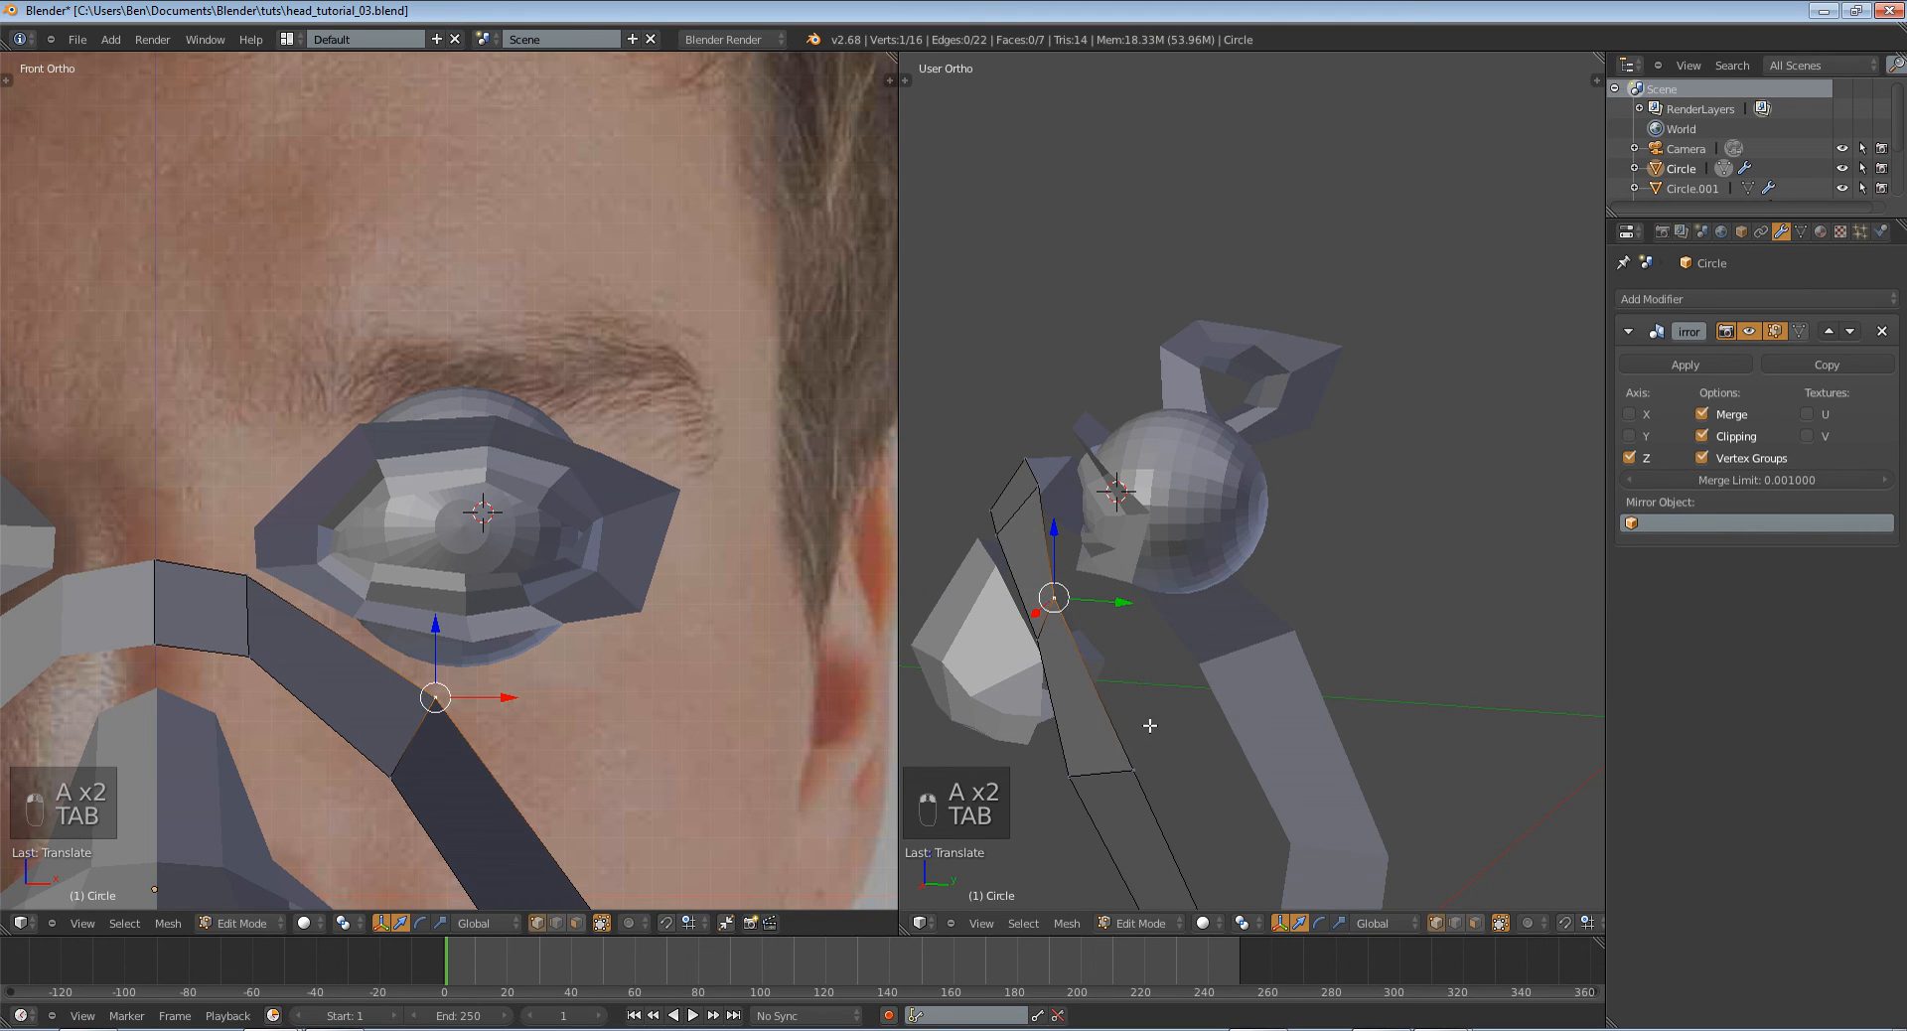
key("Tab")
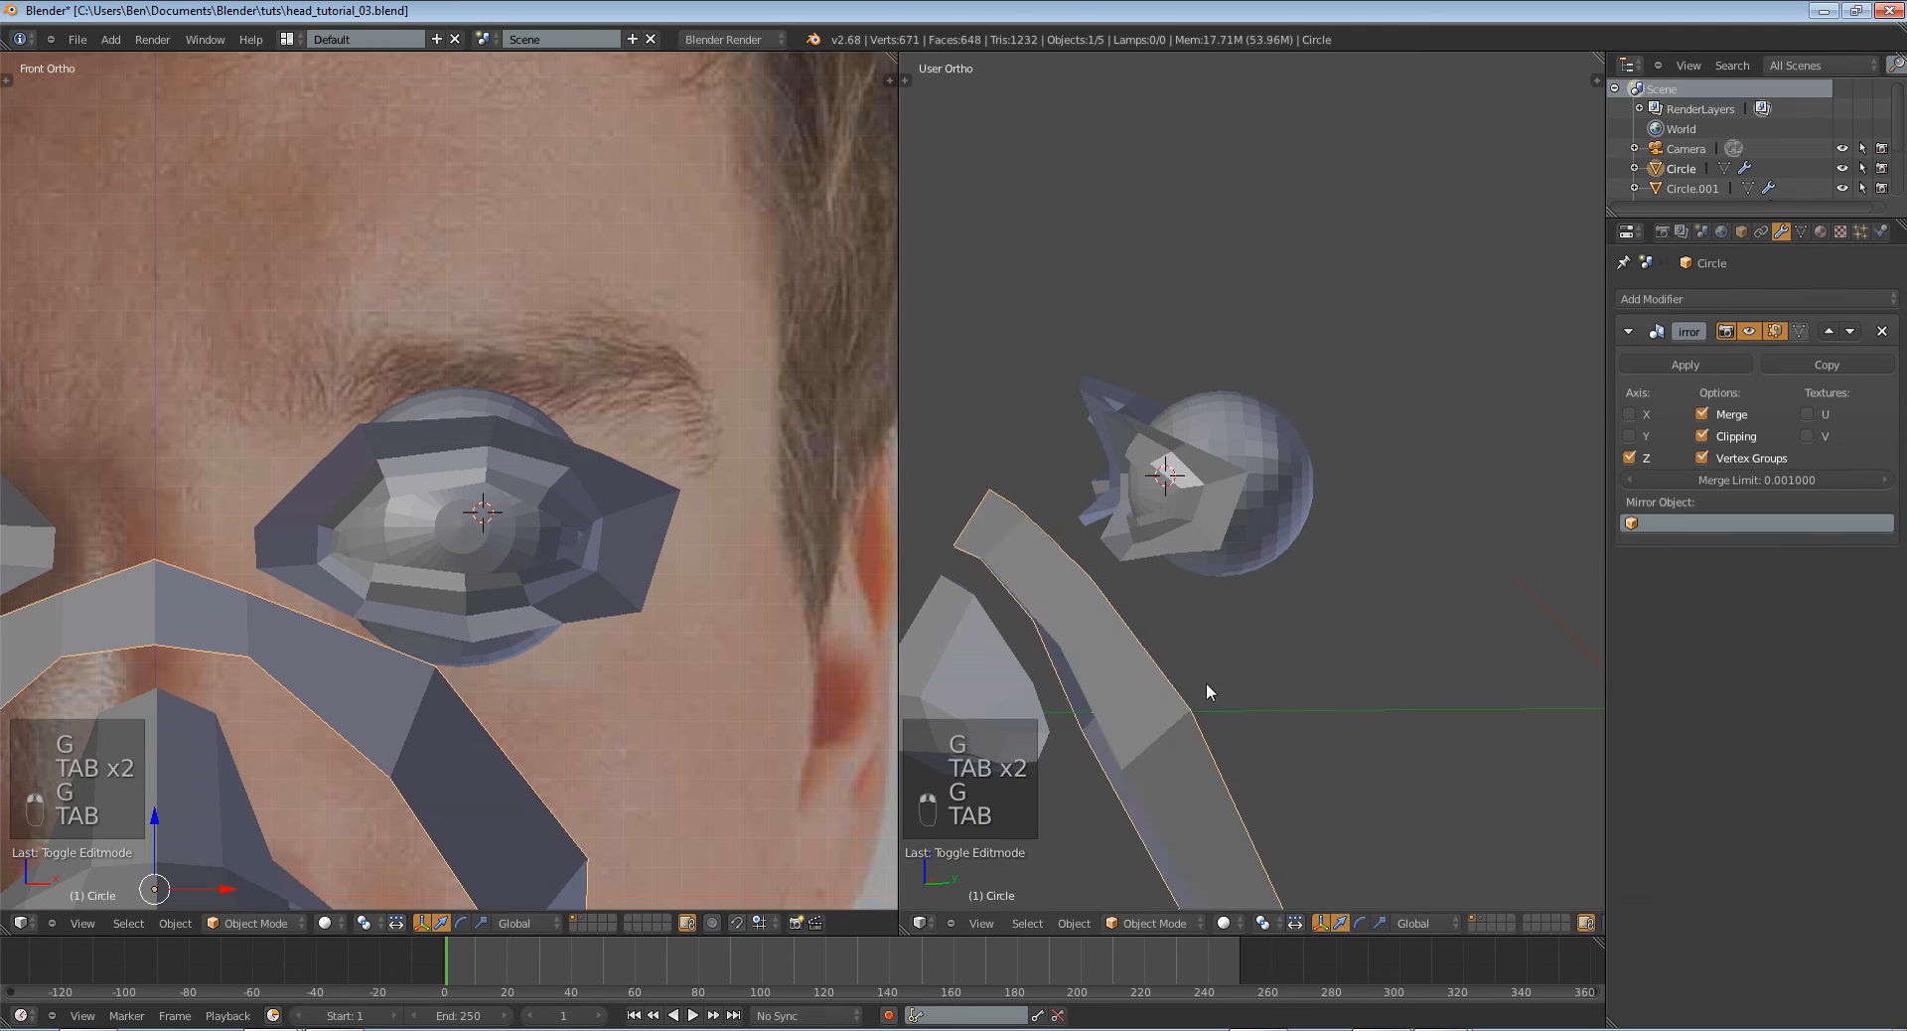
key("a")
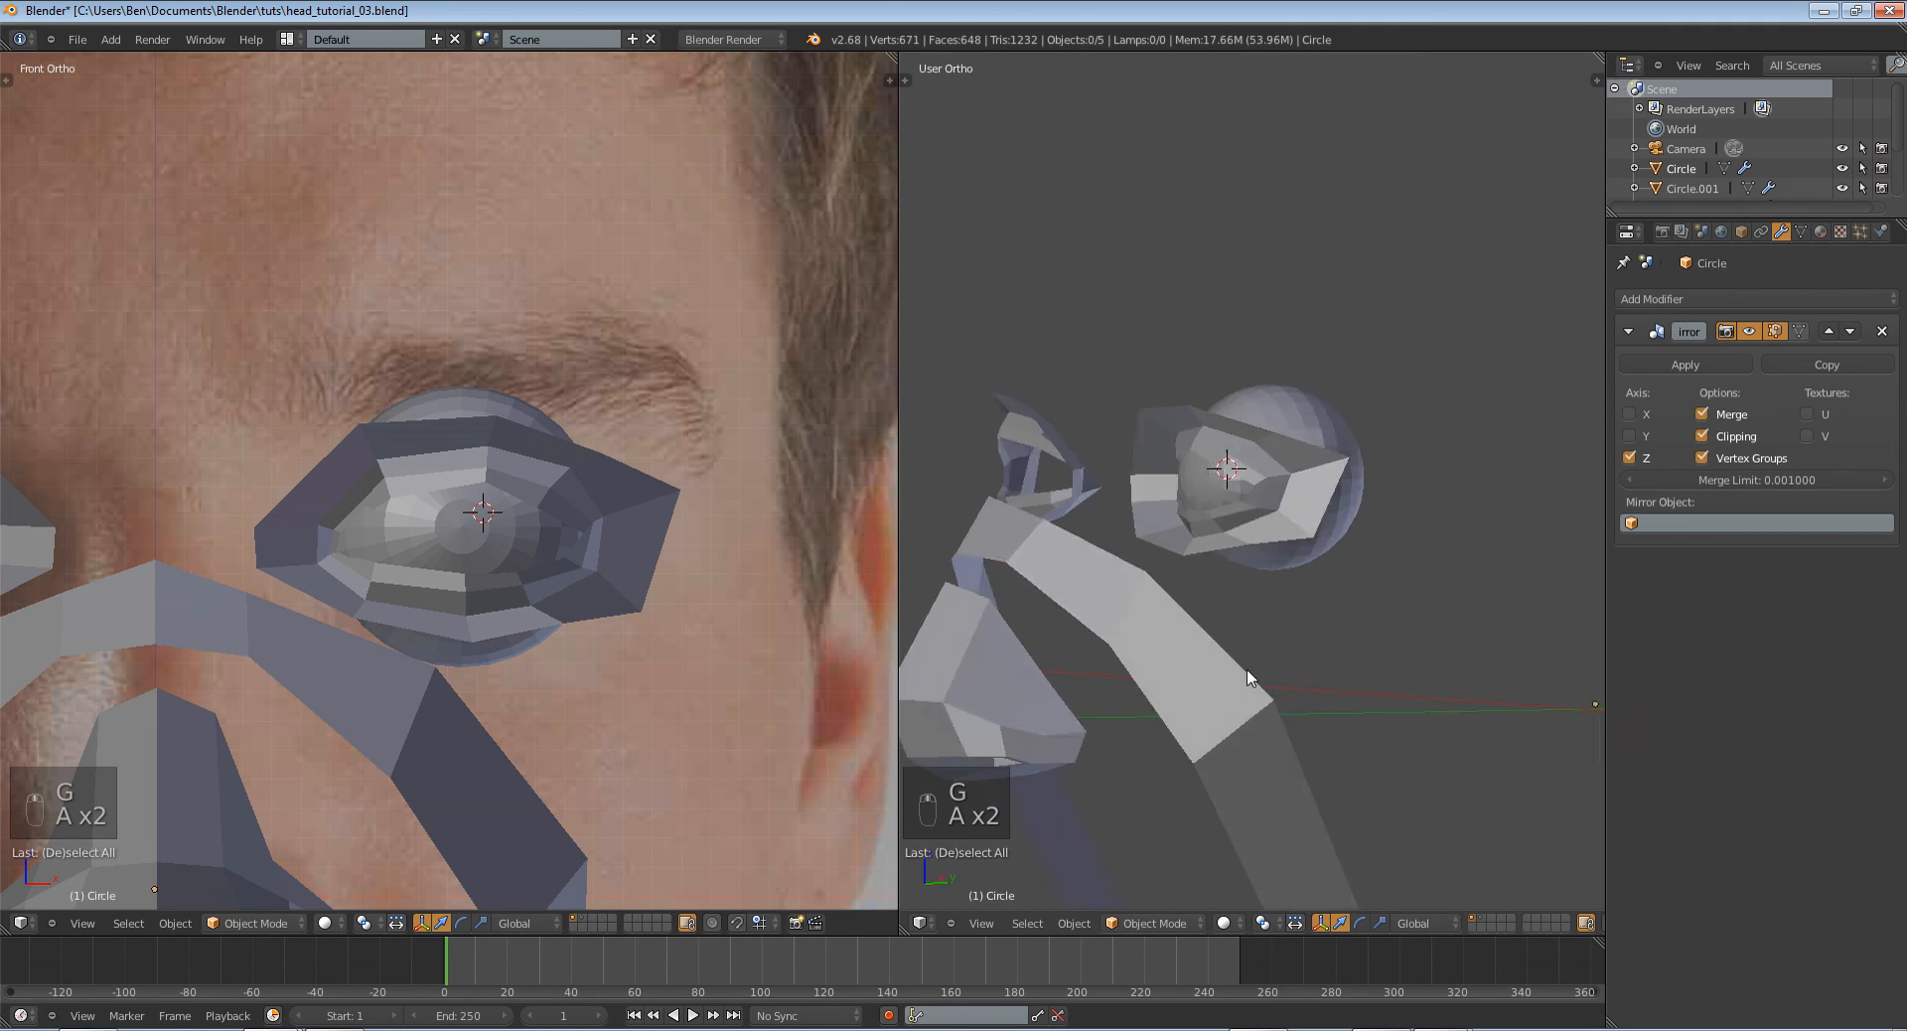
key("Tab")
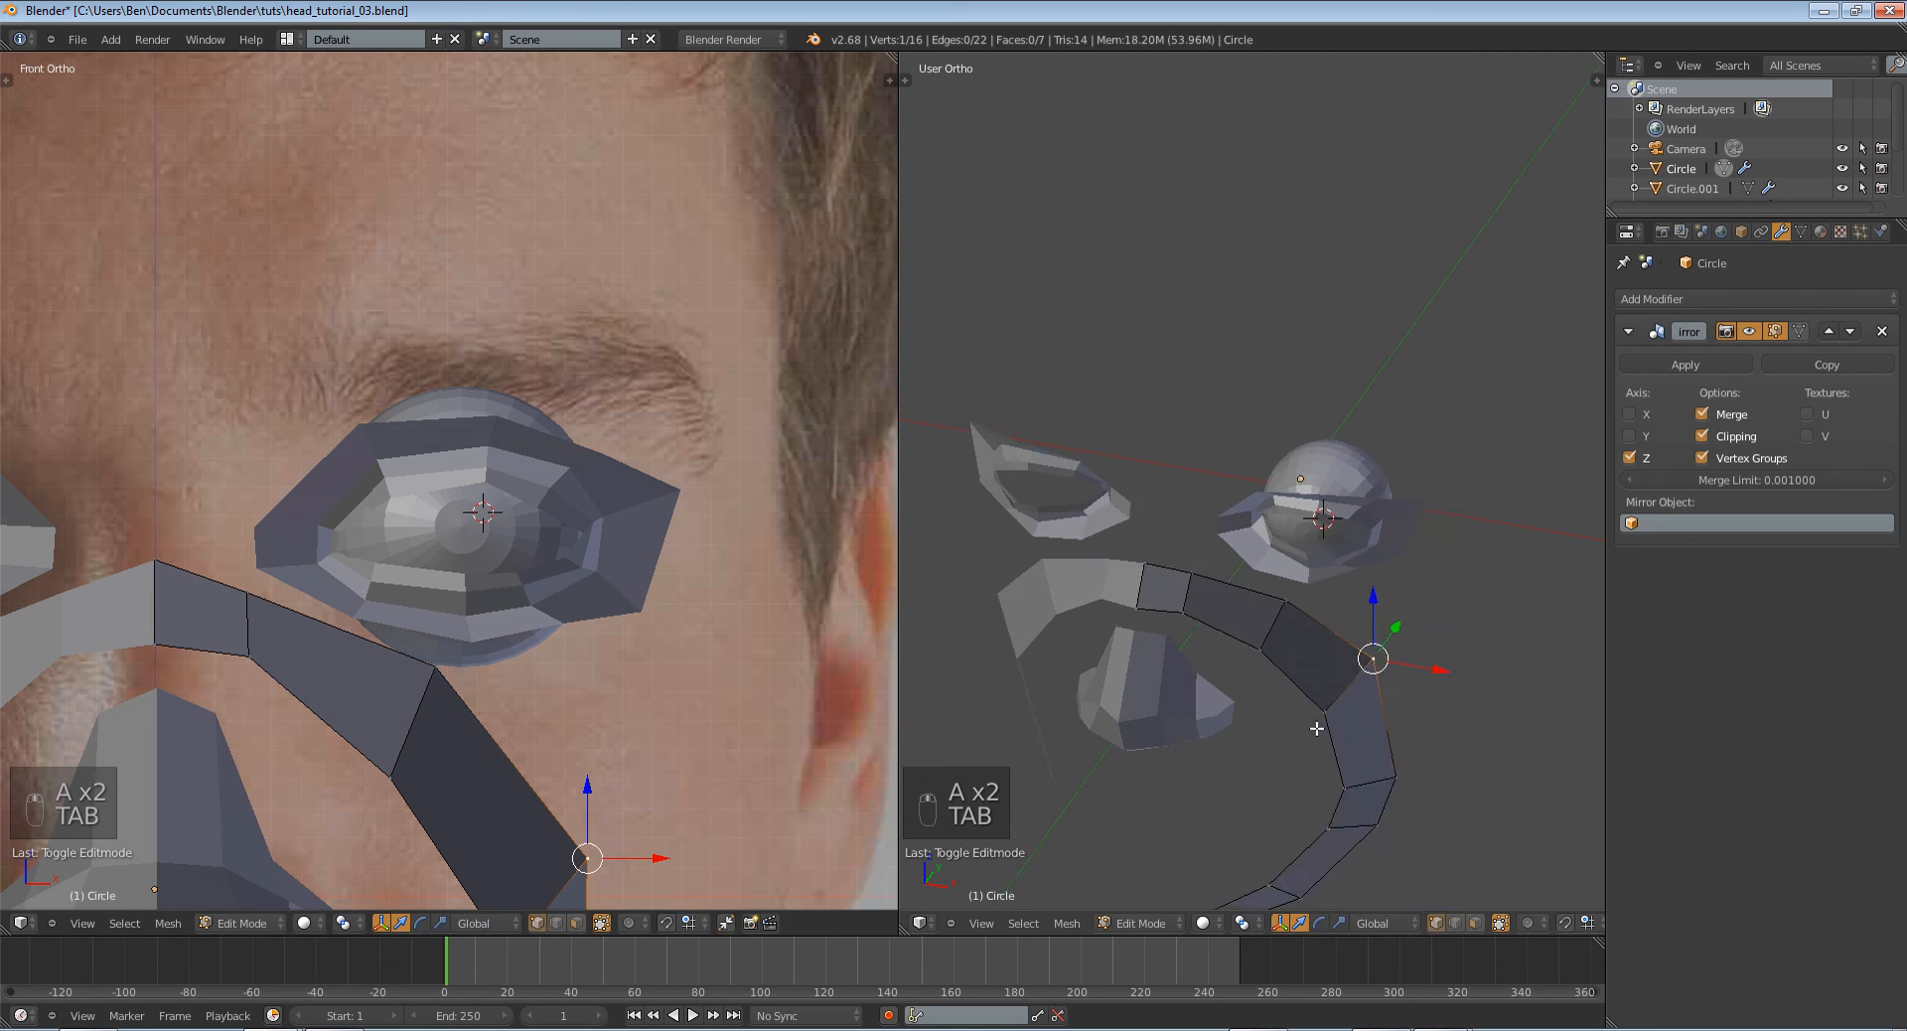
key("Tab")
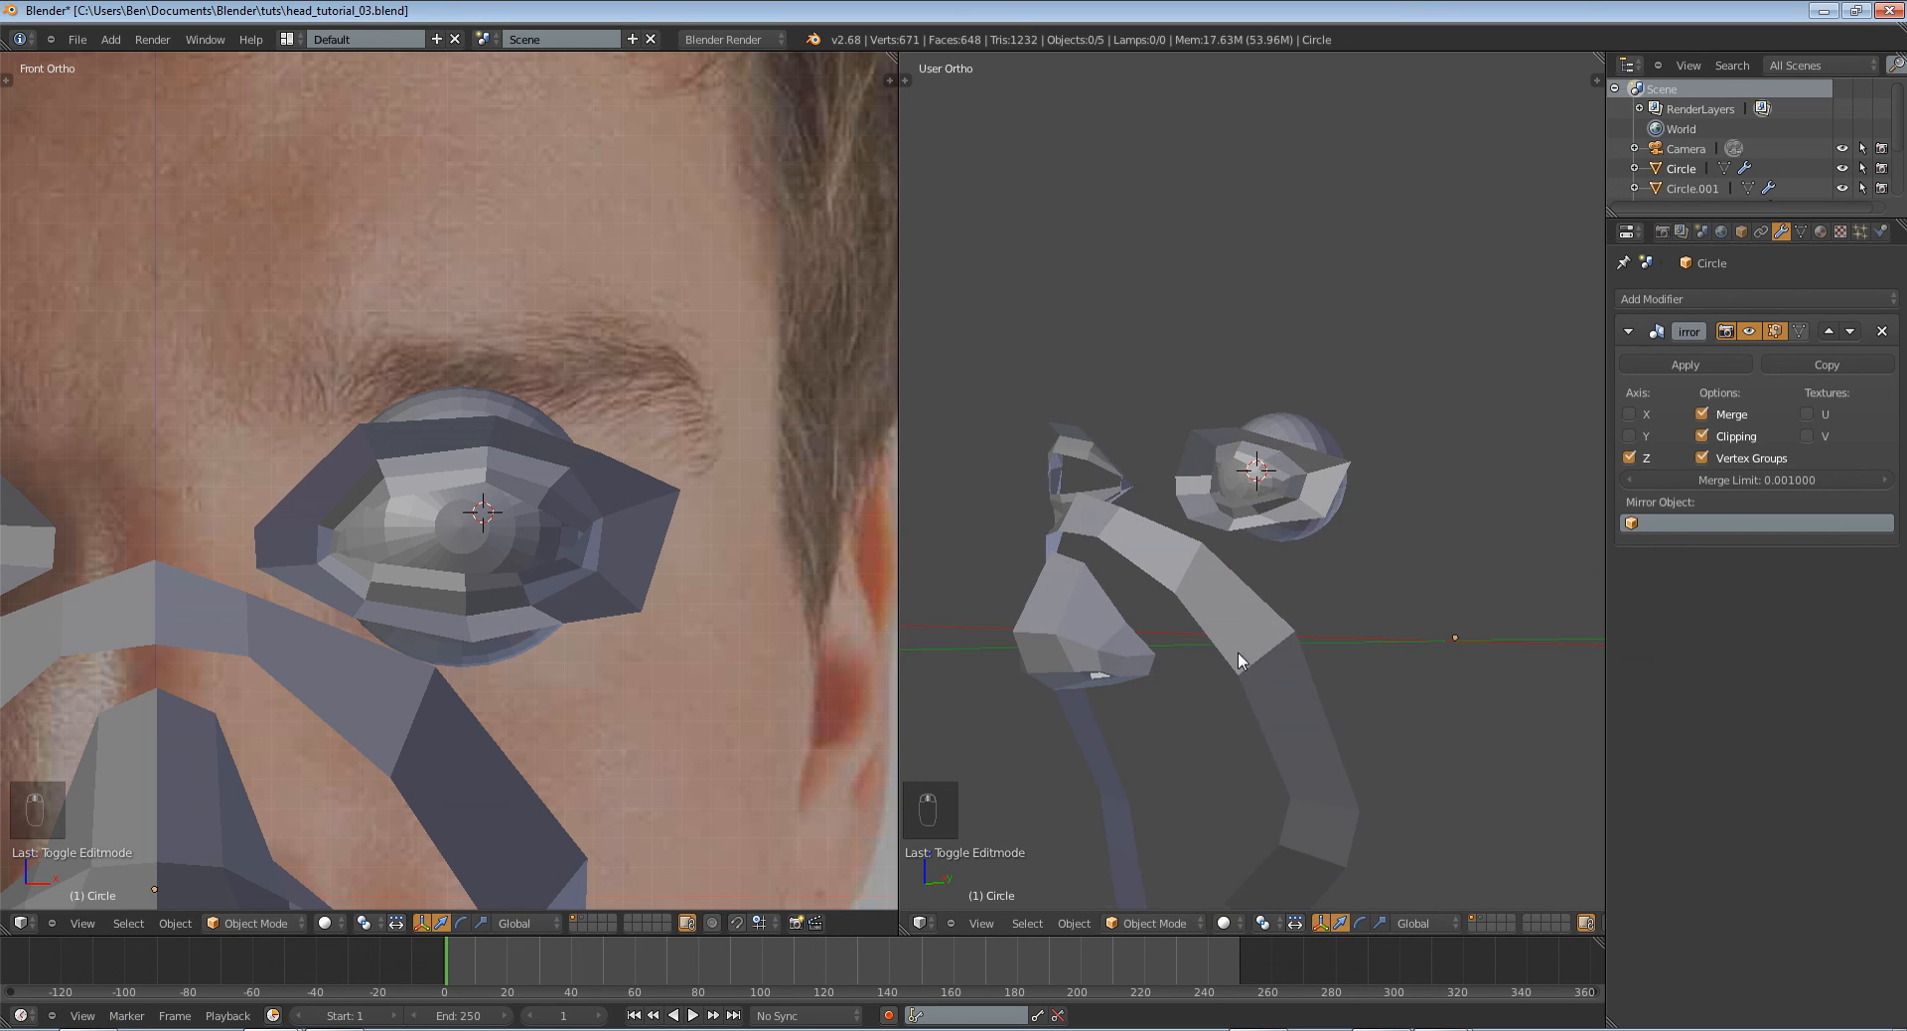
Save head_tutorial_03 over the existing file.
key("ctrl+s")
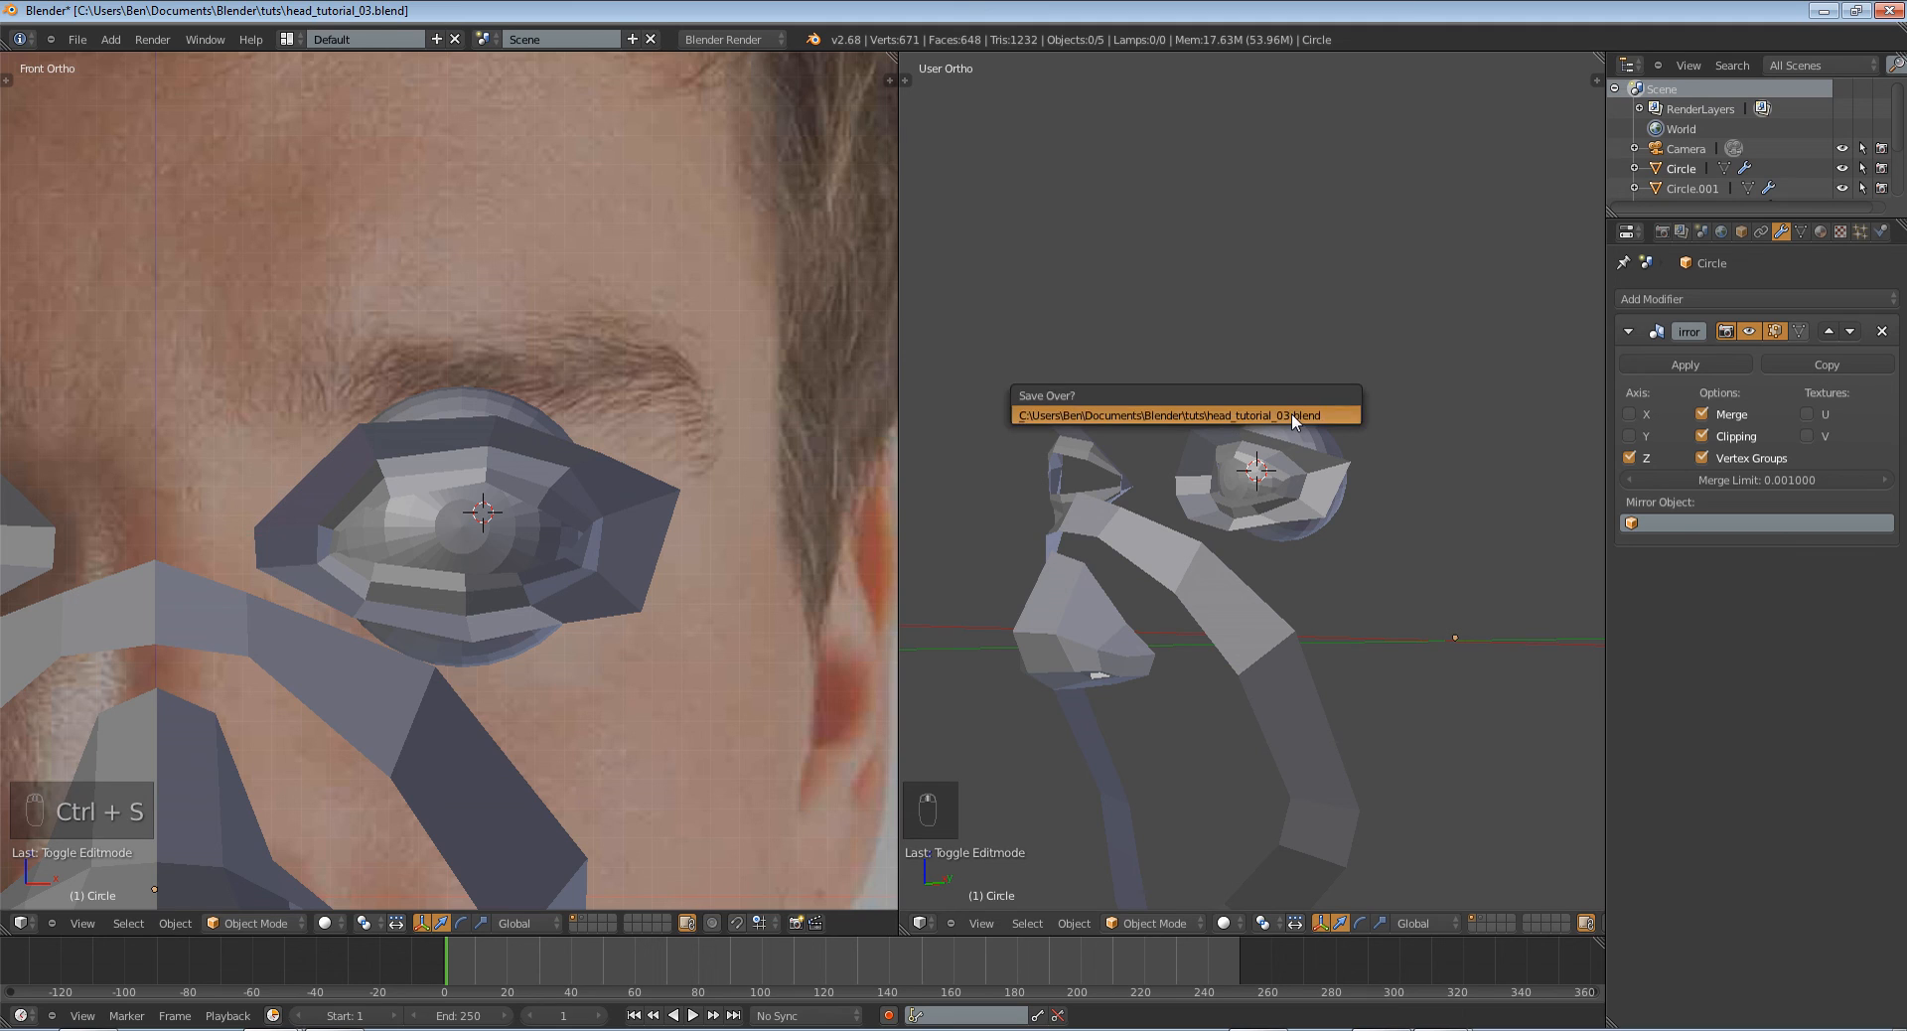
left_click(1182, 415)
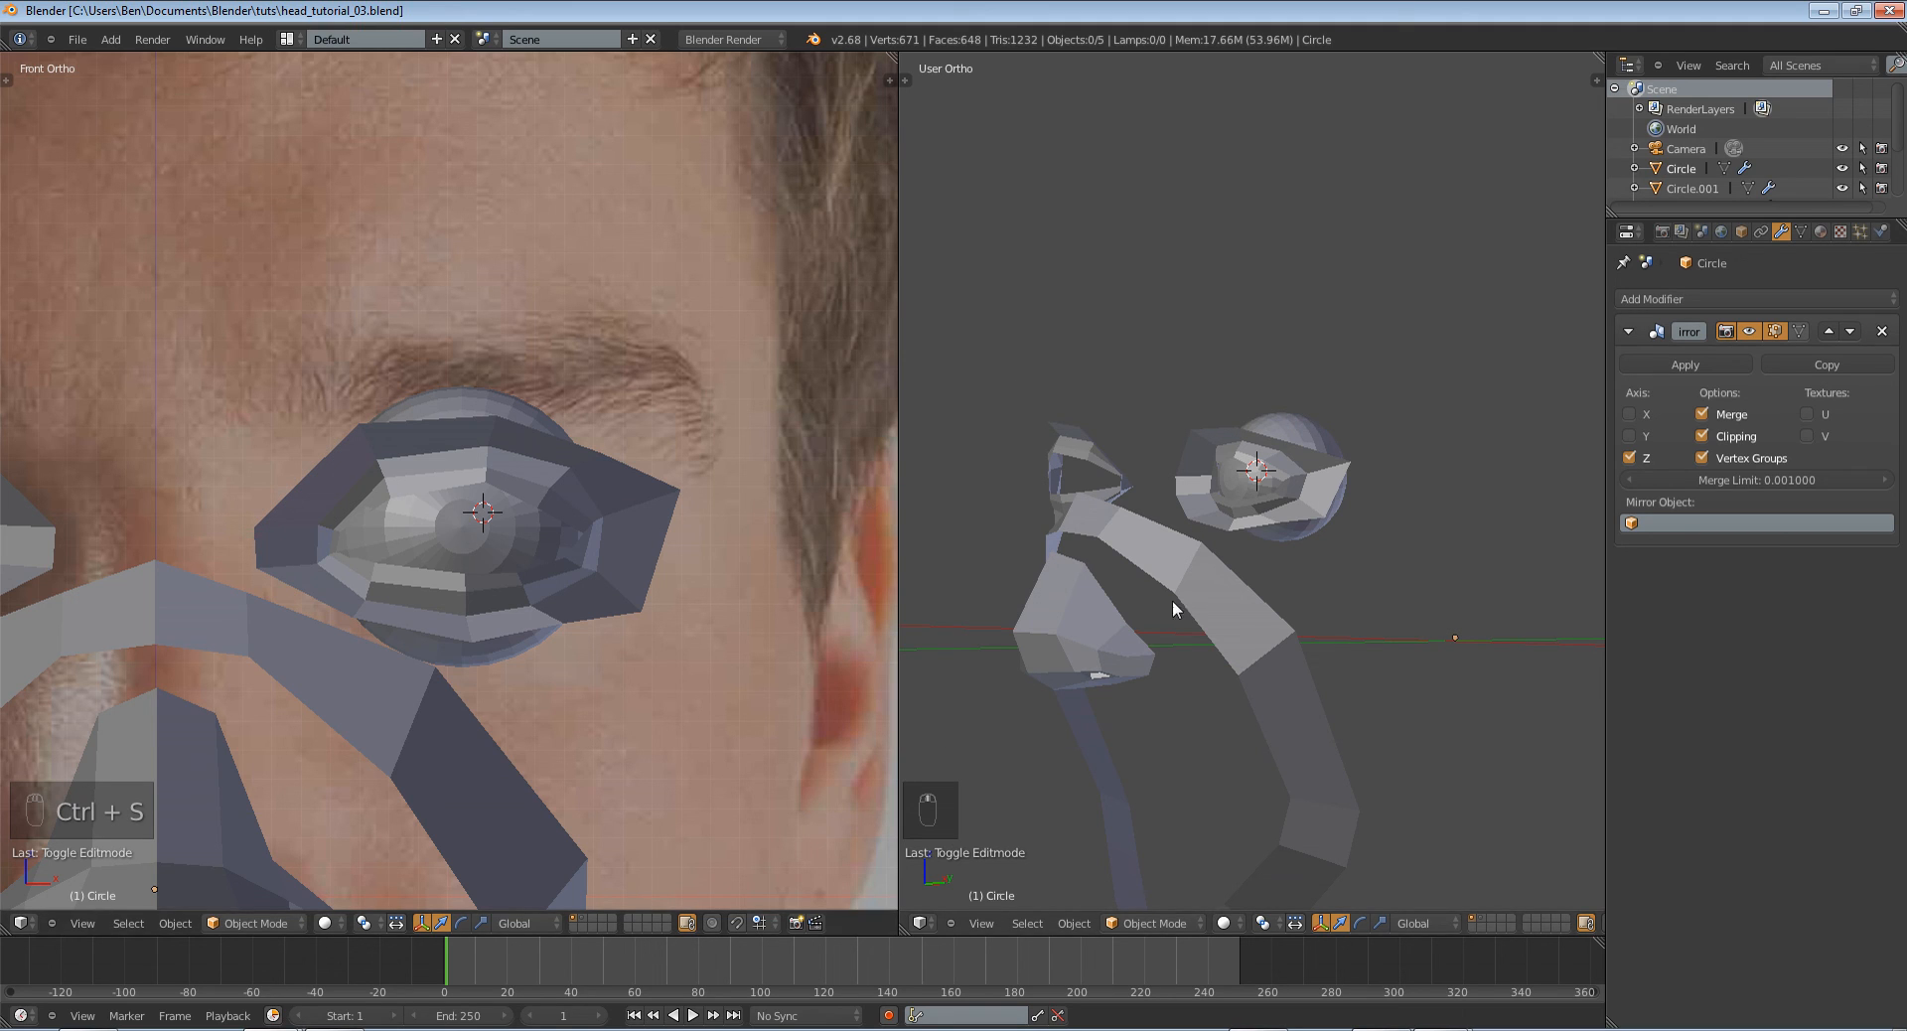
key("ctrl+s")
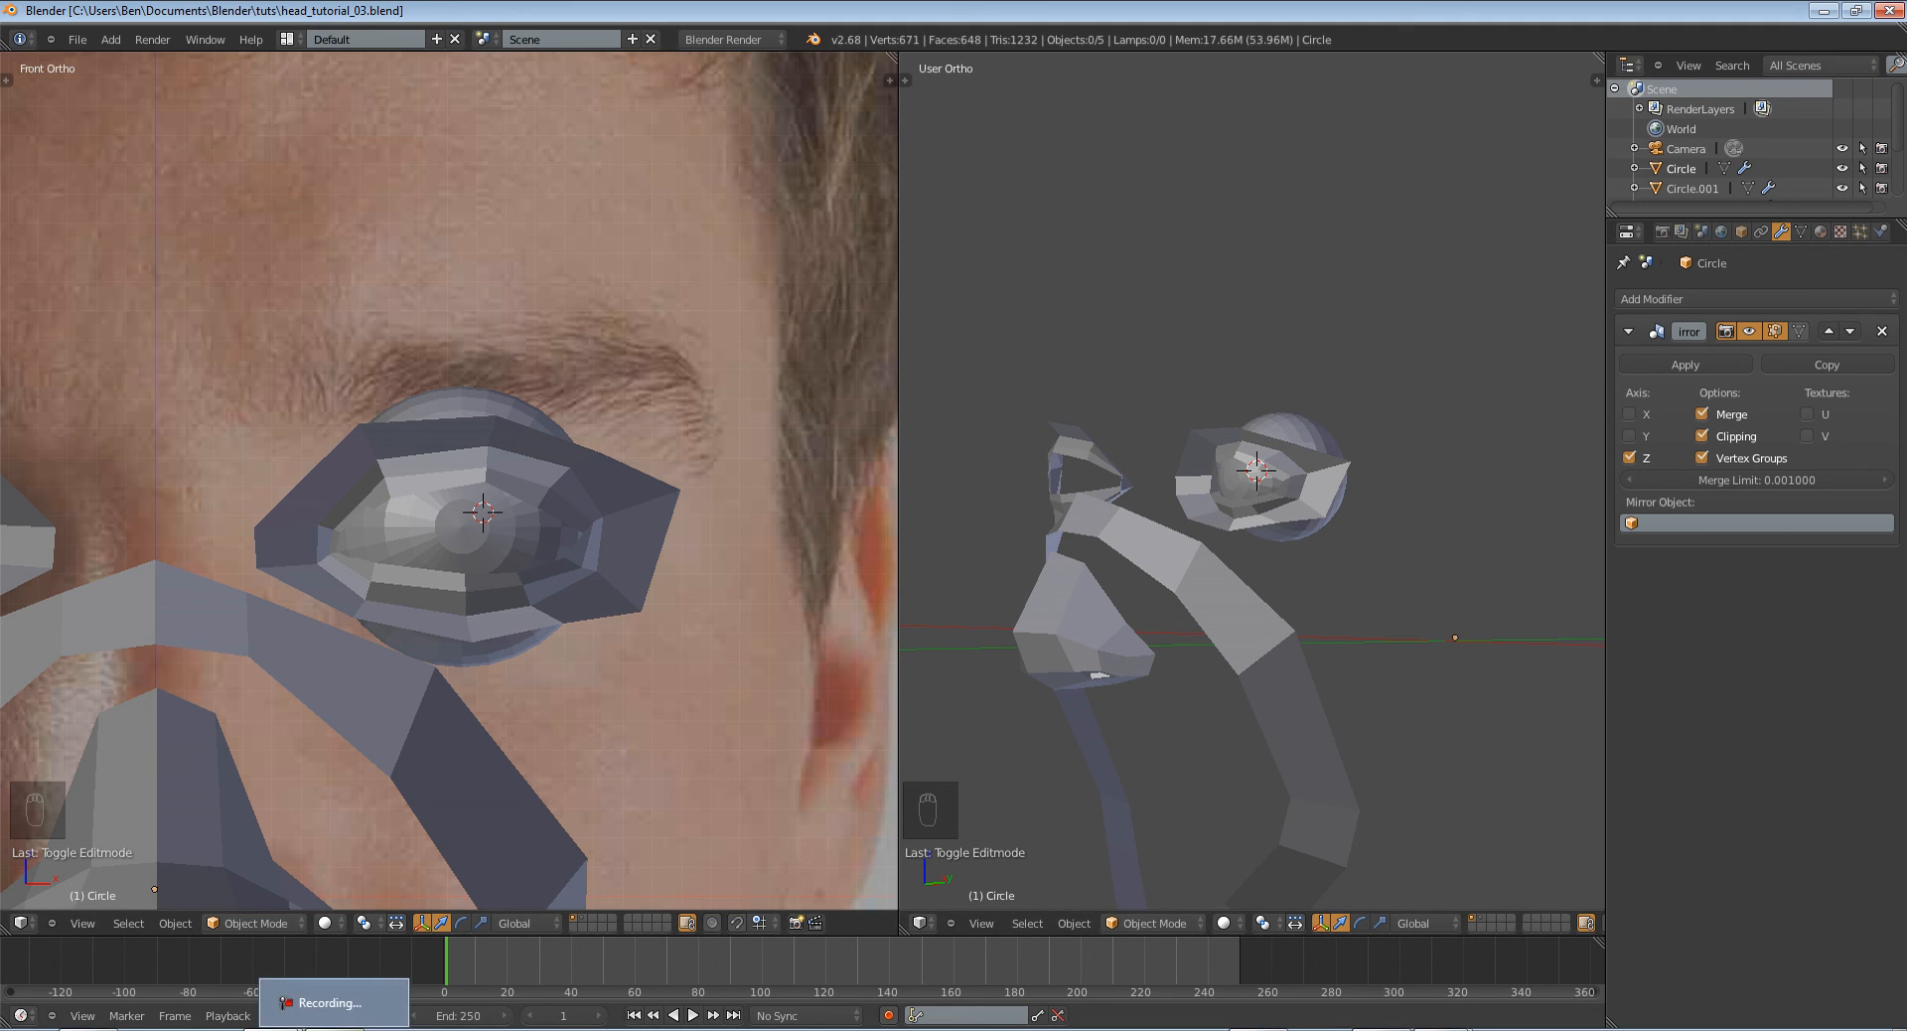